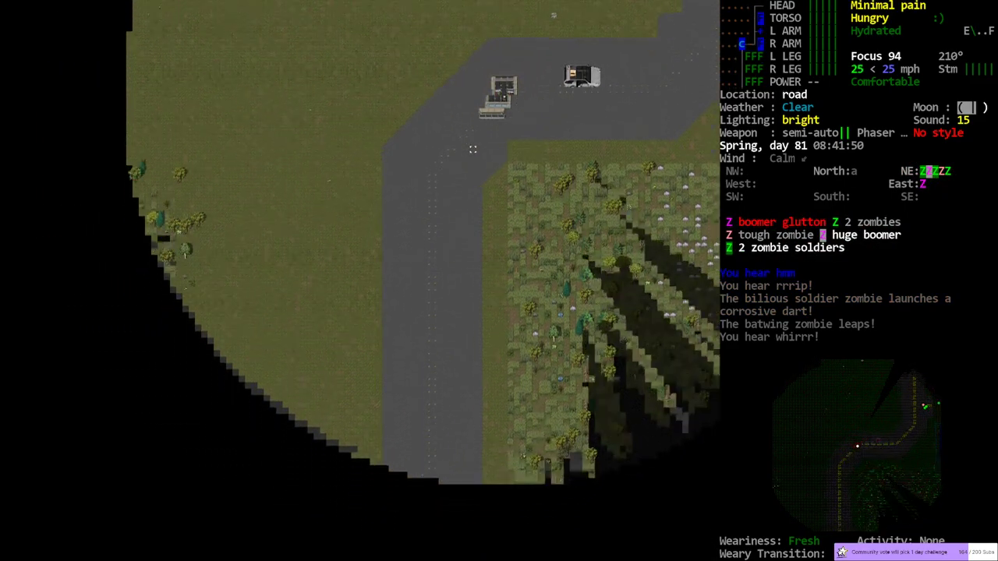
# Drive the bus away from the zombies and park by the semi truck, handbrake pulled.
pyautogui.press('m')
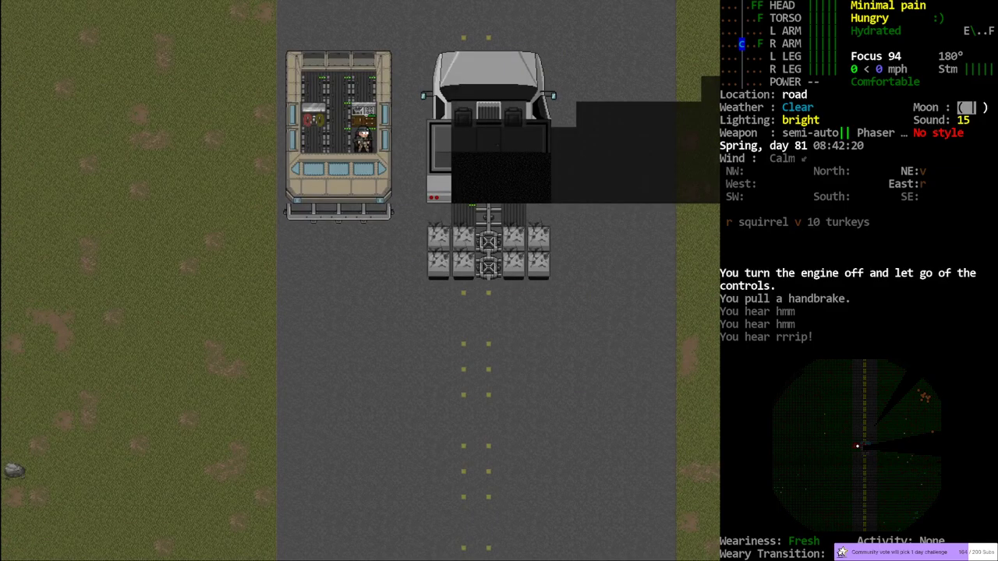
# Filter nearby items for 'hand' and take two hand mirrors, including one from the semi truck.
pyautogui.press('i')
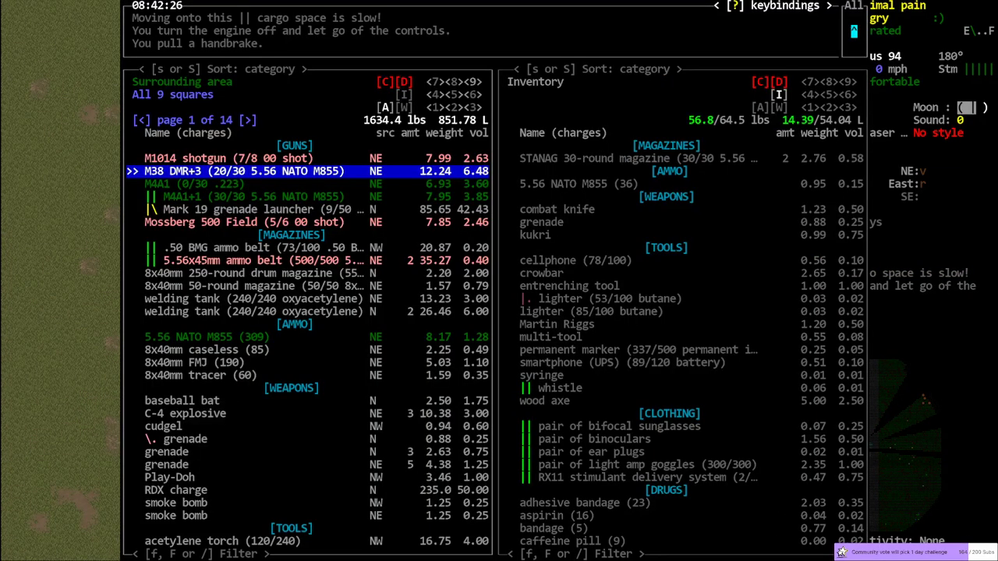
pyautogui.write('wing')
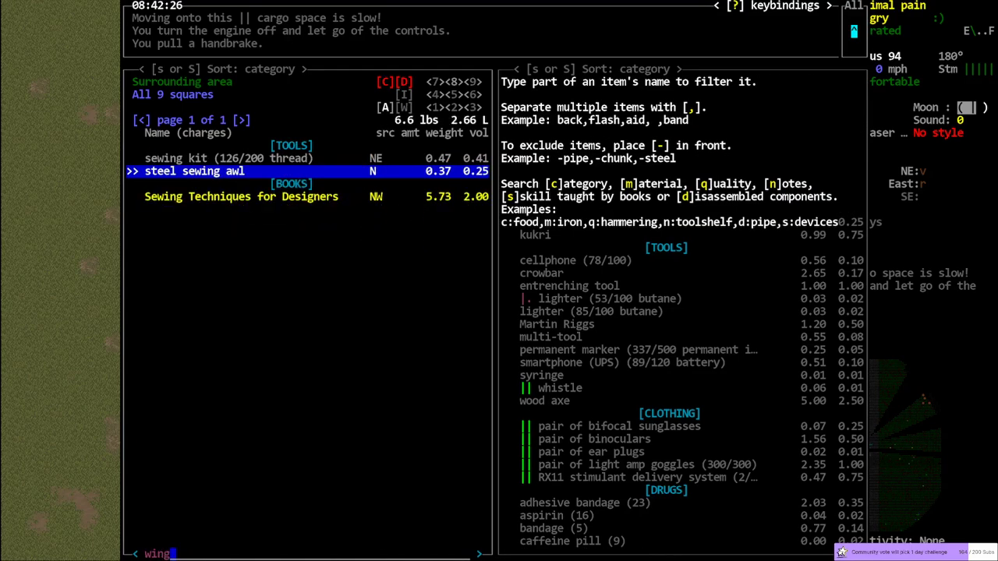
pyautogui.write('hand')
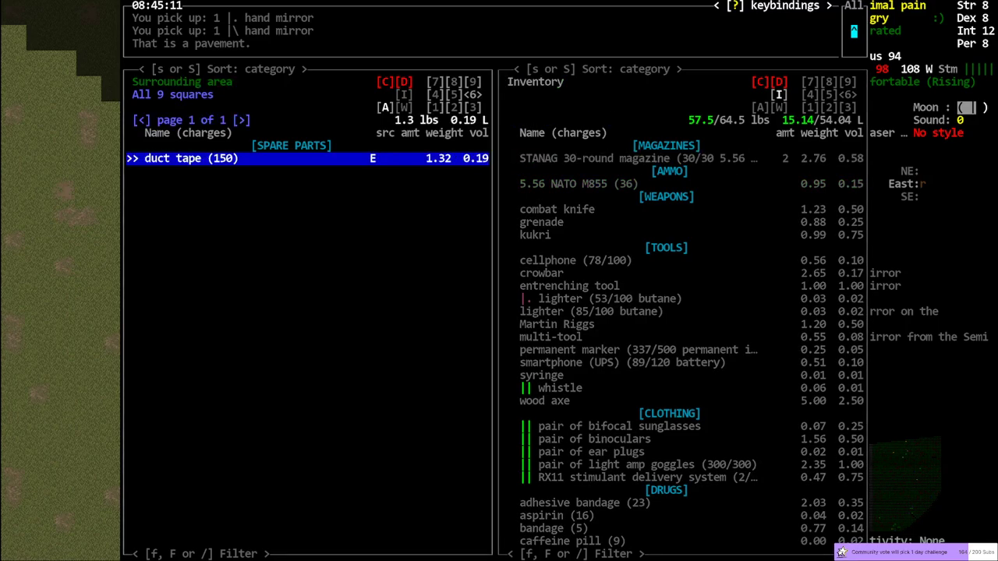
# Examine the Venga Bus and view a part's description in the vehicle interface.
pyautogui.press('Escape')
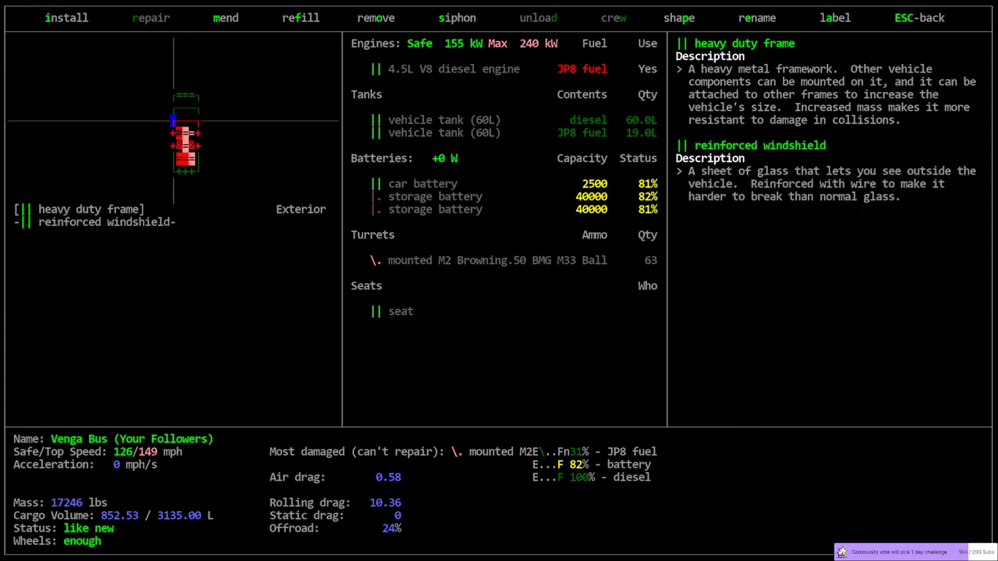
pyautogui.click(151, 17)
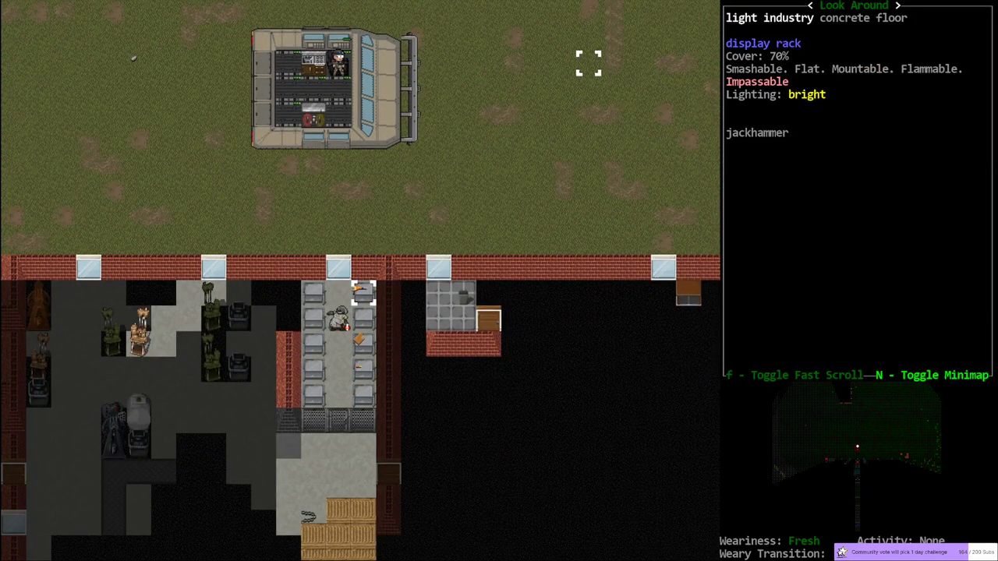
# Look over the light industry building, spotting the jackhammer on its display rack.
pyautogui.scroll(-3)
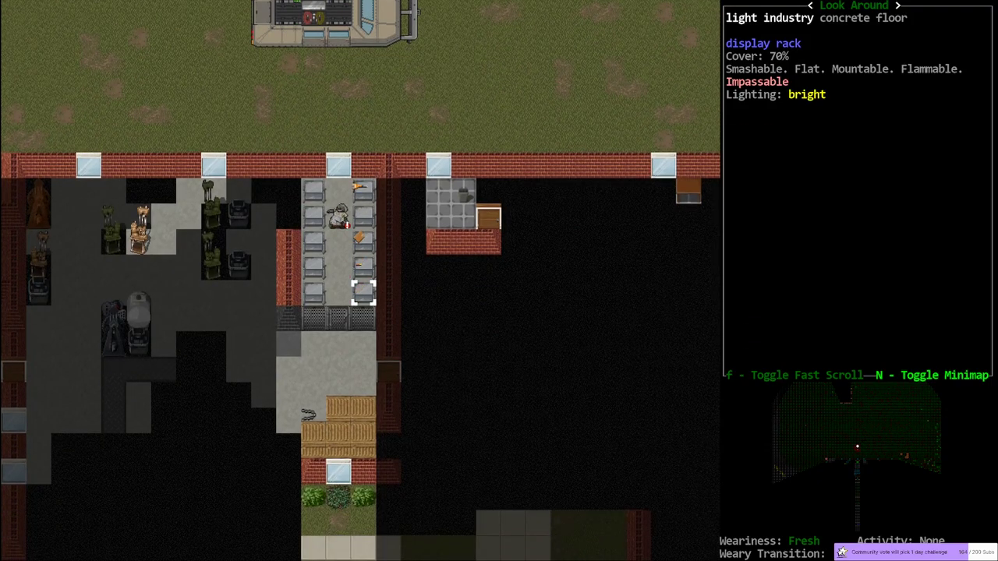
pyautogui.press('Escape')
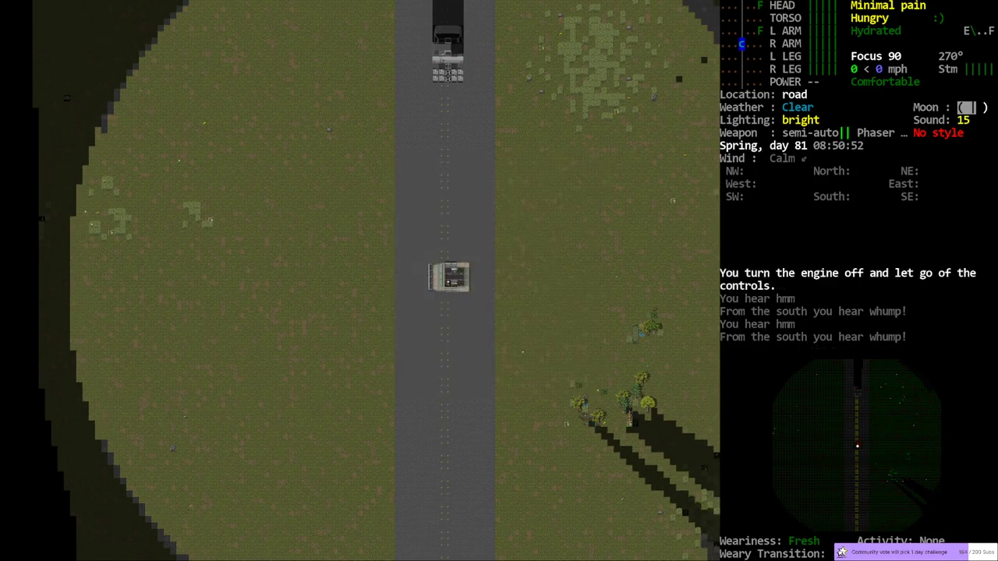
# Filter the surrounding items for 'jack' to find the jackhammer.
pyautogui.press('e')
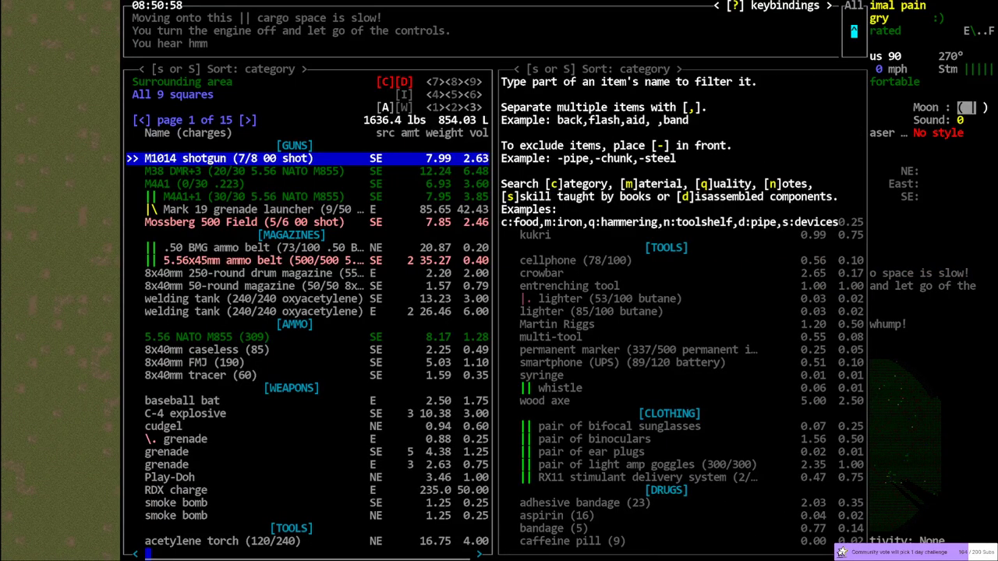
pyautogui.write('jack')
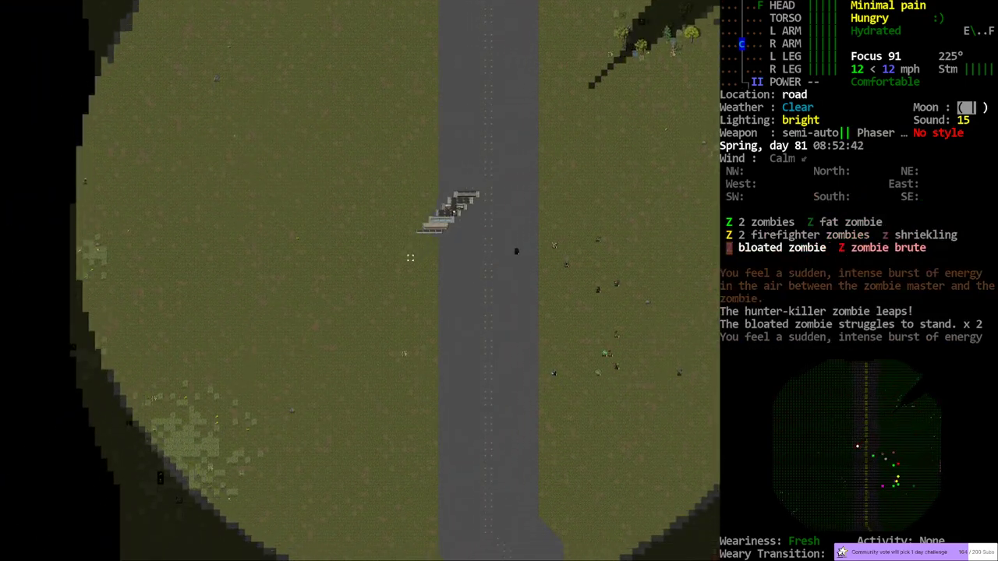
# Steer the bus down the road, staying ahead of the pursuing zombies.
pyautogui.press('down')
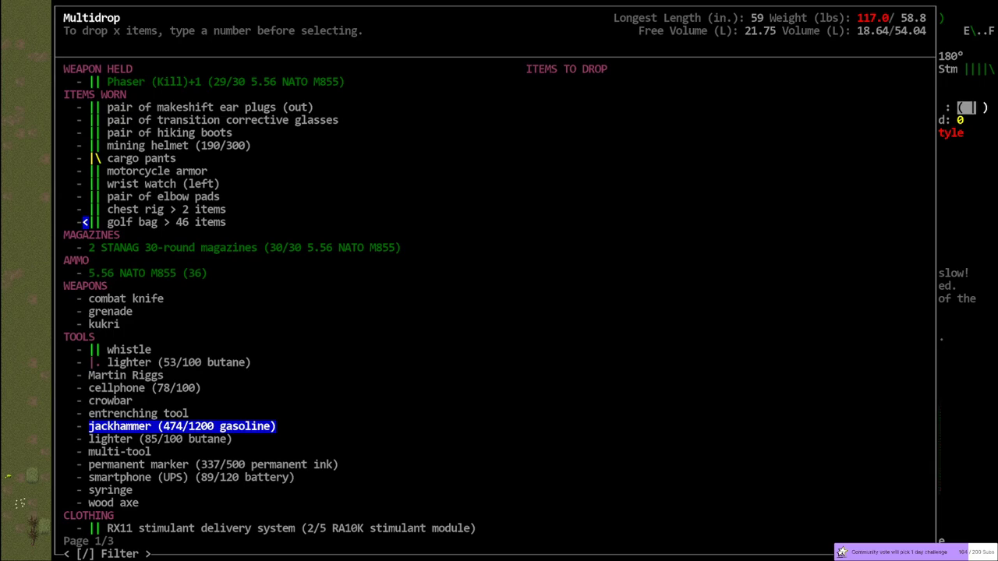
# Drop the jackhammer via Multidrop, bringing carried weight to 56.2 of 58.8 lbs.
pyautogui.click(181, 426)
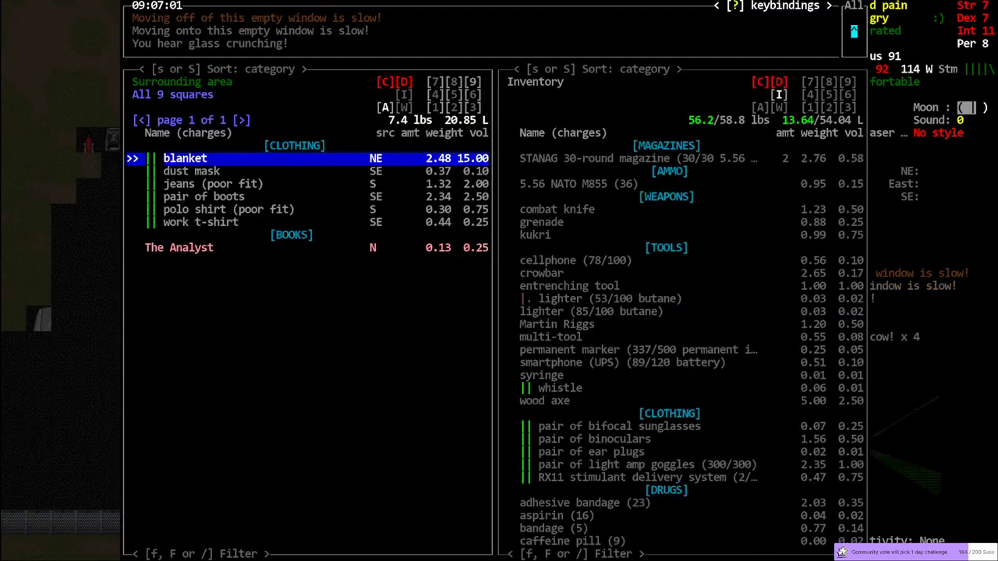
# Close the item list and walk south through the farmhouse living room.
pyautogui.press('Escape')
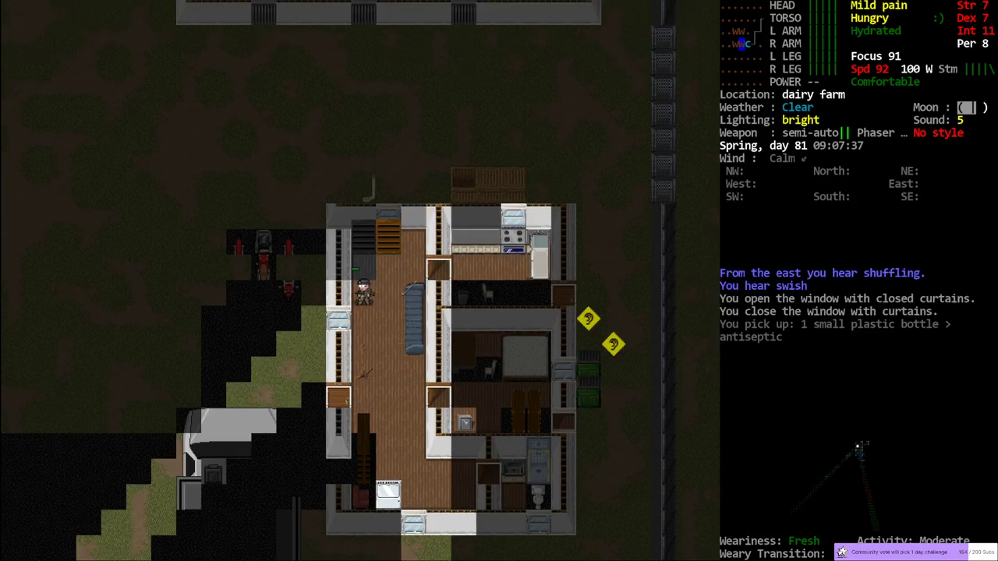
pyautogui.moveTo(251, 429)
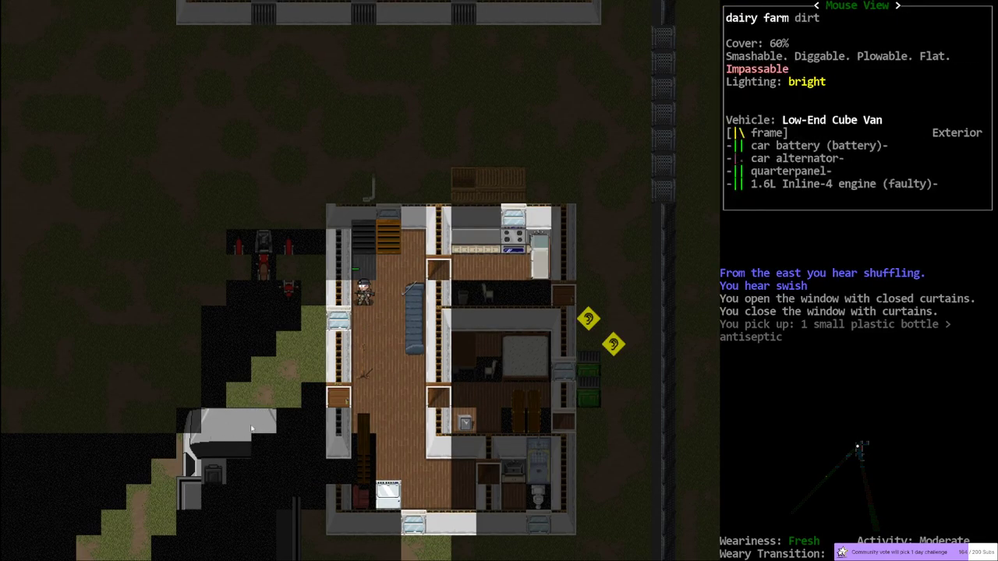
pyautogui.moveTo(200, 456)
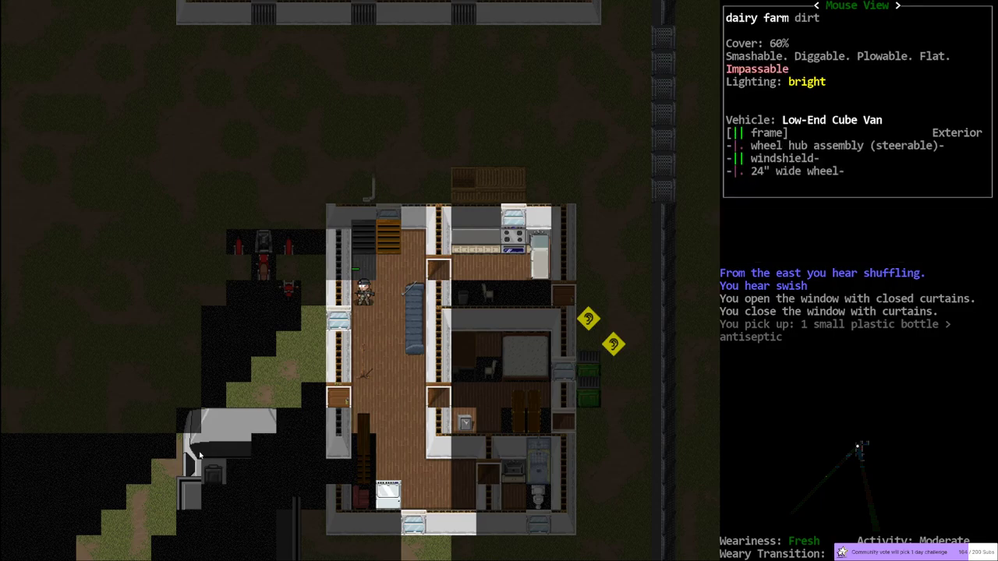
pyautogui.moveTo(218, 432)
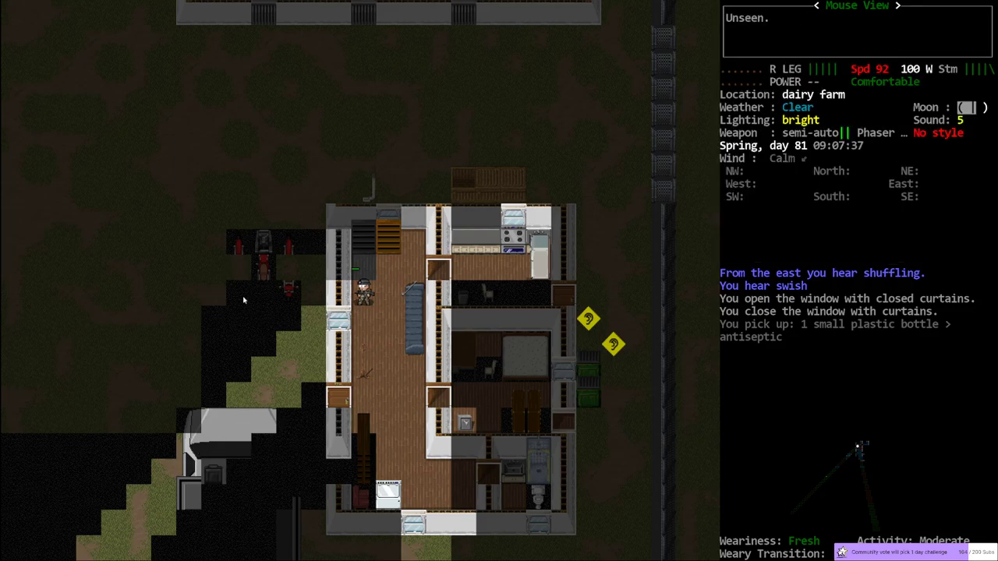
pyautogui.moveTo(263, 288)
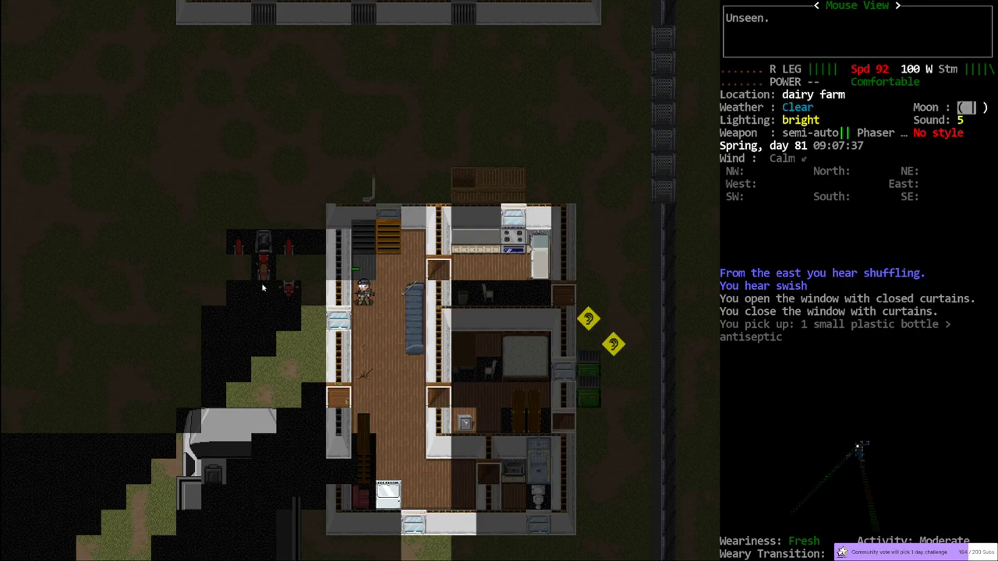
pyautogui.moveTo(580, 375)
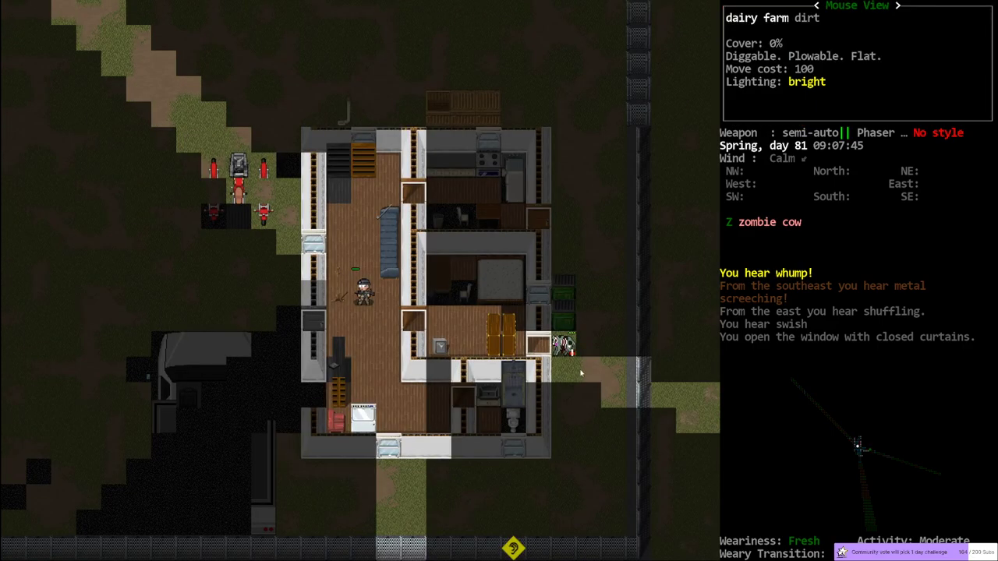
pyautogui.moveTo(541, 345)
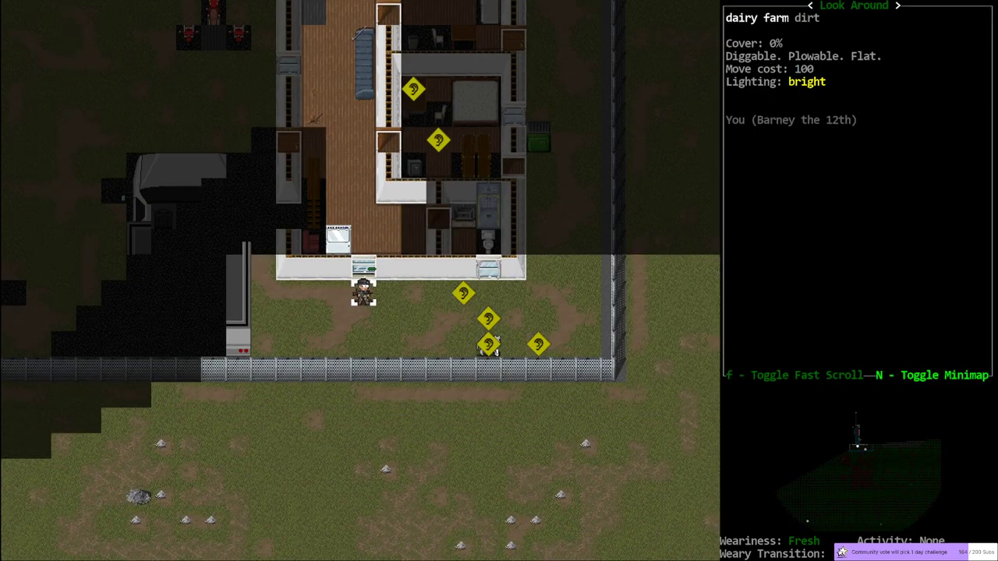
# Survey the pasture north-east of the farmhouse, revealing a large zombie cow herd.
pyautogui.press('Tab')
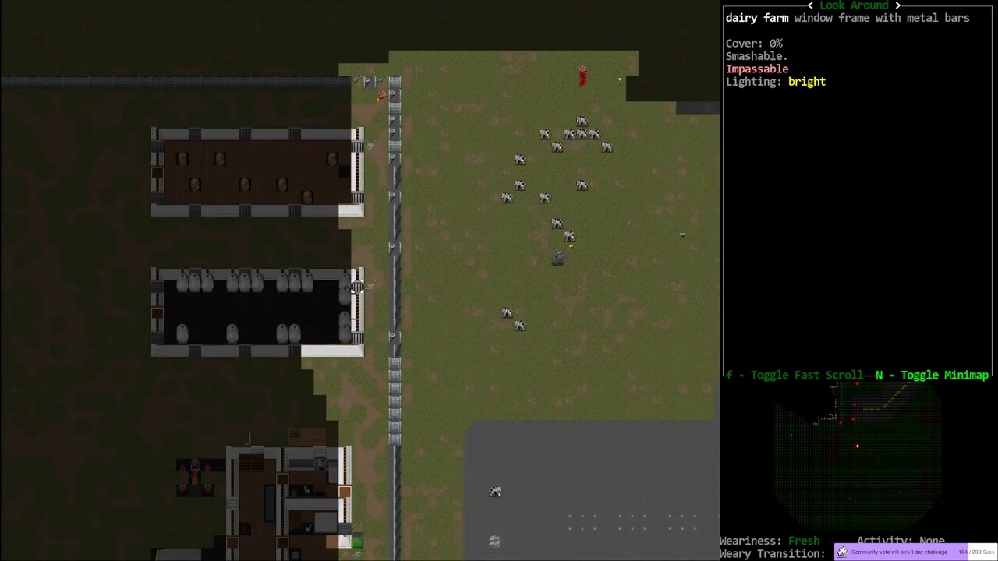
# Take the bus controls, restart the engine and head west at 15 mph.
pyautogui.scroll(-3)
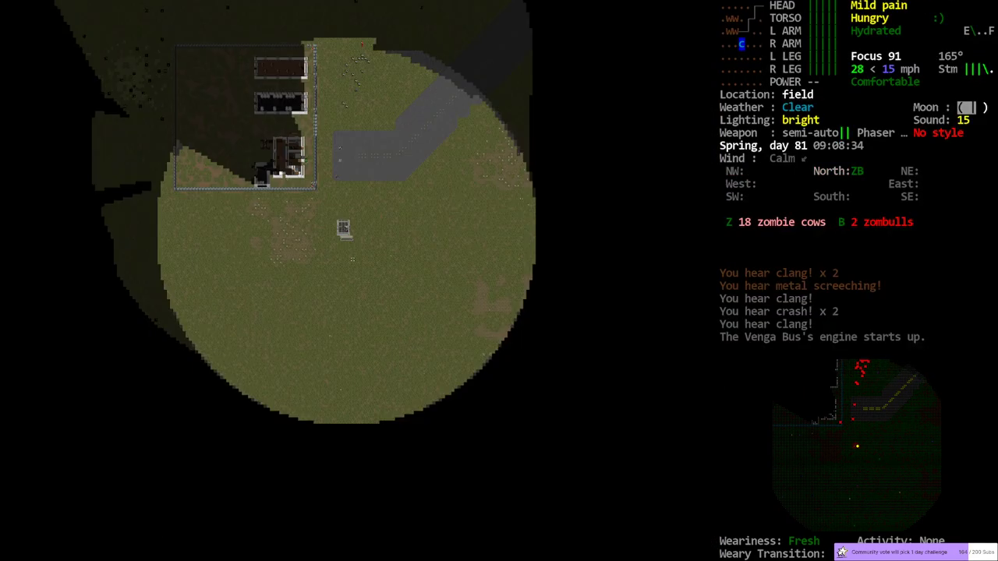
pyautogui.moveTo(262, 171)
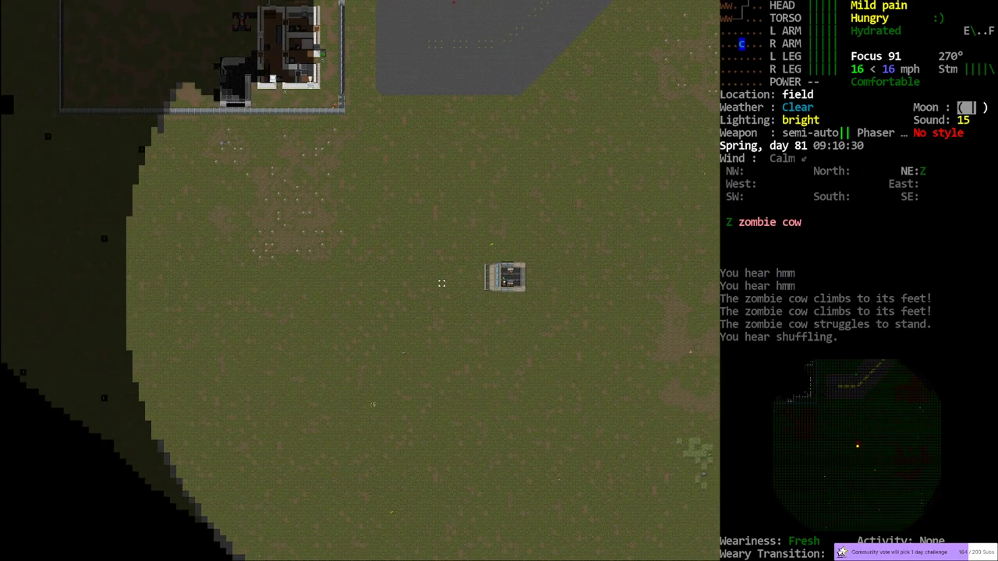
# Brake the Venga Bus to 0 mph, cut the engine and list nearby gear.
pyautogui.press('Tab')
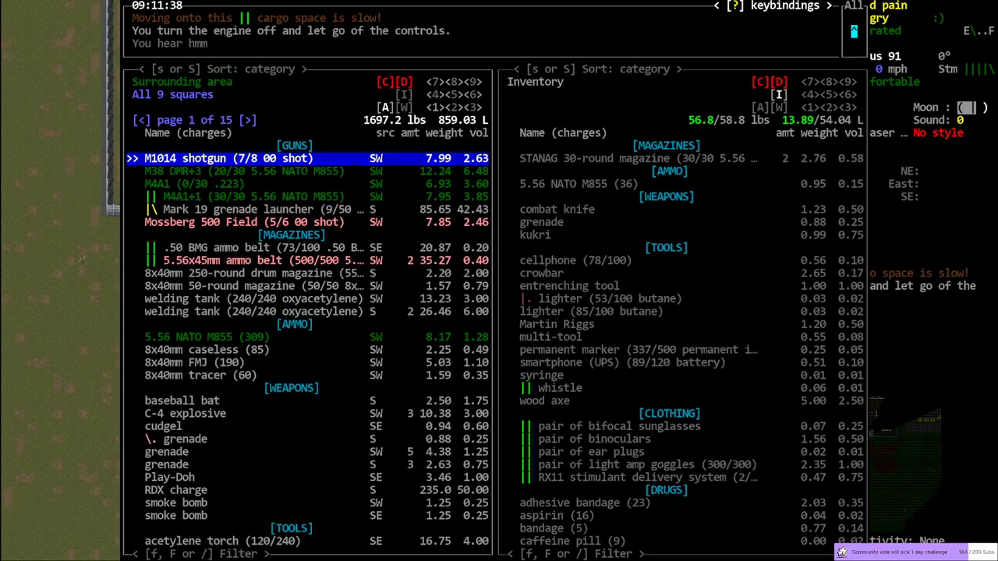
# Examine the Low-End Cube Van and view its engine's worn drive belt in mend mode.
pyautogui.write('gall')
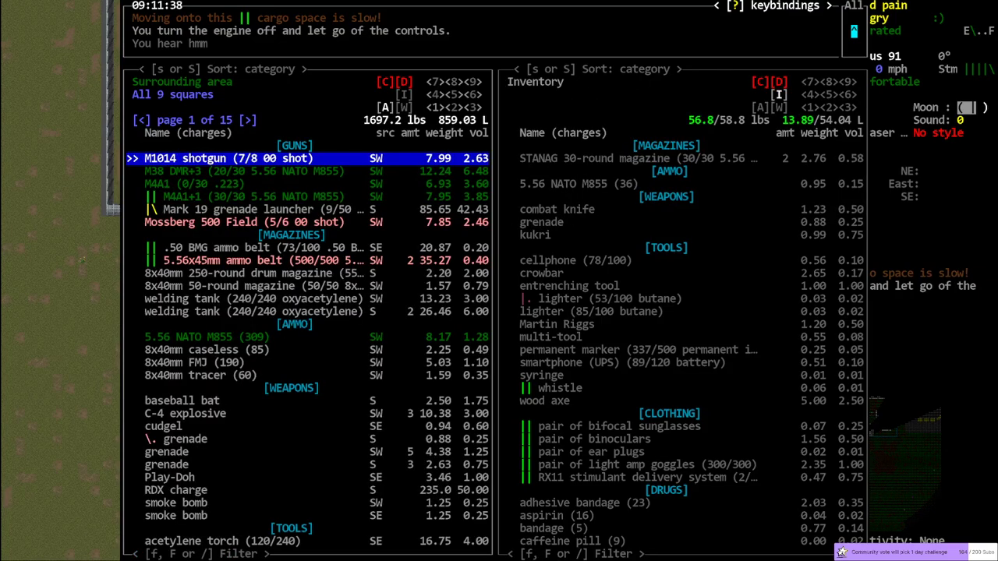
pyautogui.click(234, 119)
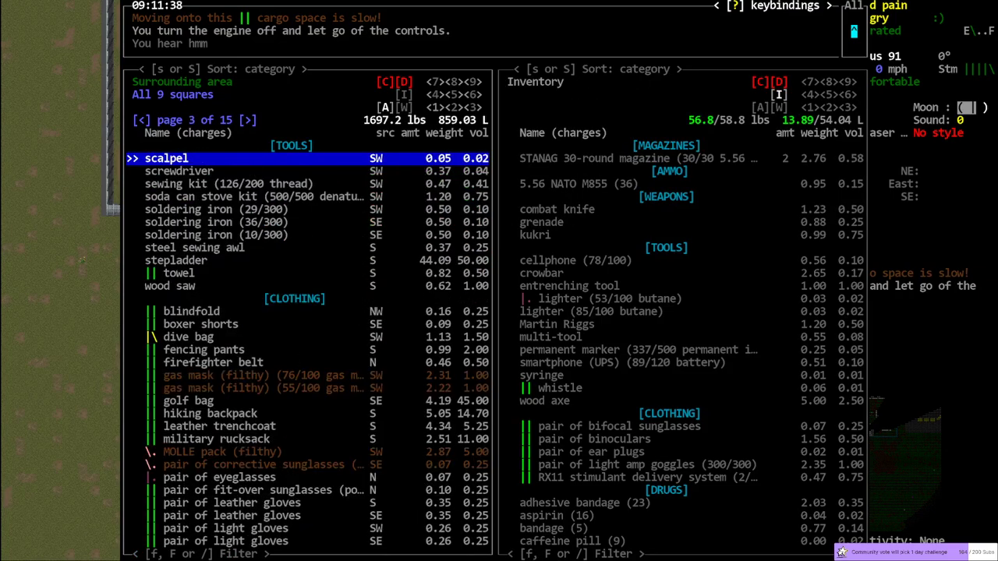
pyautogui.click(233, 120)
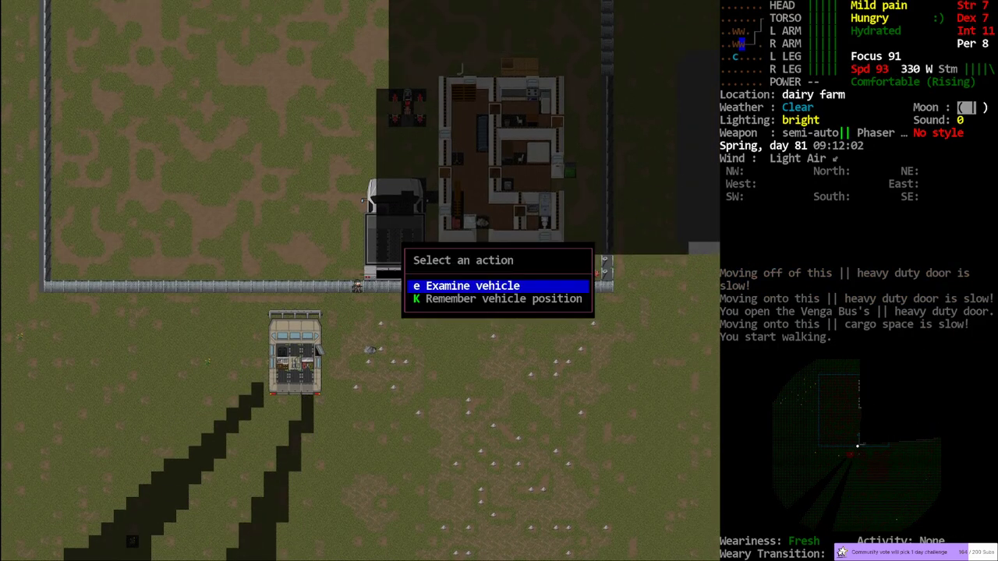
pyautogui.click(473, 285)
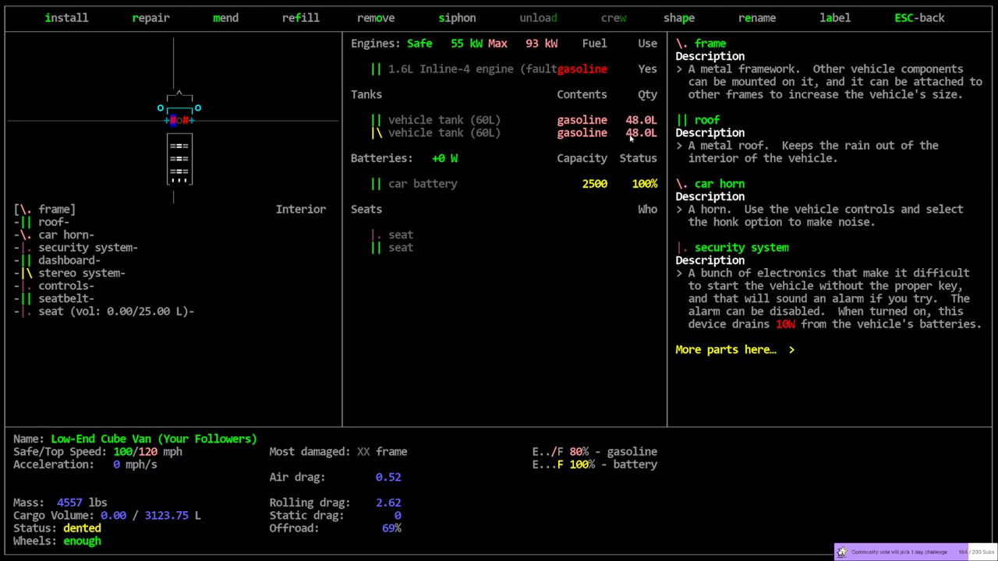
pyautogui.moveTo(166, 201)
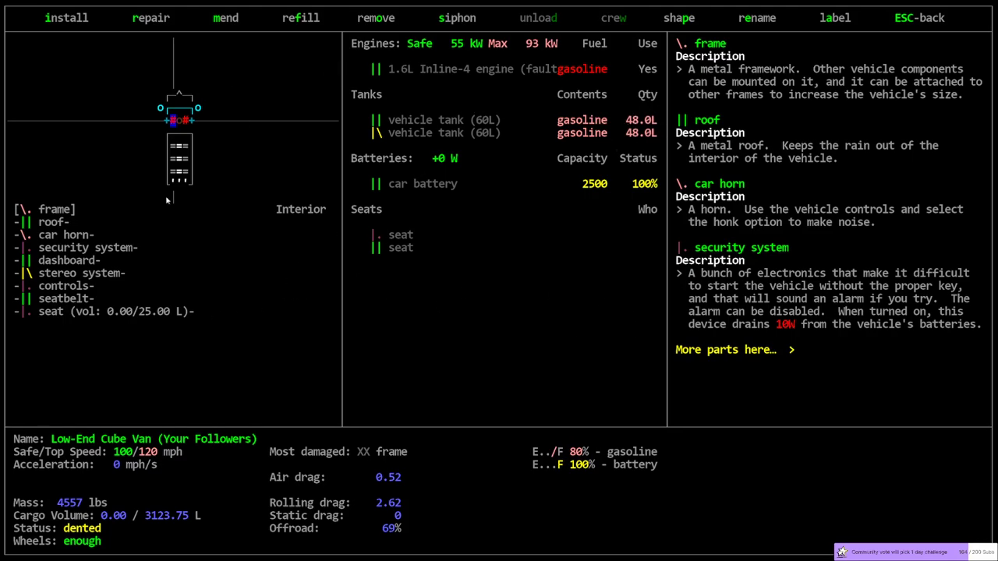
pyautogui.click(225, 17)
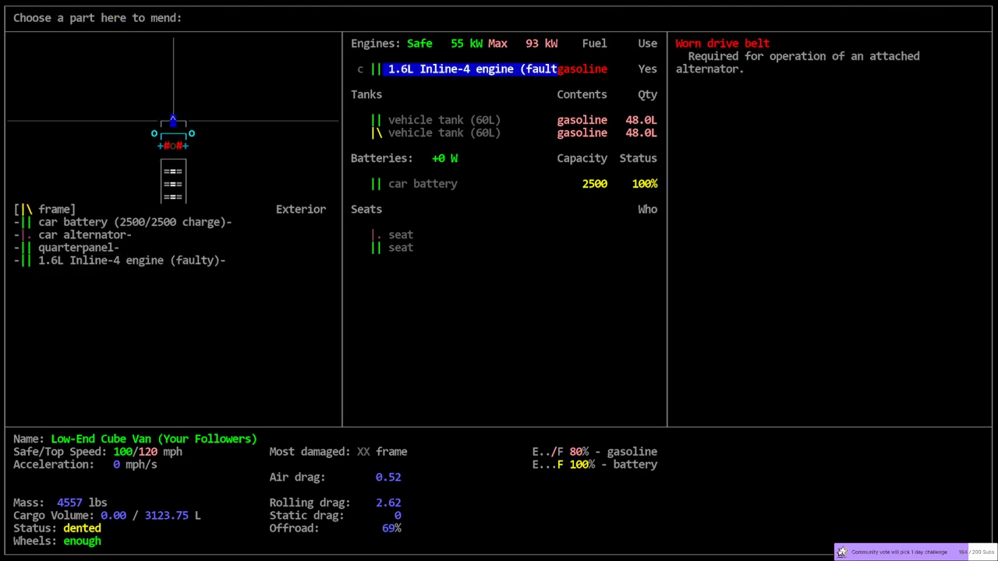
pyautogui.moveTo(700, 145)
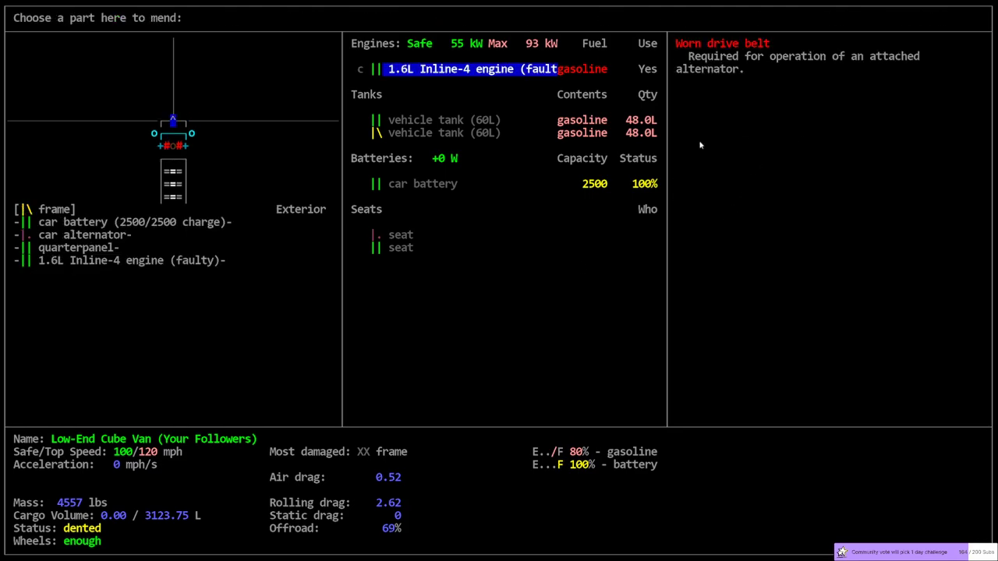
pyautogui.moveTo(482, 192)
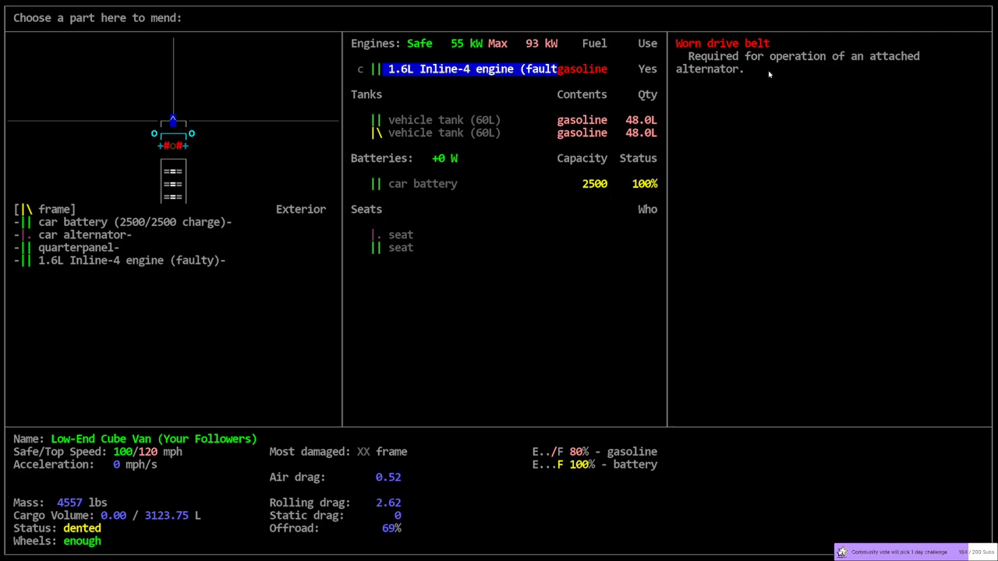
pyautogui.moveTo(764, 254)
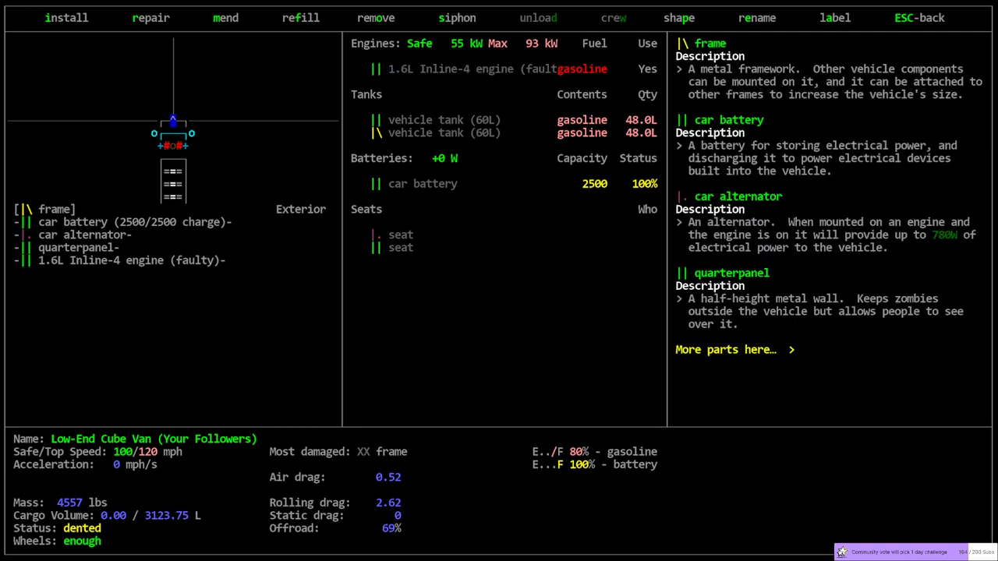
pyautogui.moveTo(615, 134)
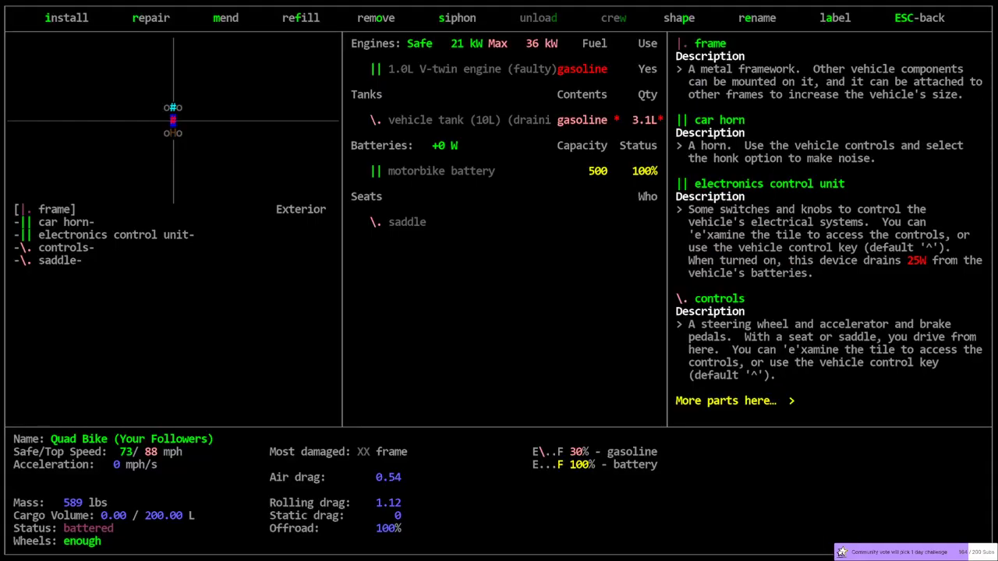
# Return to the Venga Bus seat and start its engine from the controls.
pyautogui.click(225, 17)
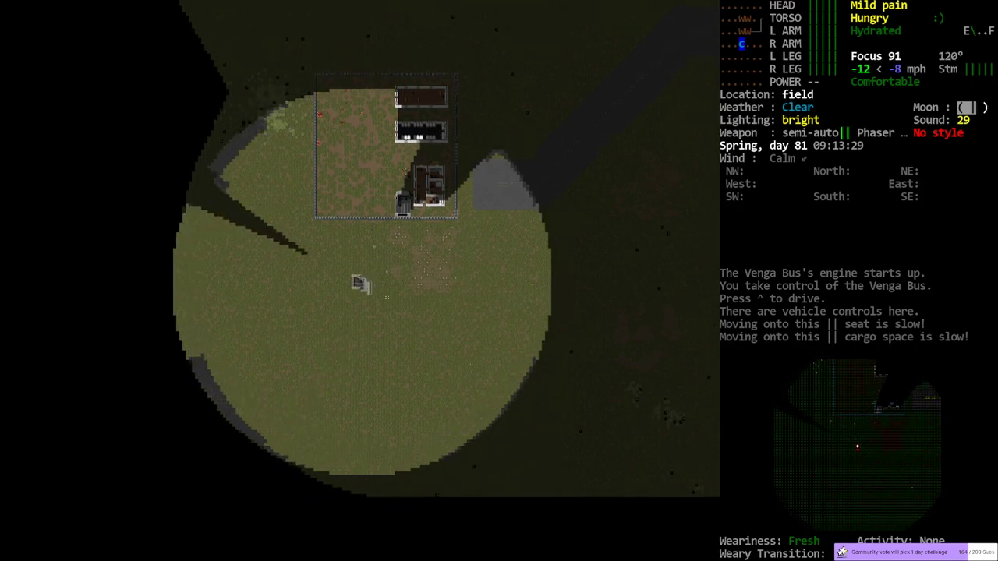
# Cross the field, check the overmap, and steer south onto the paved road at 10 mph.
pyautogui.press('m')
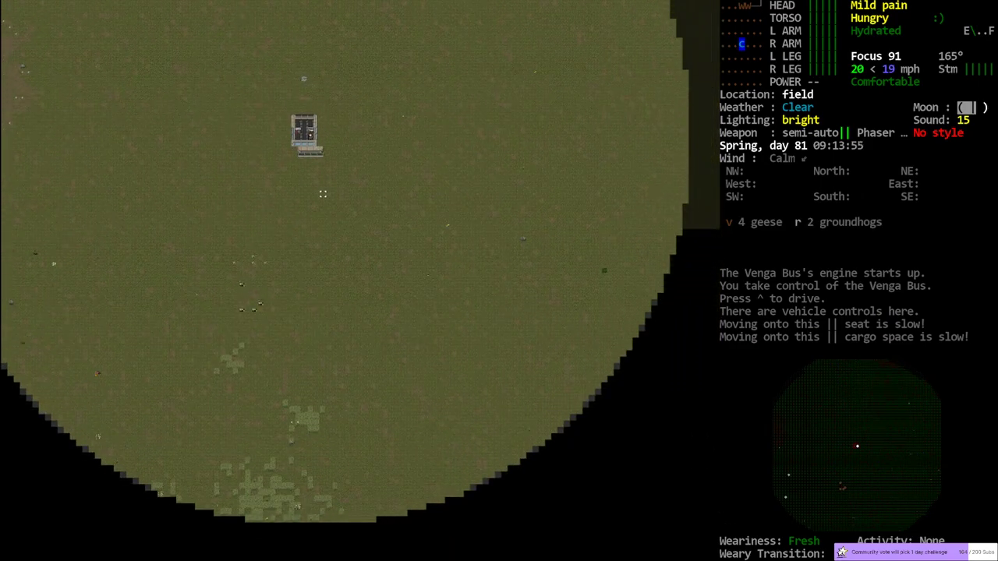
pyautogui.press('m')
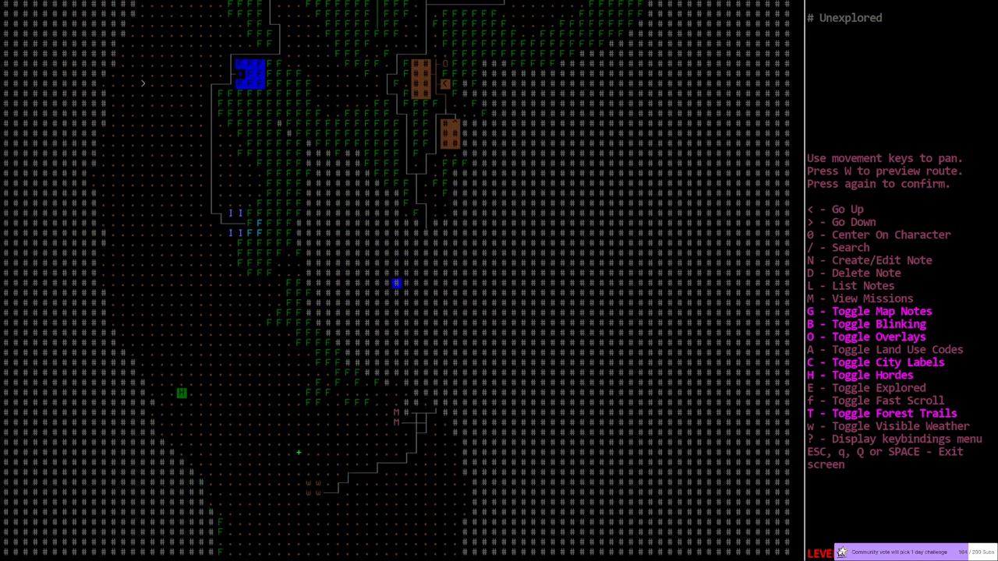
pyautogui.press('down')
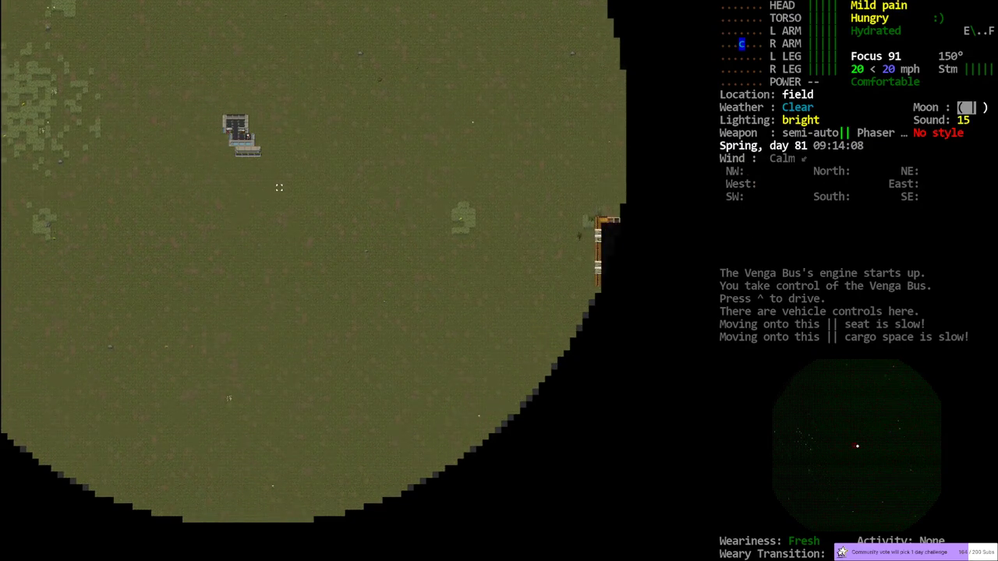
pyautogui.press('up')
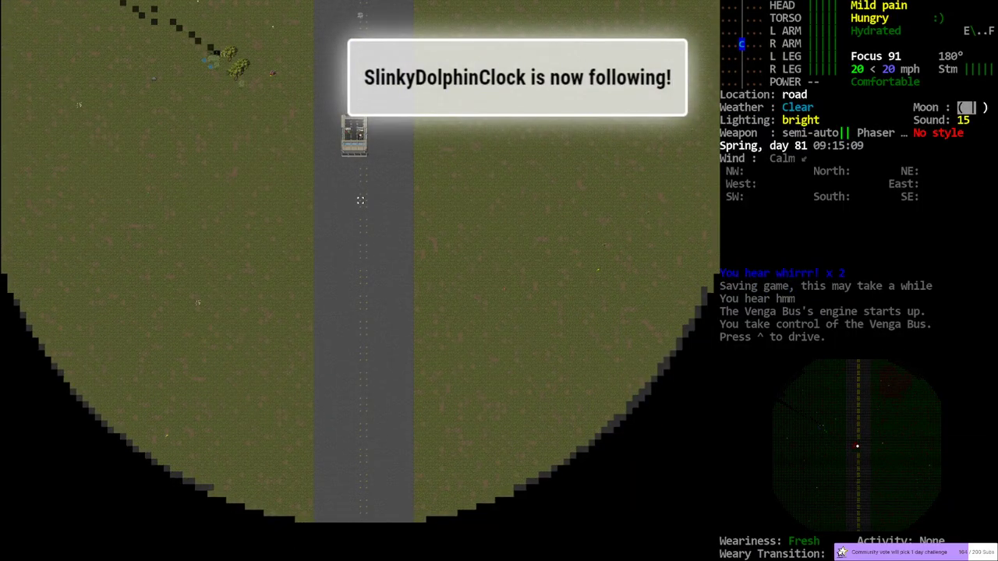
pyautogui.press('m')
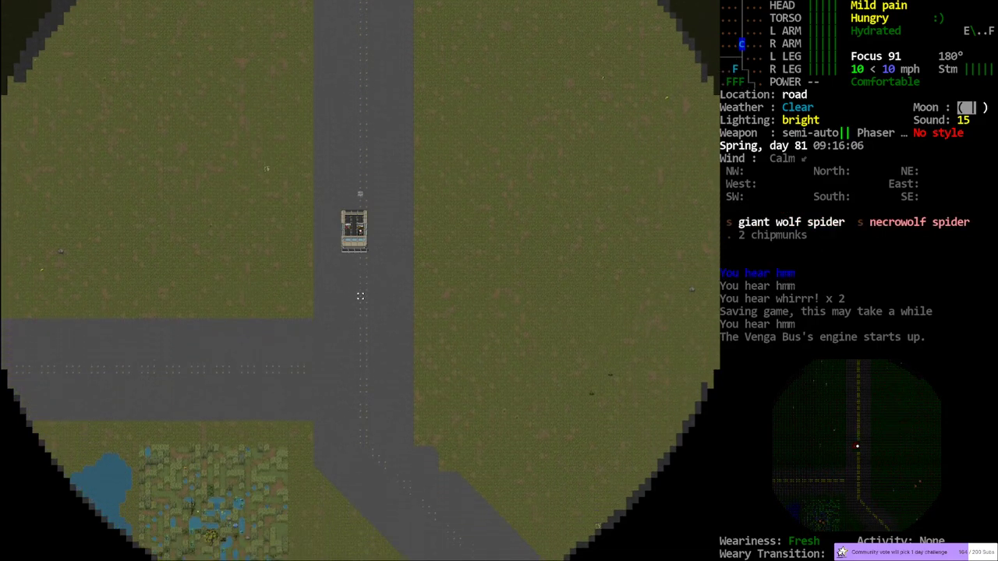
# Drive past the hunting supply store into open fields at 20 mph, avoiding fungaloid shamblers.
pyautogui.press('m')
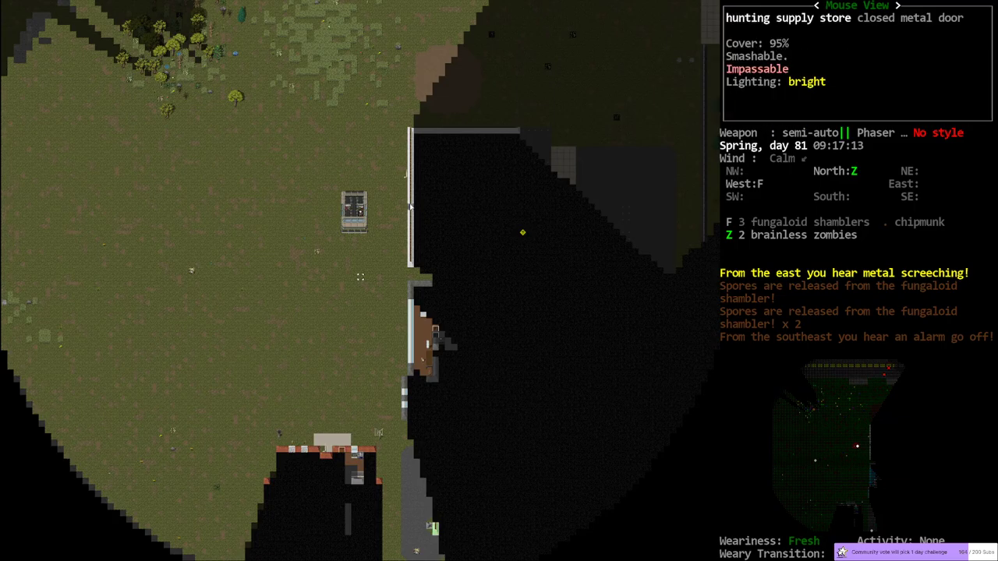
pyautogui.moveTo(622, 143)
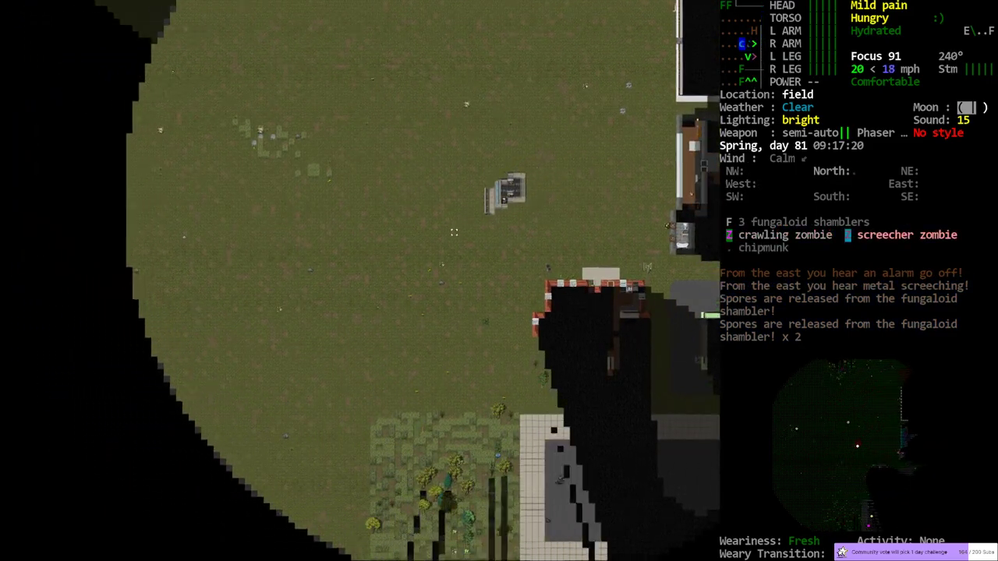
pyautogui.press('m')
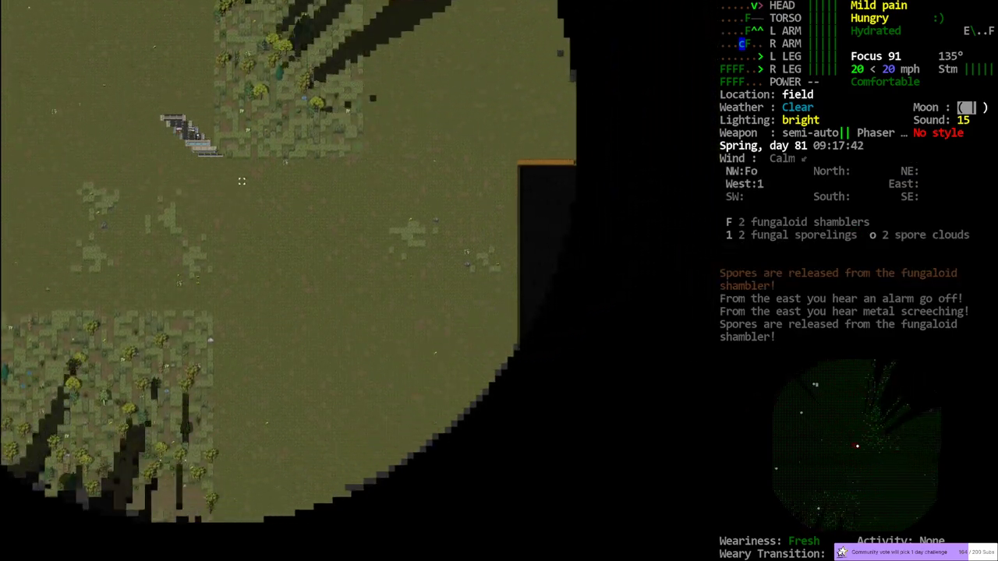
# Check the overmap near Caratunk, then enter the house by the pool.
pyautogui.press('m')
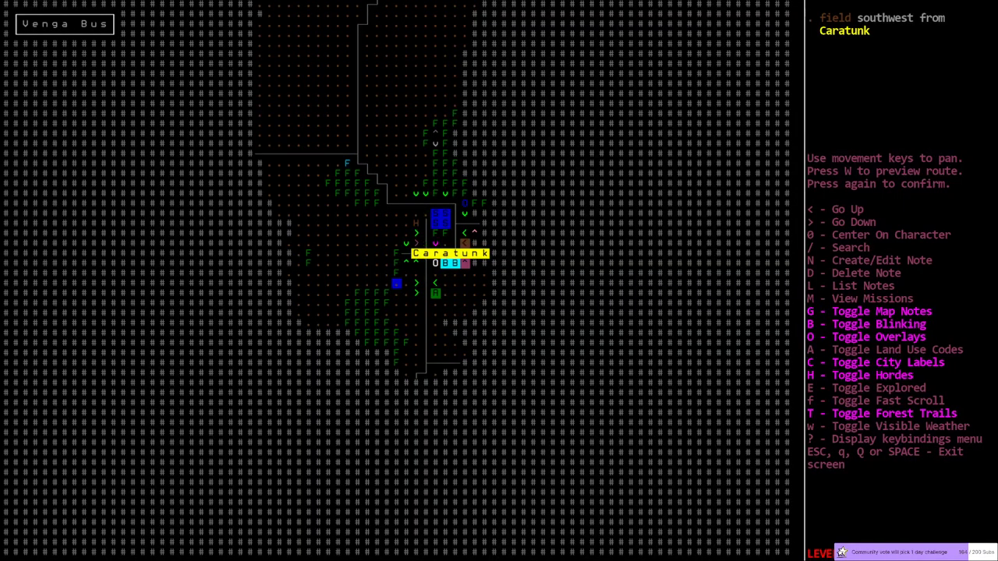
pyautogui.press('Escape')
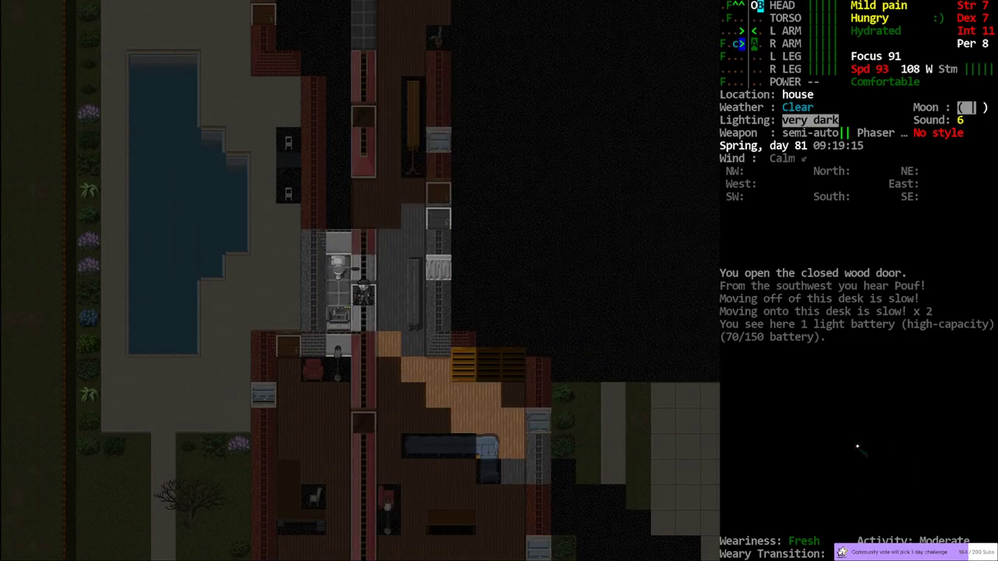
# List nearby house loot: 1600 nails, planks, wooden panels and a lawn dart.
pyautogui.press('i')
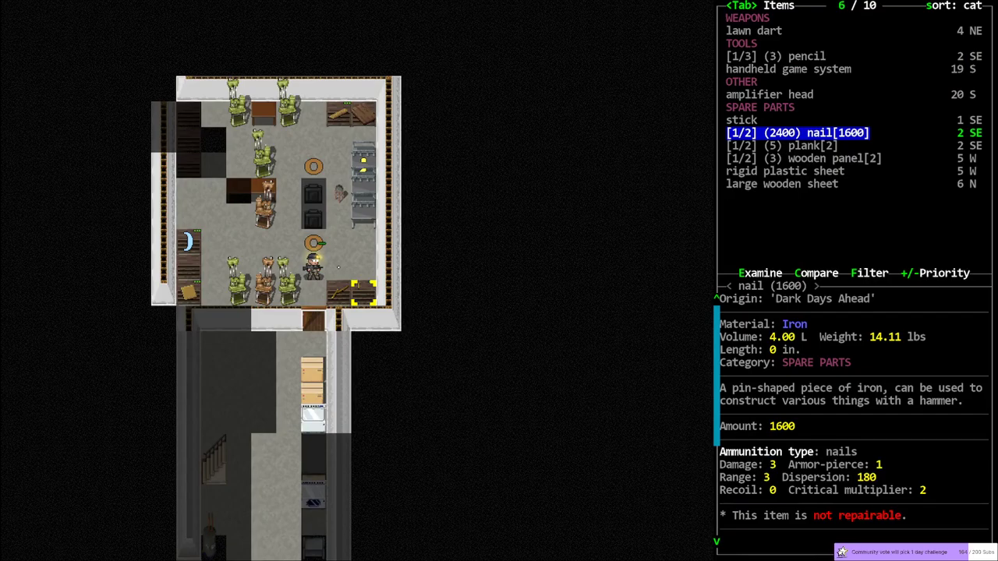
# Examine the banjo in the nearby items, then switch off the mining helmet.
pyautogui.press('Escape')
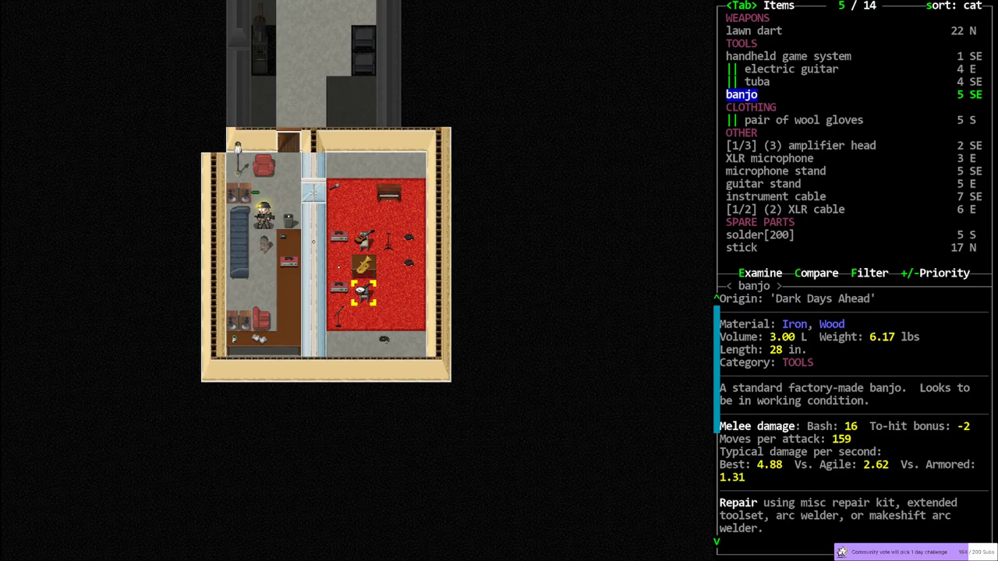
pyautogui.click(760, 273)
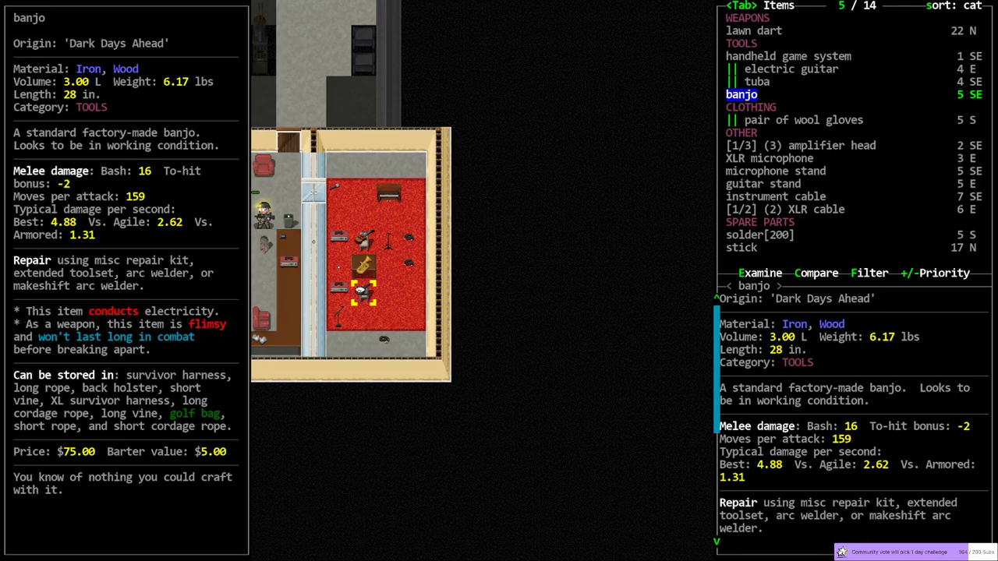
pyautogui.press('Escape')
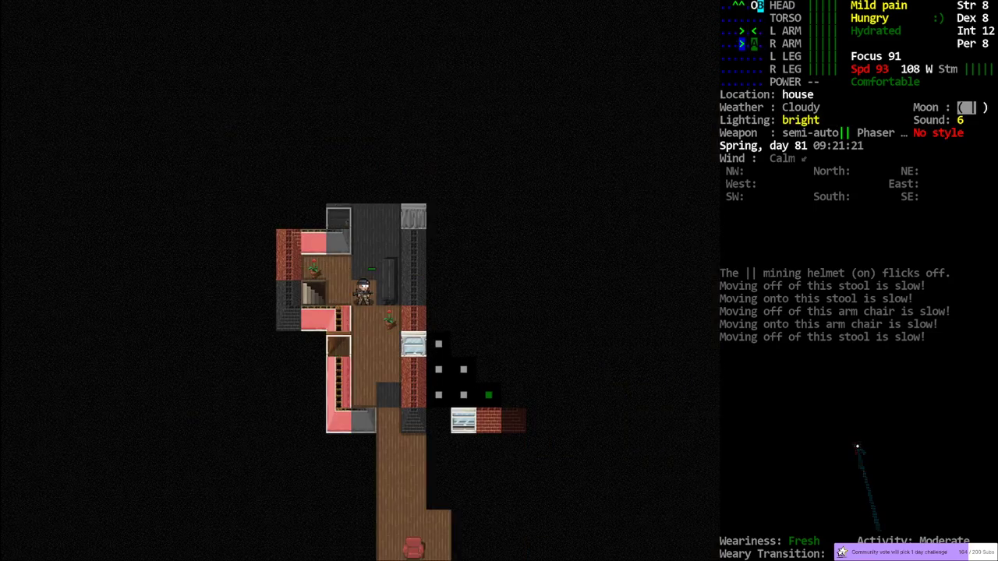
# Survey the overmap around Caratunk, noting the fungal bloom southwest, then close it.
pyautogui.press('m')
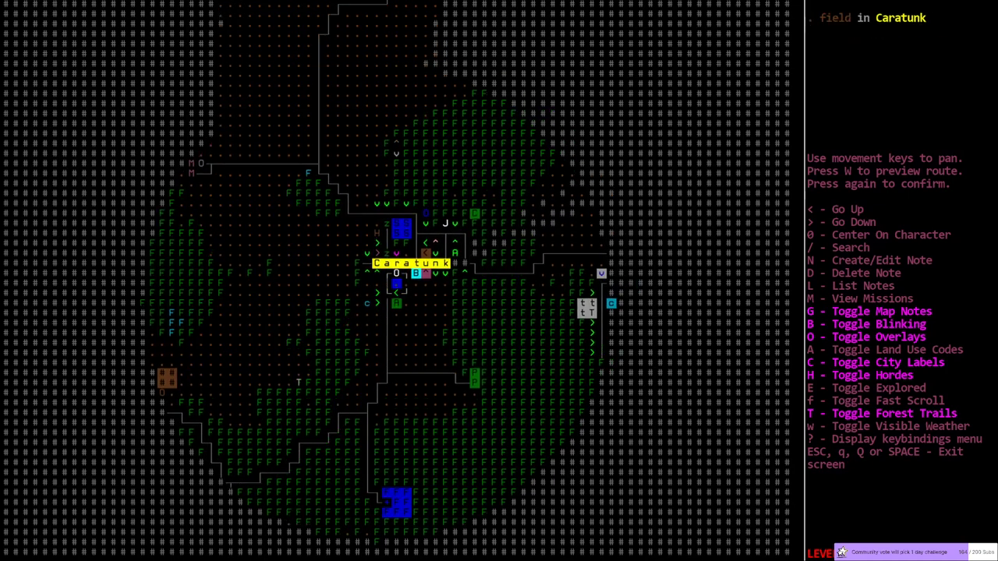
pyautogui.press('up')
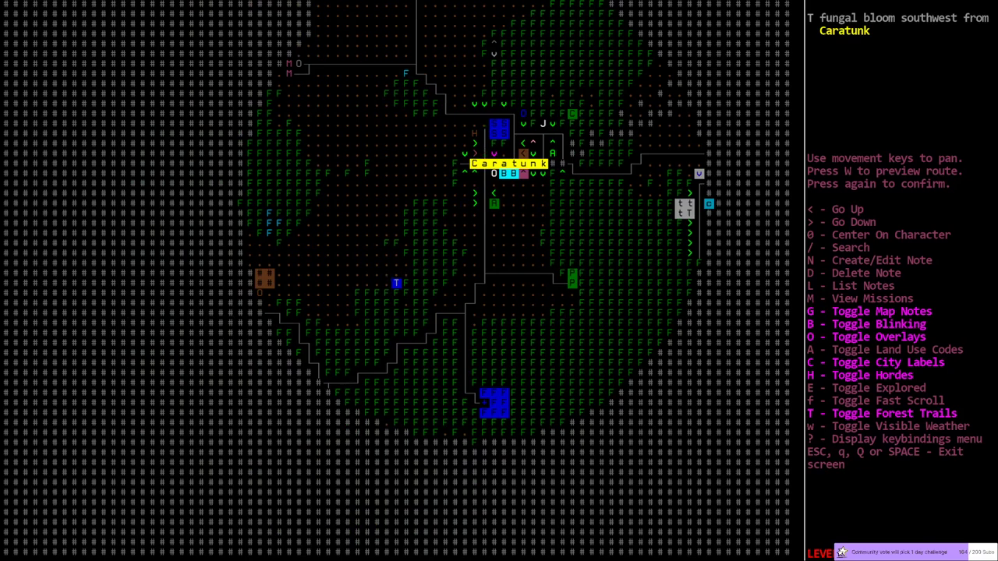
pyautogui.moveTo(526, 139)
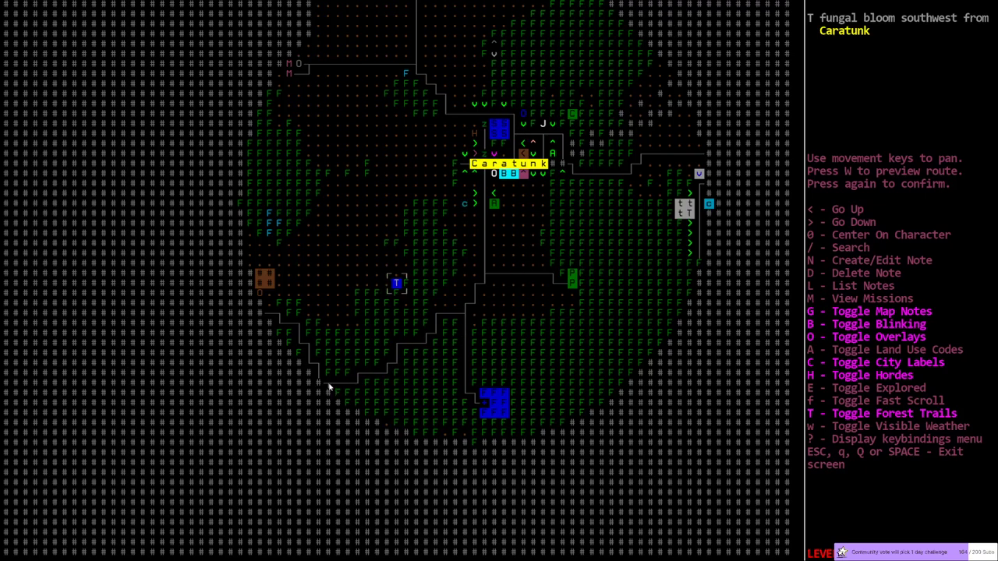
pyautogui.moveTo(334, 557)
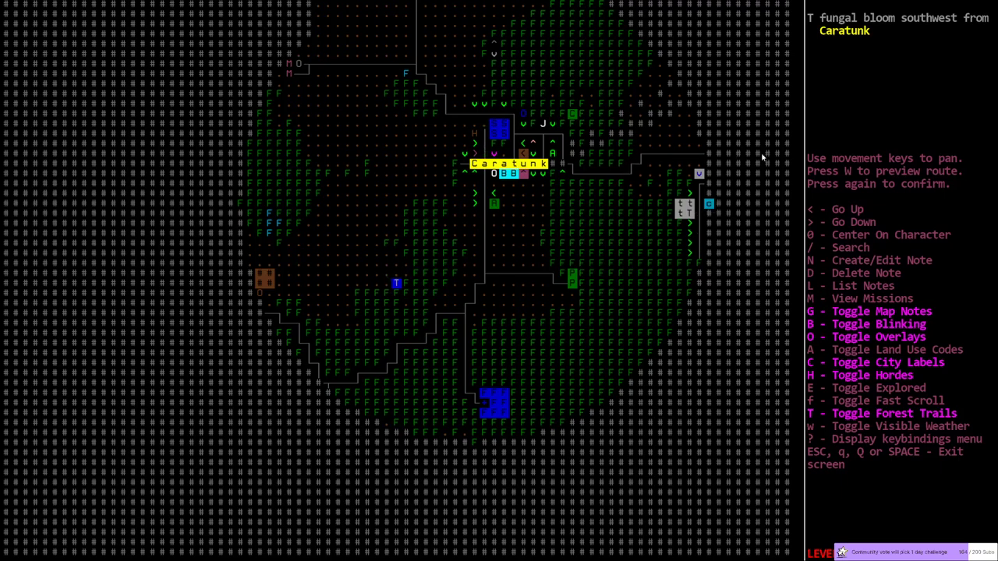
pyautogui.moveTo(521, 150)
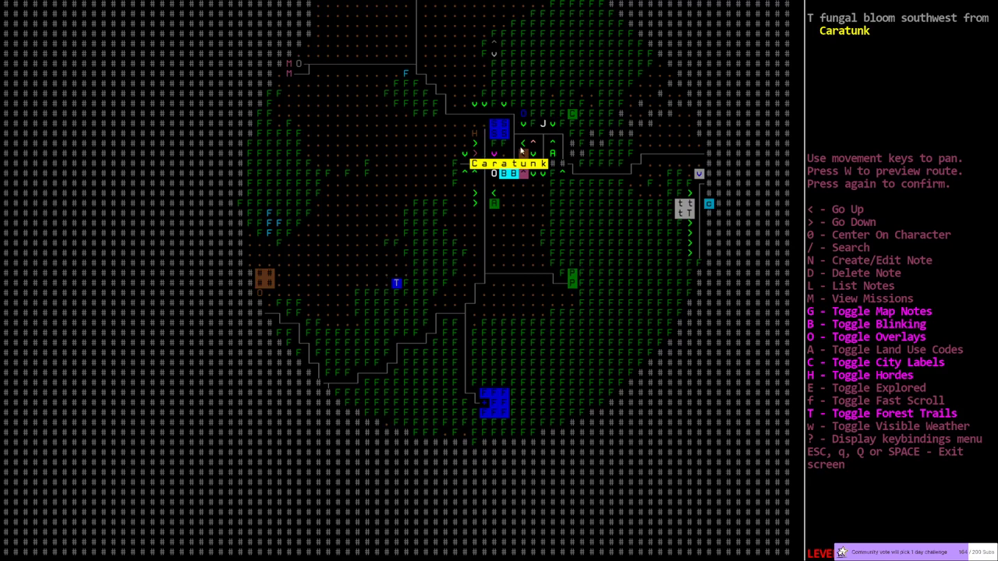
pyautogui.press('Escape')
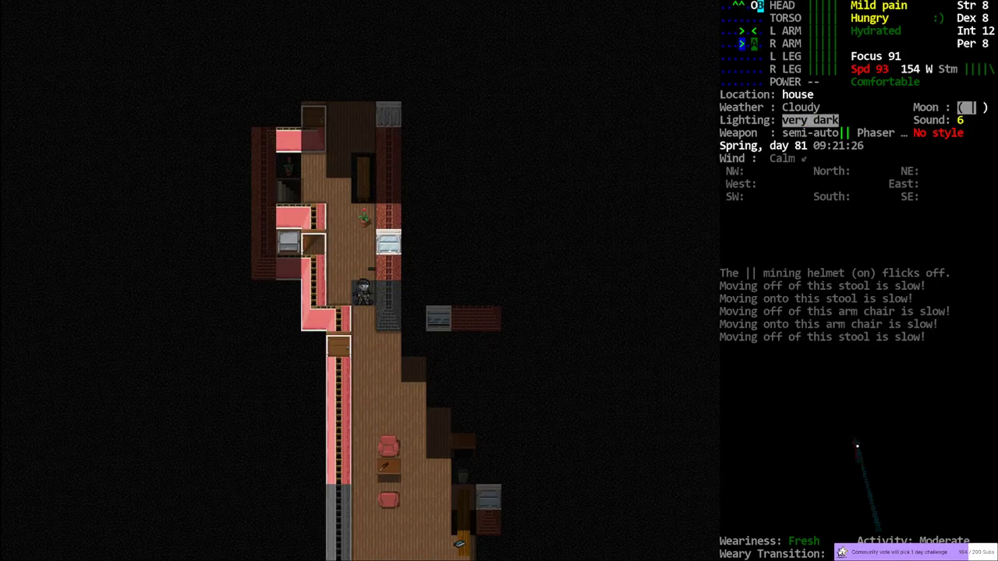
# Compare nearby clothing like cargo shorts and a waistcoat against the survivor's inventory.
pyautogui.press('i')
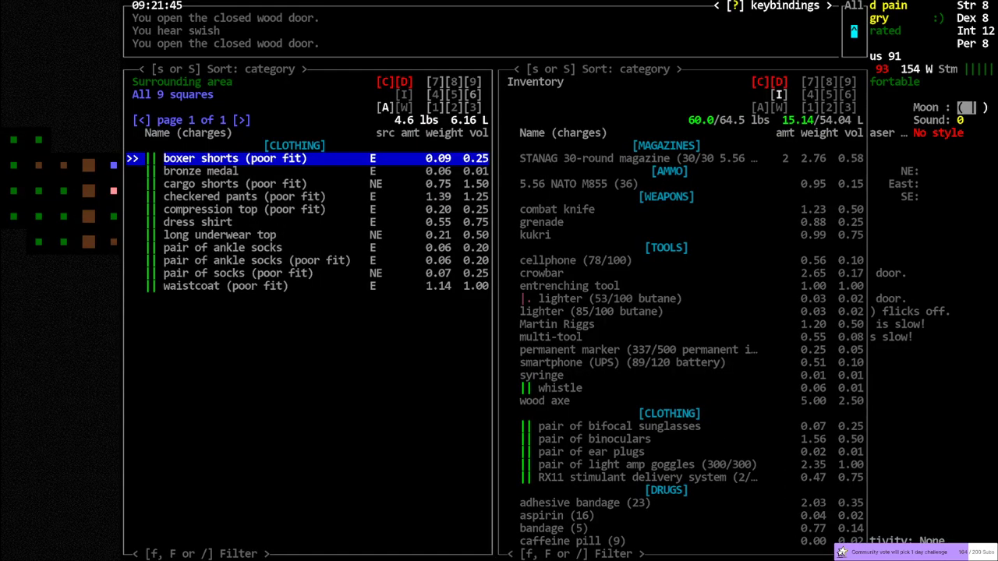
# Loot successive mansion rooms for gauze and antiseptic, check the backpack, then exit.
pyautogui.press('Escape')
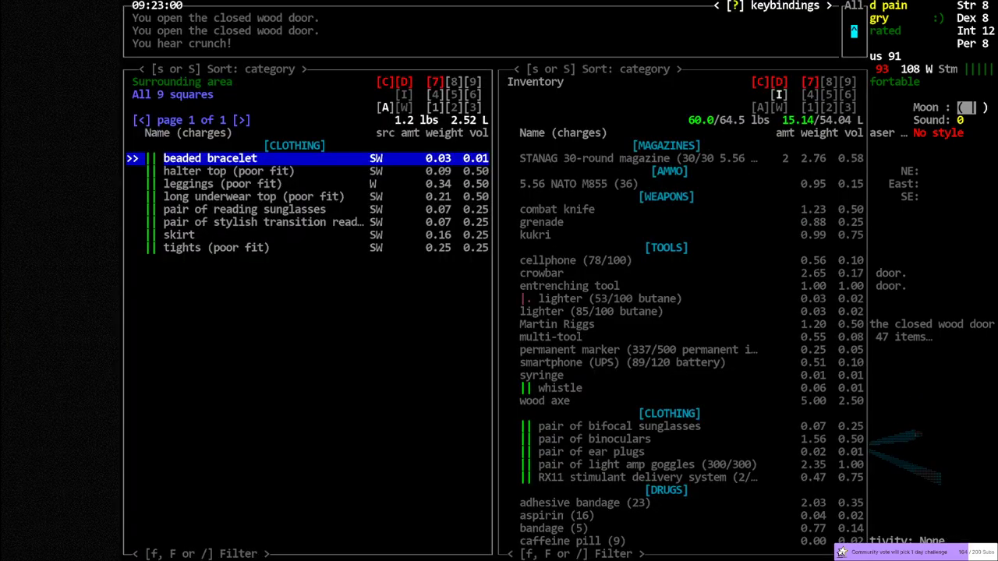
pyautogui.press('Escape')
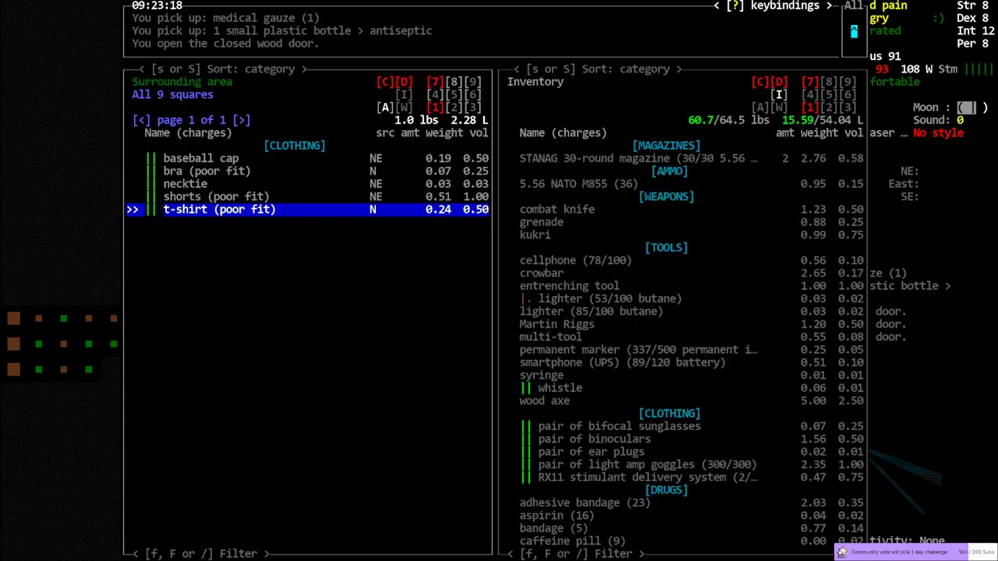
pyautogui.press('Escape')
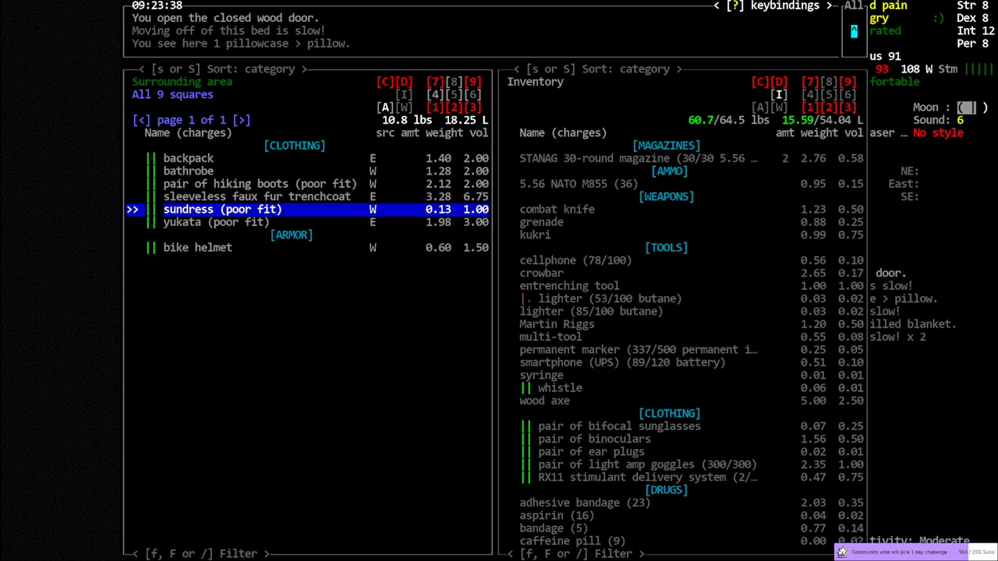
pyautogui.press('down')
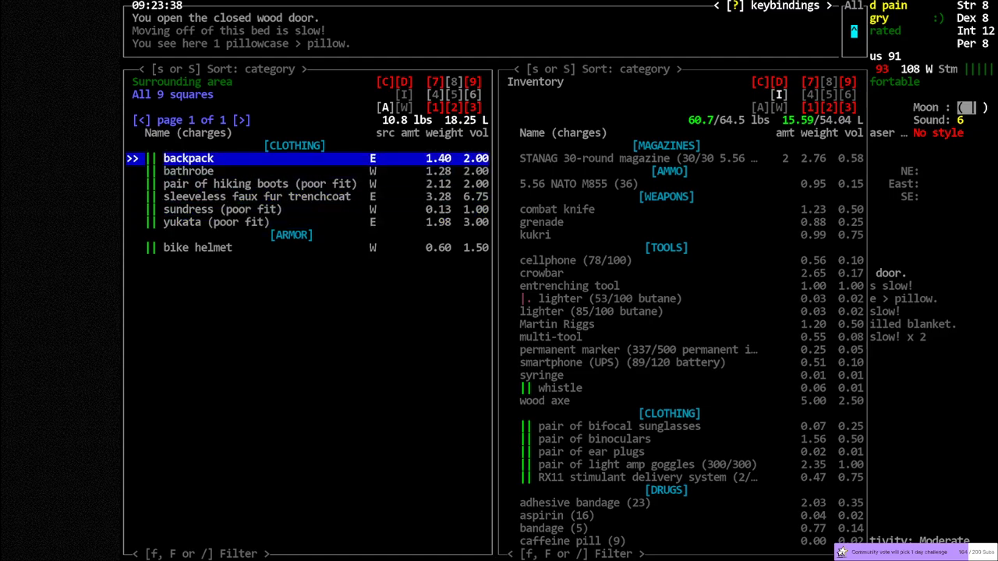
pyautogui.press('Escape')
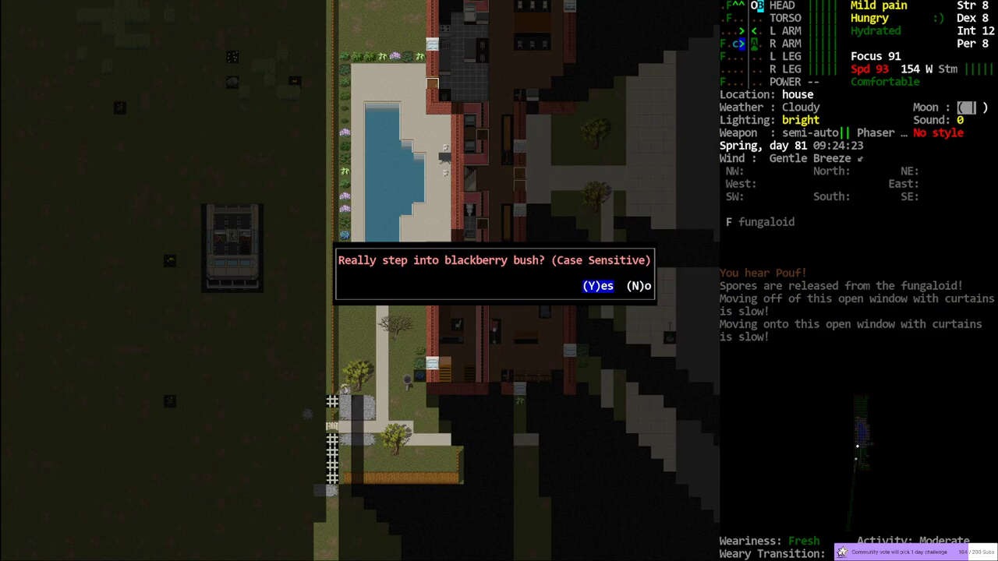
# Confirm 'y' to step into the blackberry bush.
pyautogui.press('y')
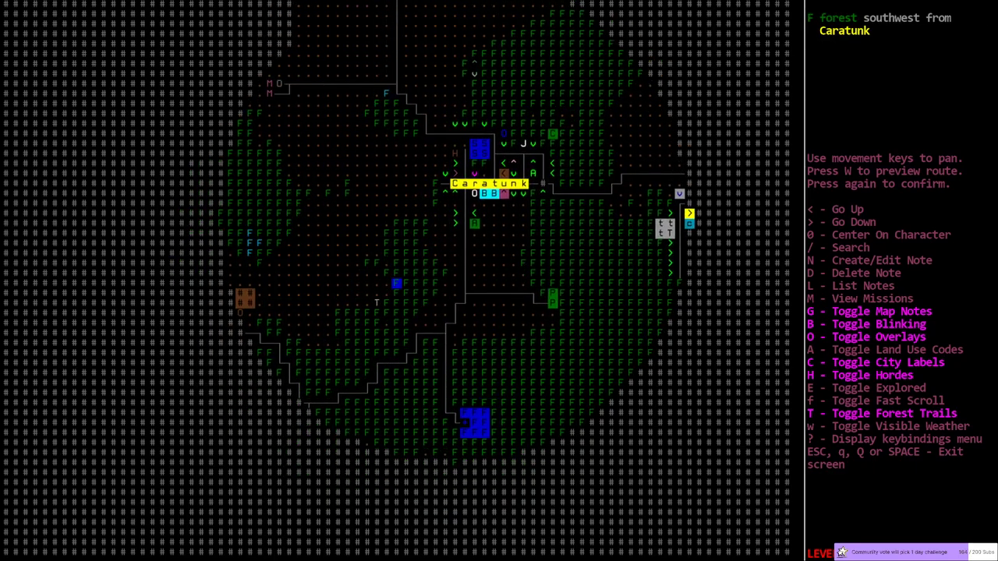
# Pan the overmap north toward the fungal bloom southwest of Caratunk.
pyautogui.press('up')
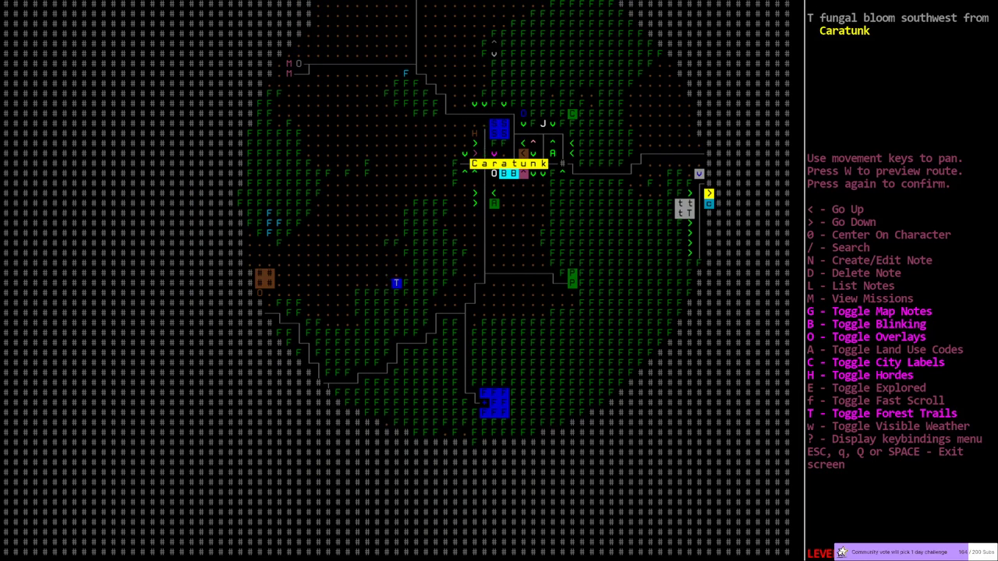
pyautogui.moveTo(393, 289)
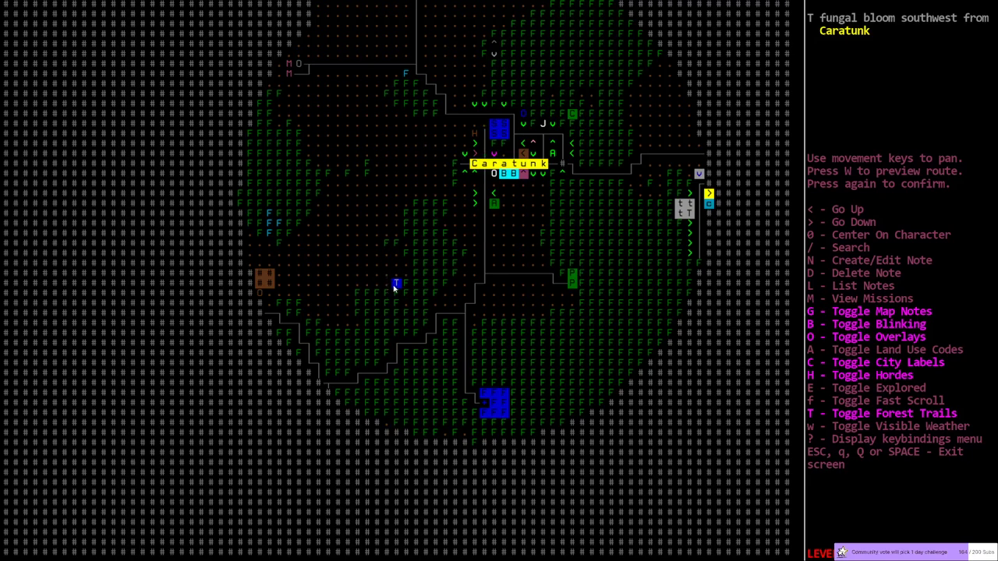
pyautogui.moveTo(395, 287)
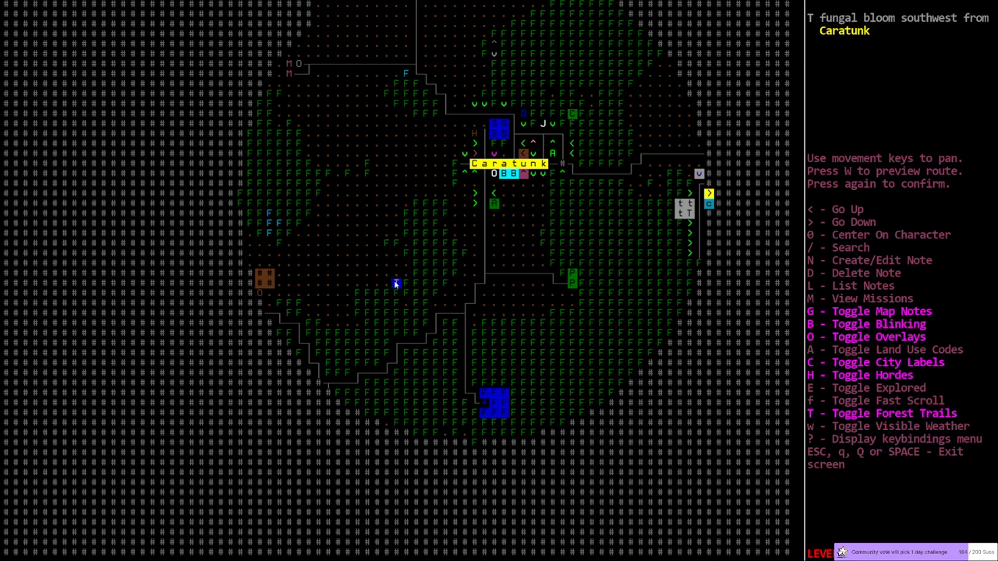
pyautogui.moveTo(429, 268)
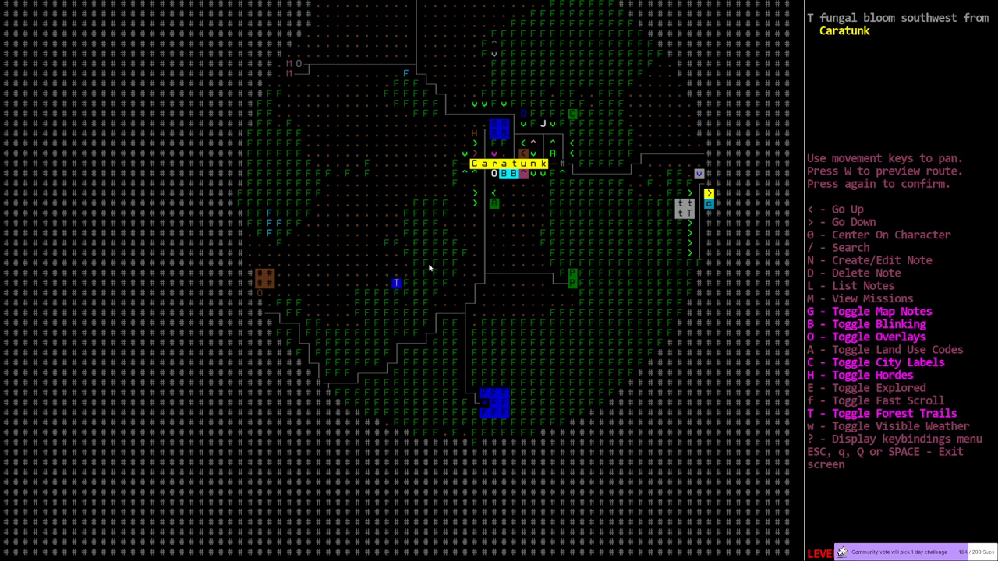
pyautogui.moveTo(464, 218)
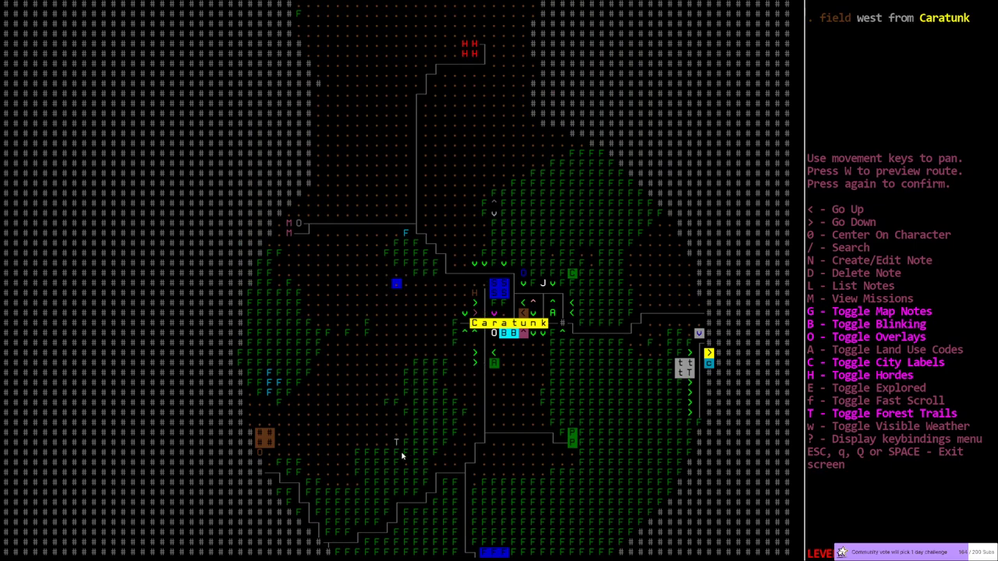
pyautogui.moveTo(168, 312)
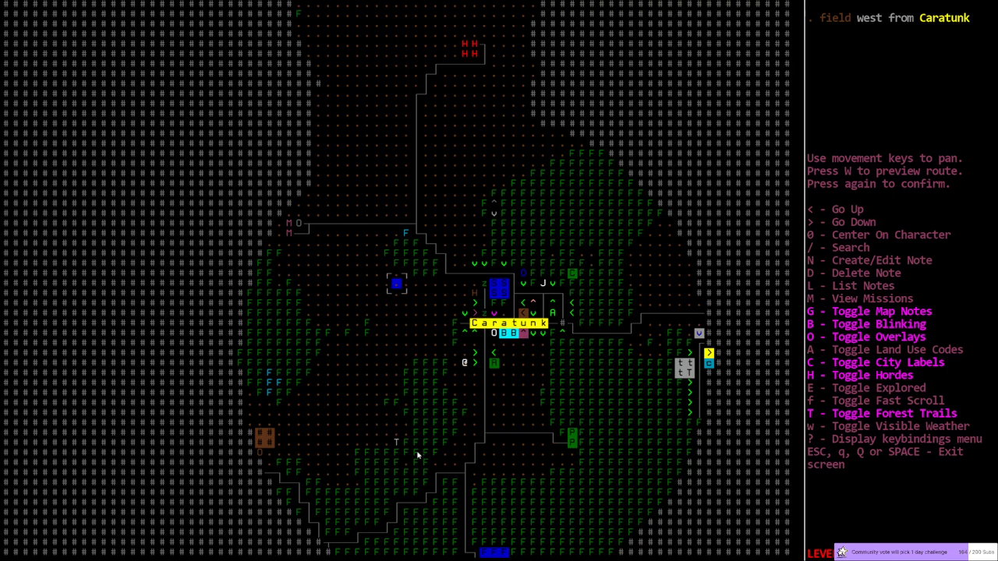
pyautogui.moveTo(394, 444)
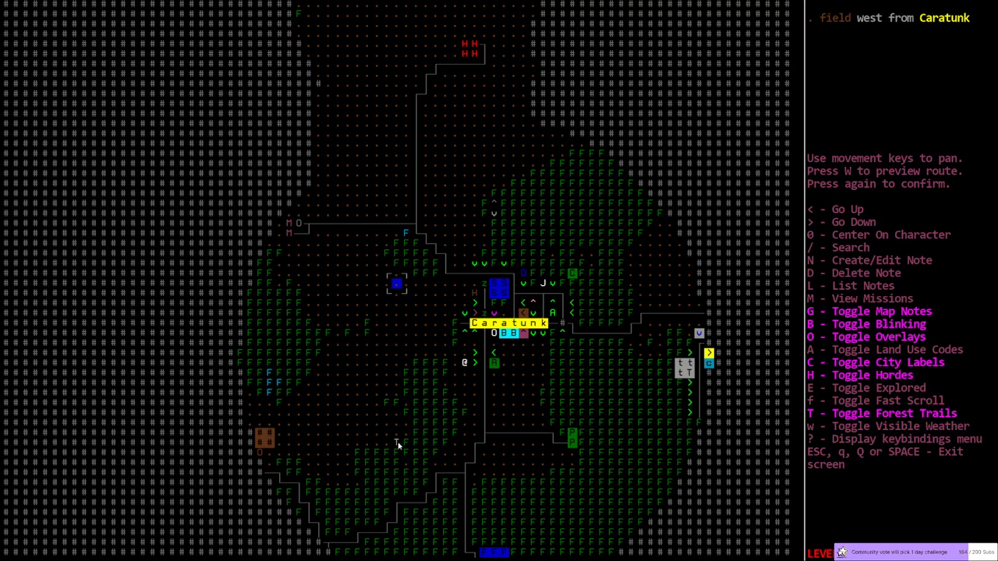
pyautogui.moveTo(396, 437)
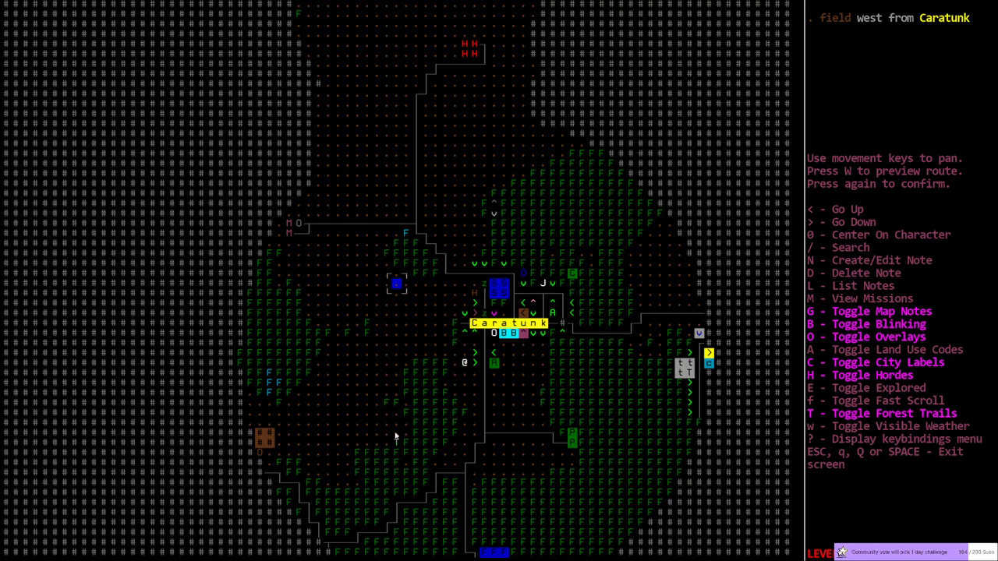
pyautogui.moveTo(455, 293)
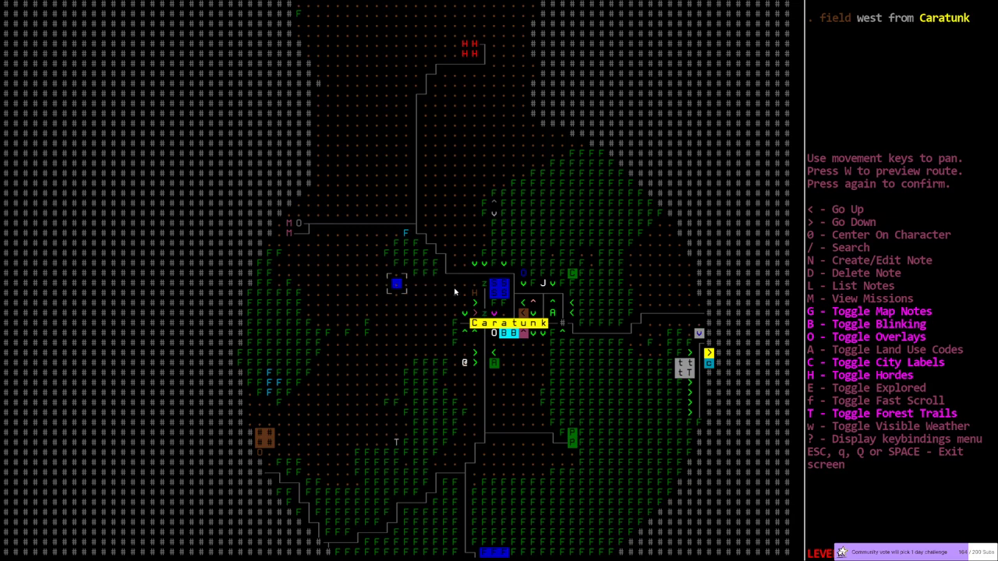
pyautogui.moveTo(415, 290)
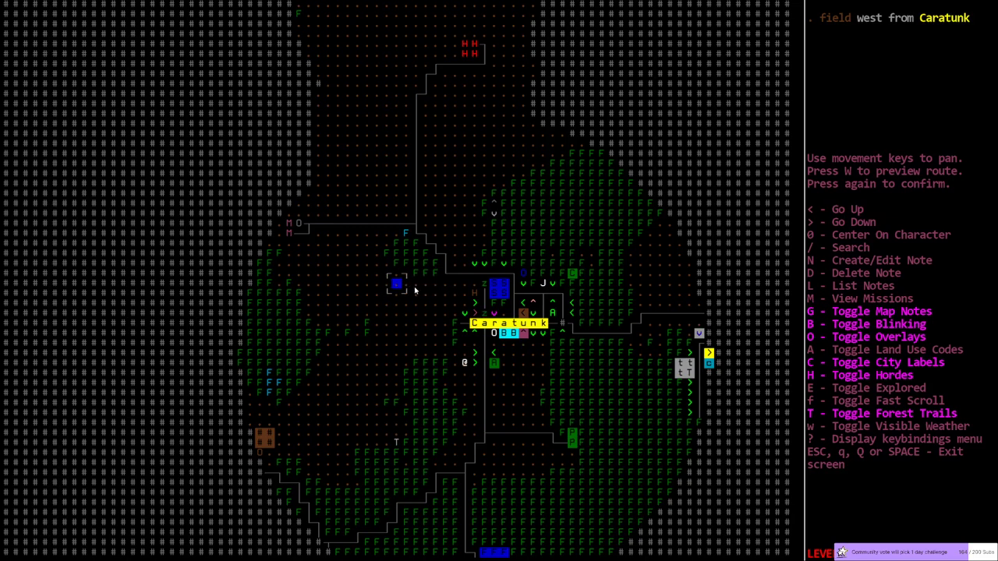
pyautogui.moveTo(238, 326)
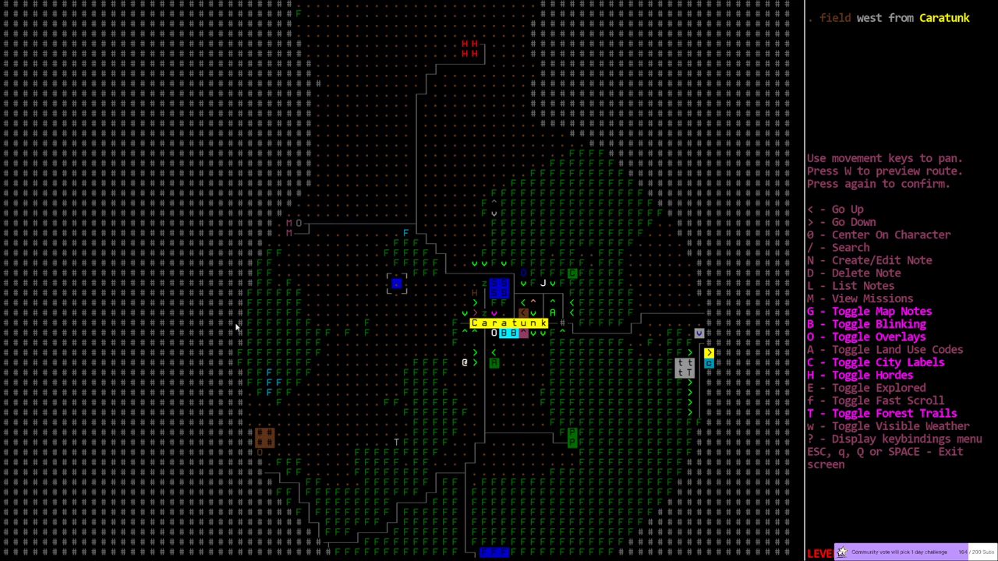
pyautogui.moveTo(510, 363)
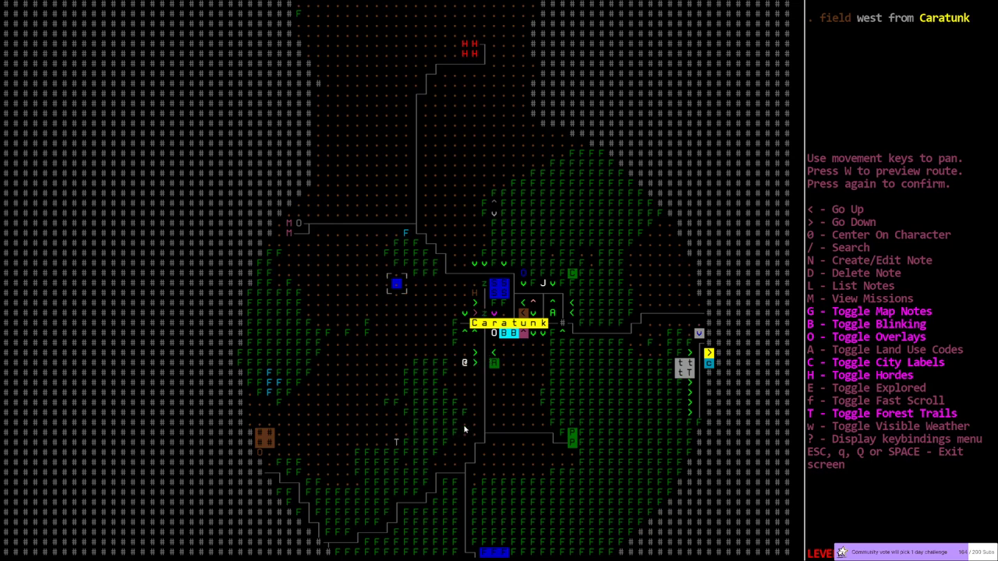
pyautogui.moveTo(433, 390)
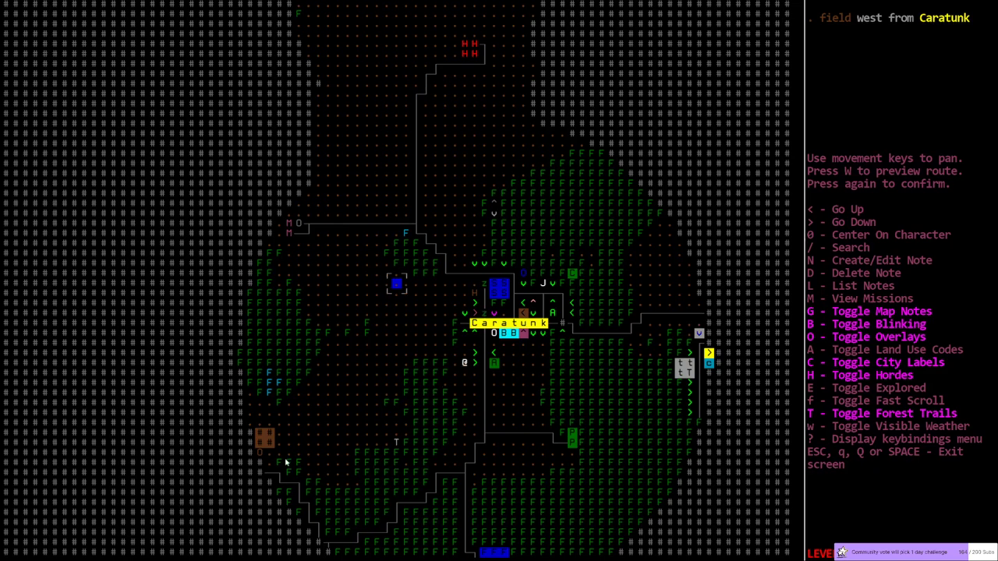
pyautogui.moveTo(350, 374)
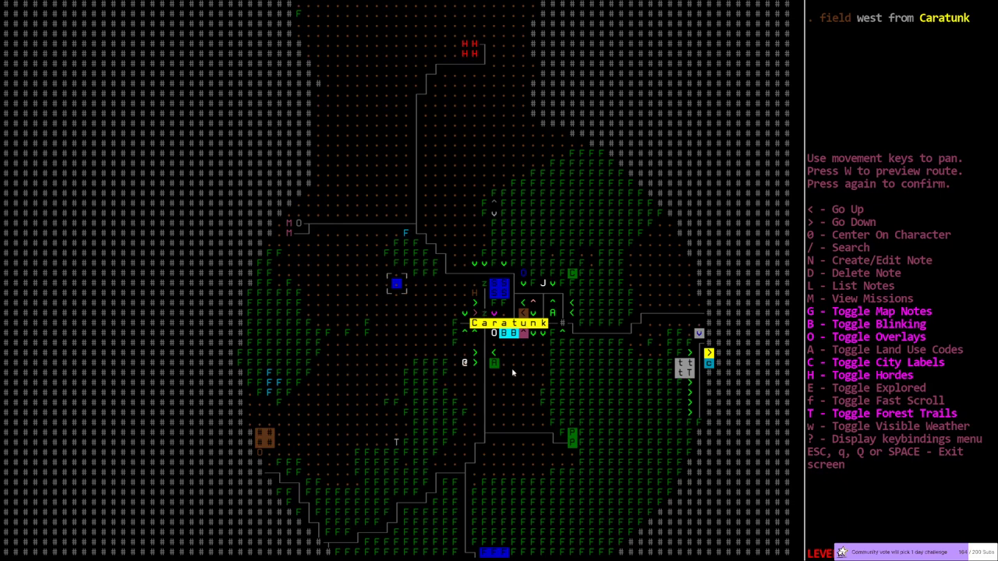
pyautogui.moveTo(591, 375)
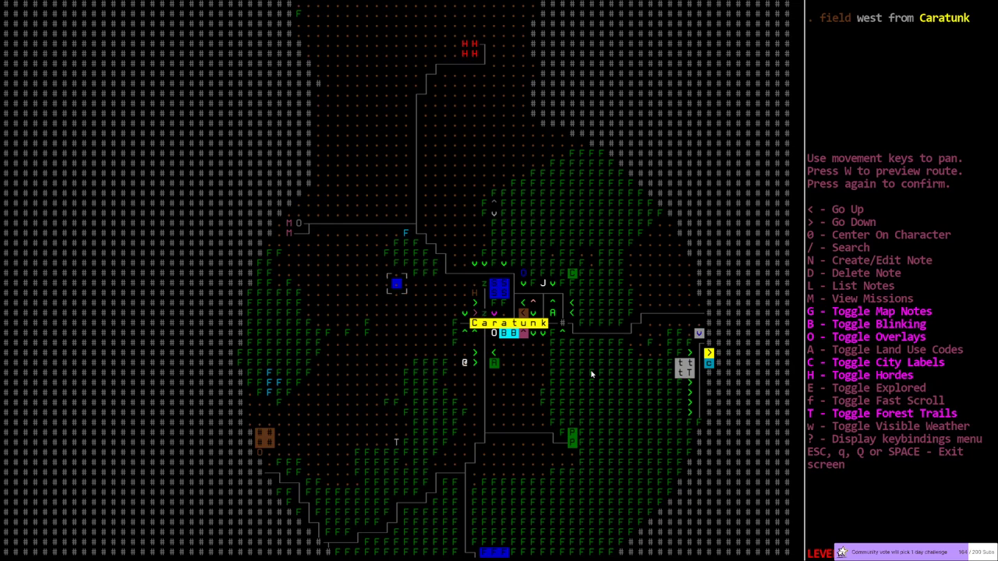
# Close the overmap and return to the field among fungaloids and spore clouds.
pyautogui.press('escape')
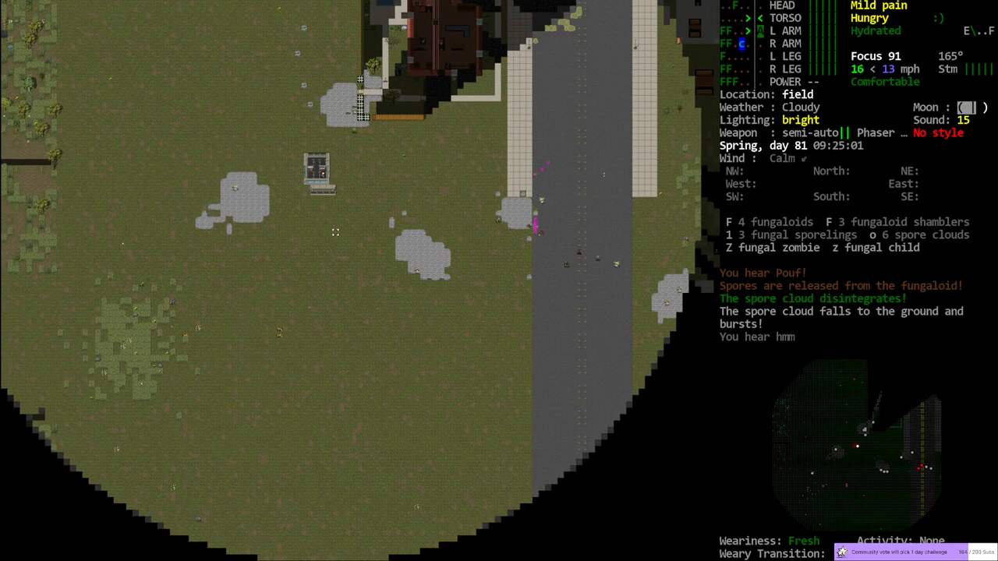
# Accelerate the Venga Bus east along the road to 24 mph.
pyautogui.press('m')
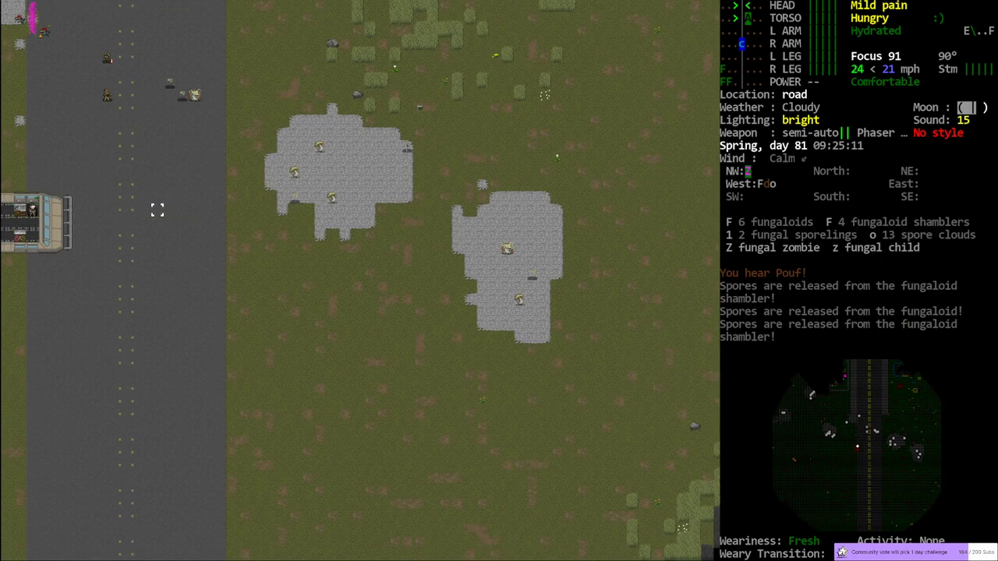
pyautogui.press('m')
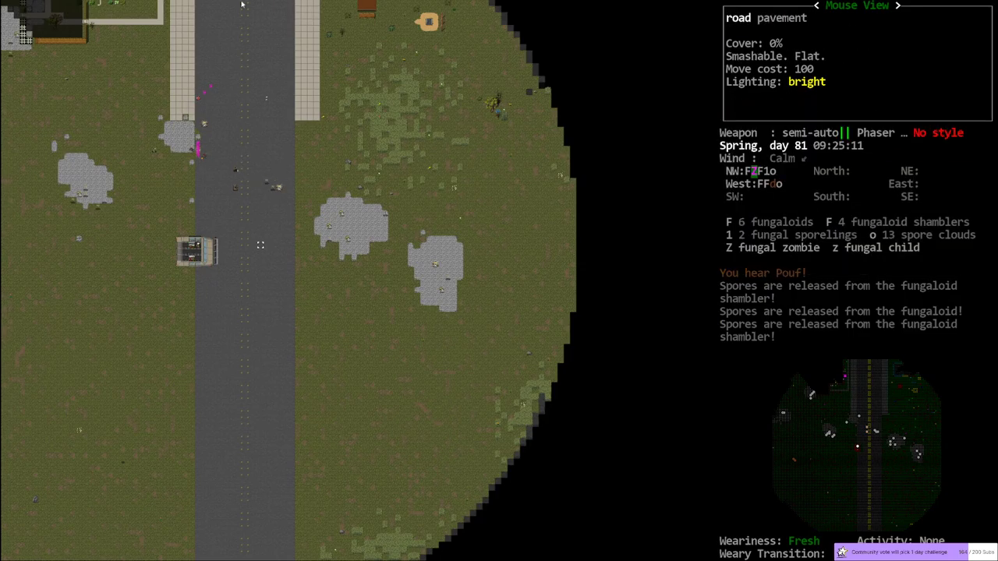
pyautogui.moveTo(121, 124)
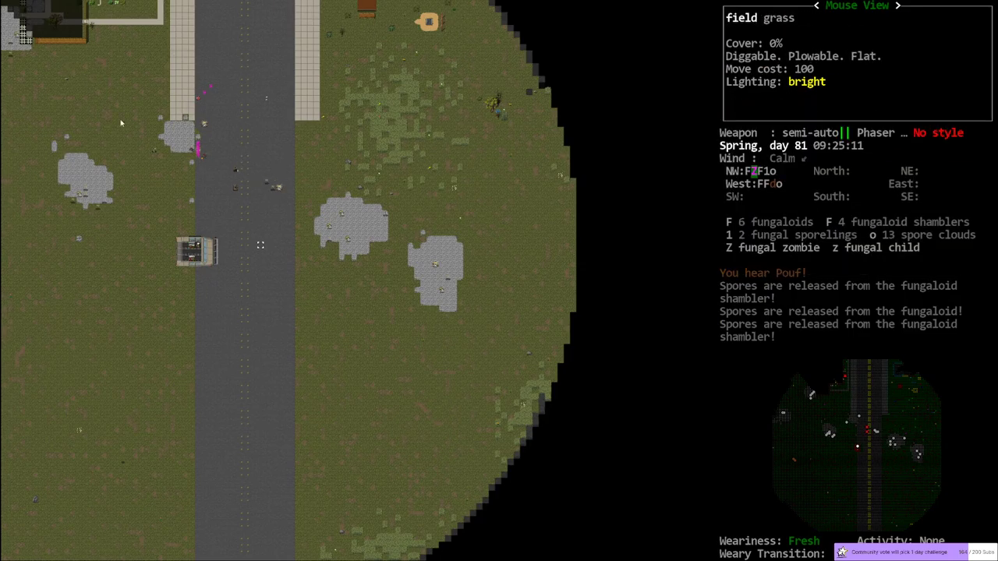
pyautogui.moveTo(421, 316)
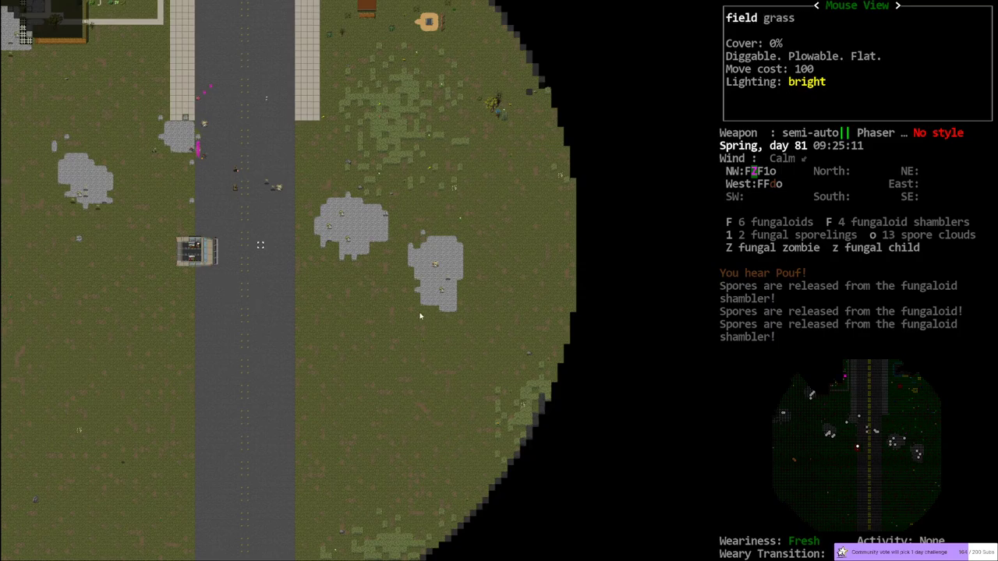
pyautogui.moveTo(439, 319)
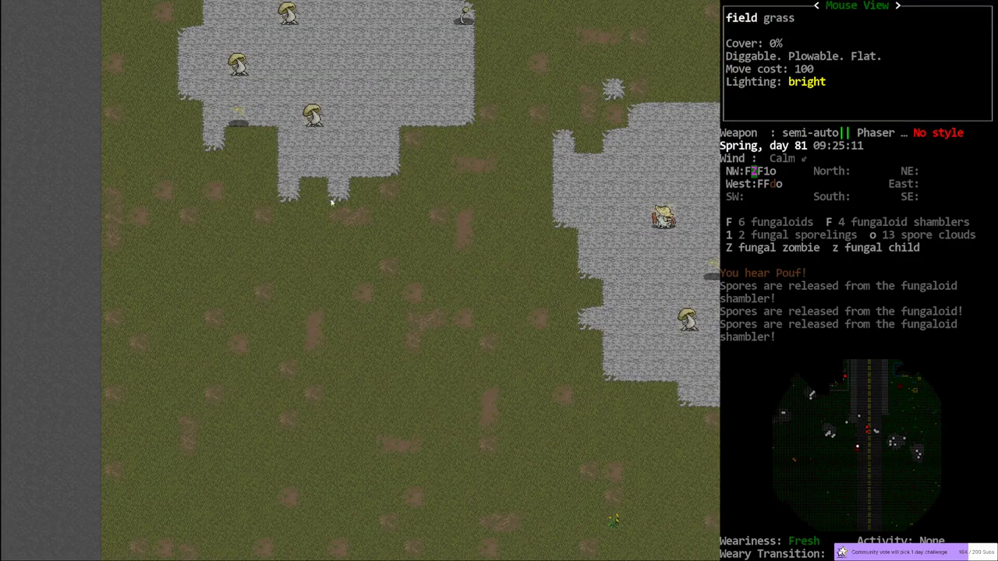
pyautogui.moveTo(433, 155)
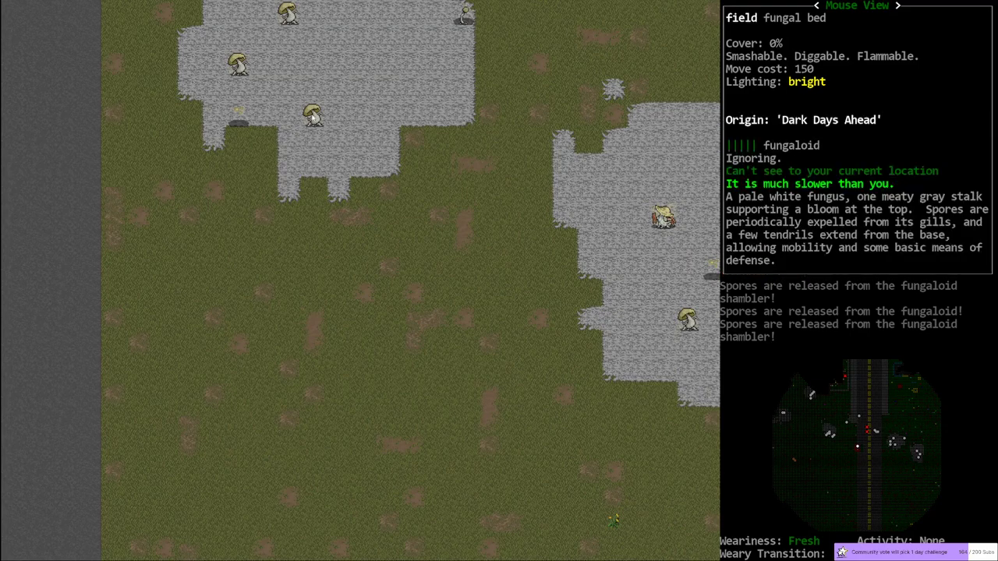
pyautogui.moveTo(480, 45)
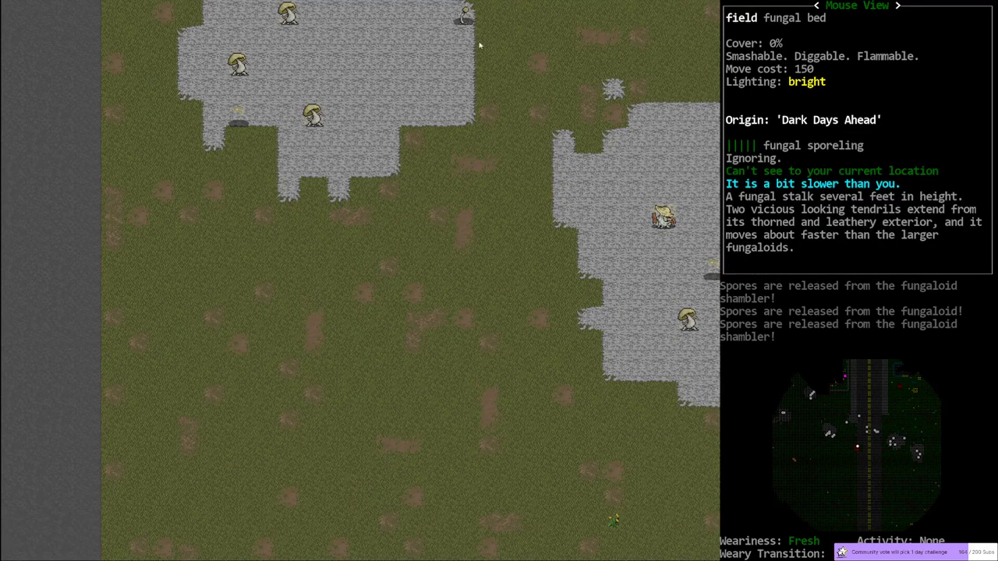
pyautogui.moveTo(316, 128)
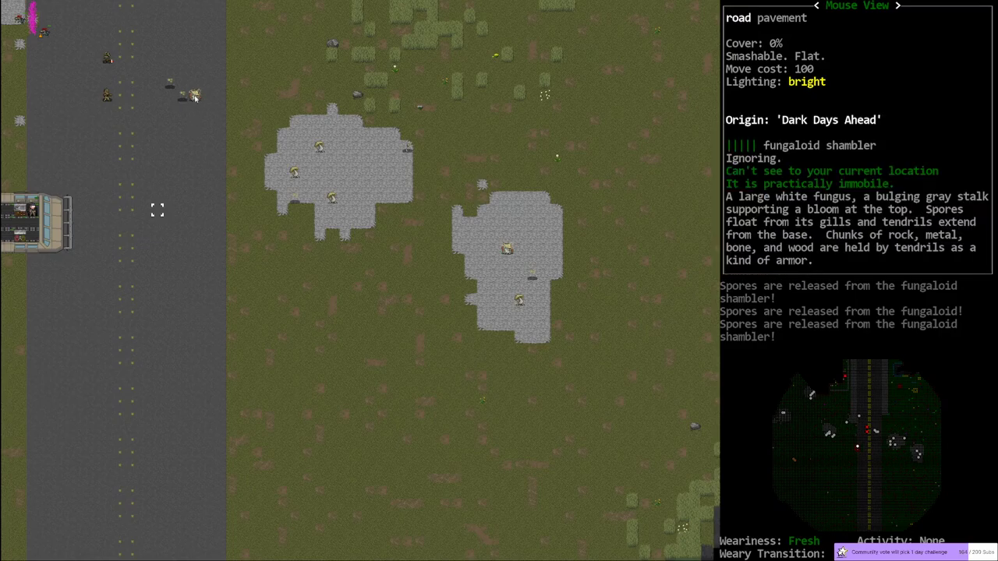
pyautogui.moveTo(311, 167)
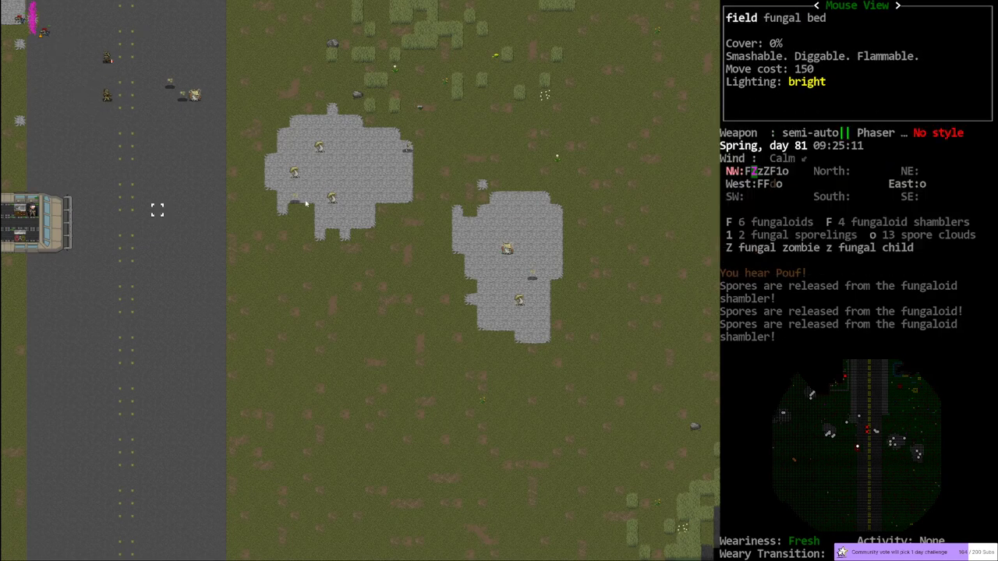
pyautogui.moveTo(577, 286)
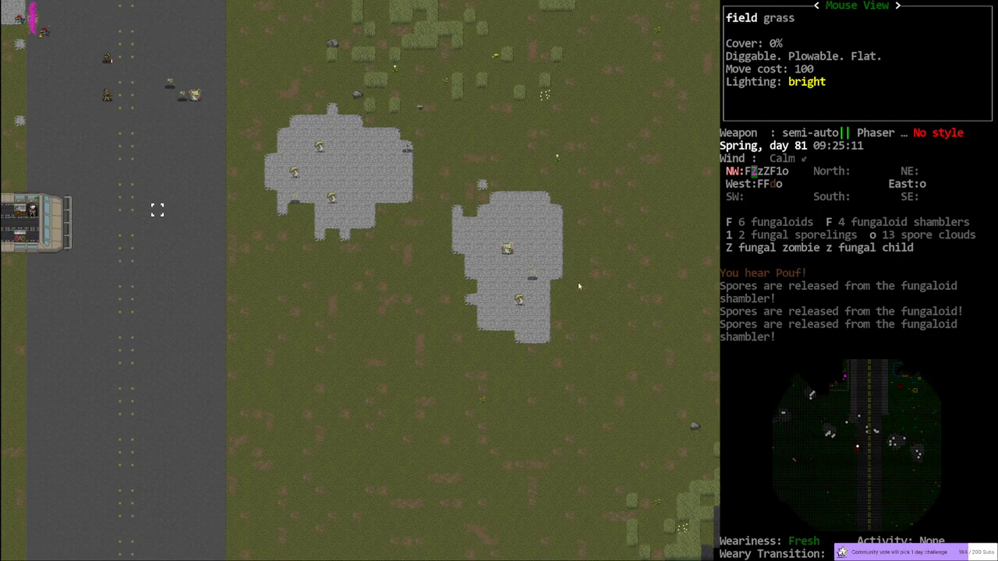
pyautogui.moveTo(506, 224)
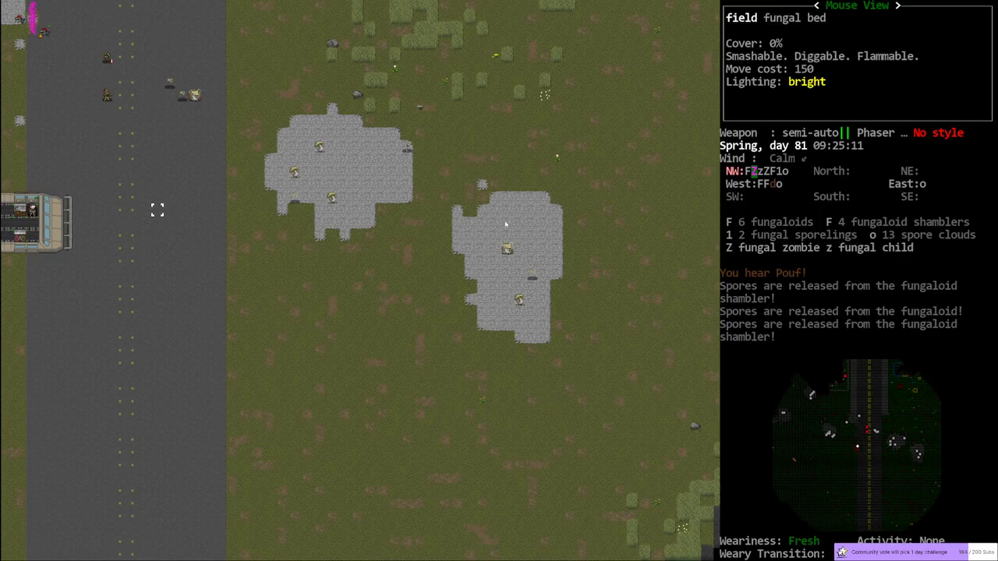
pyautogui.moveTo(390, 125)
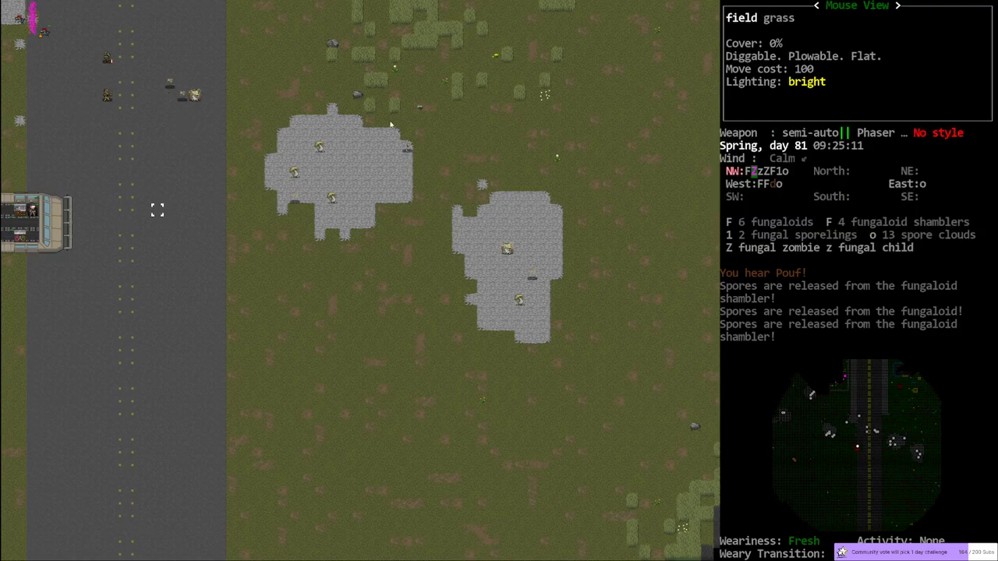
pyautogui.moveTo(694, 323)
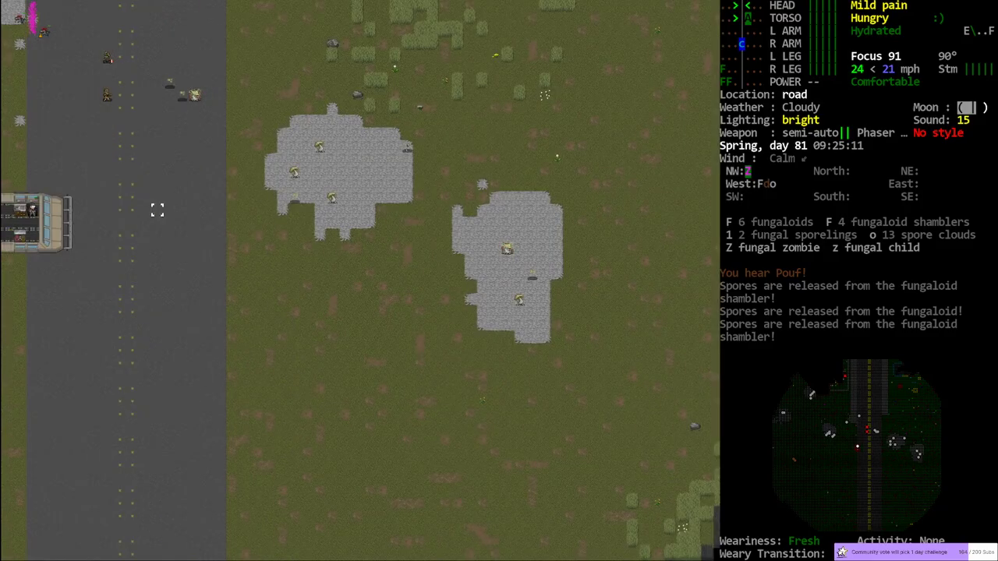
# Check the bus's @ position south of Caratunk on the overmap, then resume driving.
pyautogui.press('m')
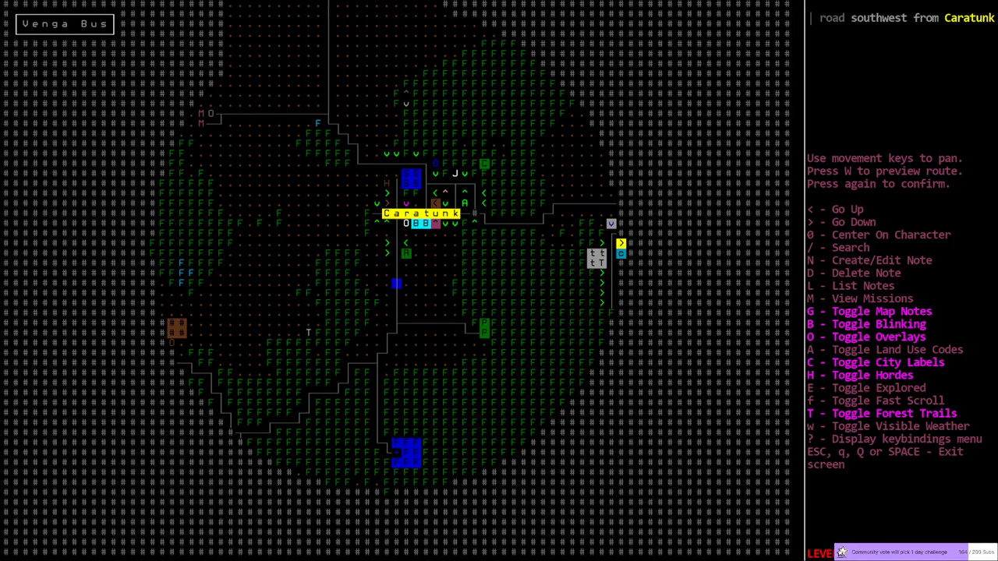
pyautogui.moveTo(386, 185)
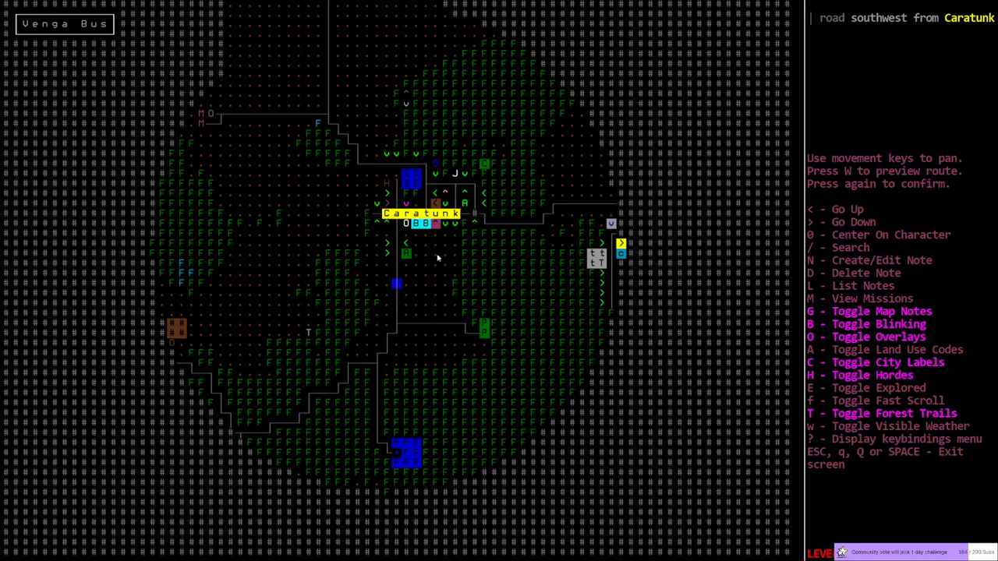
pyautogui.moveTo(503, 285)
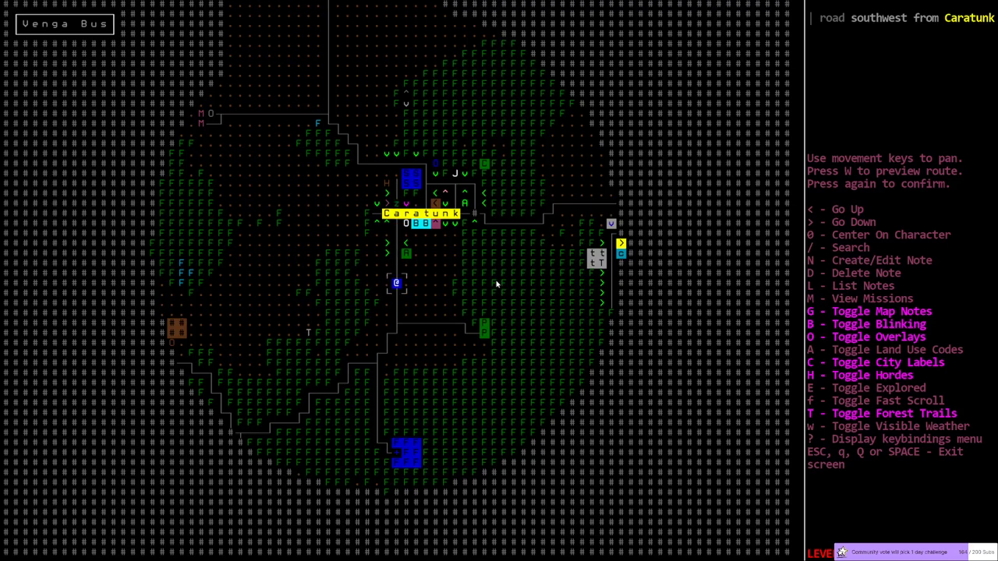
pyautogui.press('Escape')
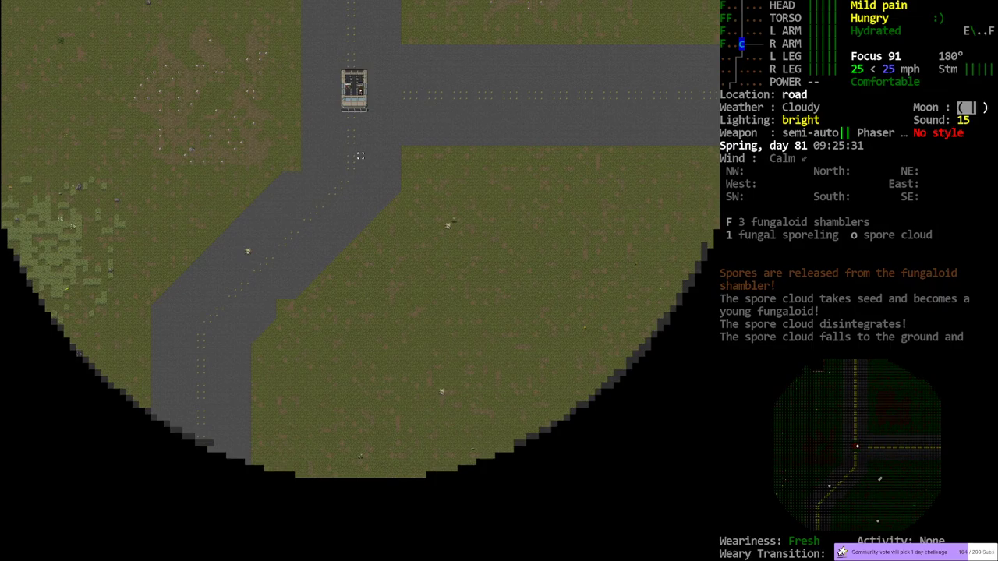
# Turn the bus southwest, briefly check the overmap, and keep driving.
pyautogui.press('m')
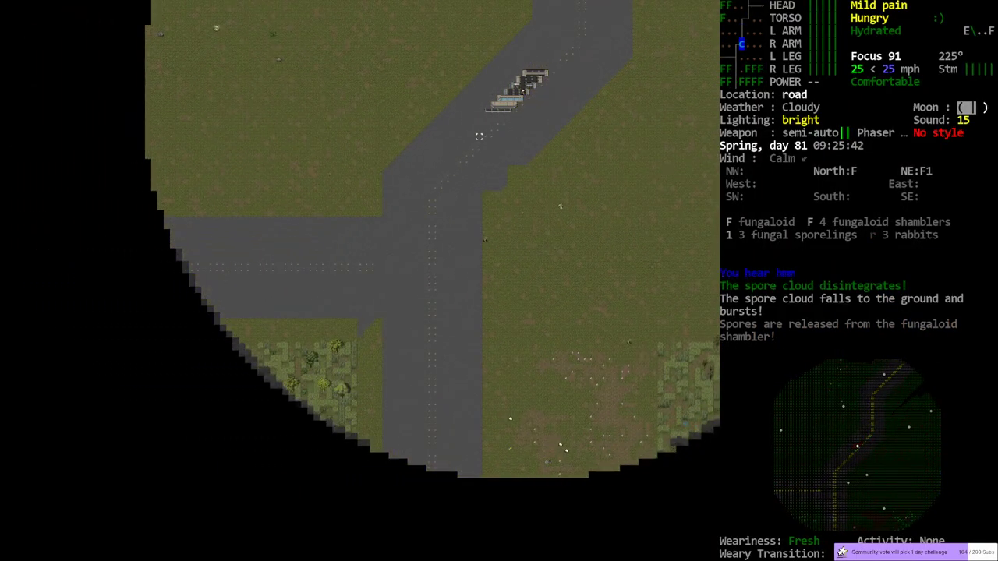
pyautogui.press('m')
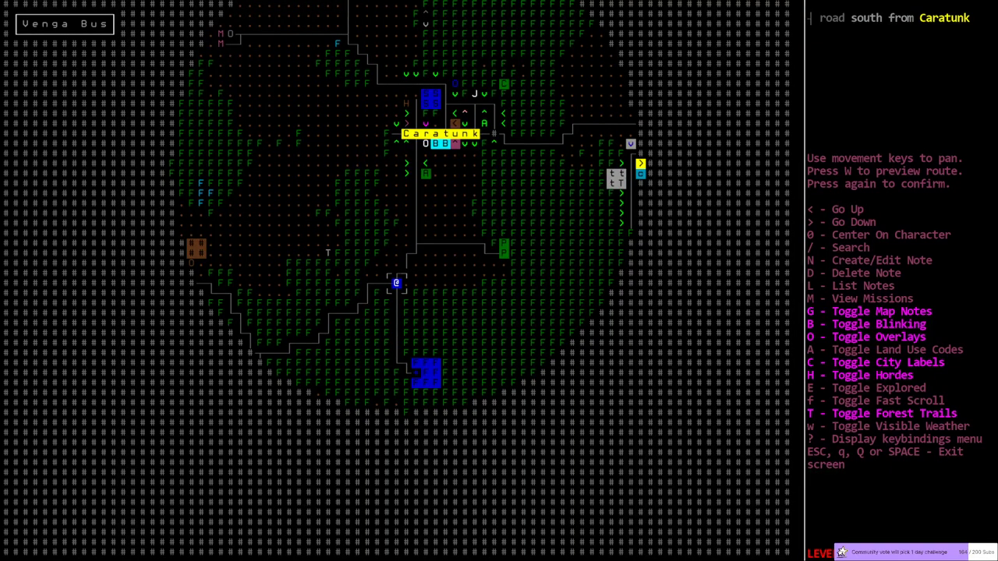
pyautogui.press('Escape')
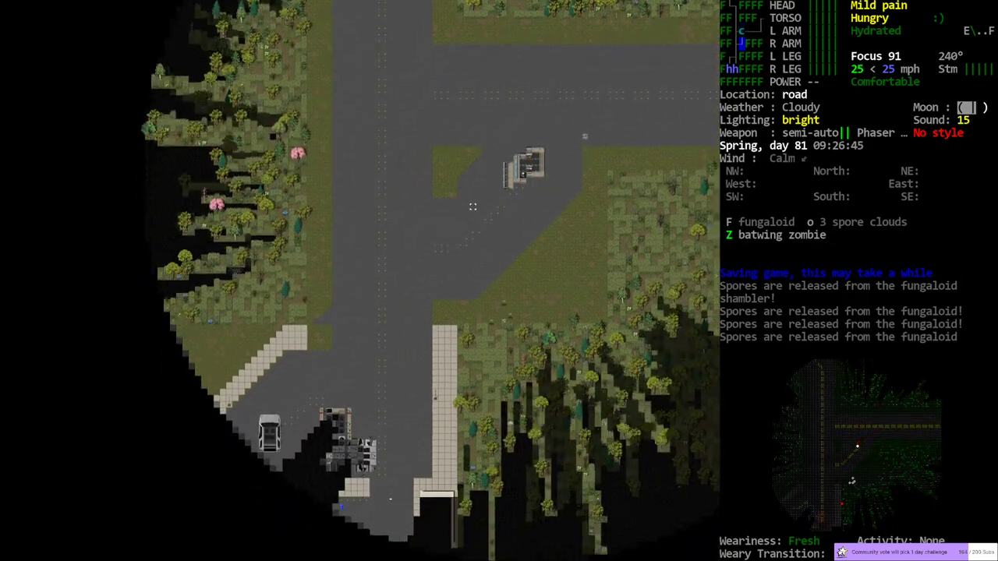
# View the overmap southwest of Caratunk, then return to the road.
pyautogui.press('m')
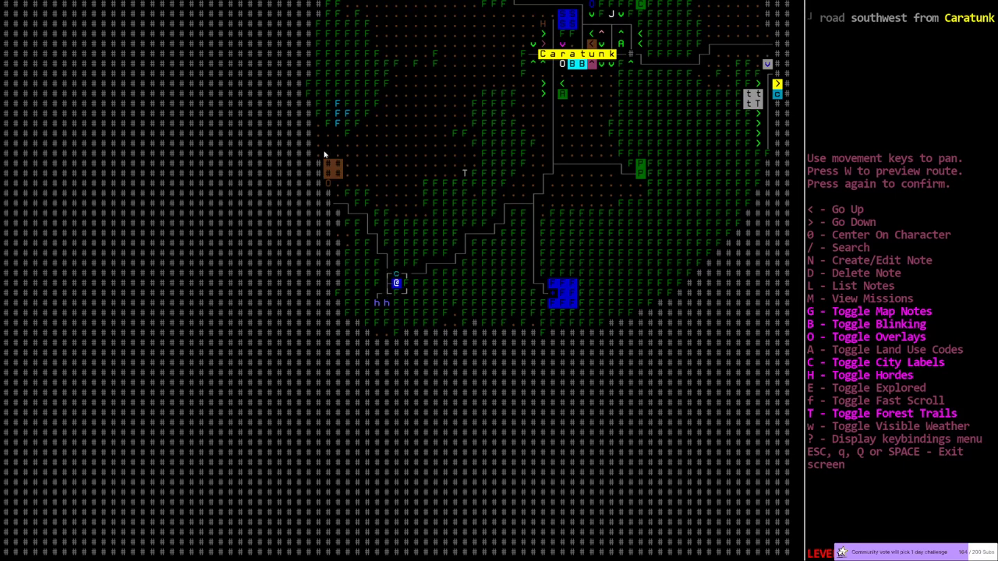
pyautogui.moveTo(290, 169)
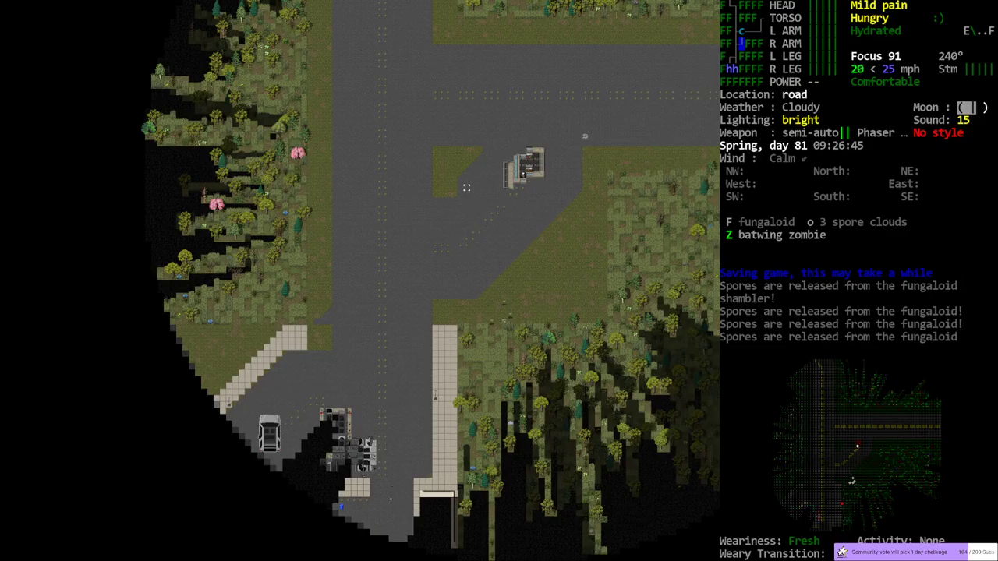
pyautogui.press('m')
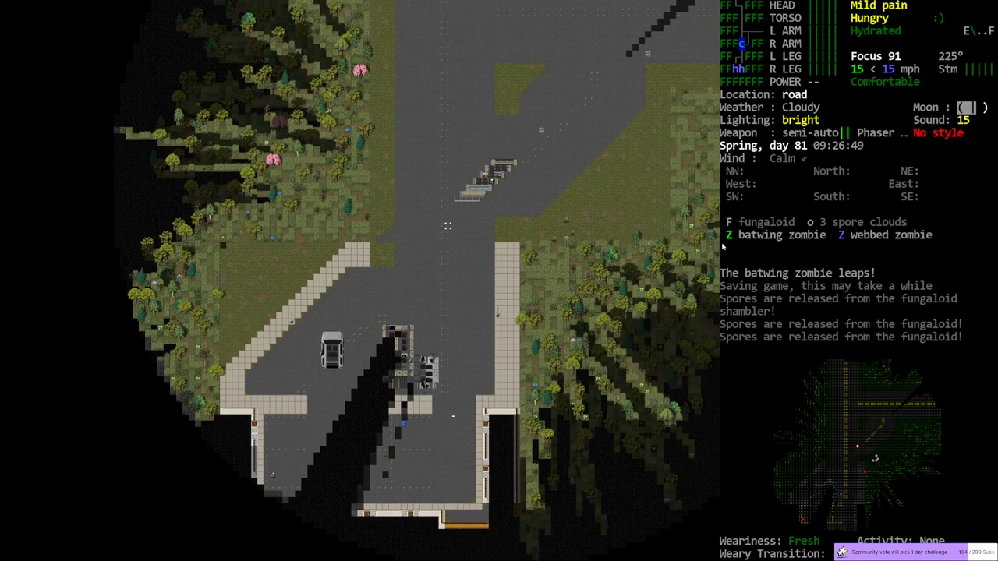
pyautogui.moveTo(238, 428)
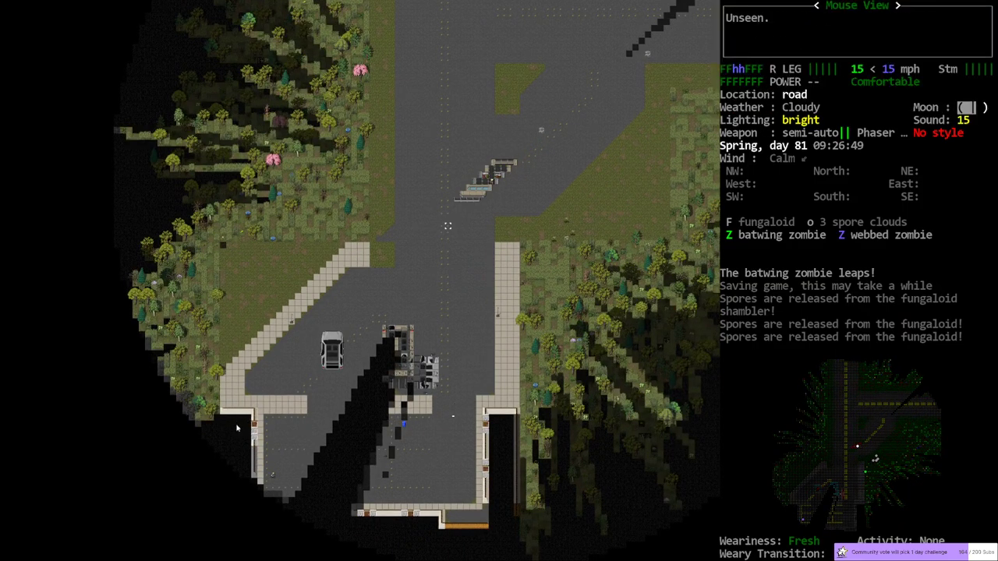
pyautogui.moveTo(483, 343)
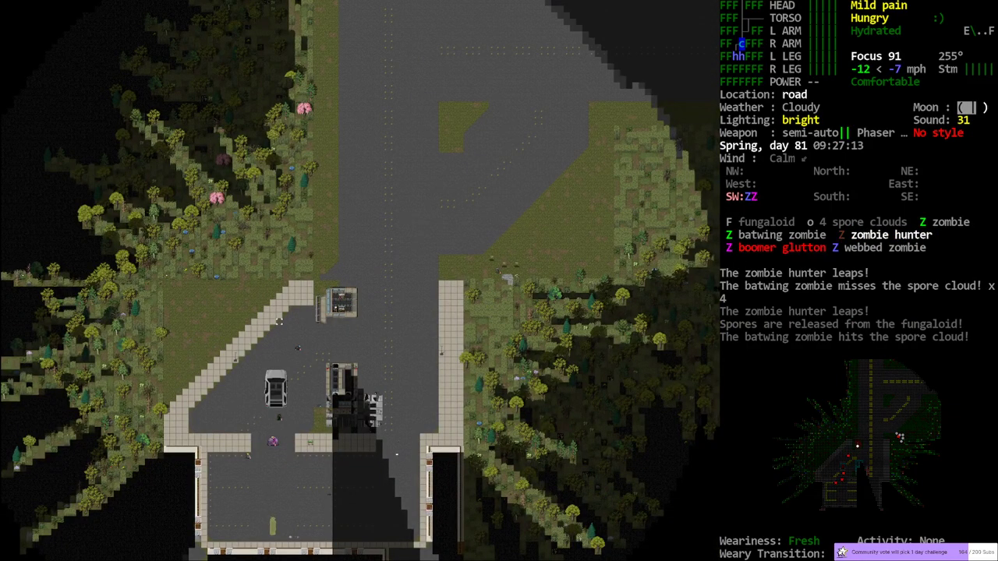
# Bring up the world map as zombie hunters and a boomer glutton close in.
pyautogui.press('m')
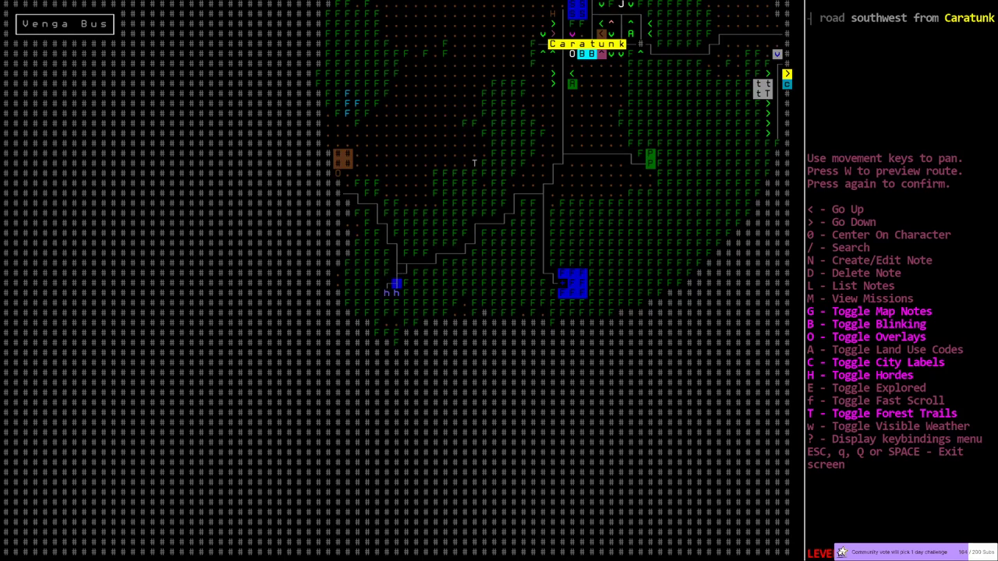
pyautogui.moveTo(381, 280)
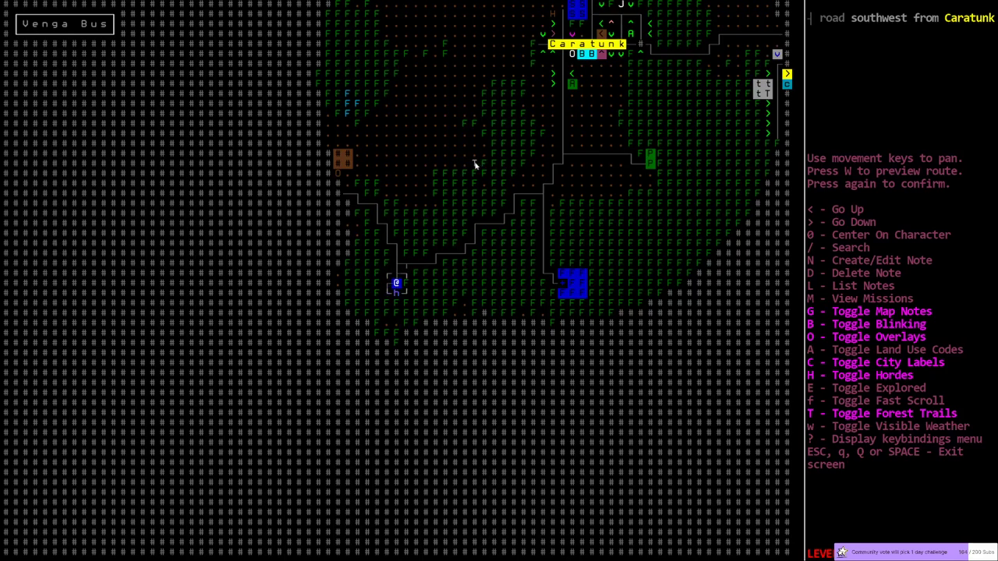
# Close the world map and return to the local driving view.
pyautogui.press('Escape')
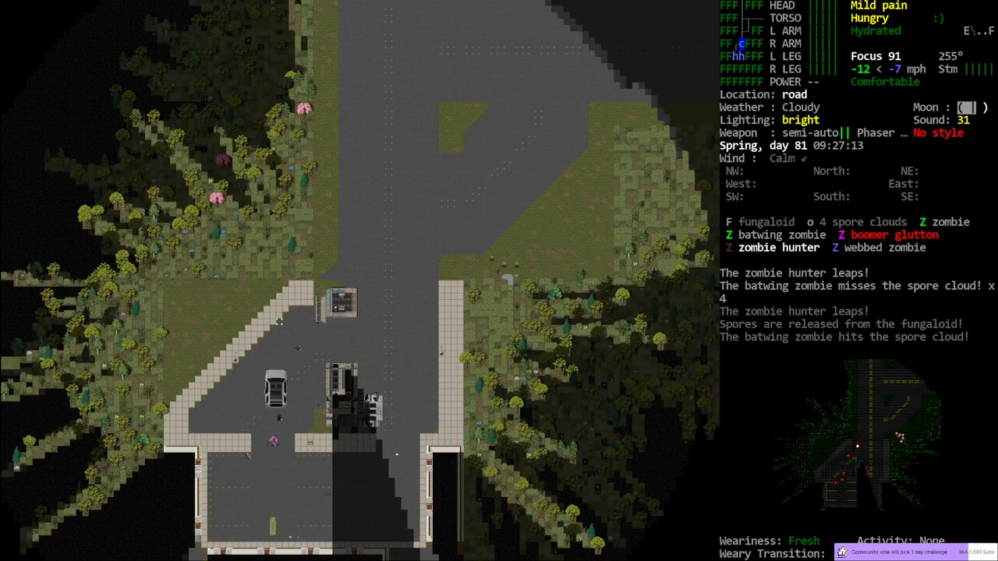
pyautogui.moveTo(511, 262)
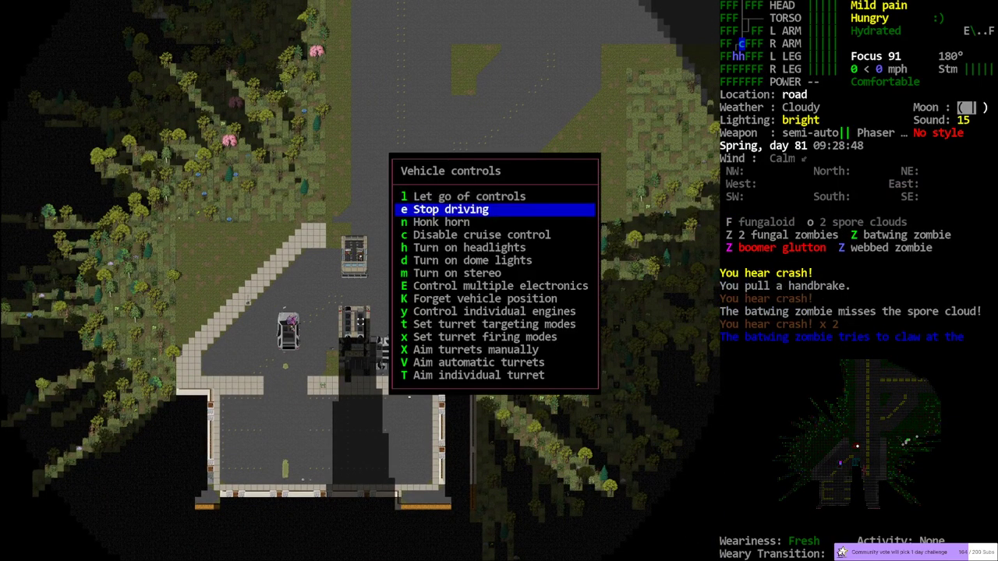
# Let go of the Venga Bus controls and dismiss the inventory list.
pyautogui.press('i')
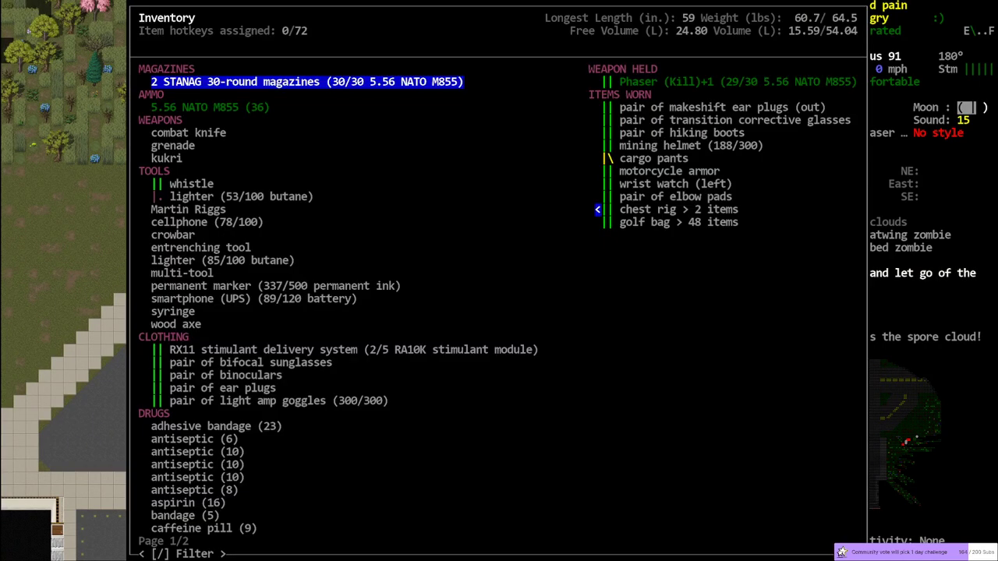
pyautogui.press('Escape')
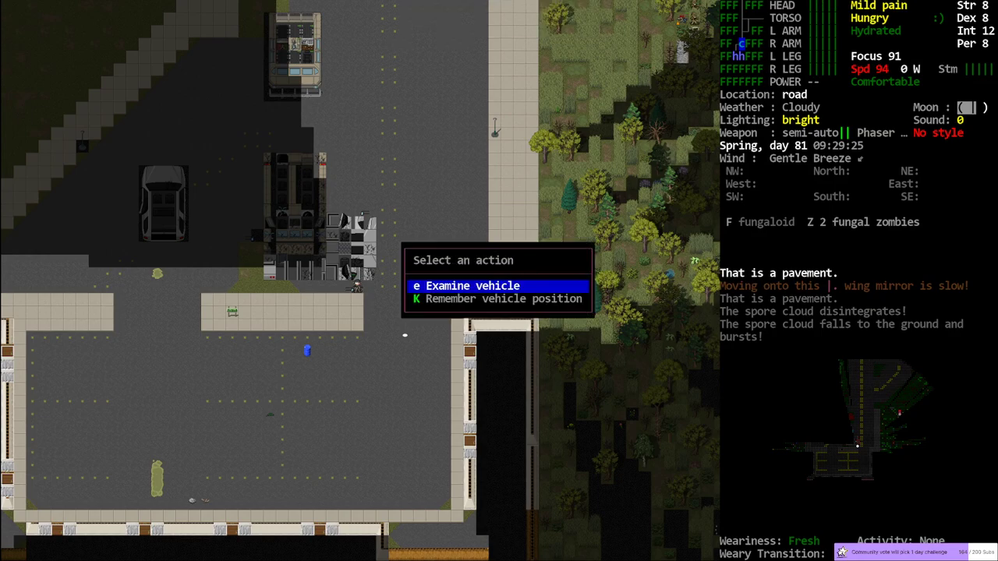
# Check nearby items like the steel drum in the item manager, then pry the motel door.
pyautogui.press('Escape')
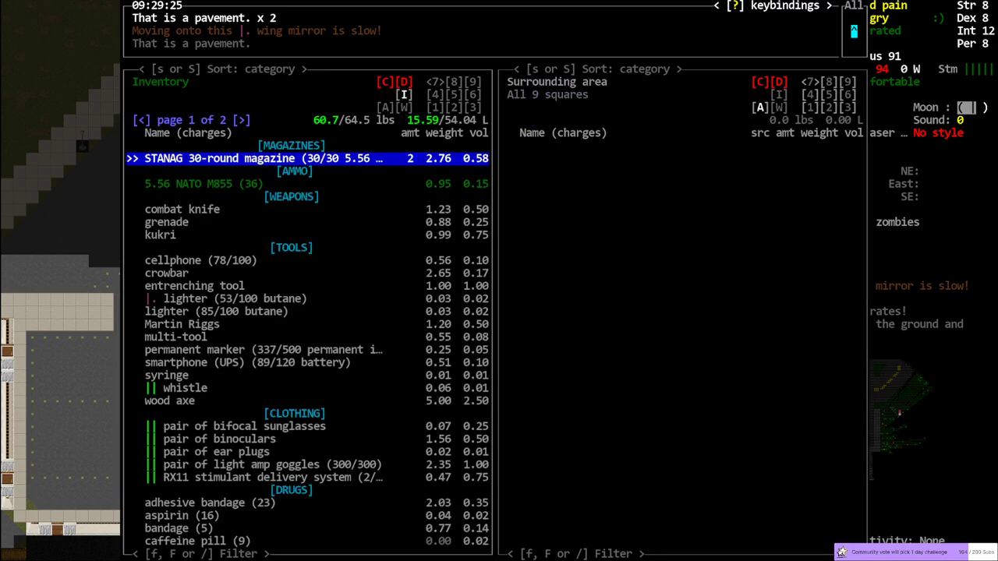
pyautogui.press('Escape')
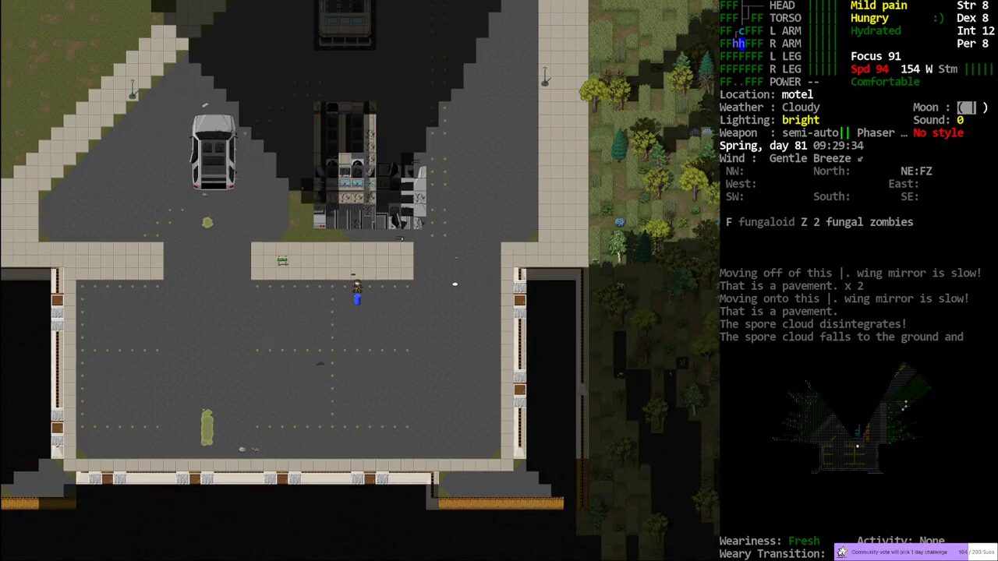
pyautogui.press('i')
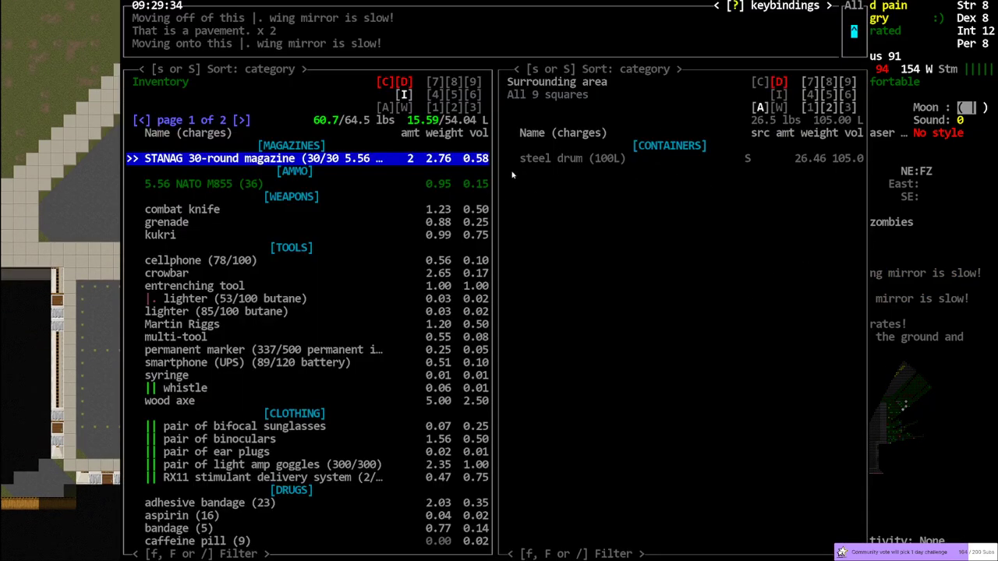
pyautogui.moveTo(772, 347)
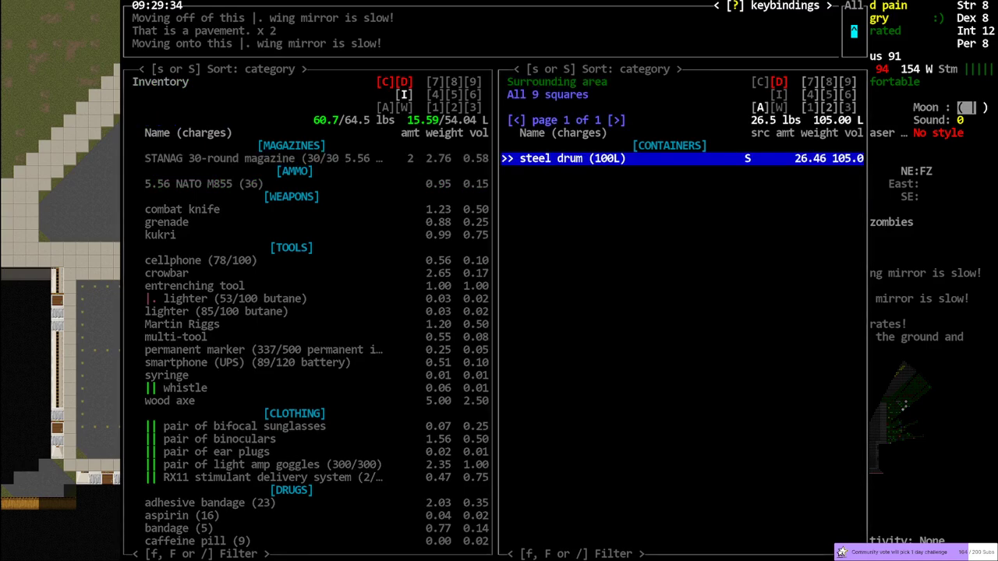
pyautogui.press('Escape')
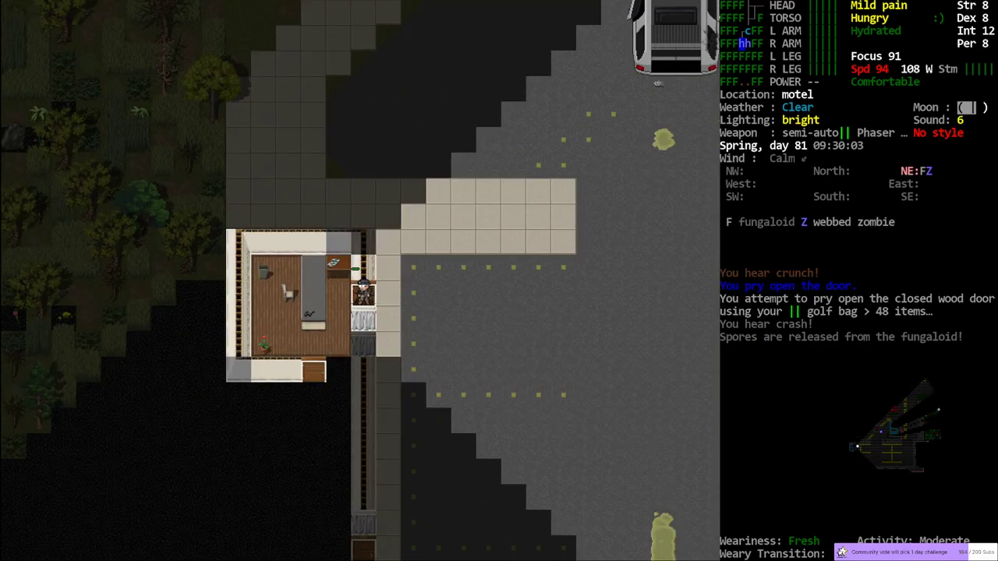
pyautogui.press('i')
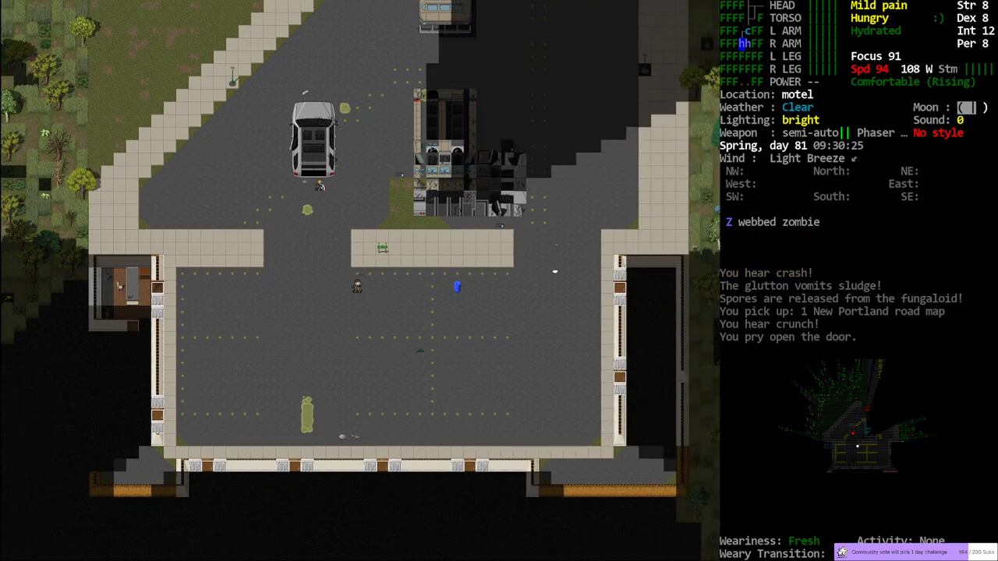
# Grab the New Portland road map from the motel room and head back to the lot.
pyautogui.press('f')
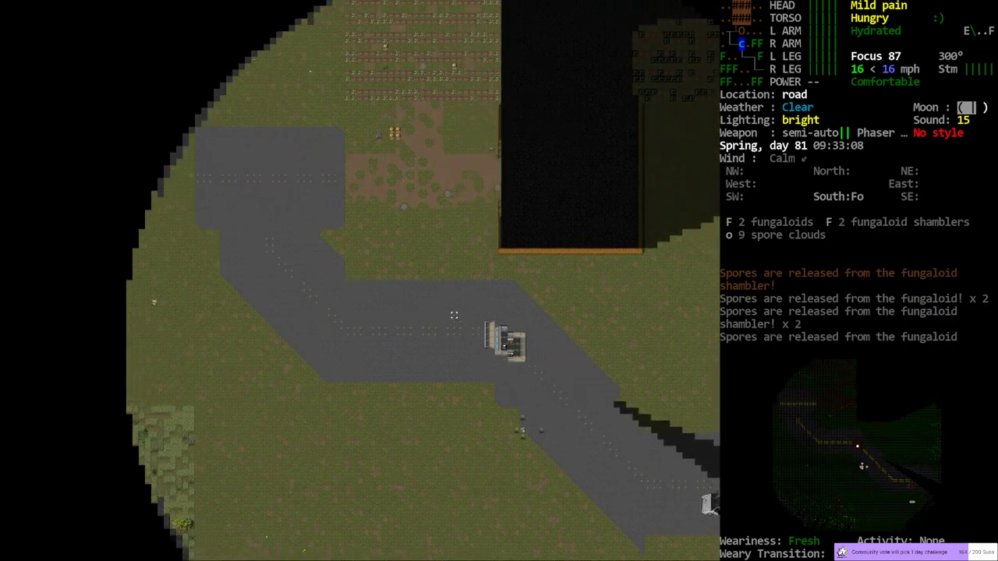
# Board the Venga Bus, drive off along the road, and check the world map.
pyautogui.press('m')
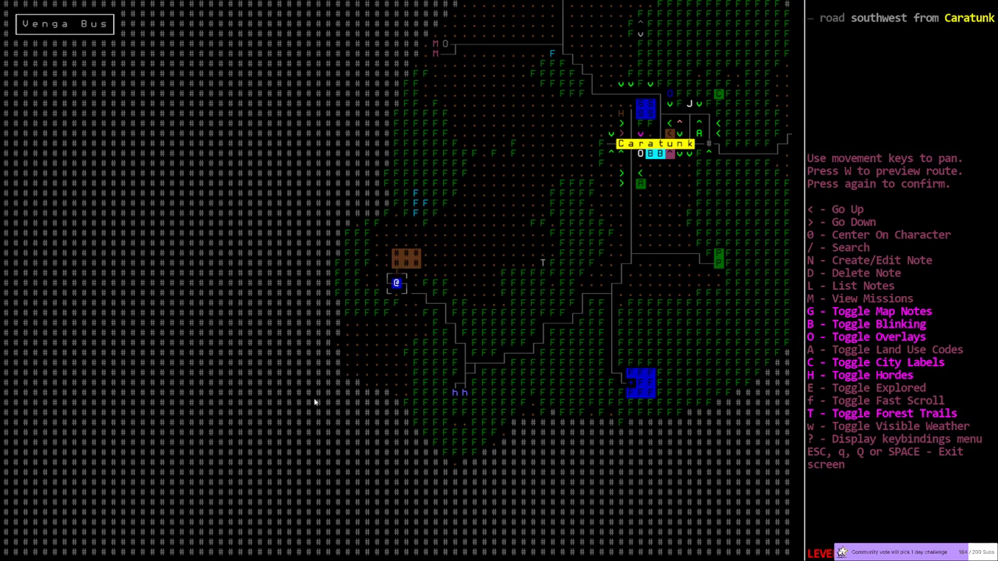
# Park on the dirt road by the walled compound, exit, and recheck the map.
pyautogui.press('Escape')
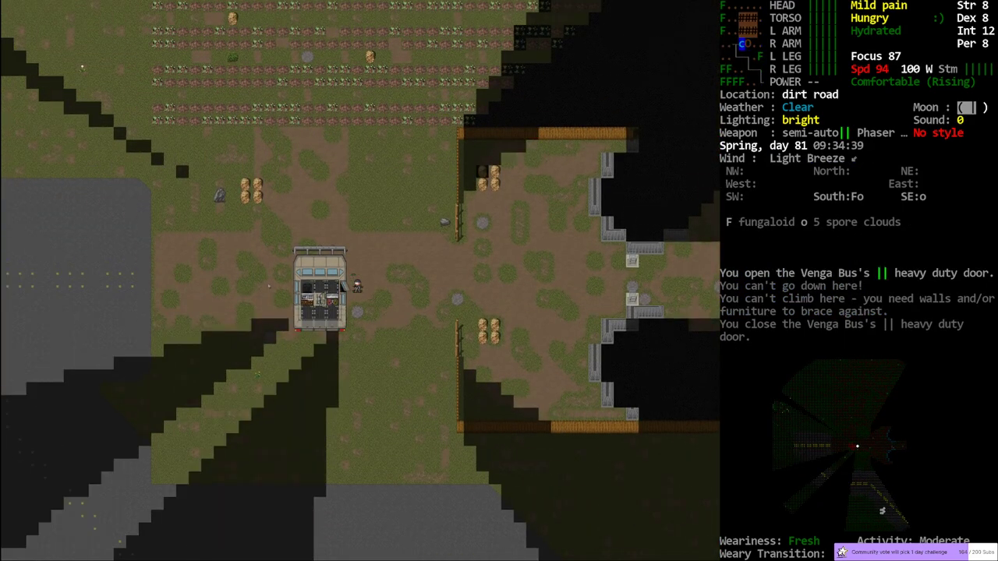
pyautogui.press('m')
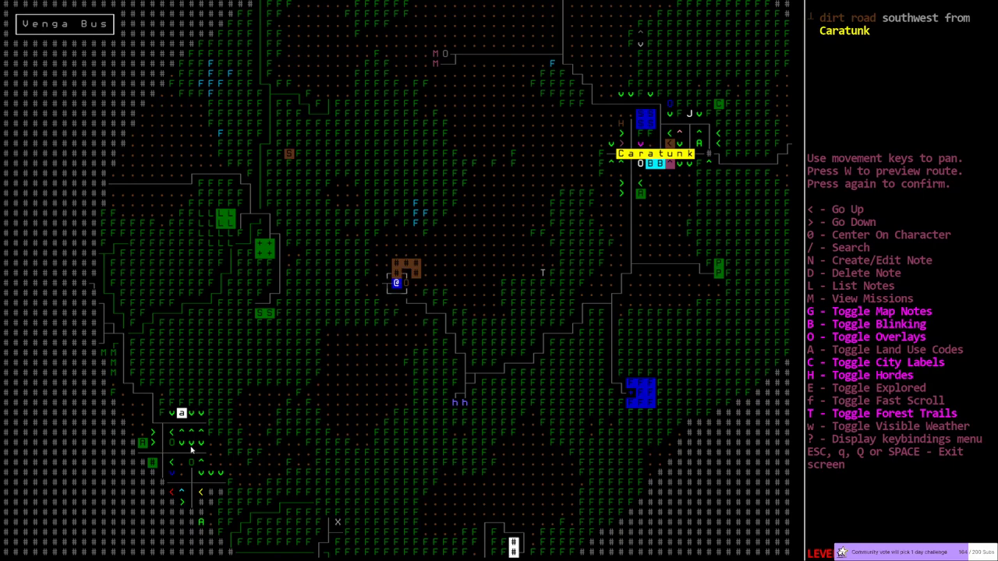
pyautogui.moveTo(83, 362)
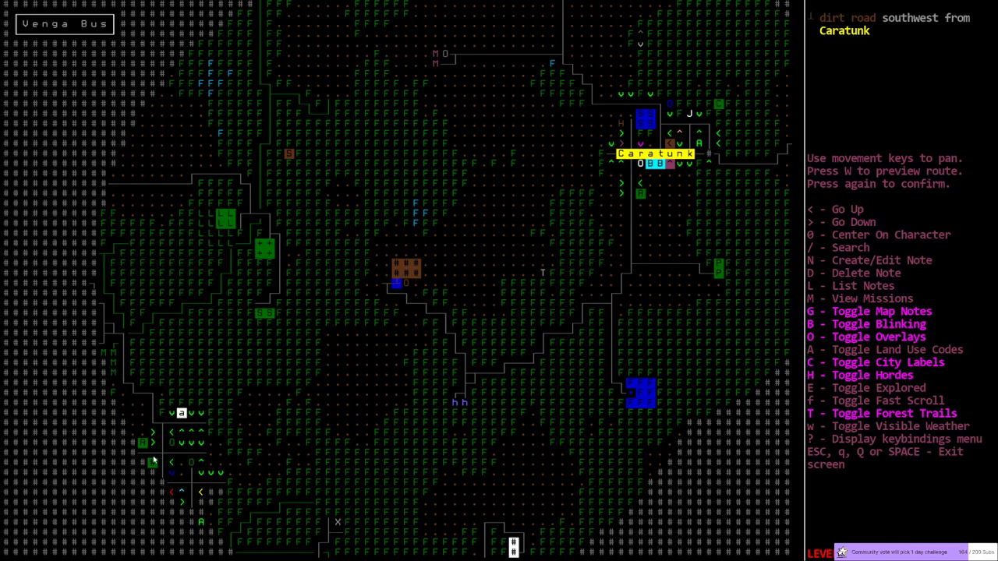
pyautogui.moveTo(340, 373)
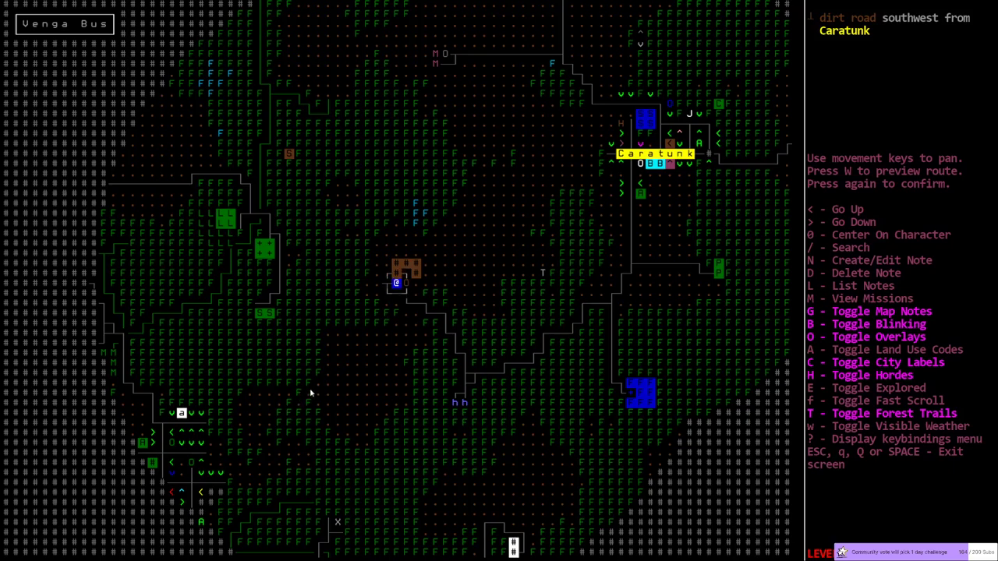
pyautogui.moveTo(295, 400)
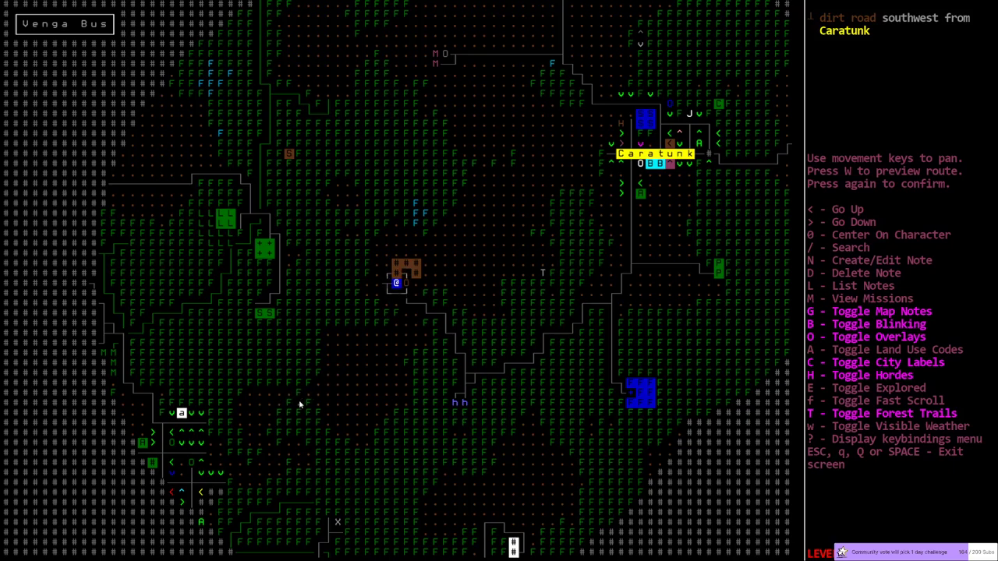
pyautogui.moveTo(301, 402)
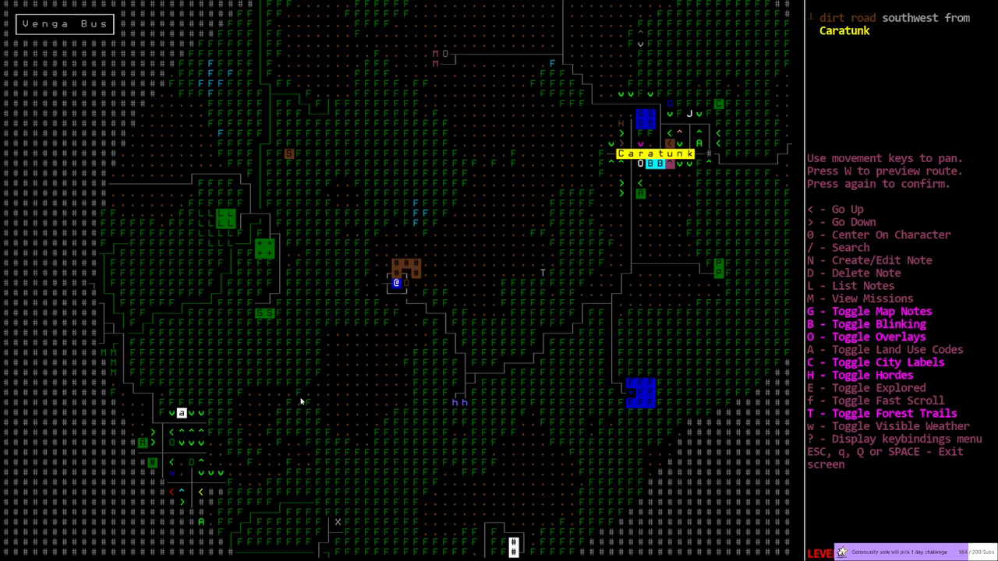
pyautogui.moveTo(263, 474)
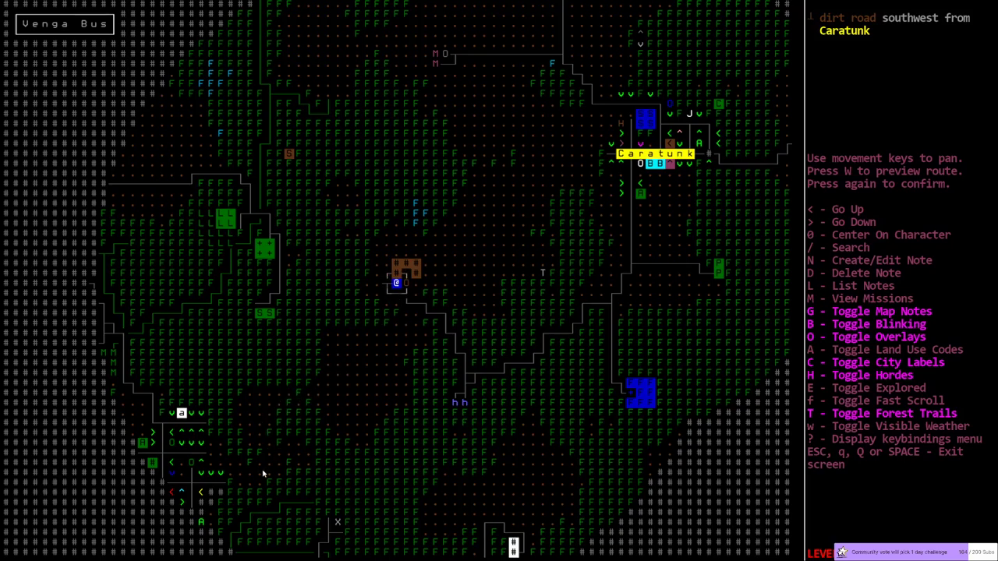
pyautogui.moveTo(200, 456)
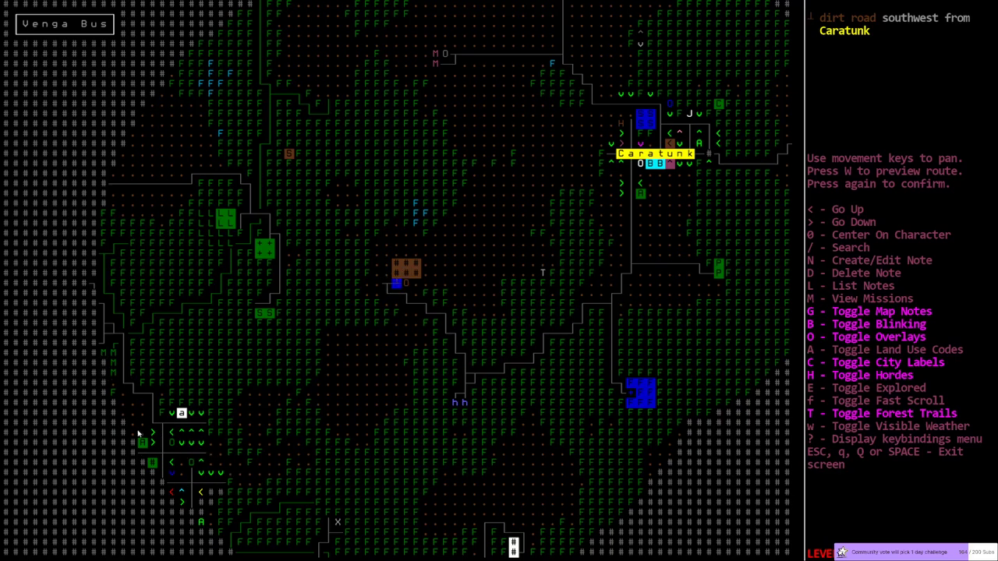
pyautogui.moveTo(263, 252)
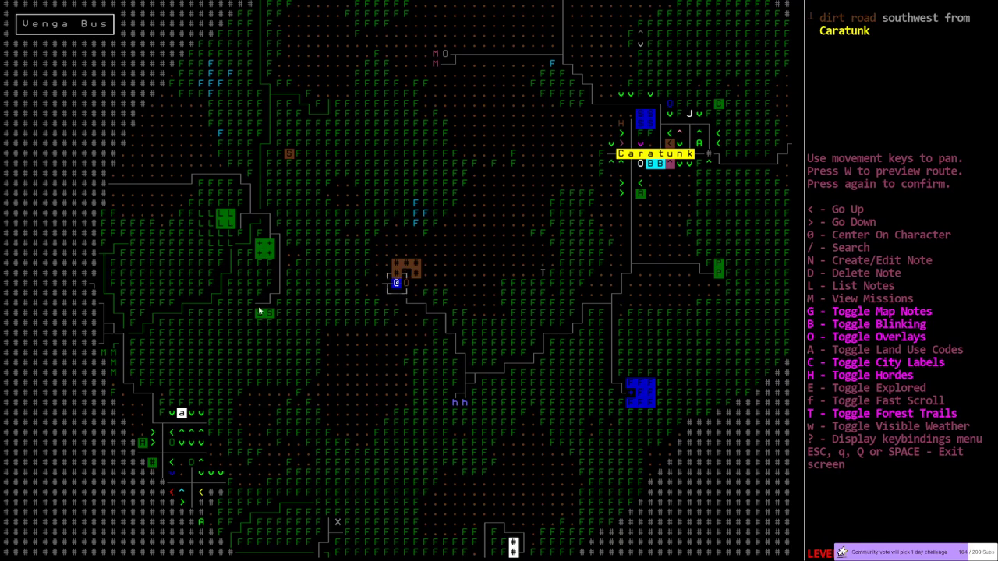
pyautogui.moveTo(174, 481)
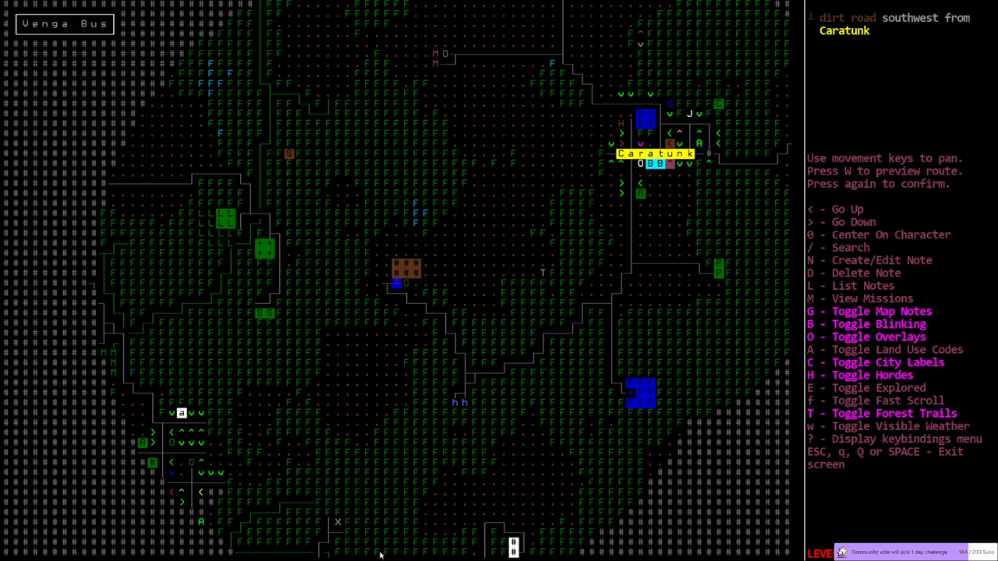
pyautogui.moveTo(789, 218)
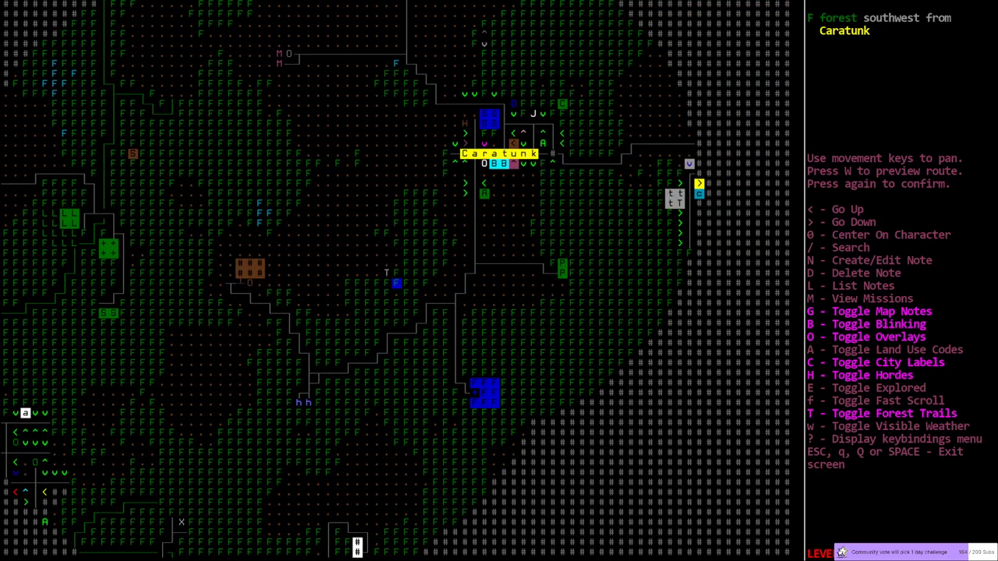
pyautogui.moveTo(540, 175)
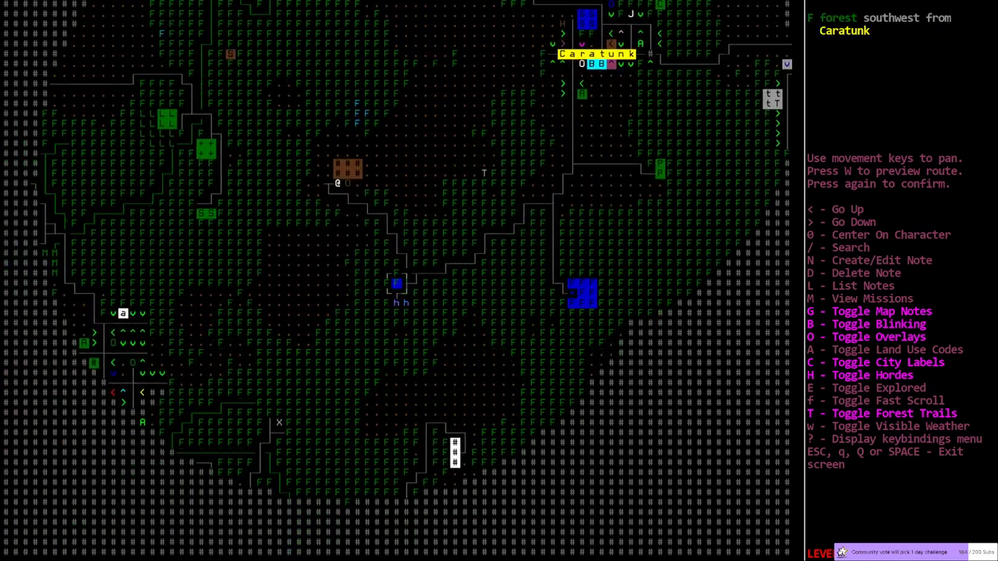
# Pan the overmap toward New Portland, return to the survivor, and open the drop list.
pyautogui.press('down')
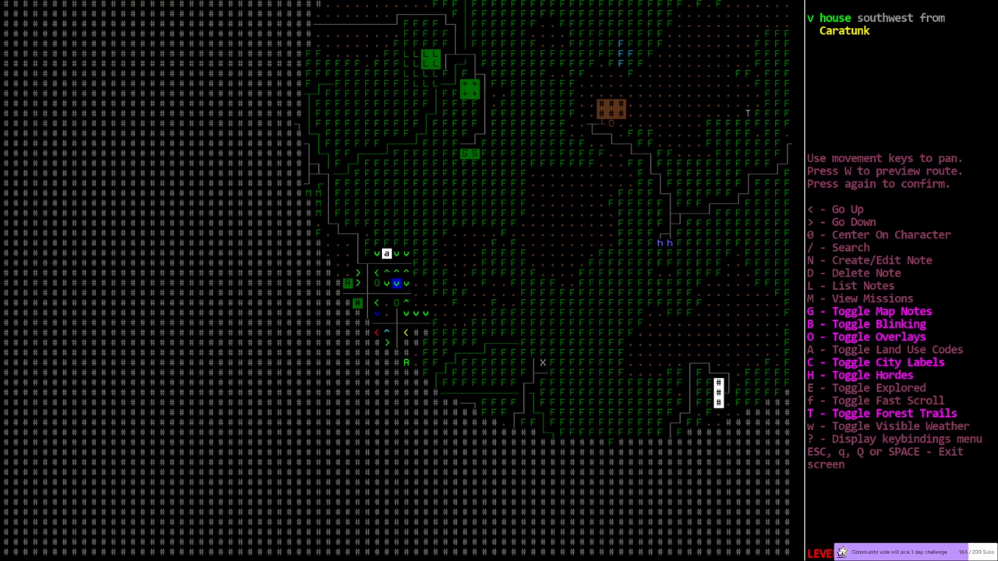
pyautogui.press('up')
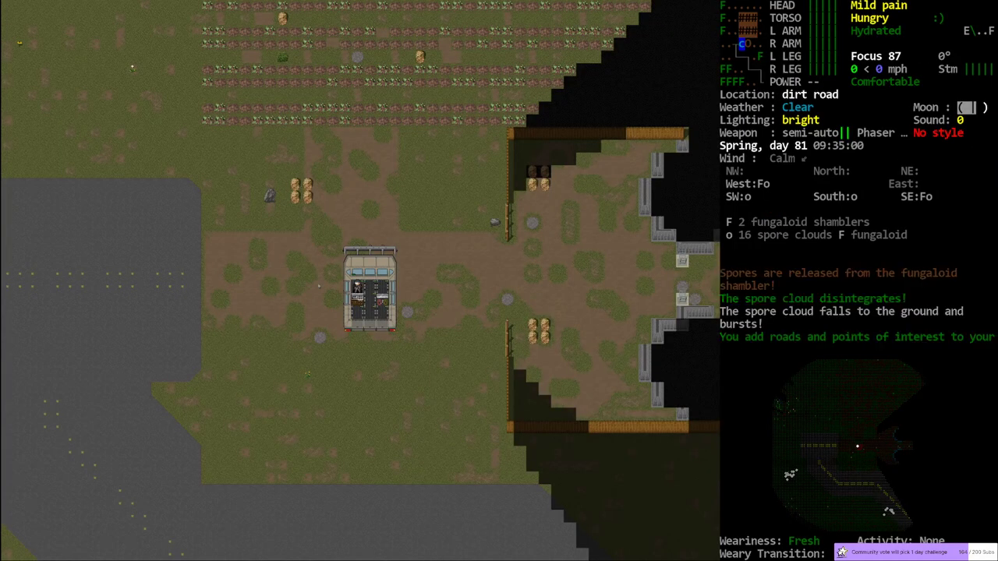
pyautogui.press('d')
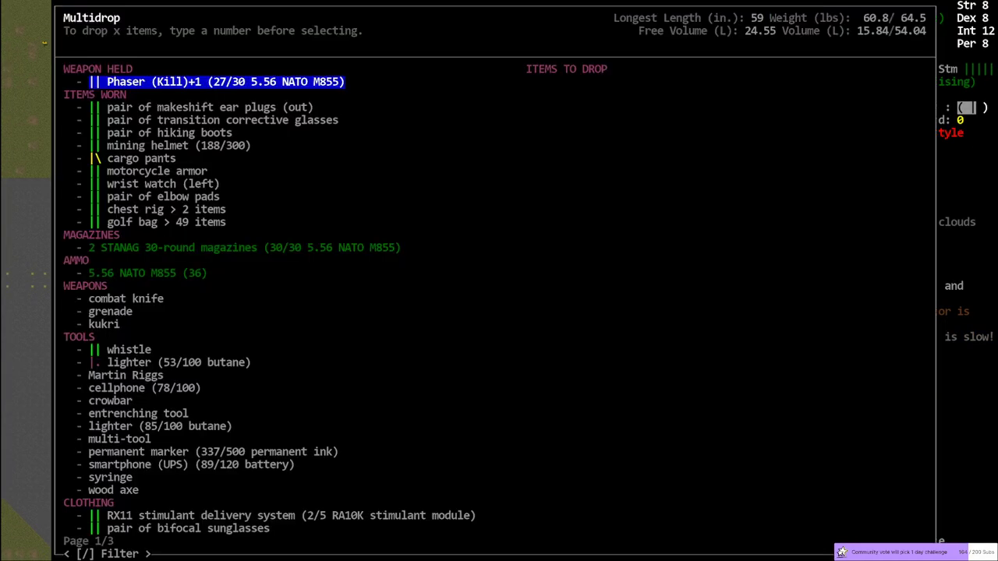
pyautogui.scroll(-3)
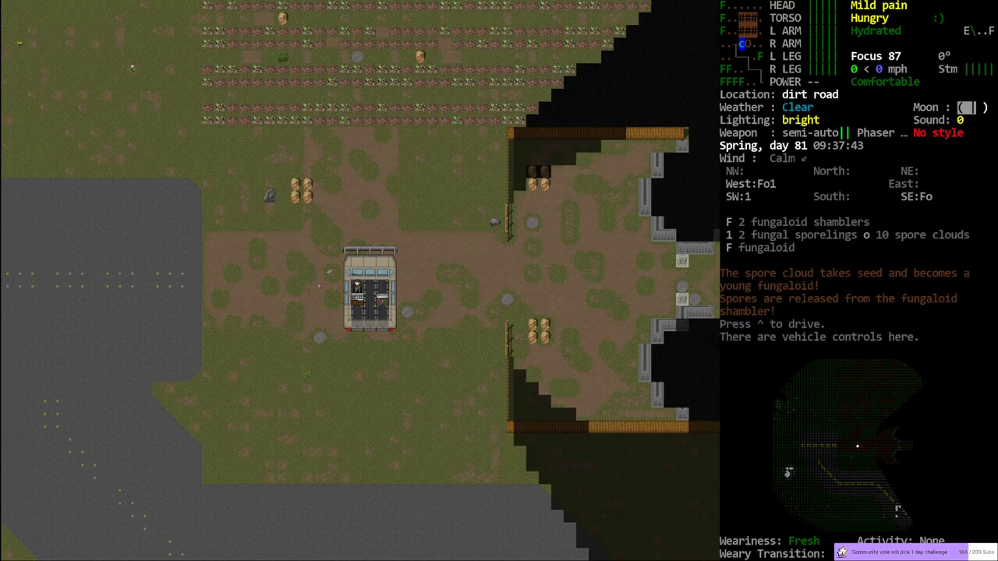
pyautogui.press('m')
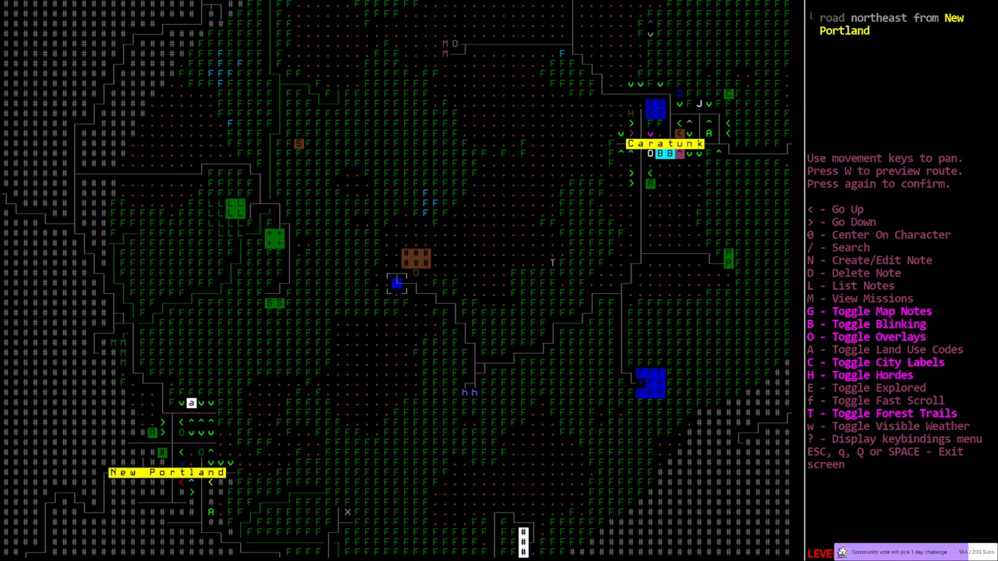
# Pan the overmap across New Portland's outskirts toward Albion, then back to the survivor.
pyautogui.press('up')
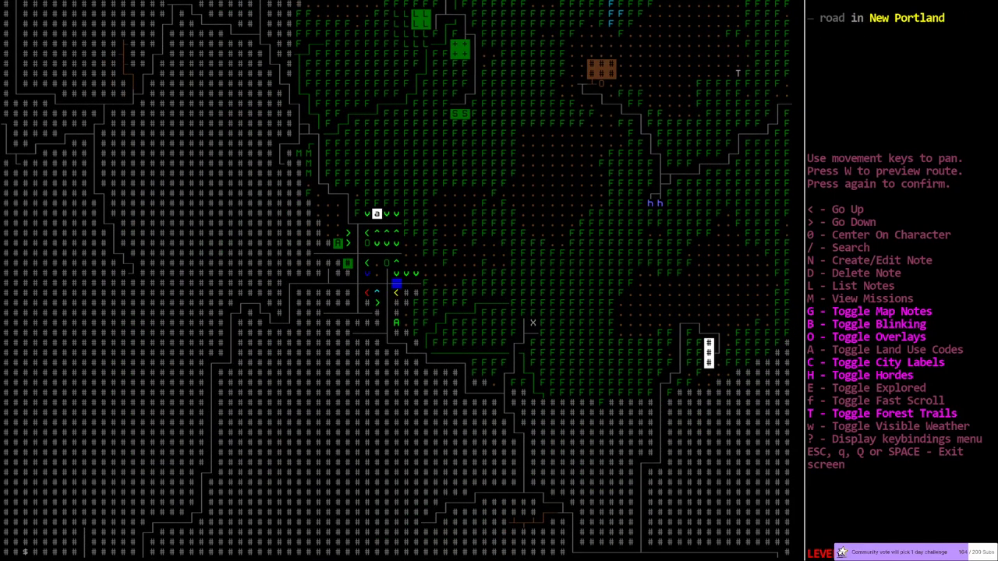
pyautogui.press('down')
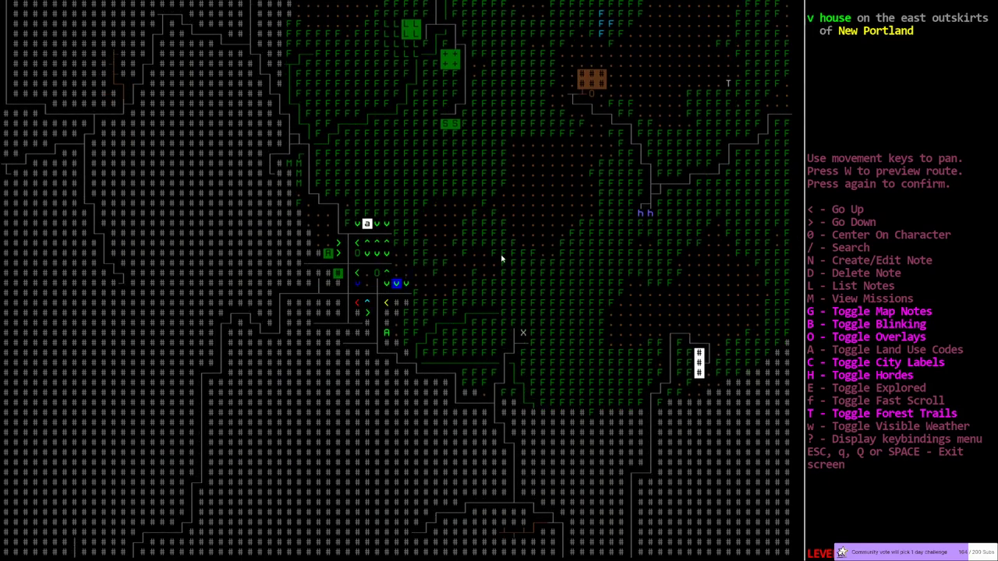
pyautogui.moveTo(472, 287)
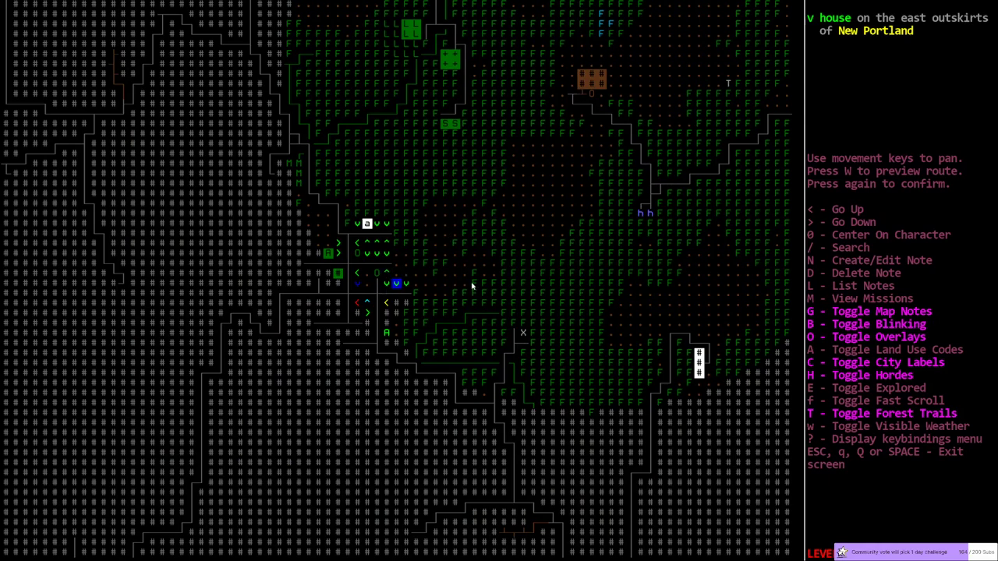
pyautogui.moveTo(394, 266)
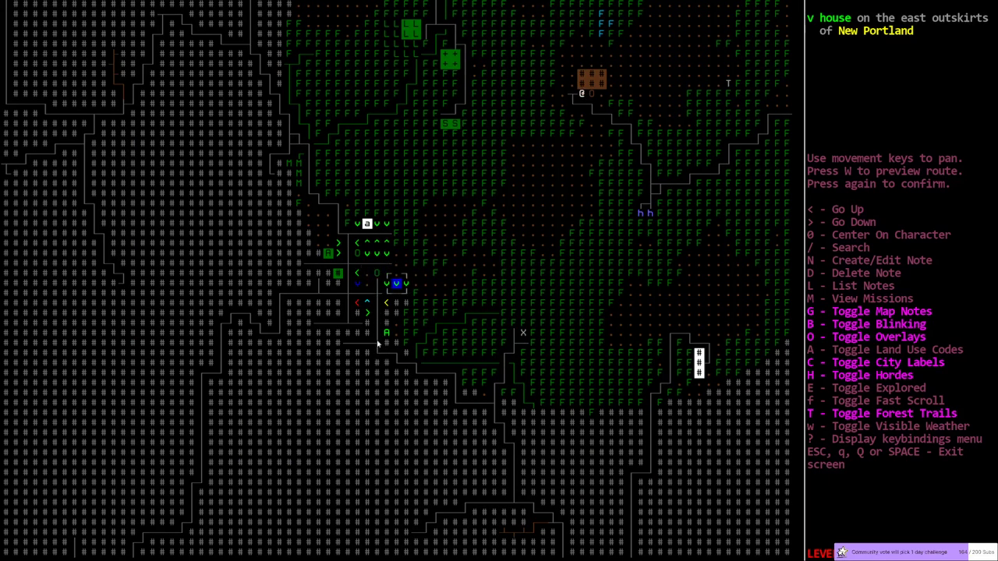
pyautogui.moveTo(370, 290)
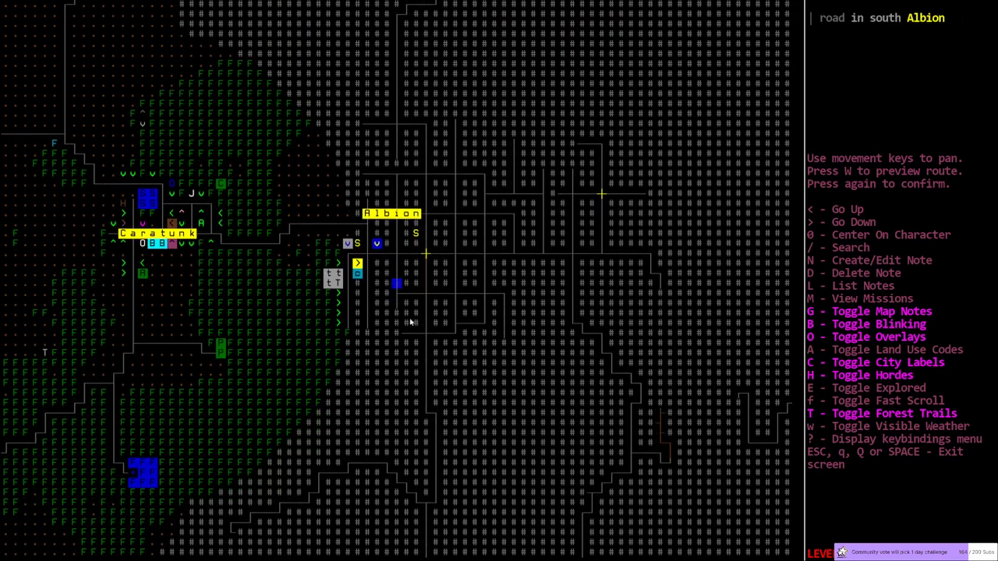
pyautogui.moveTo(544, 262)
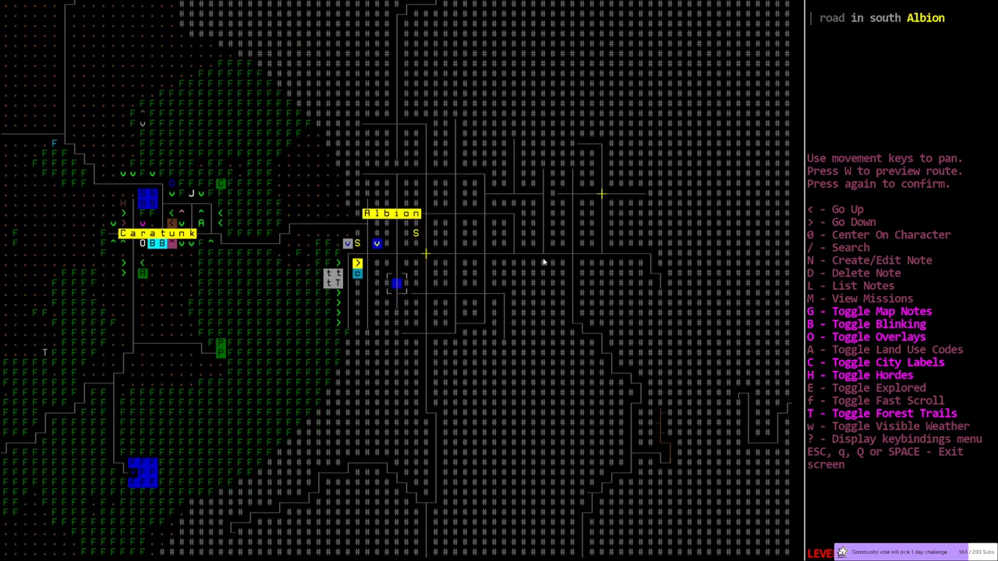
pyautogui.moveTo(402, 68)
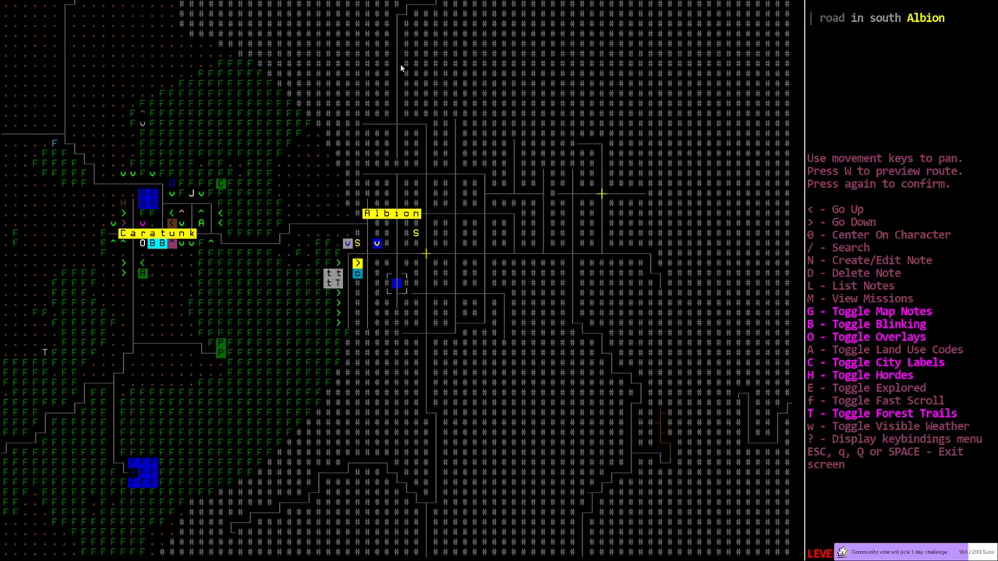
pyautogui.moveTo(483, 176)
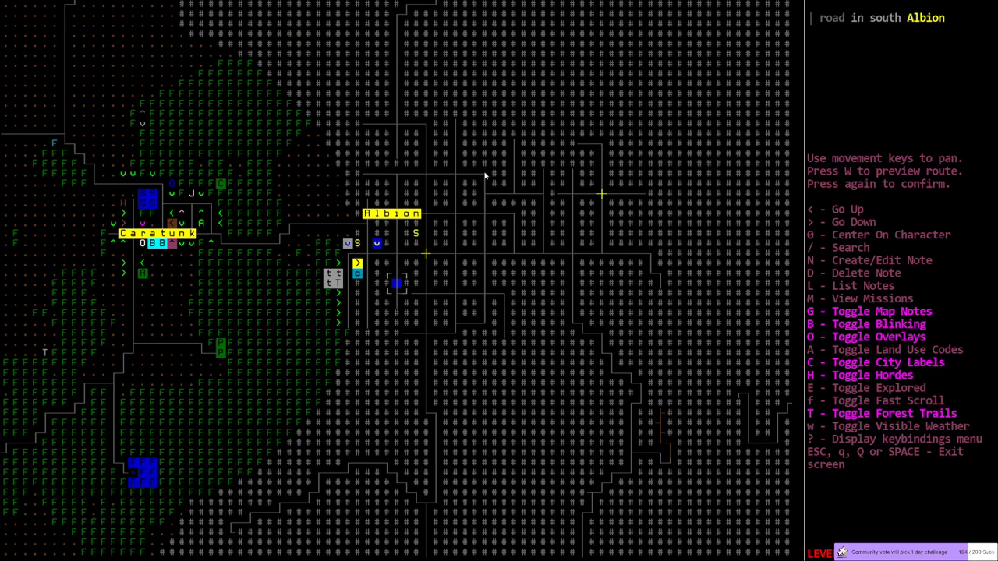
pyautogui.press('up')
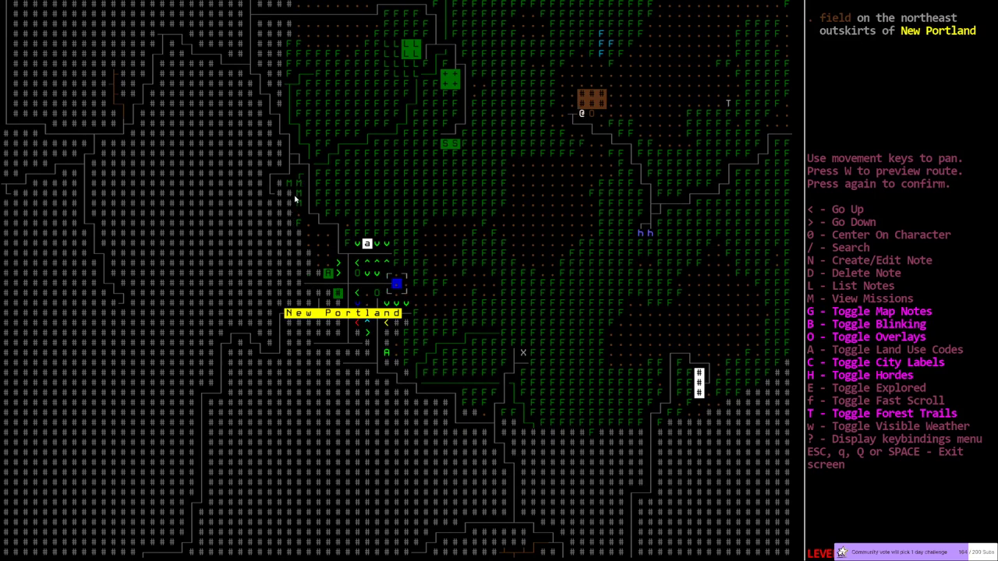
pyautogui.moveTo(316, 276)
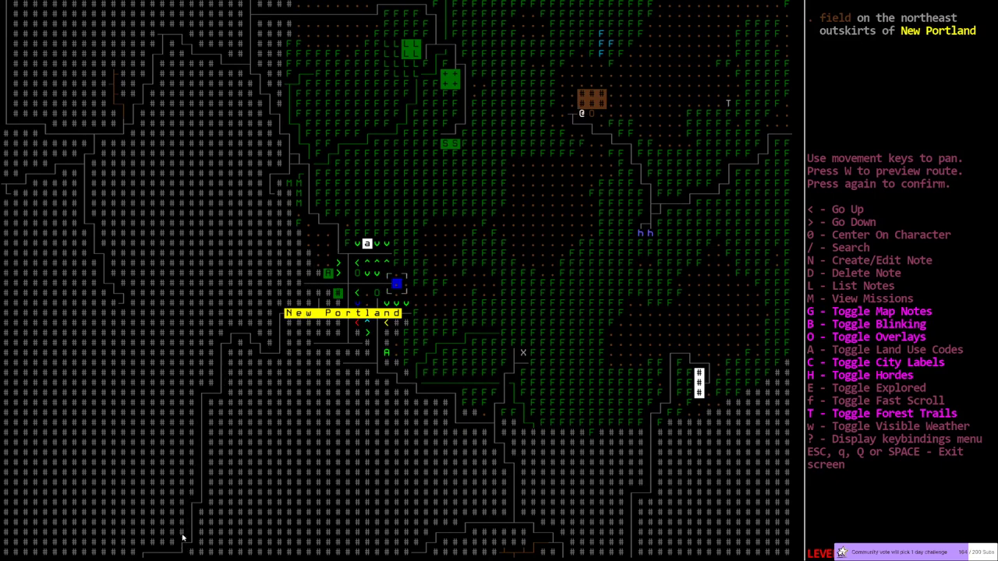
pyautogui.moveTo(351, 288)
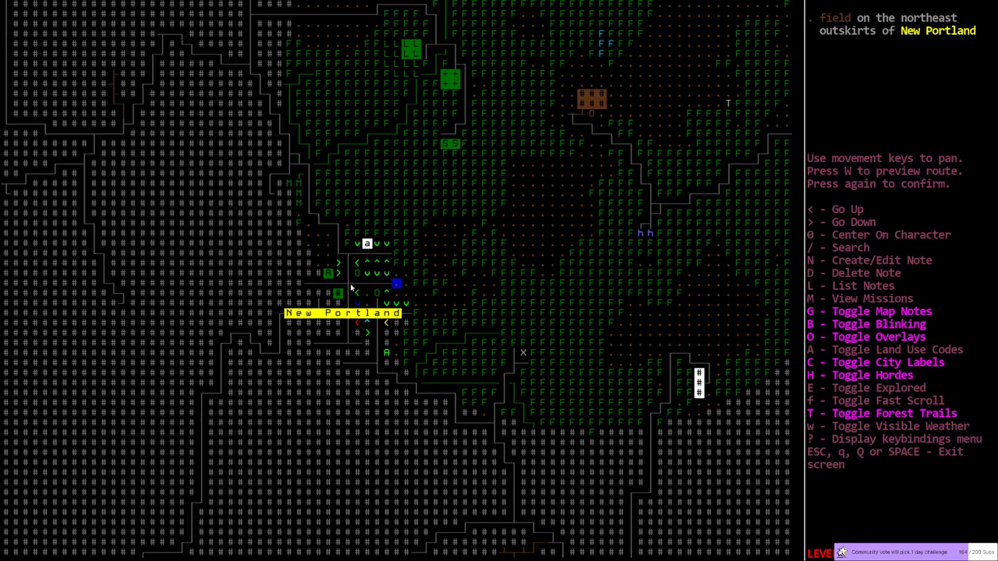
pyautogui.moveTo(770, 419)
pyautogui.write('shoc')
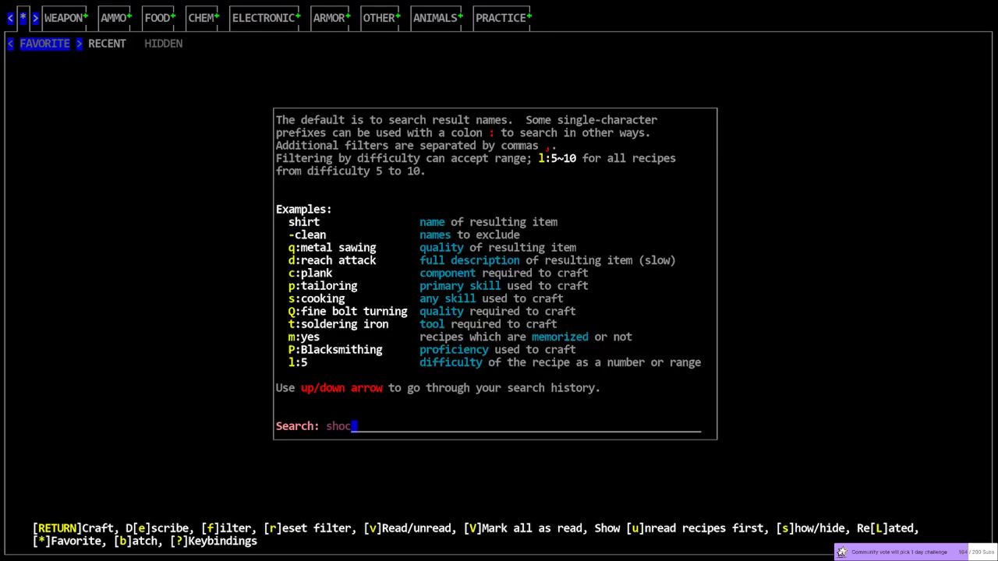
# Search recipes for 'shock': the shock absorber needs steel plating and springs.
pyautogui.press('Return')
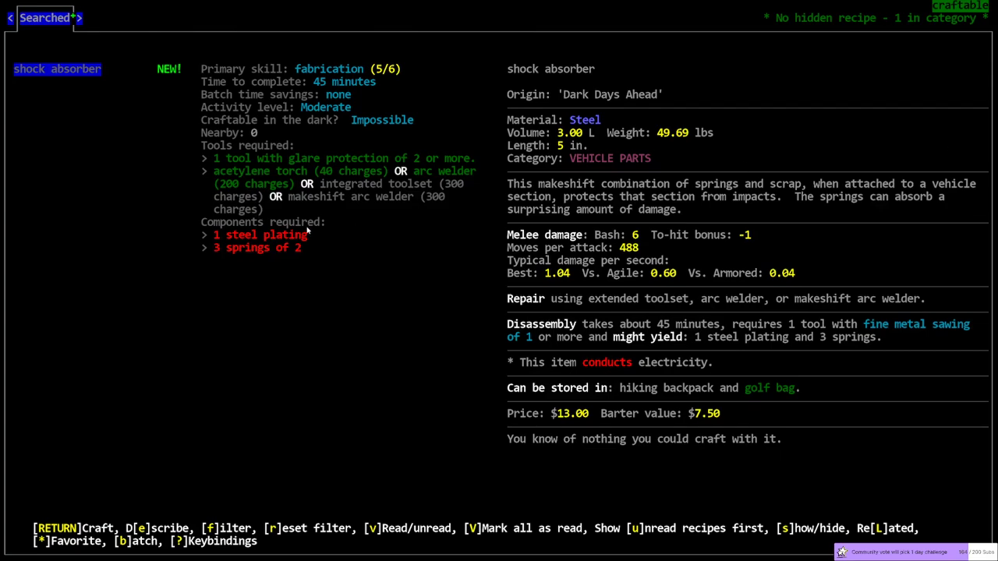
pyautogui.moveTo(258, 238)
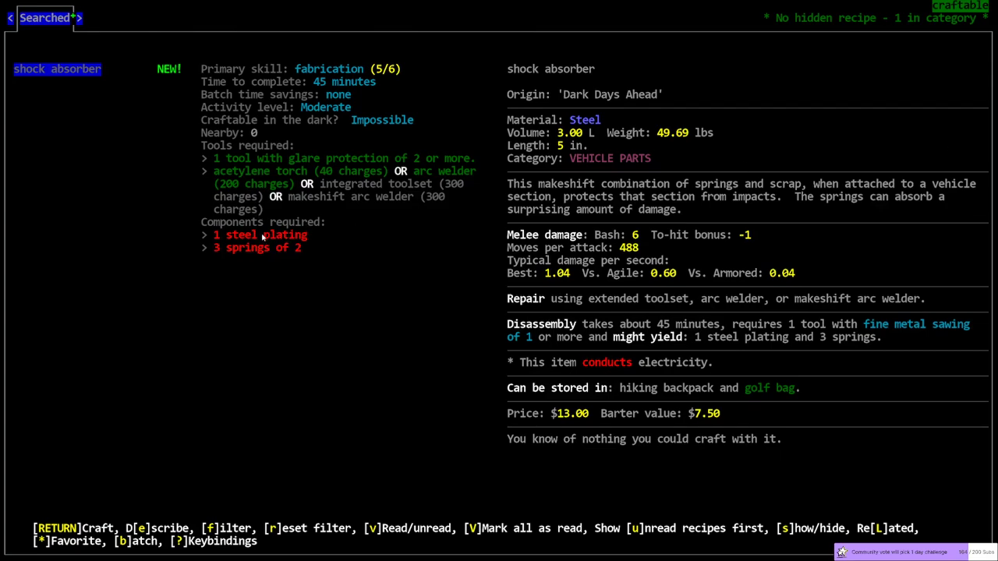
pyautogui.moveTo(295, 232)
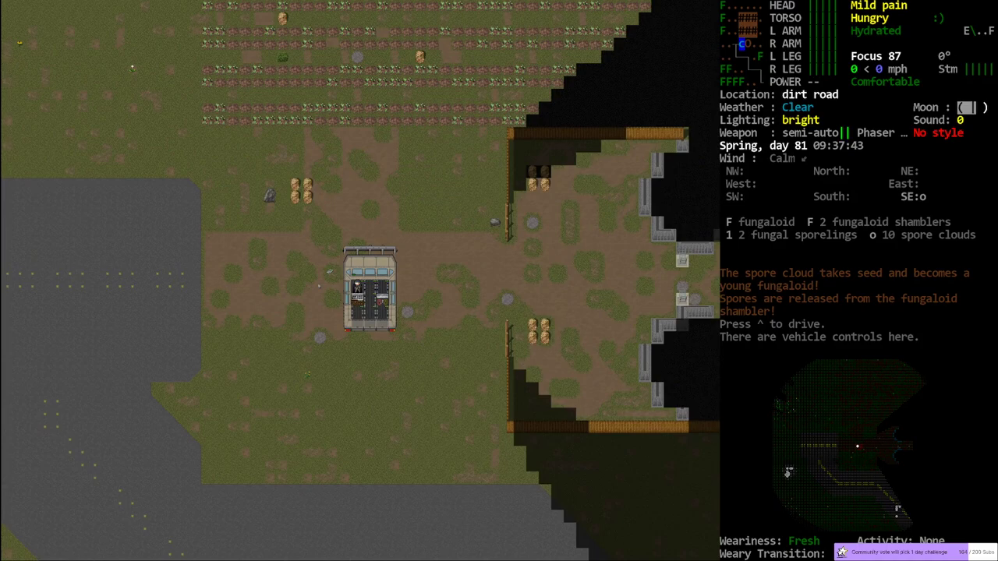
# Take the bus controls, drive into the open field at 16 mph, and save.
pyautogui.press('^')
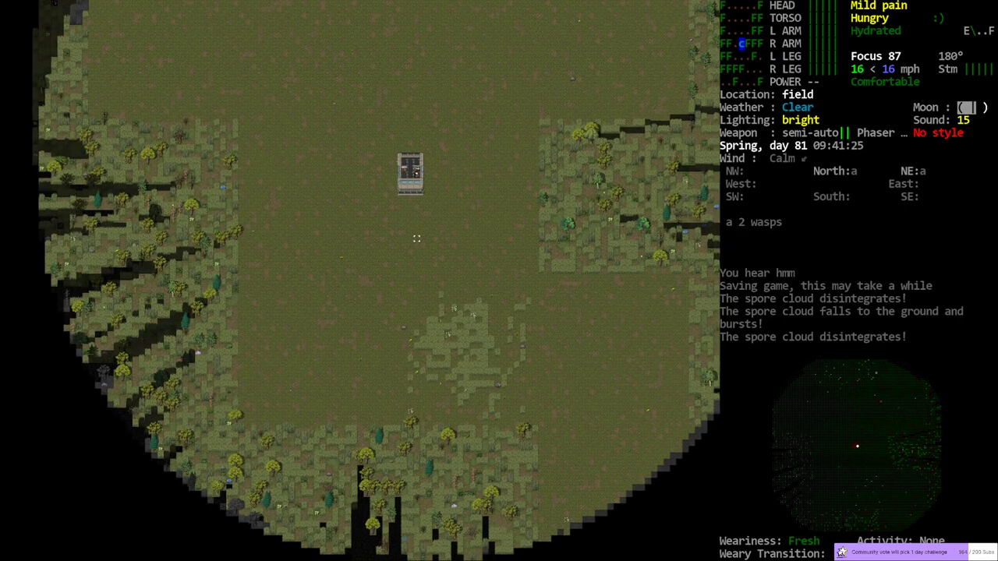
# Park in the field by the mansion and view the bus's frame and armor parts.
pyautogui.press('m')
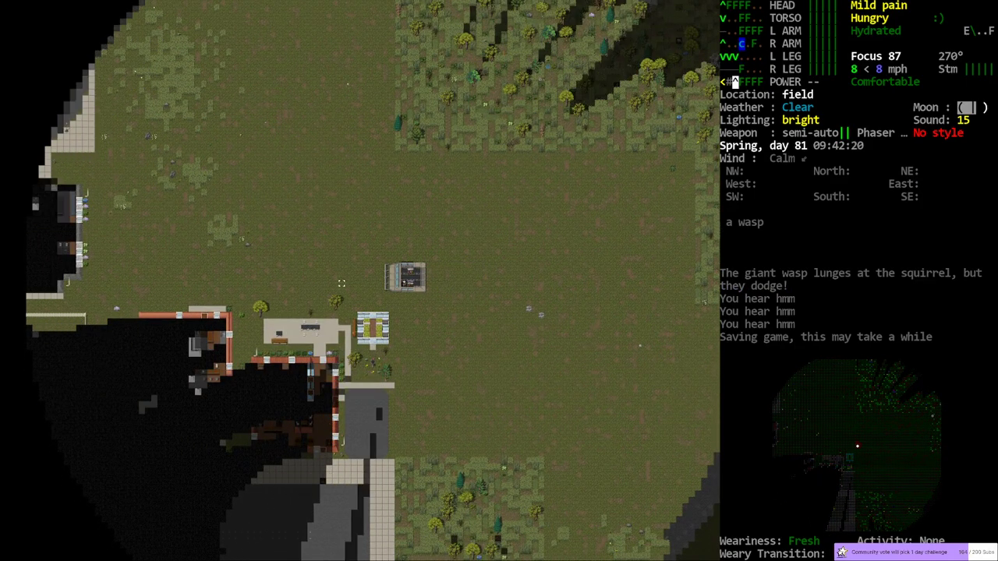
pyautogui.press('Tab')
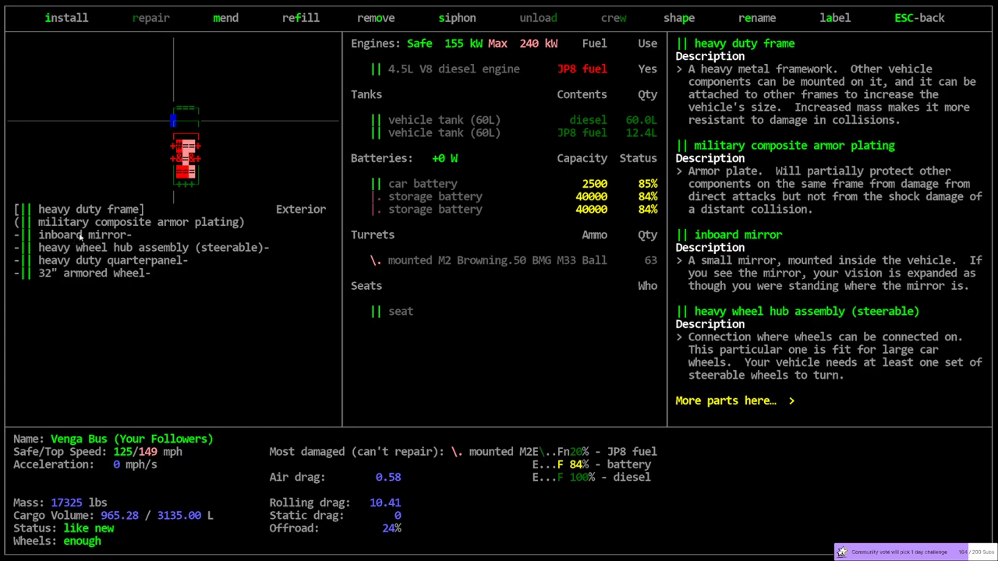
pyautogui.moveTo(161, 115)
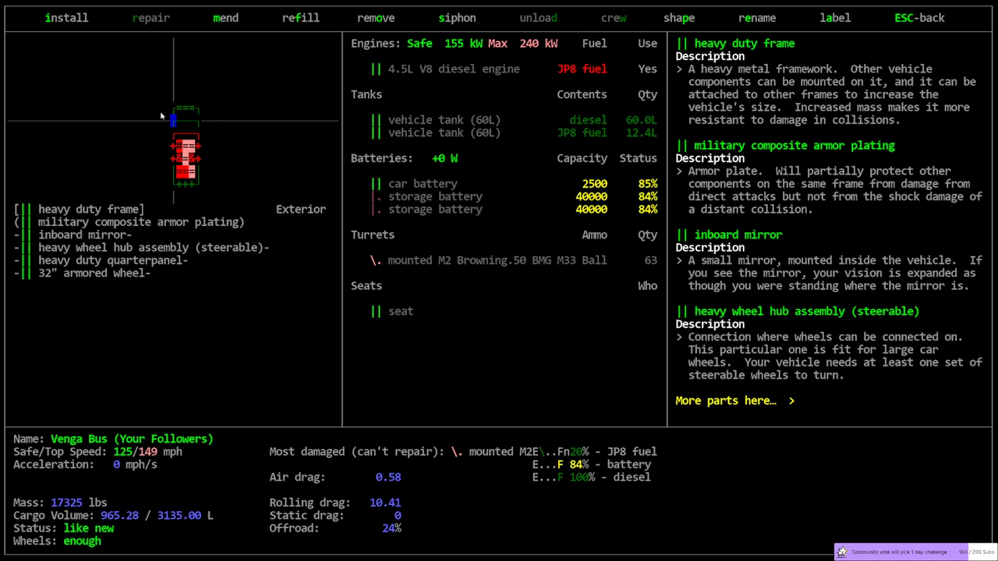
pyautogui.moveTo(156, 165)
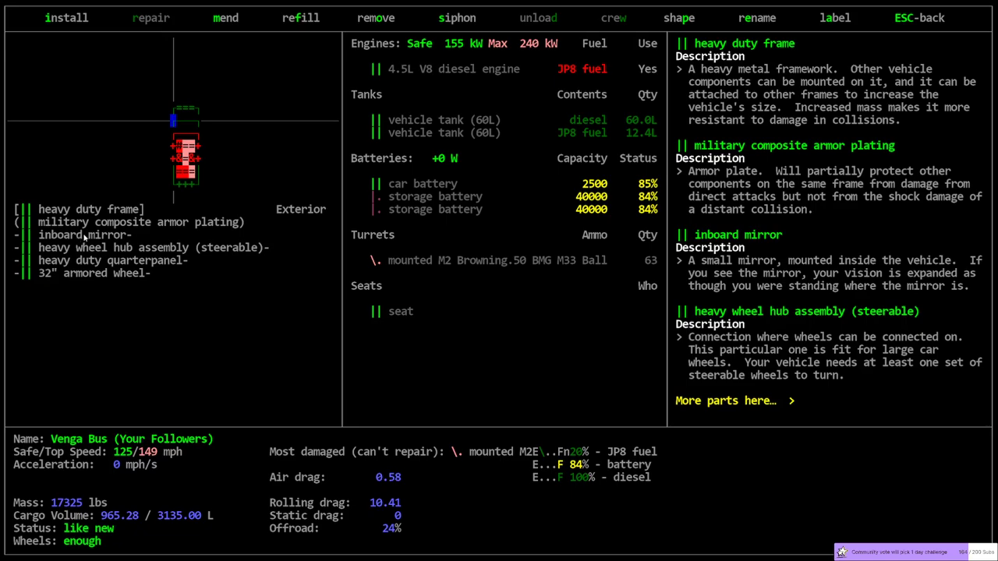
pyautogui.moveTo(166, 135)
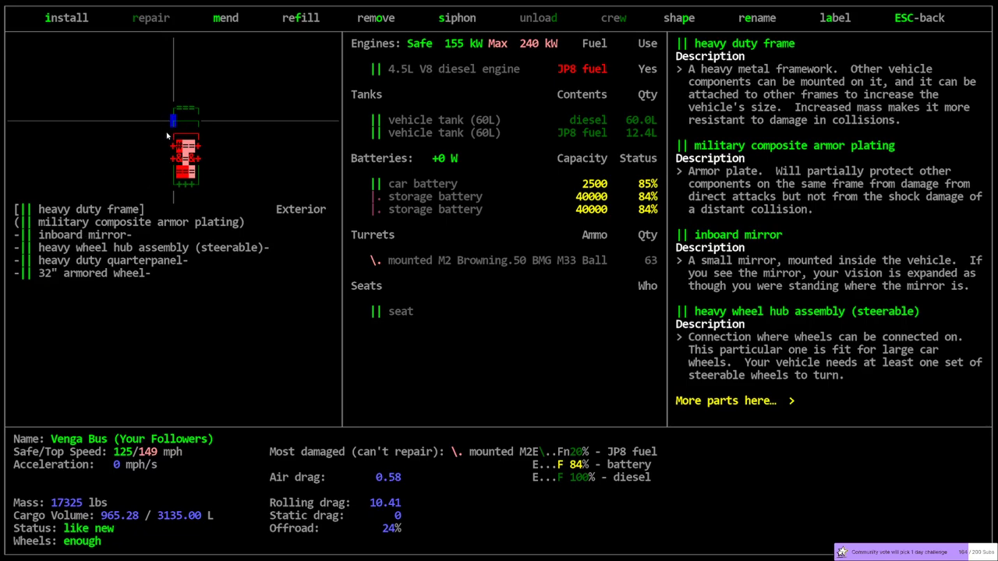
pyautogui.moveTo(175, 129)
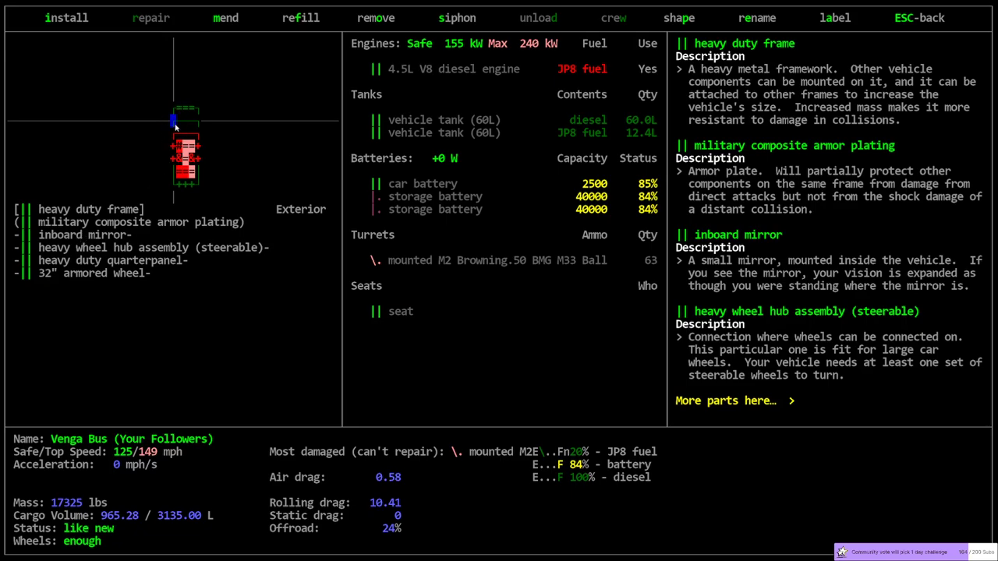
pyautogui.moveTo(175, 117)
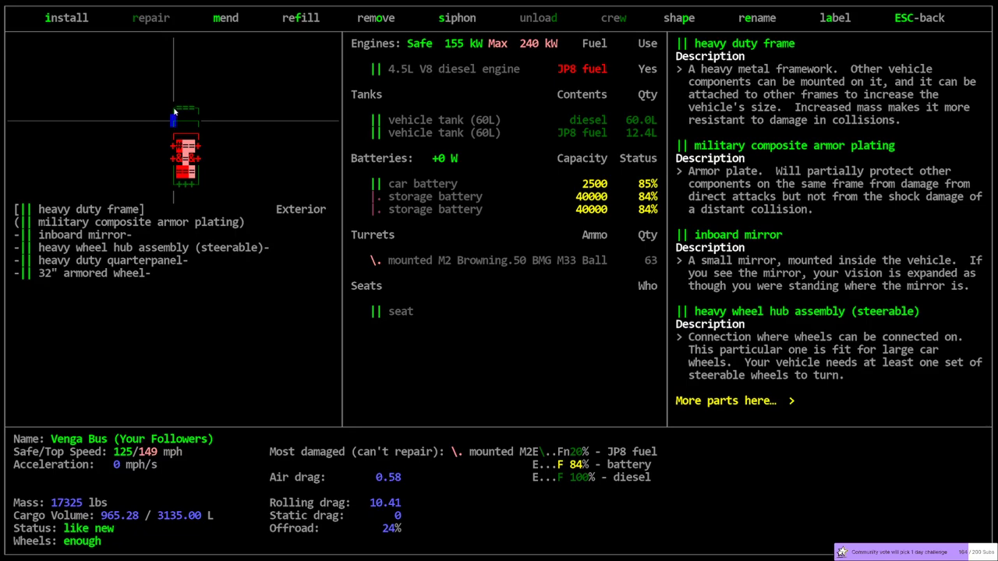
pyautogui.moveTo(181, 111)
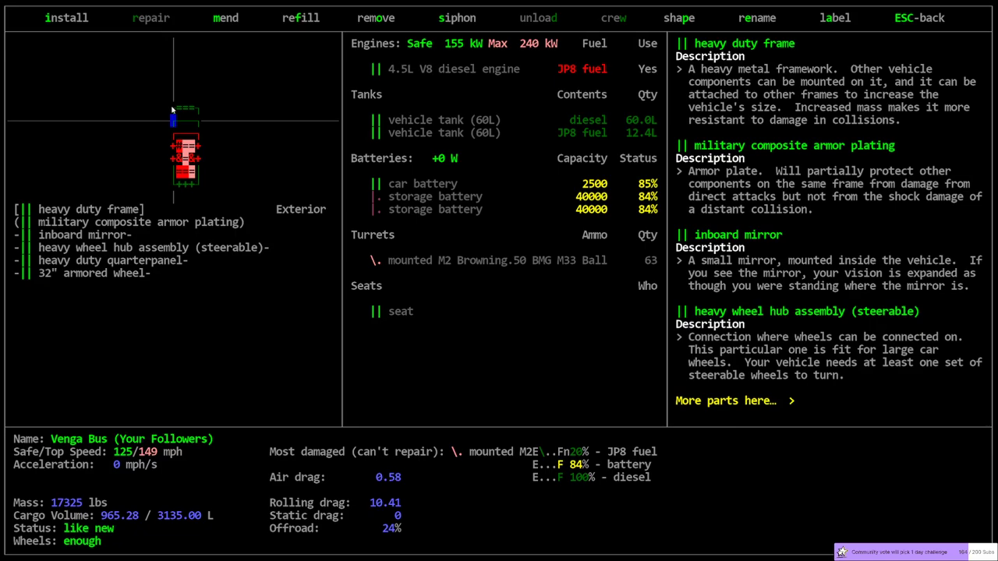
pyautogui.moveTo(173, 116)
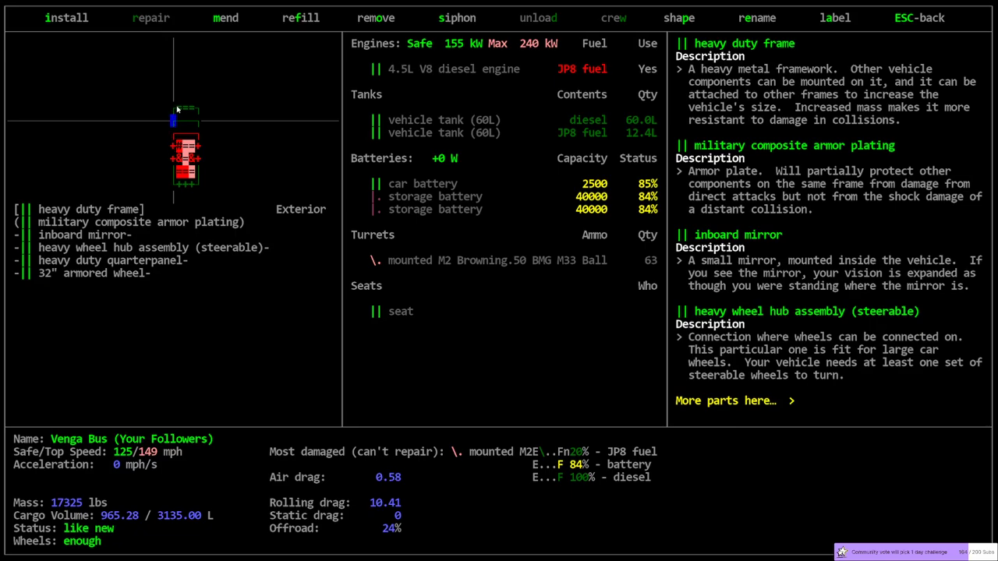
pyautogui.moveTo(88, 239)
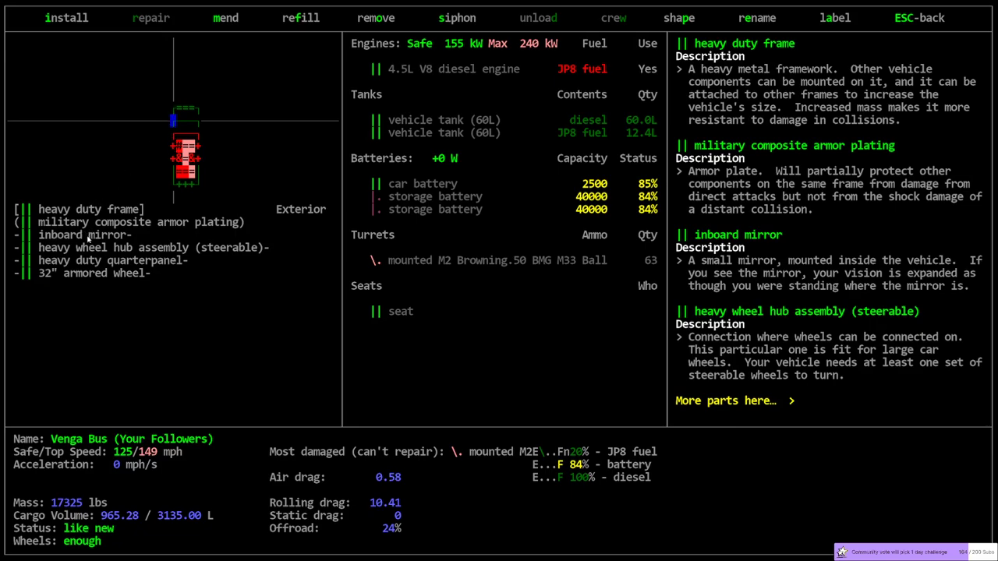
pyautogui.moveTo(192, 112)
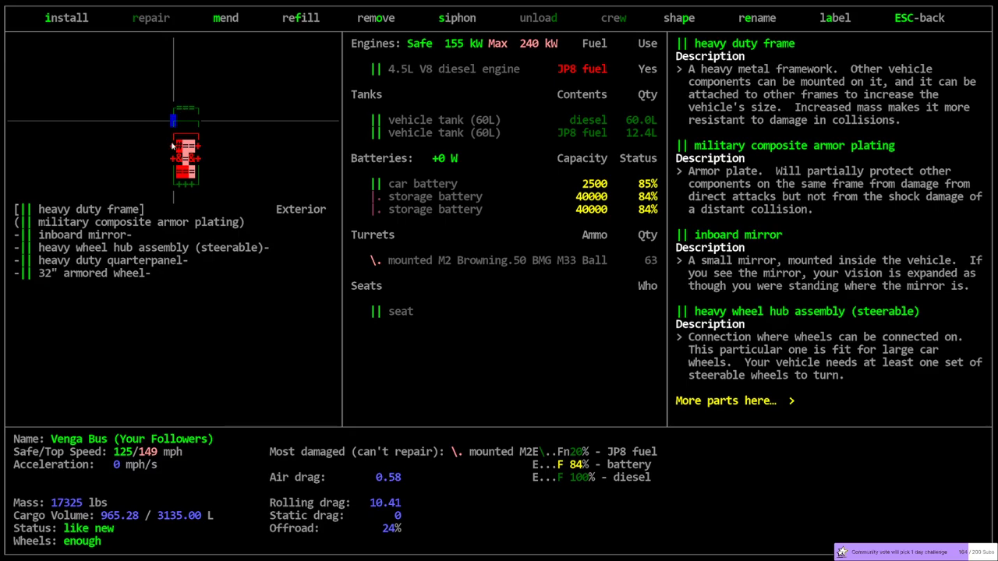
pyautogui.moveTo(175, 126)
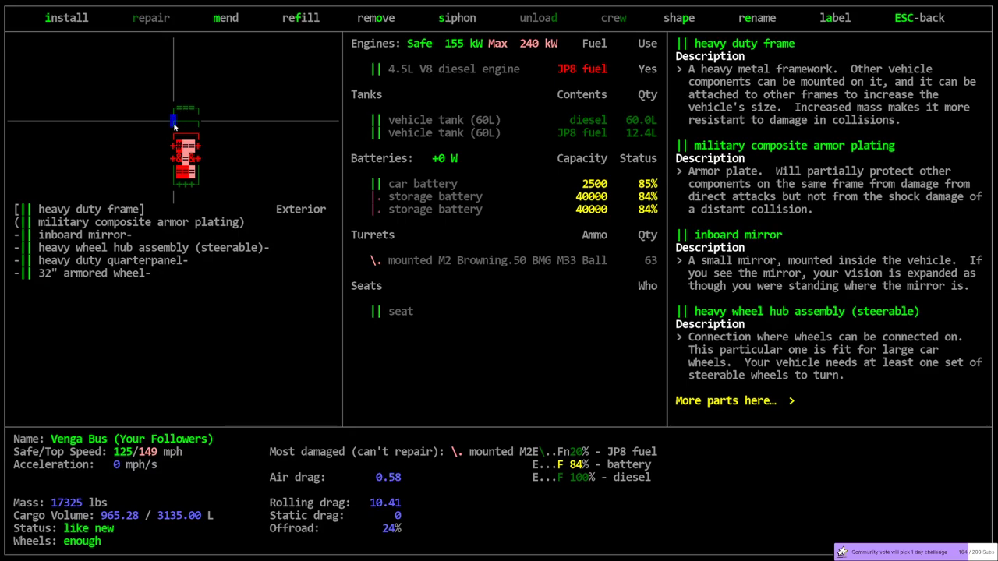
pyautogui.moveTo(172, 123)
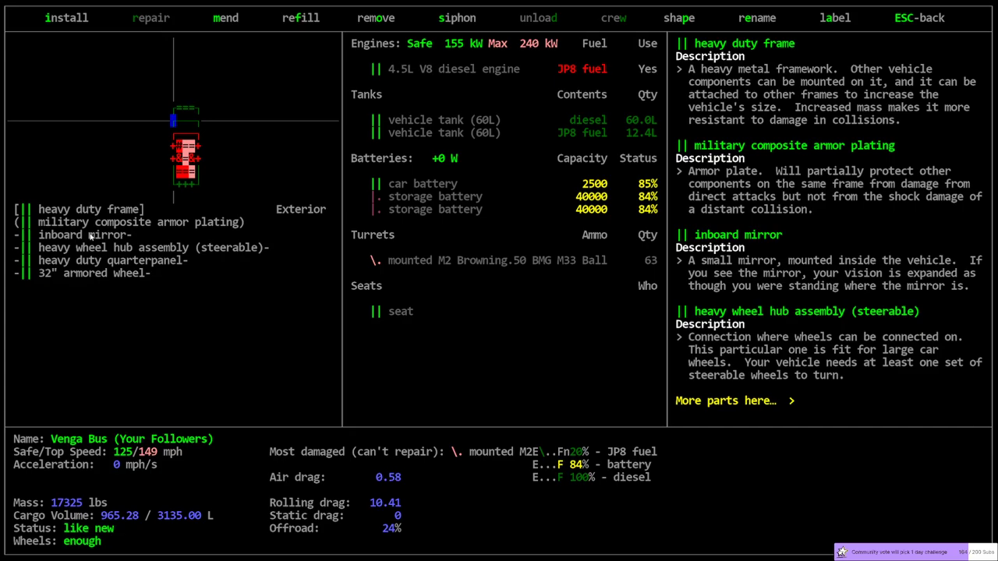
pyautogui.moveTo(60, 289)
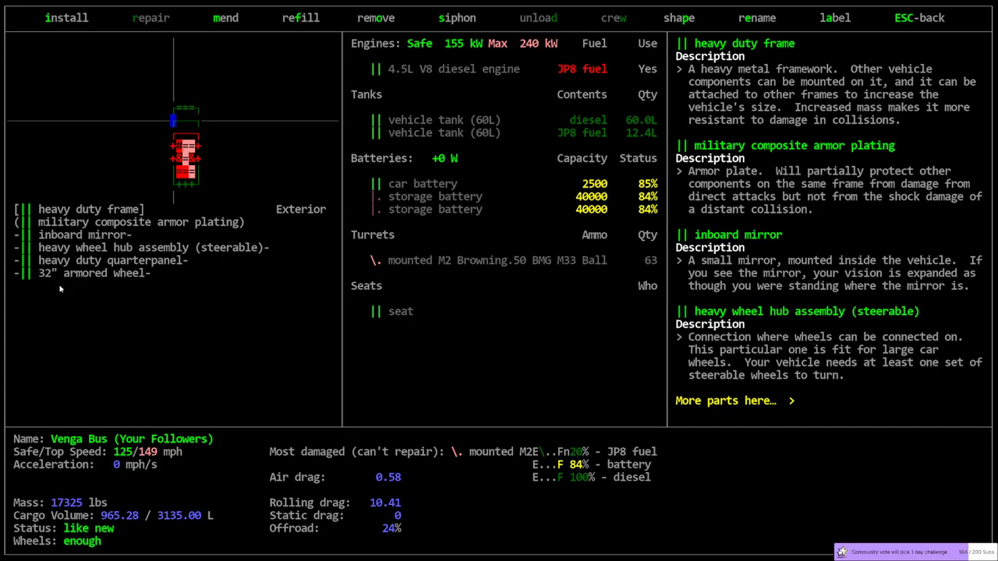
pyautogui.moveTo(291, 144)
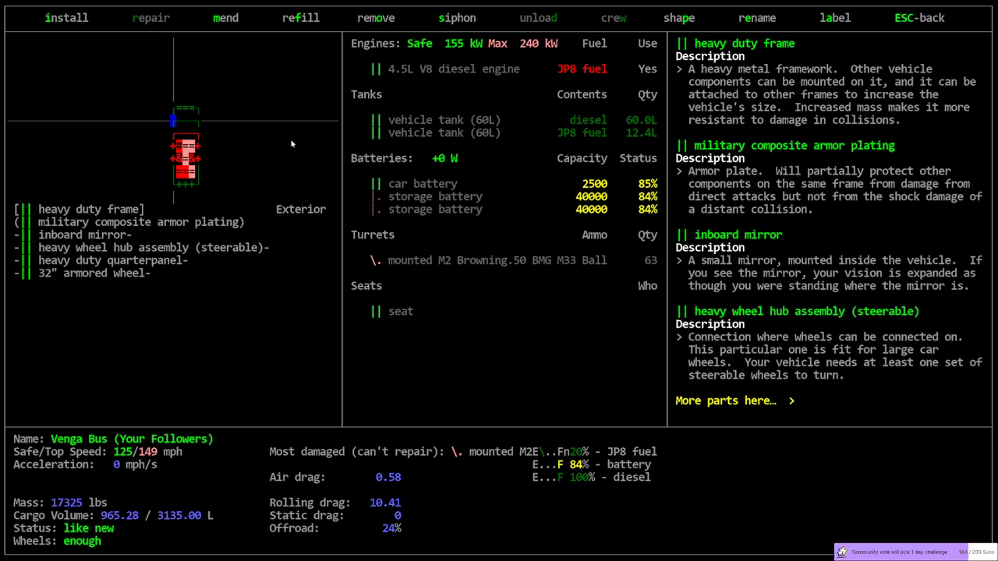
pyautogui.moveTo(259, 142)
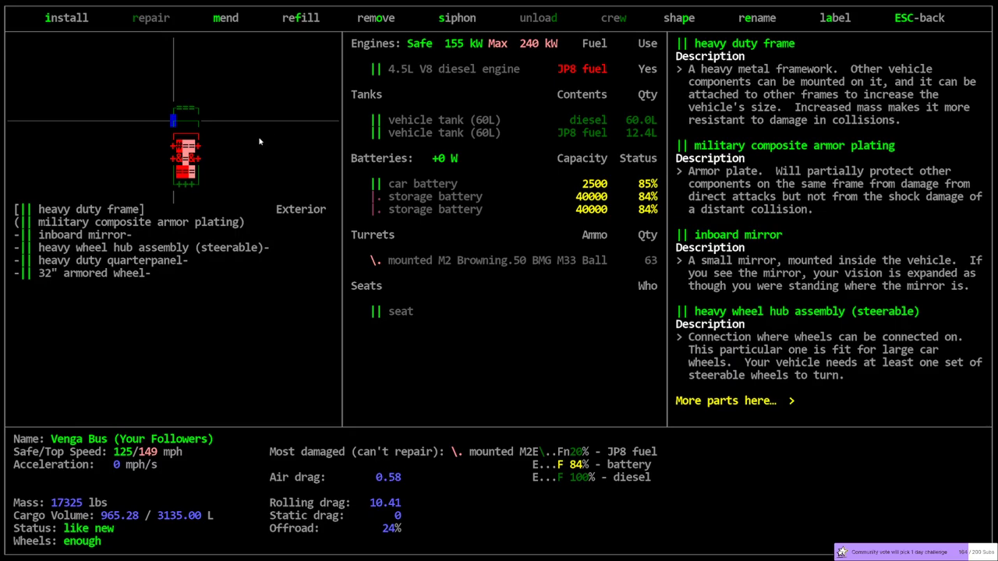
pyautogui.moveTo(214, 153)
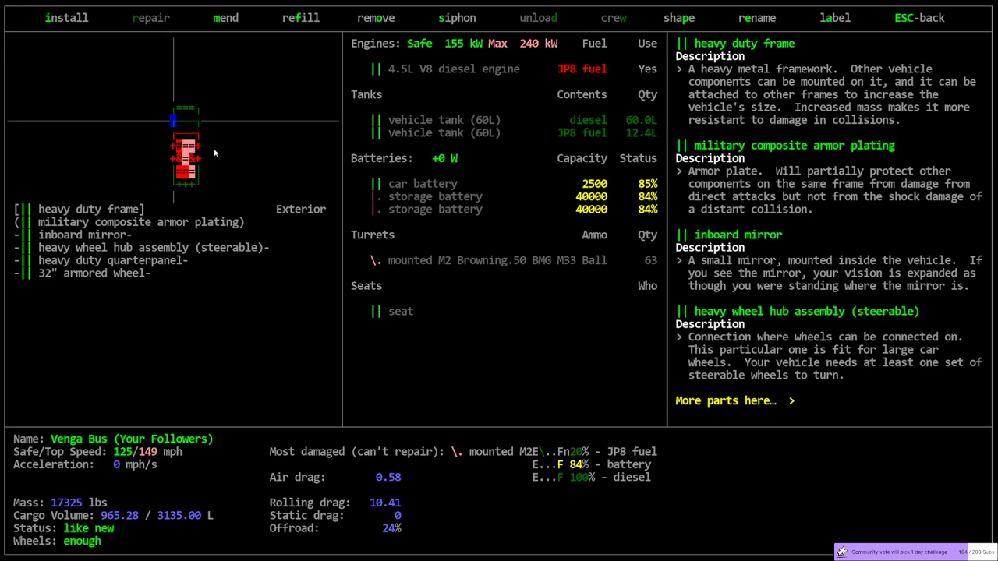
pyautogui.moveTo(139, 263)
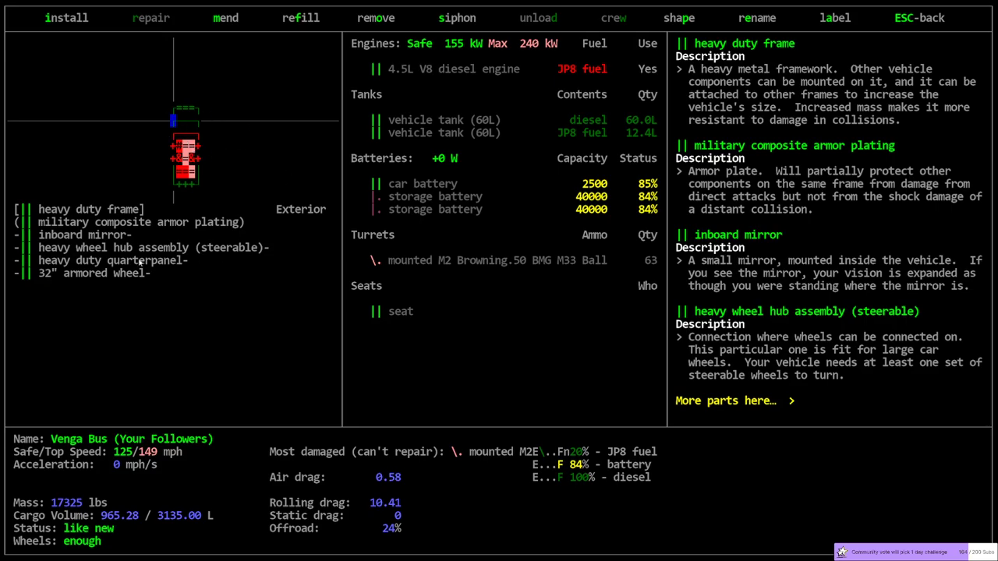
pyautogui.moveTo(240, 197)
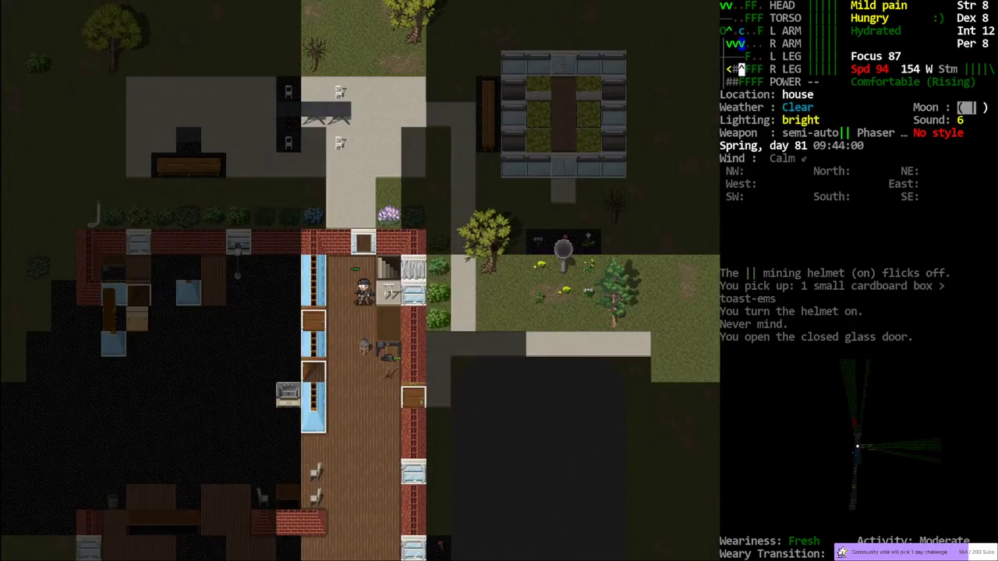
# View the nearby items side by side inside the house, then close the view.
pyautogui.press('i')
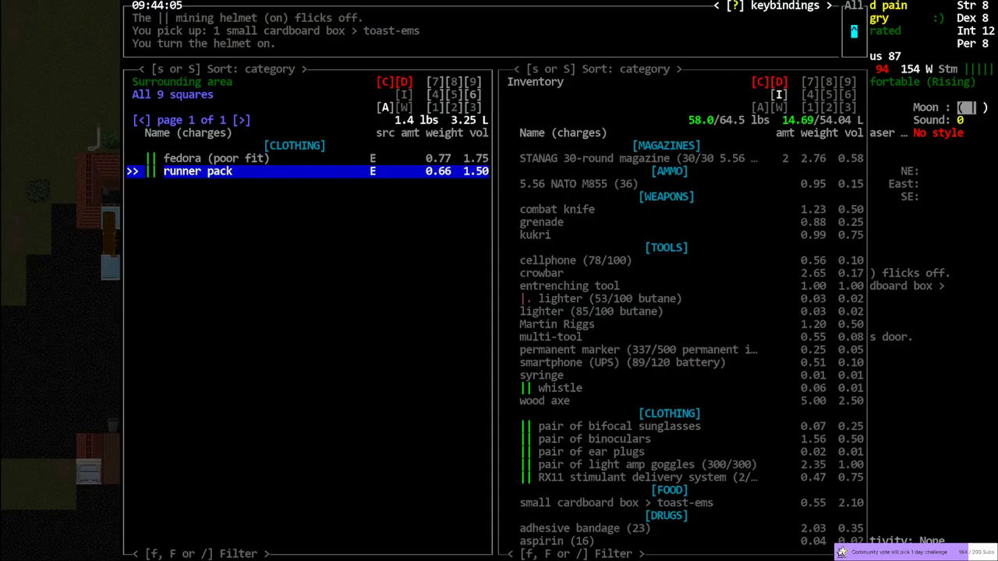
pyautogui.press('Escape')
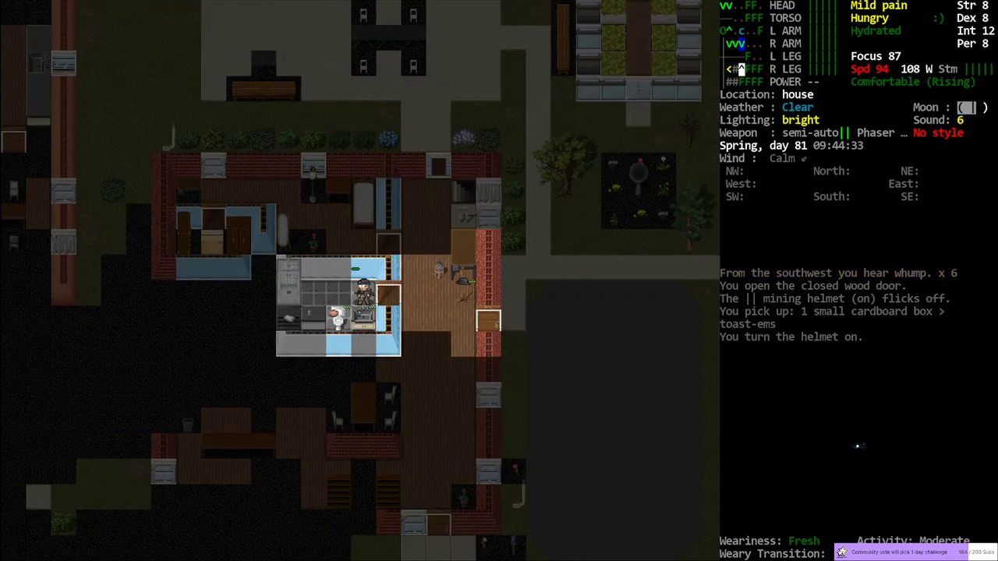
# Pick up the corn cereal and duct tape boxes from the kitchen counters.
pyautogui.press('i')
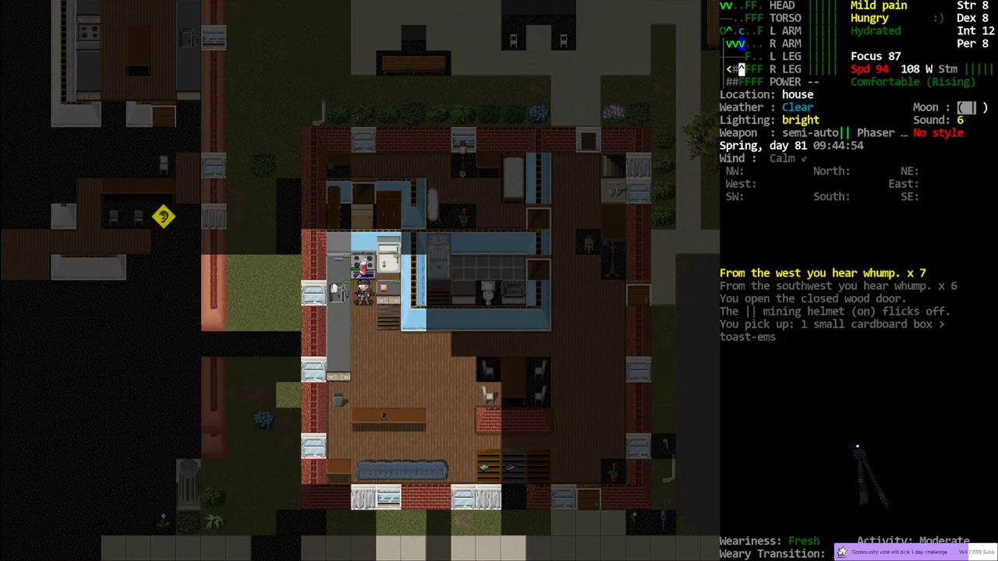
pyautogui.press('i')
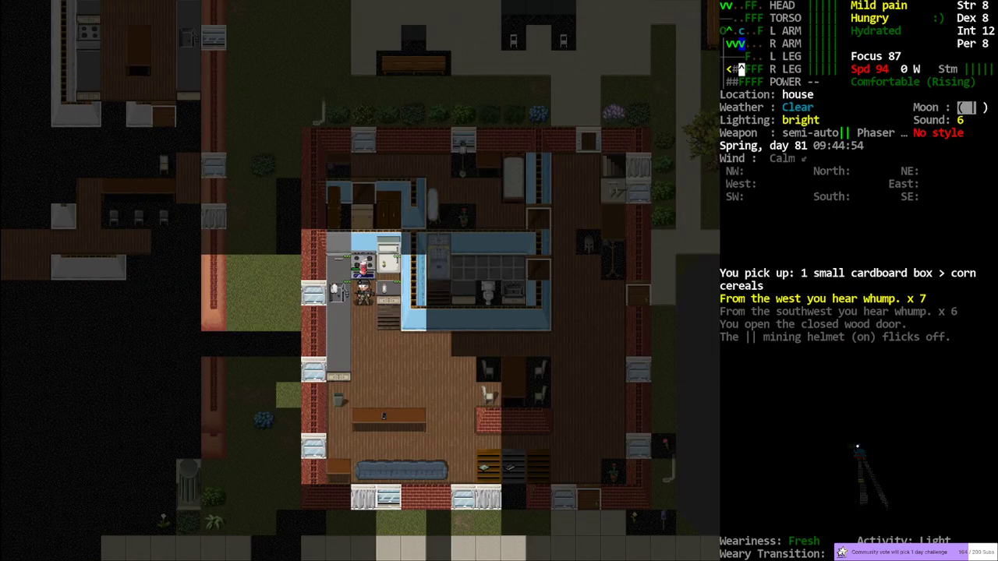
pyautogui.press('i')
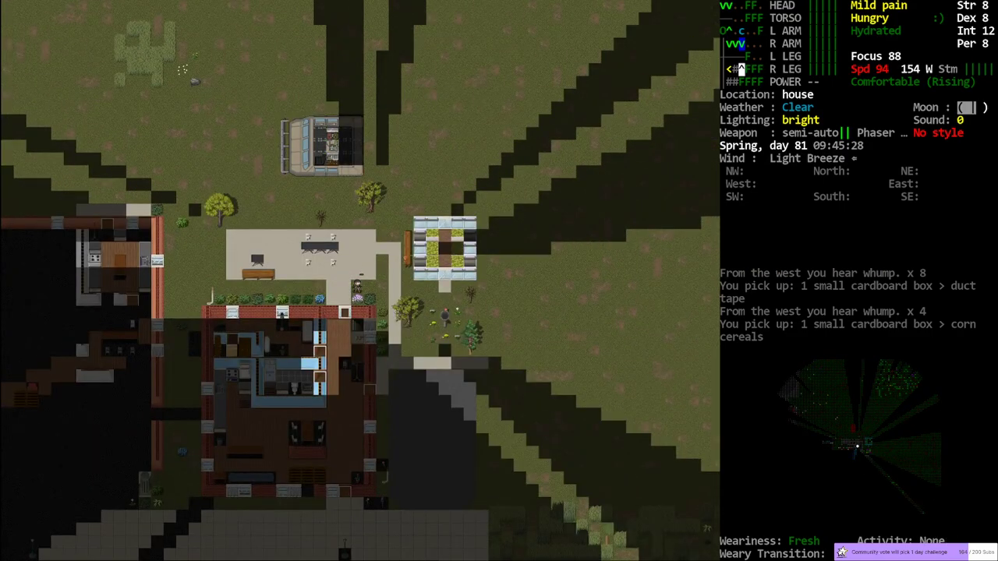
# Open the Venga Bus's heavy duty trunk to reveal ten pages of stored gear.
pyautogui.press('m')
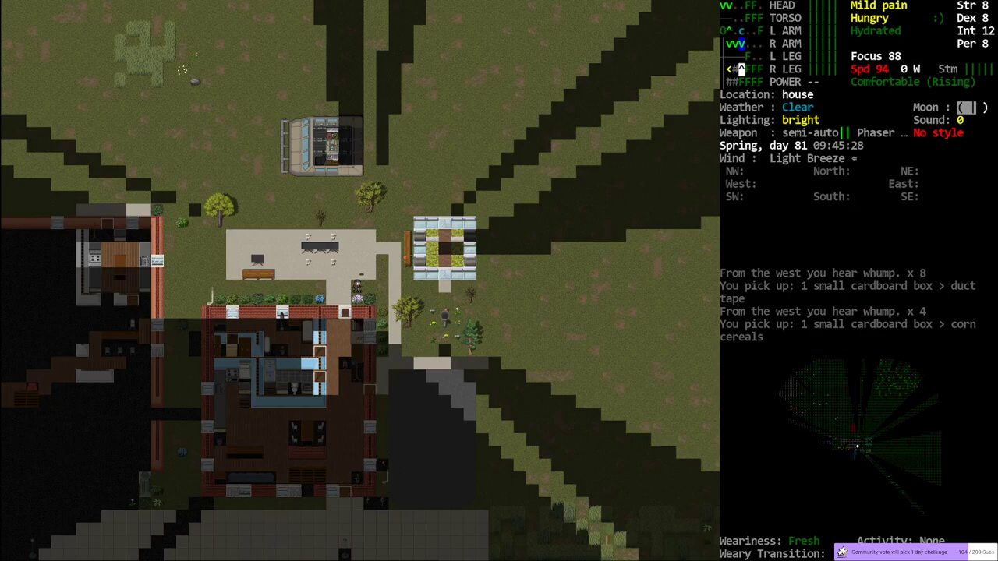
pyautogui.press('@')
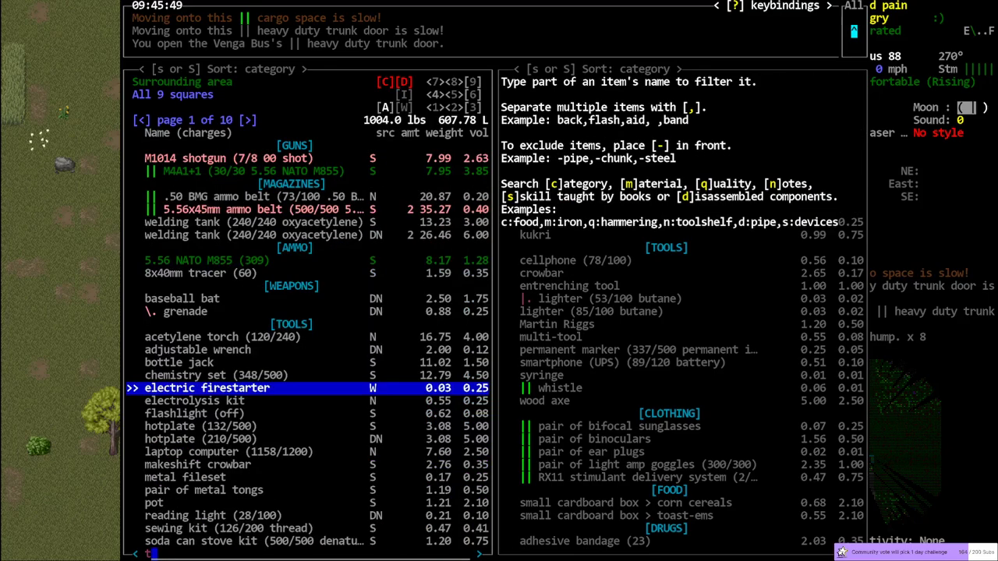
pyautogui.write('ste')
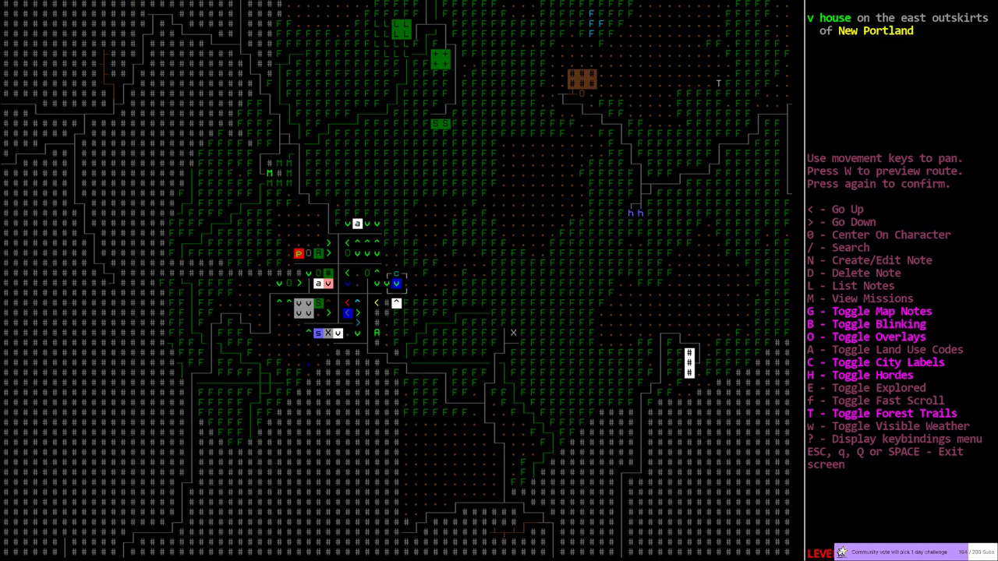
pyautogui.moveTo(297, 210)
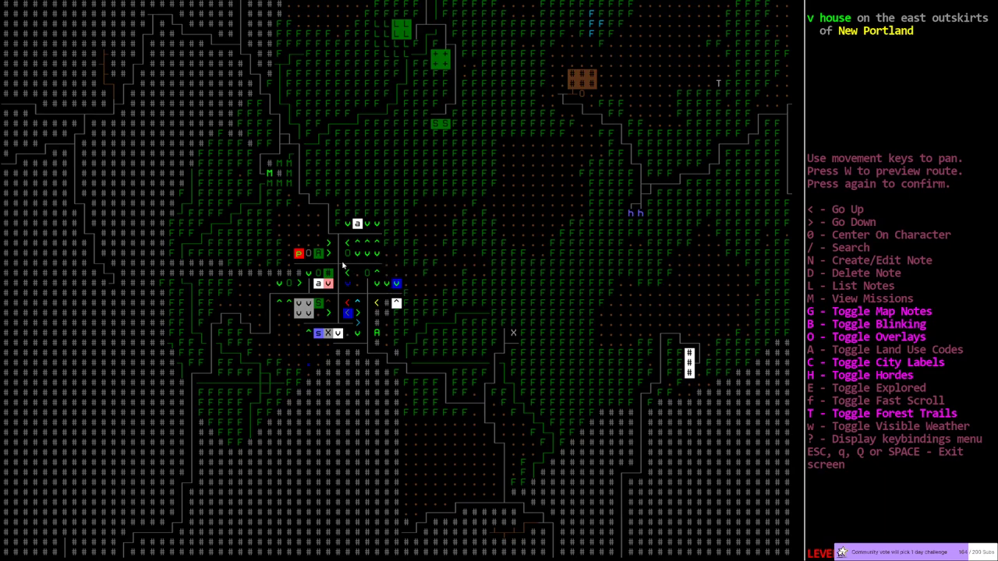
pyautogui.moveTo(261, 177)
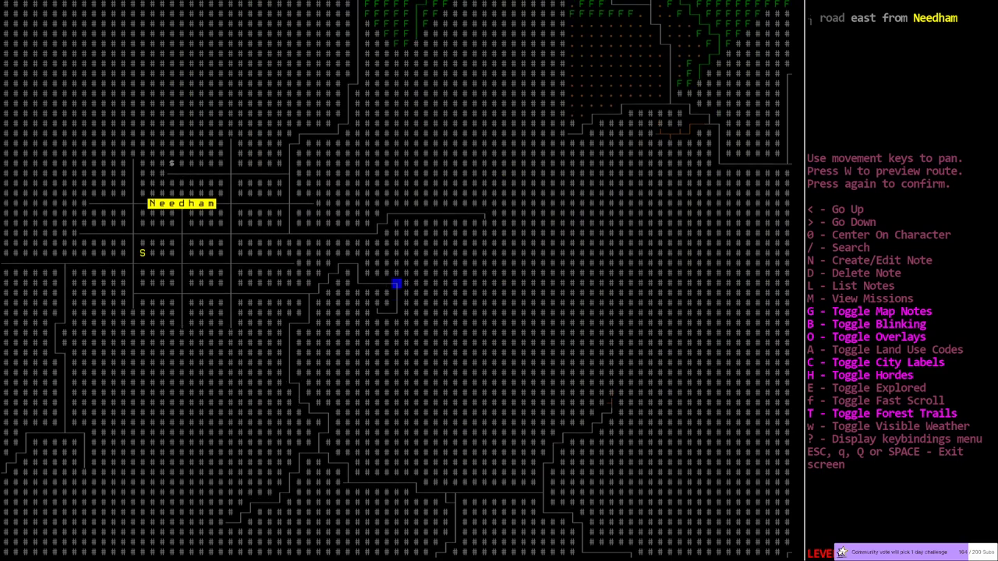
# Pan the overmap back toward New Portland.
pyautogui.press('Up')
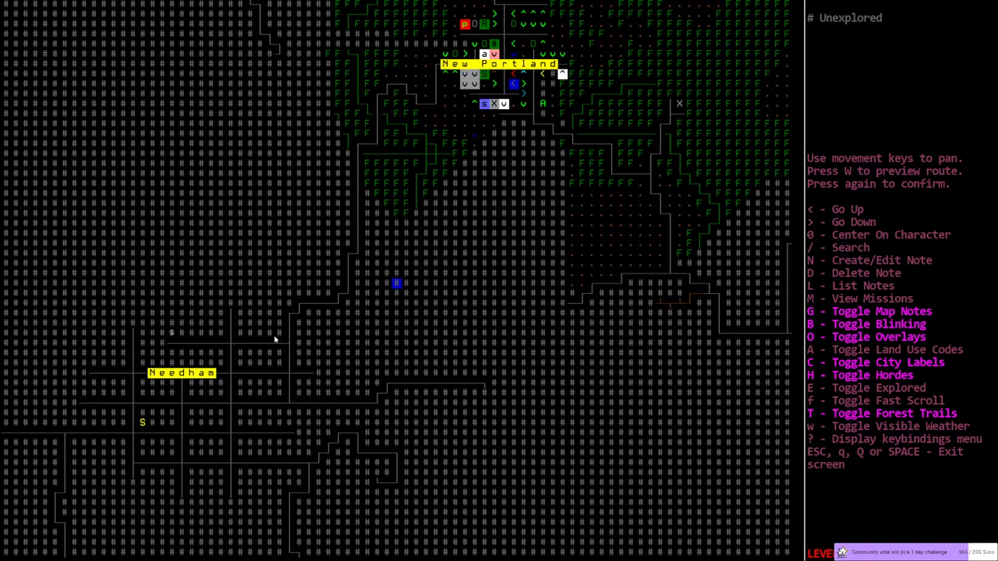
pyautogui.moveTo(553, 310)
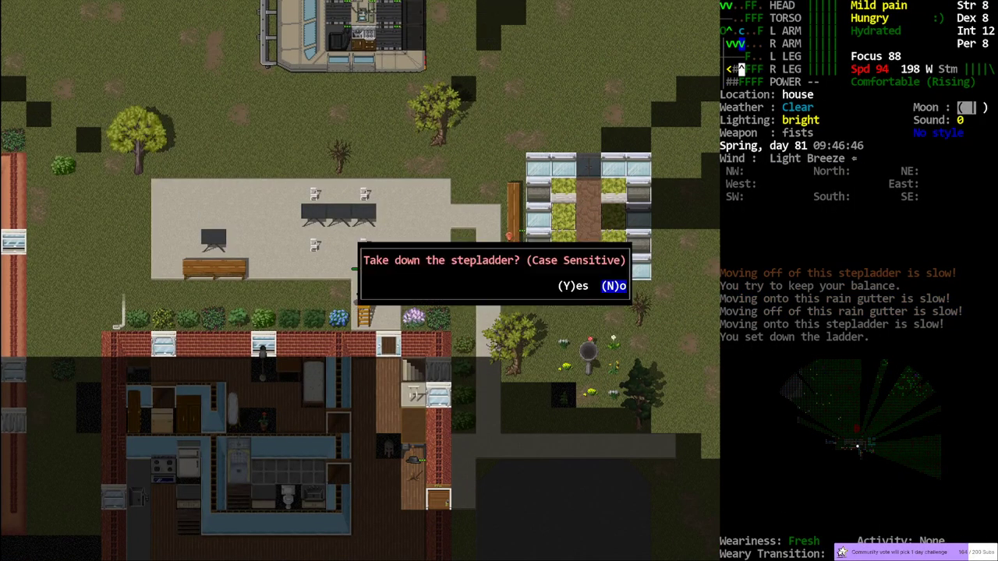
# Confirm taking the stepladder back down.
pyautogui.press('Y')
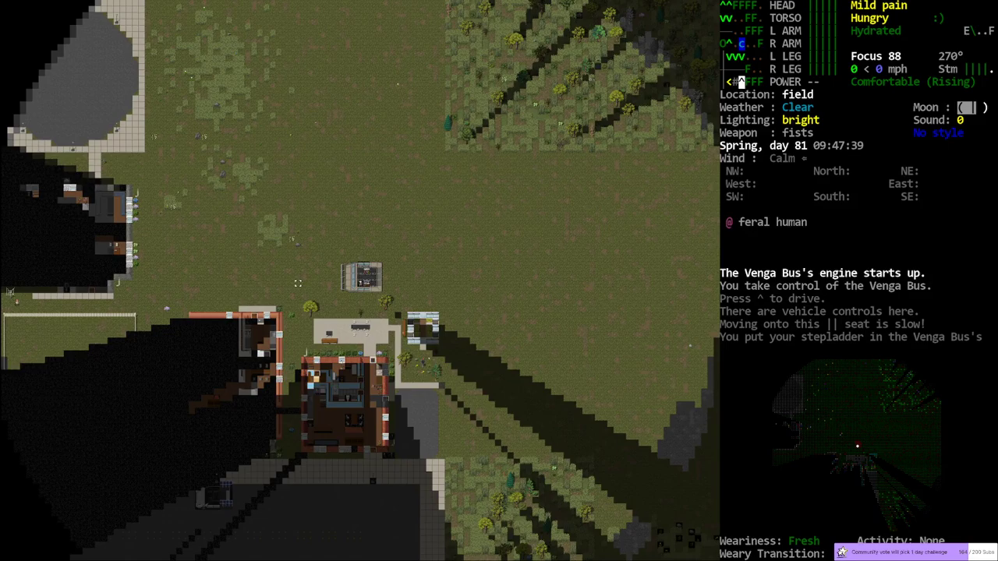
# Repair the reinforced headlight and close the character overview.
pyautogui.press('m')
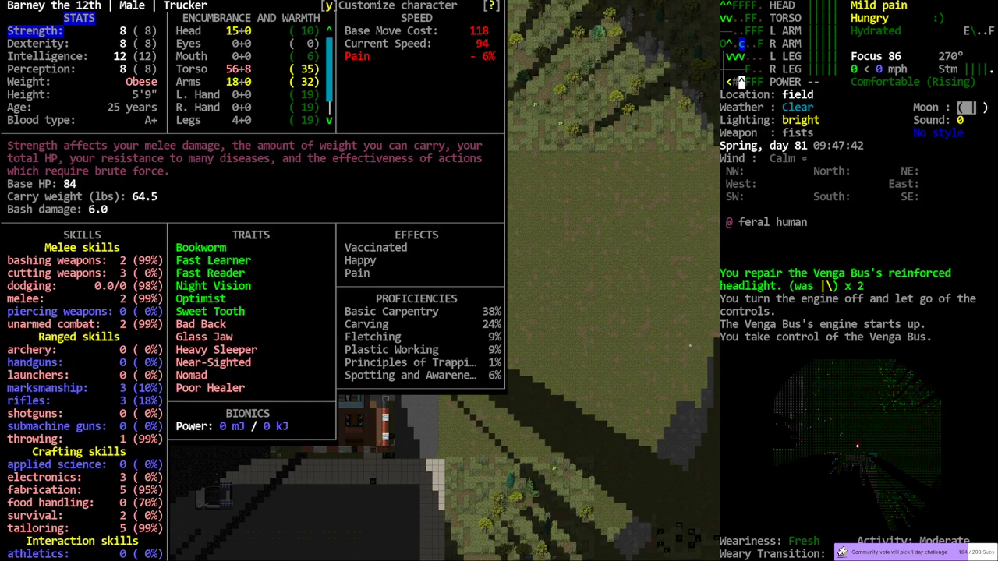
pyautogui.press('Escape')
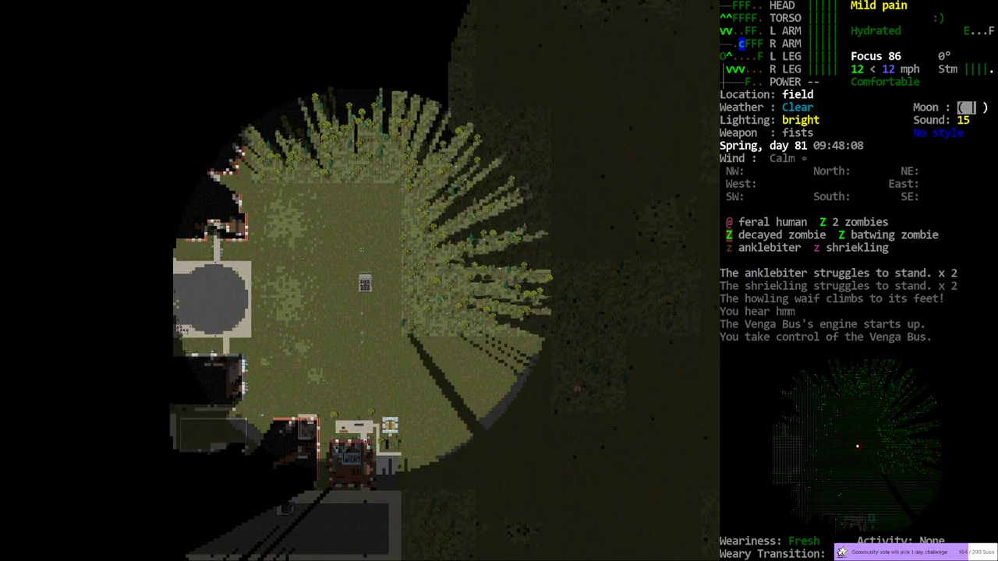
pyautogui.press('m')
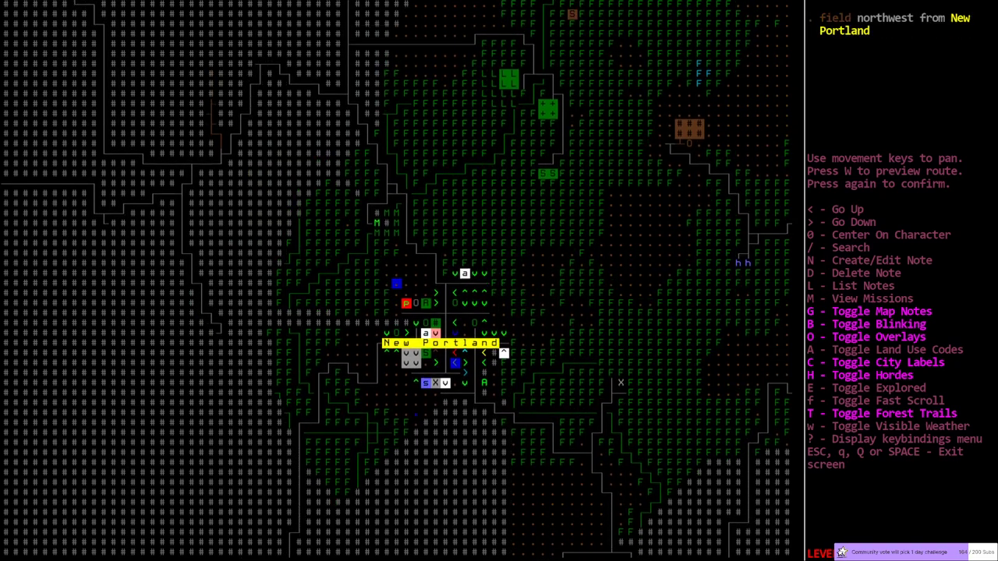
pyautogui.press('down')
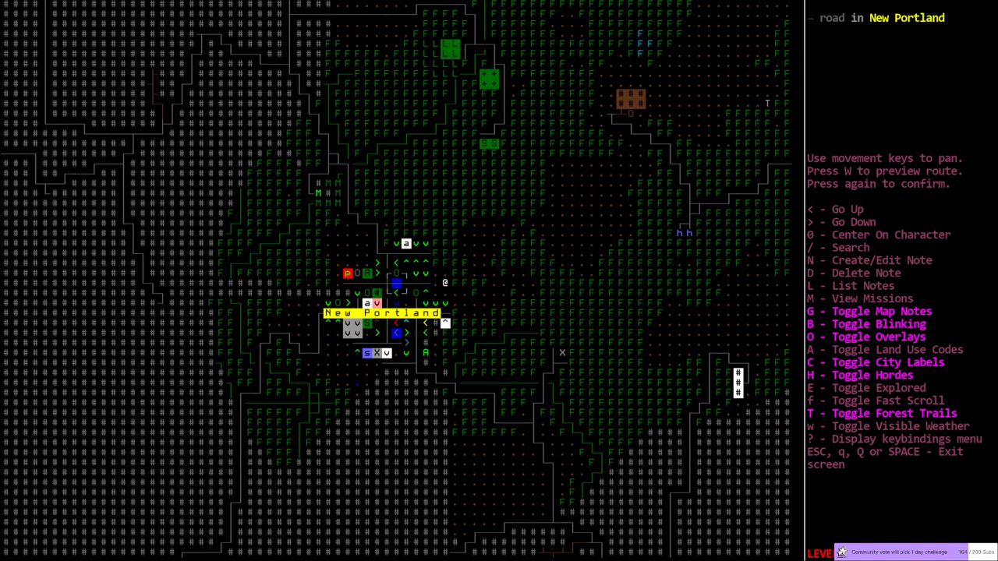
pyautogui.press('up')
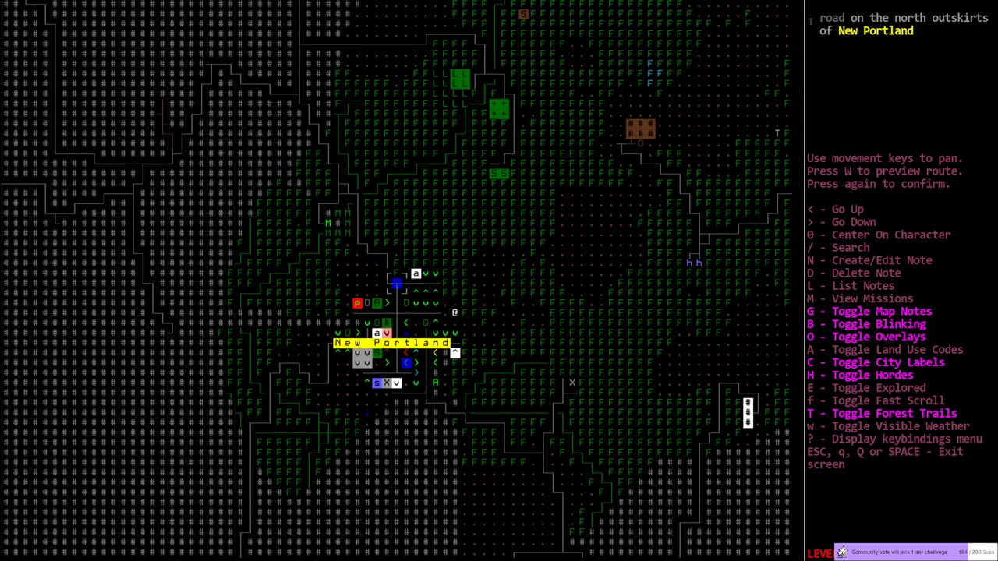
pyautogui.press('Escape')
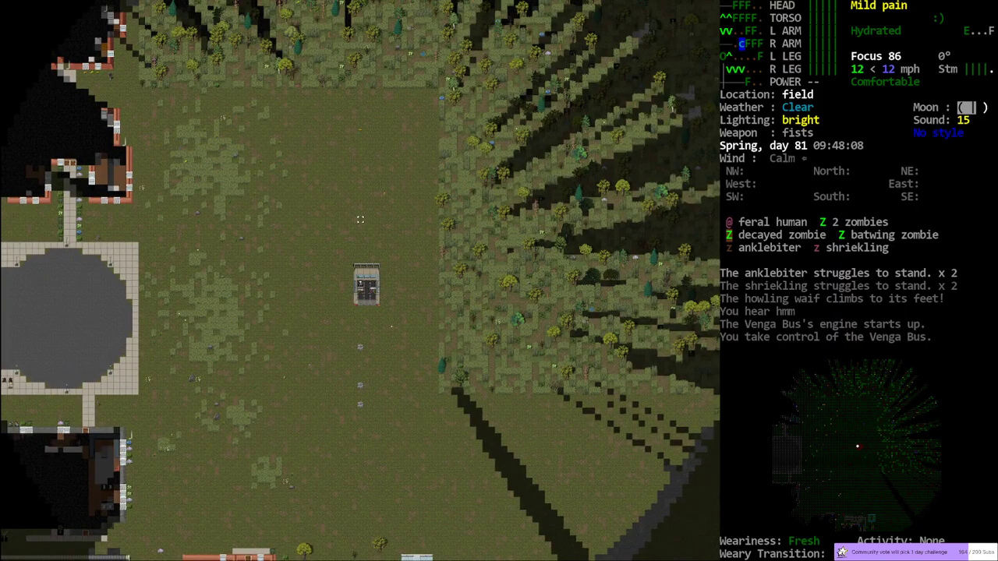
pyautogui.press('m')
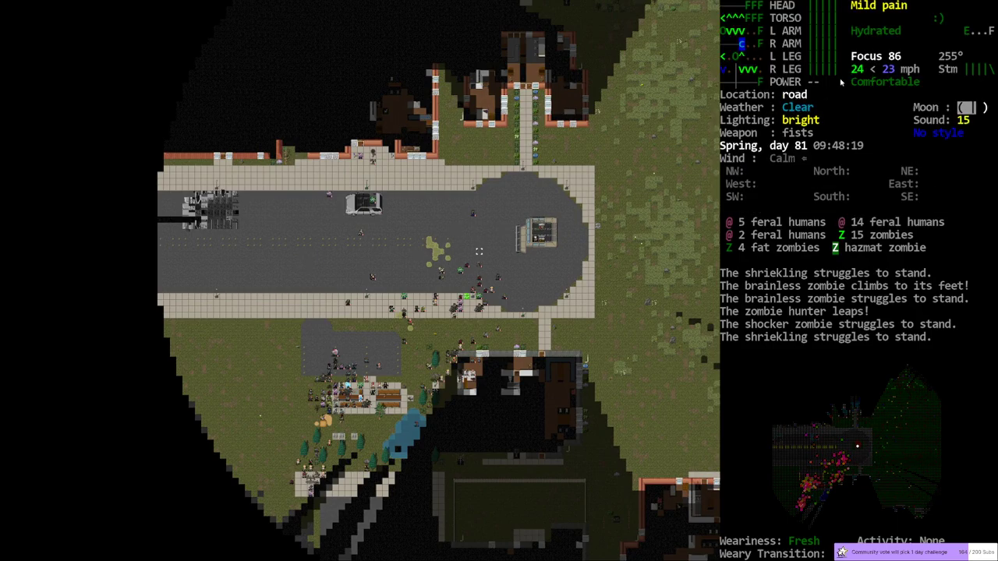
pyautogui.moveTo(477, 246)
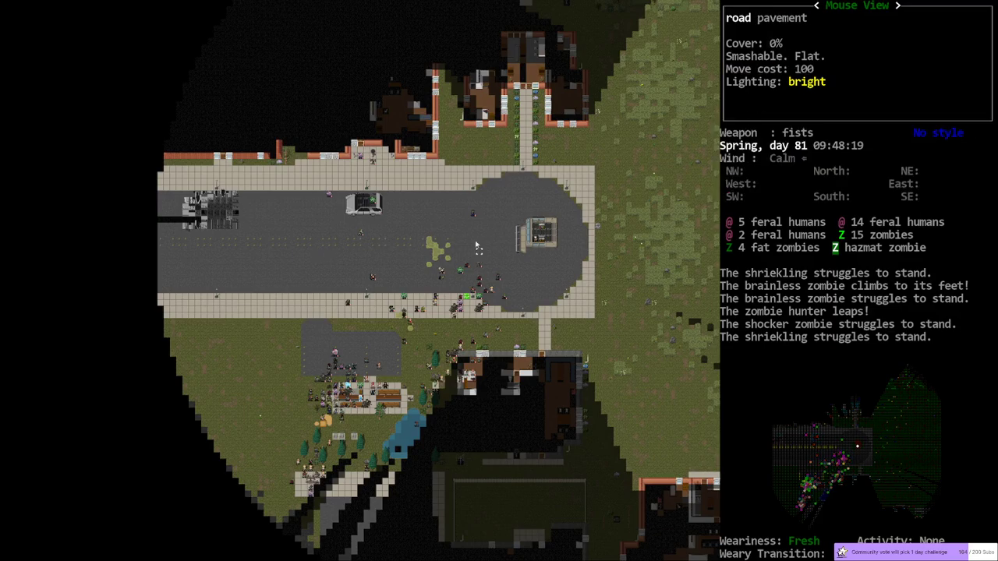
pyautogui.moveTo(346, 250)
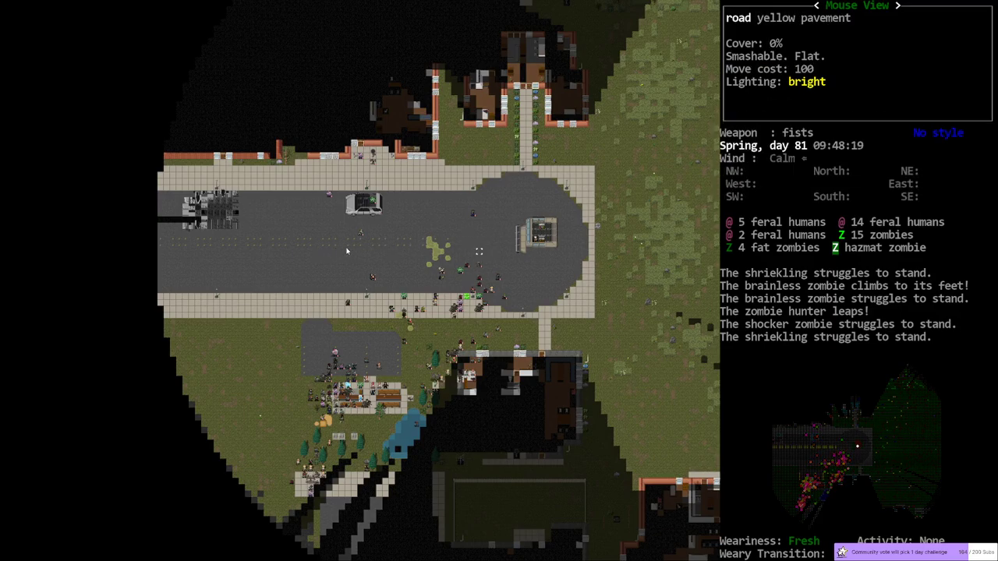
pyautogui.moveTo(270, 253)
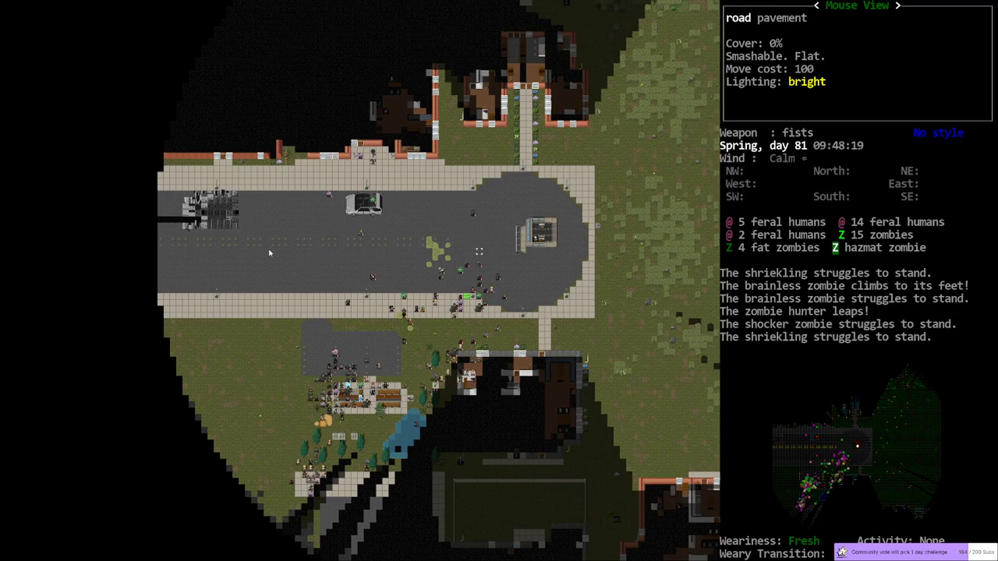
pyautogui.moveTo(437, 244)
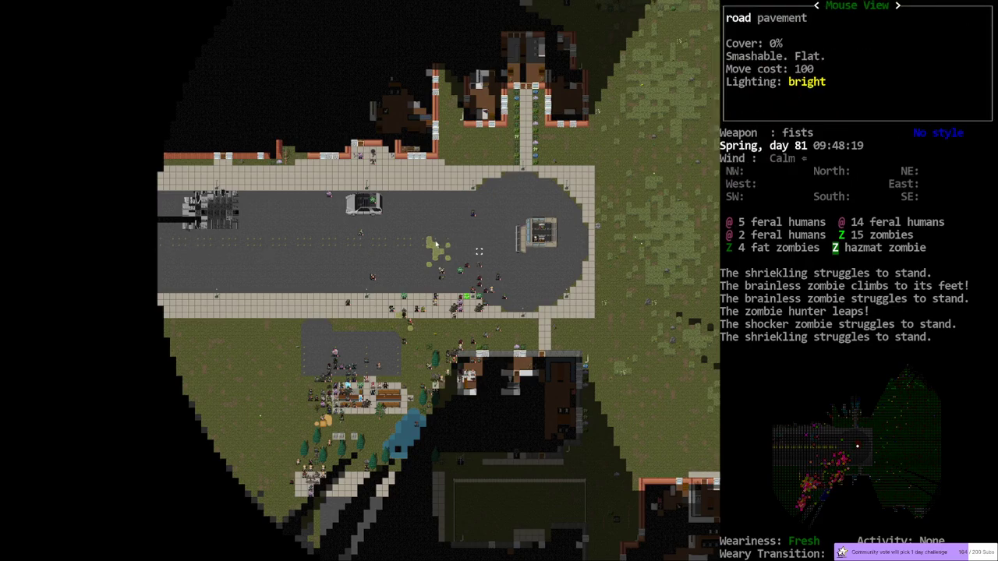
pyautogui.moveTo(527, 280)
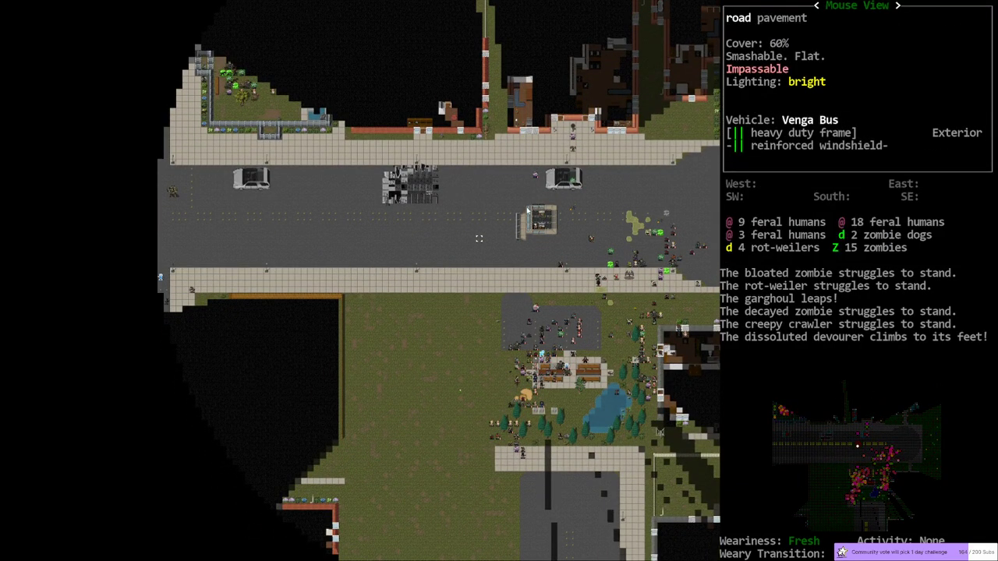
pyautogui.moveTo(512, 219)
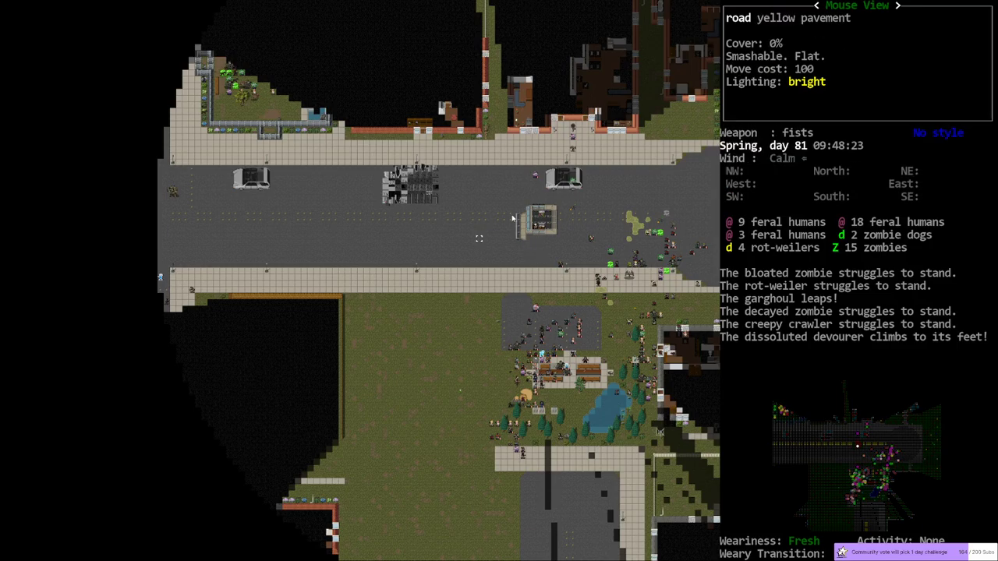
pyautogui.moveTo(557, 233)
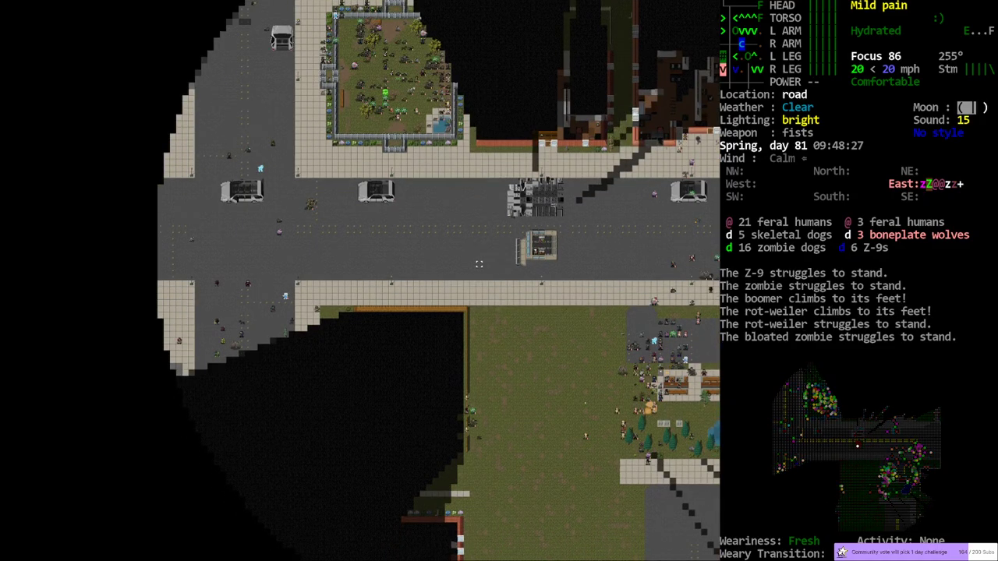
pyautogui.moveTo(314, 180)
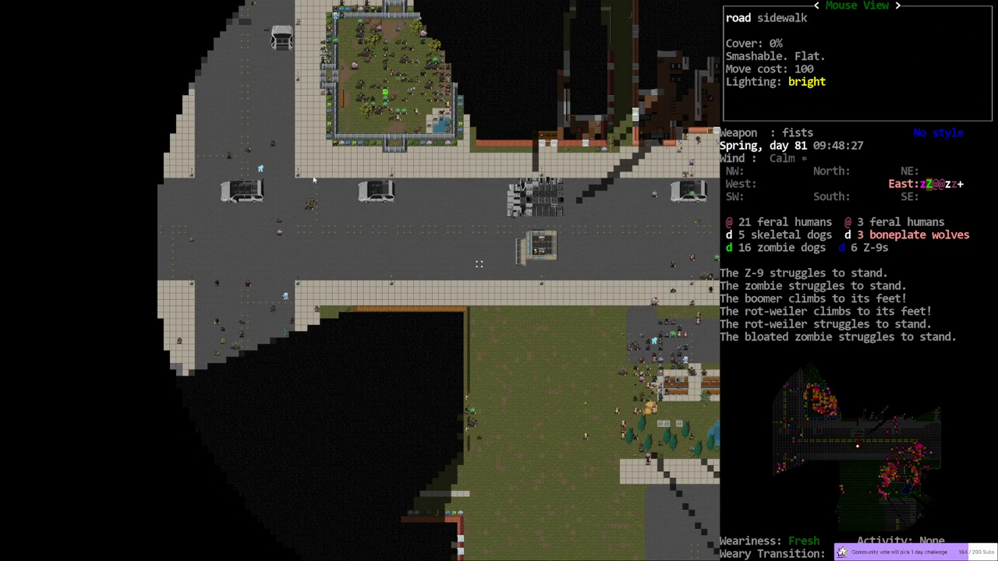
pyautogui.moveTo(305, 203)
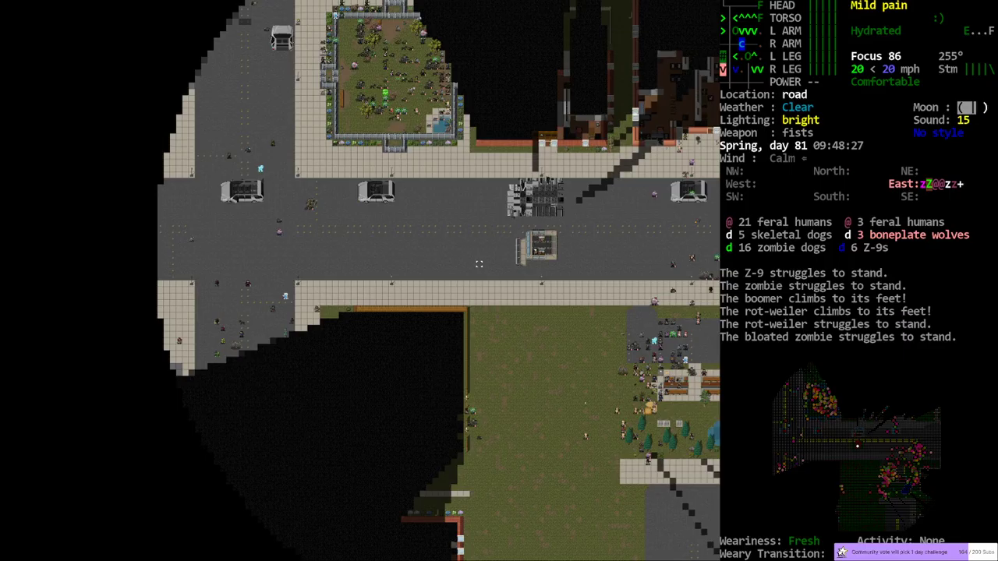
pyautogui.moveTo(253, 267)
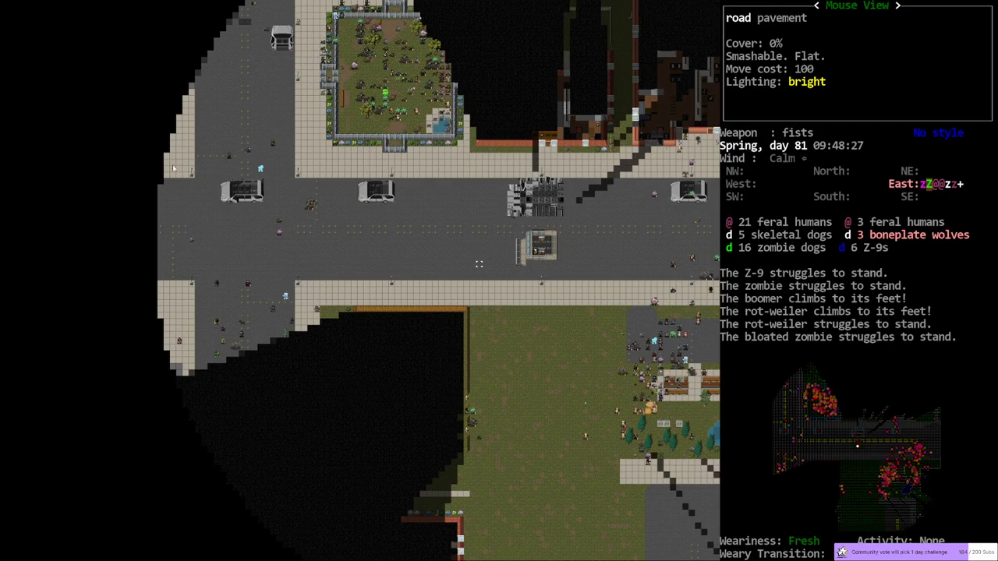
pyautogui.moveTo(176, 209)
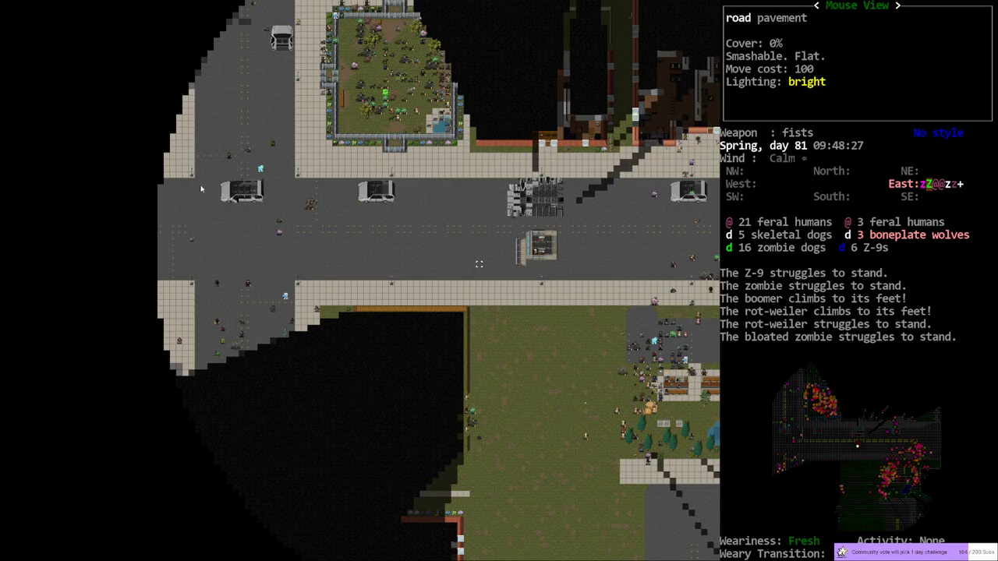
pyautogui.moveTo(351, 264)
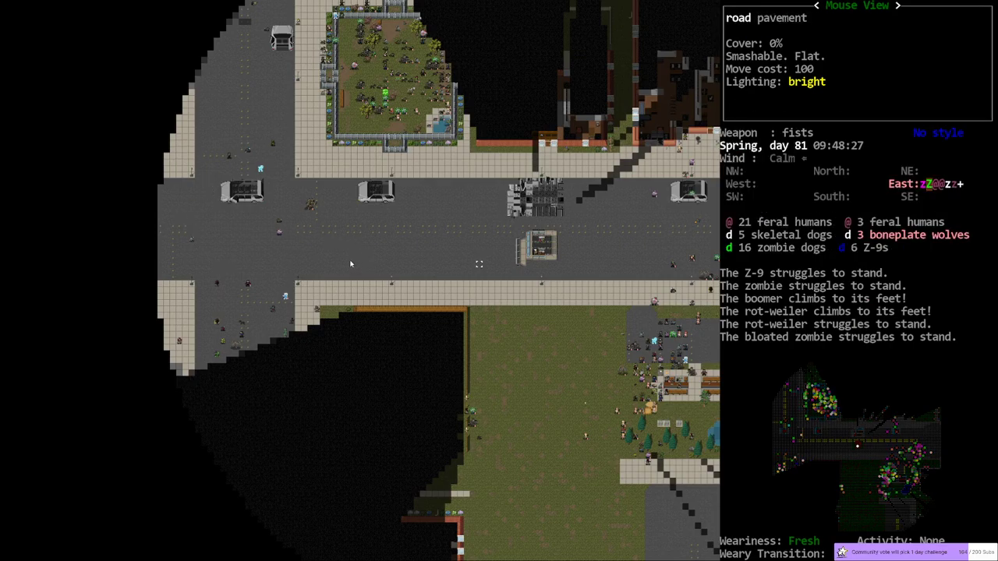
pyautogui.moveTo(522, 225)
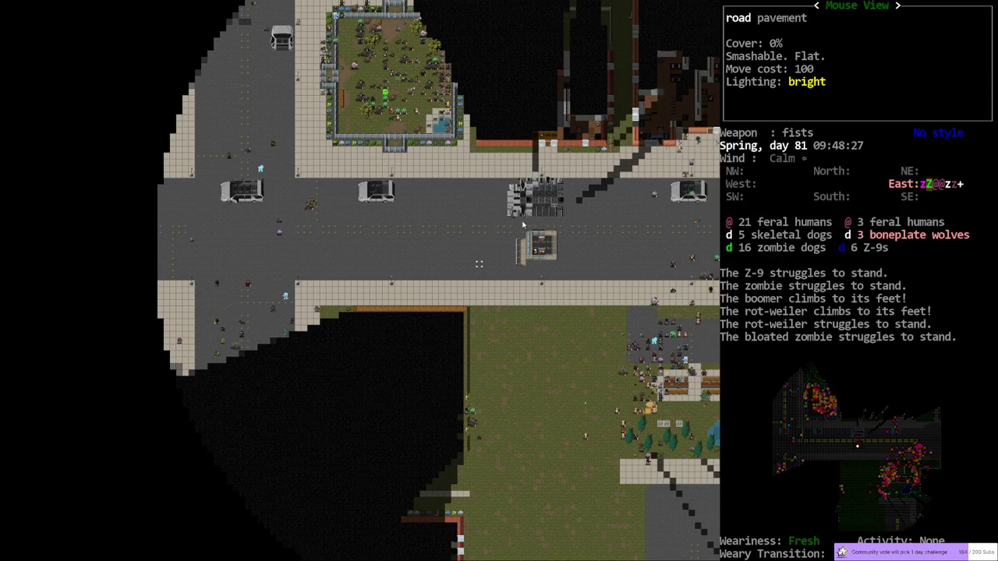
pyautogui.moveTo(414, 119)
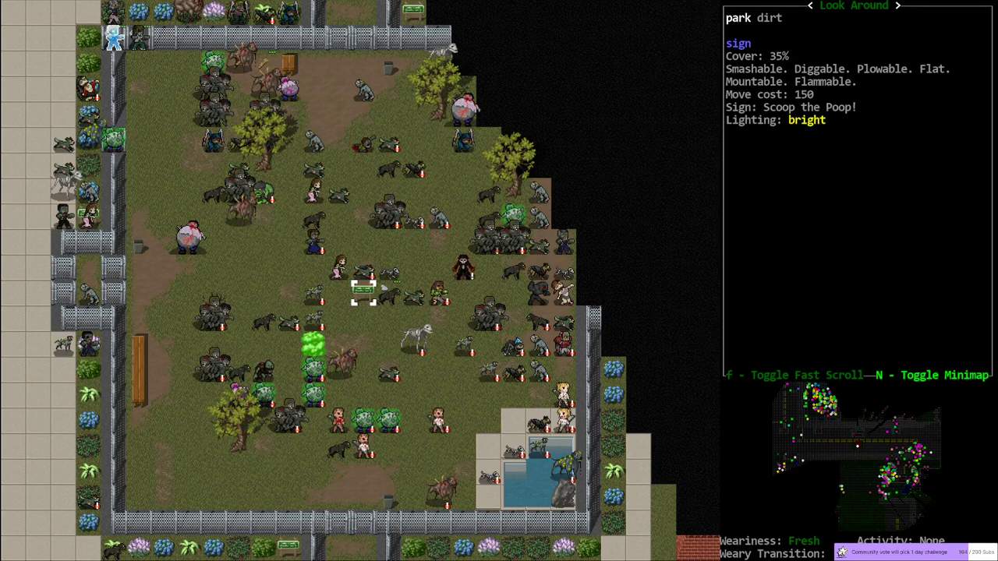
# Survey the horde of 26 zombies and 13 rot-weilers, then exit look mode.
pyautogui.scroll(-3)
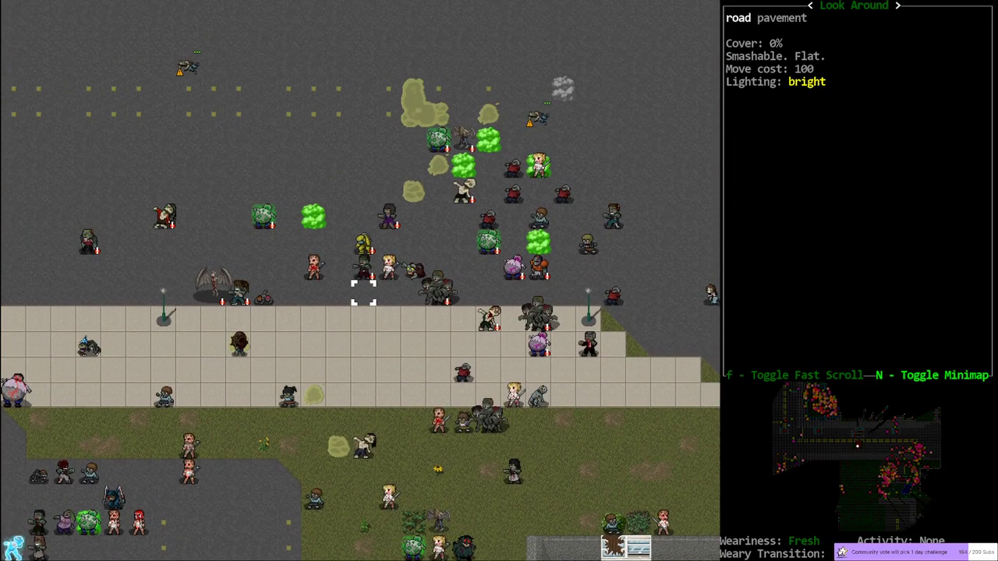
pyautogui.press('Tab')
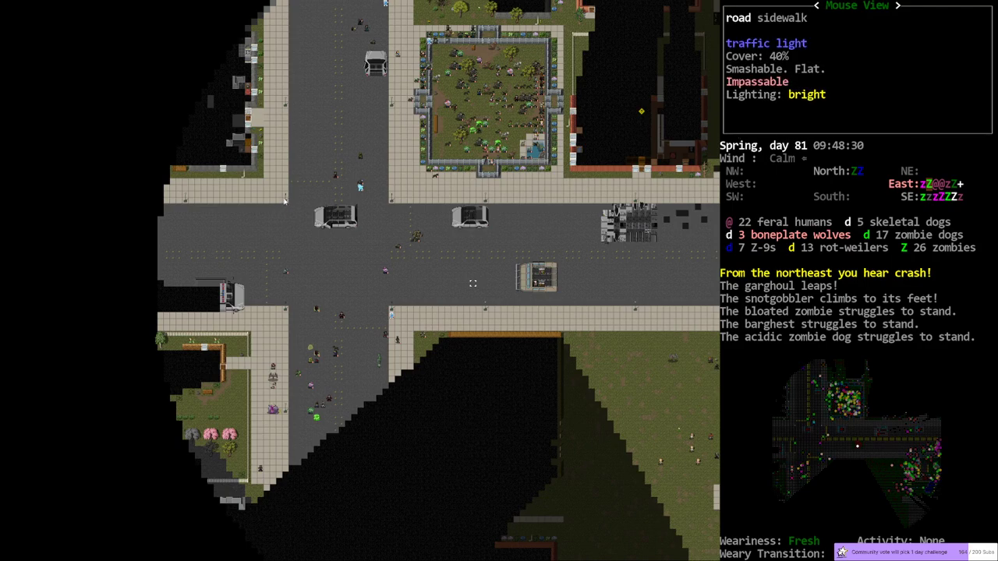
pyautogui.moveTo(341, 285)
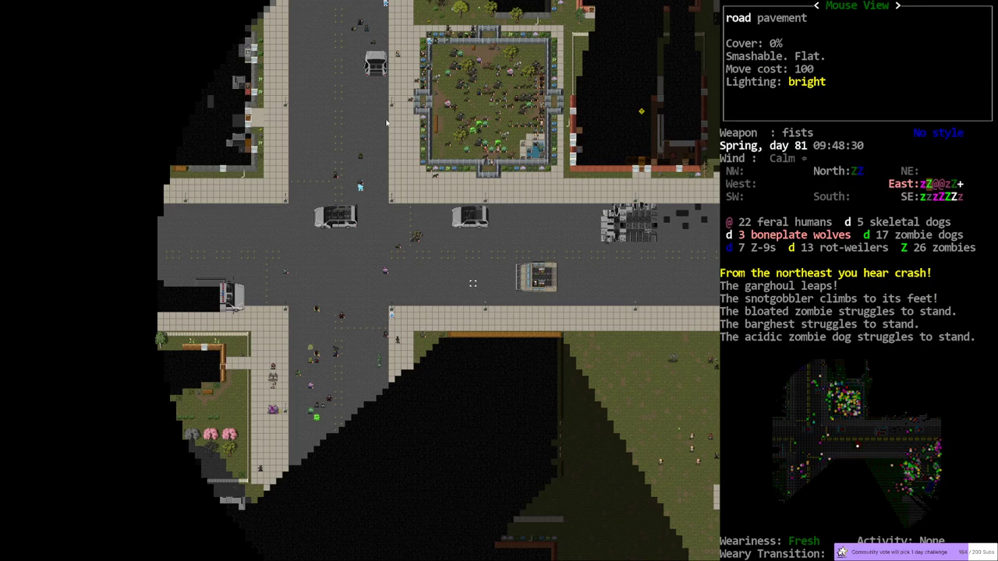
pyautogui.moveTo(537, 279)
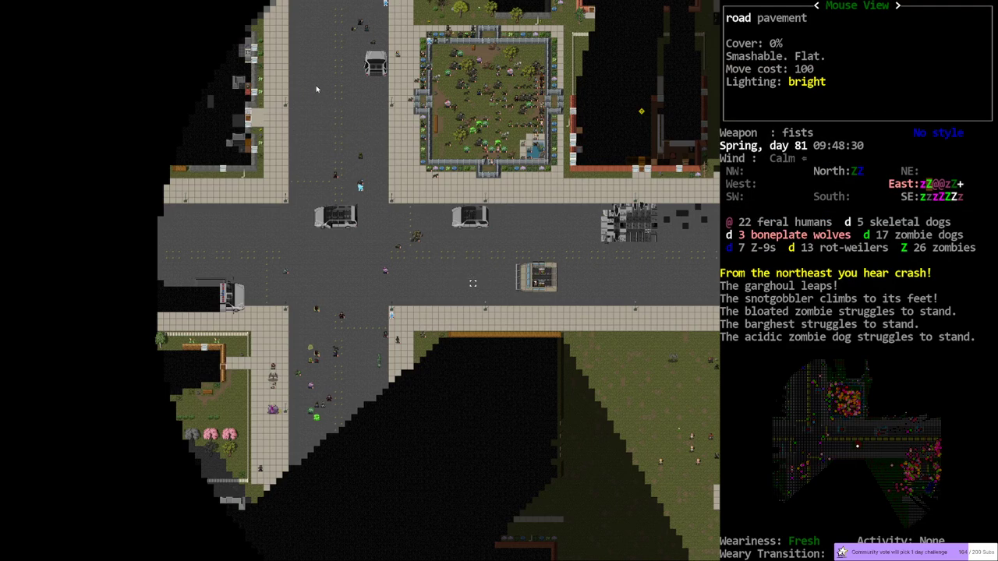
pyautogui.moveTo(644, 289)
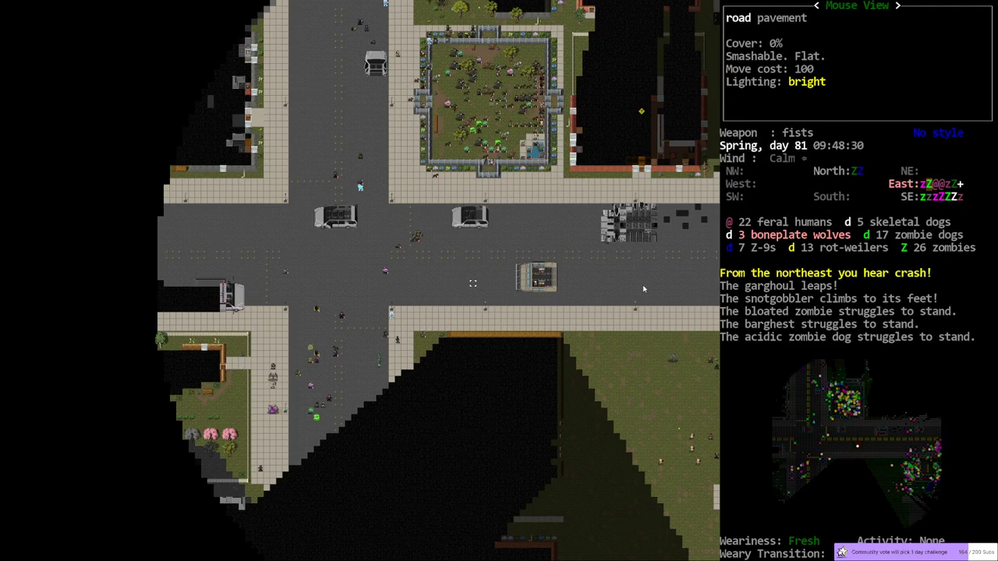
# Drive the bus west across the New Portland intersection at 35 mph.
pyautogui.press('m')
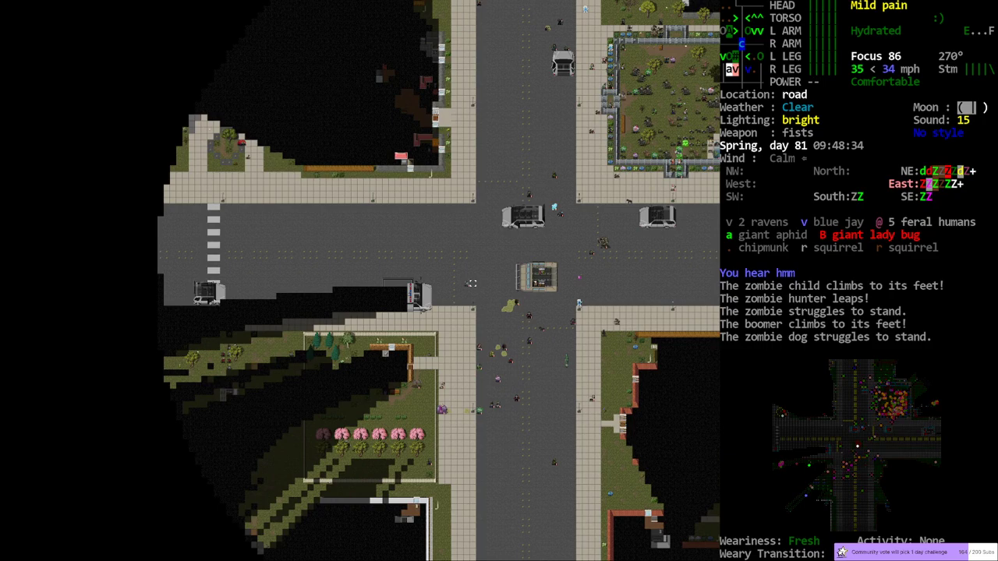
pyautogui.moveTo(481, 174)
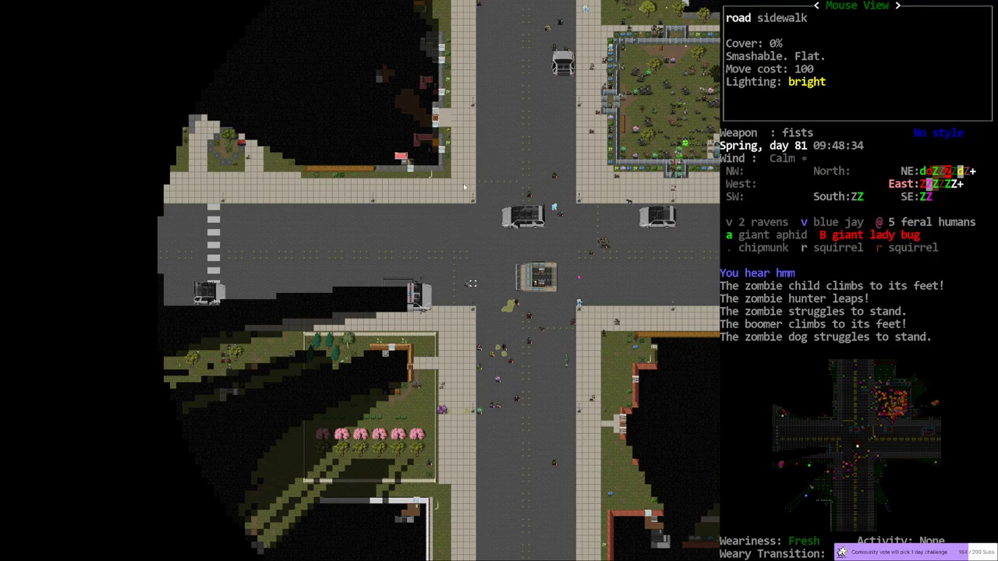
pyautogui.press('m')
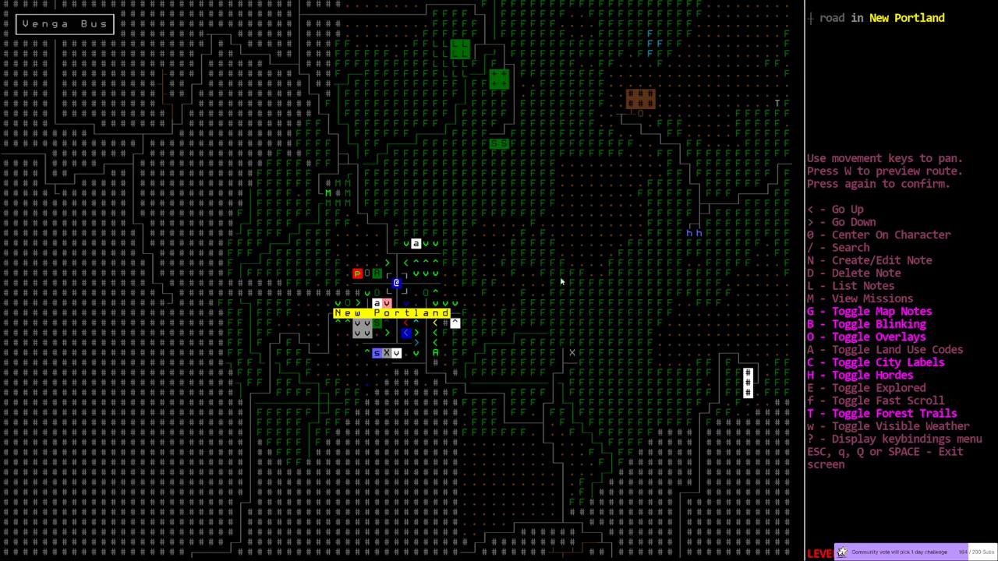
pyautogui.moveTo(566, 325)
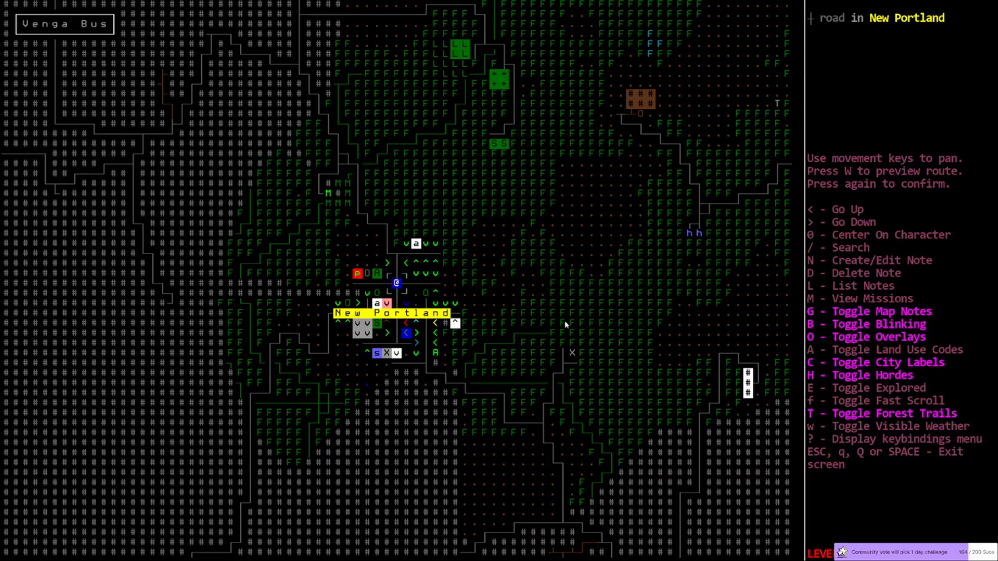
pyautogui.press('down')
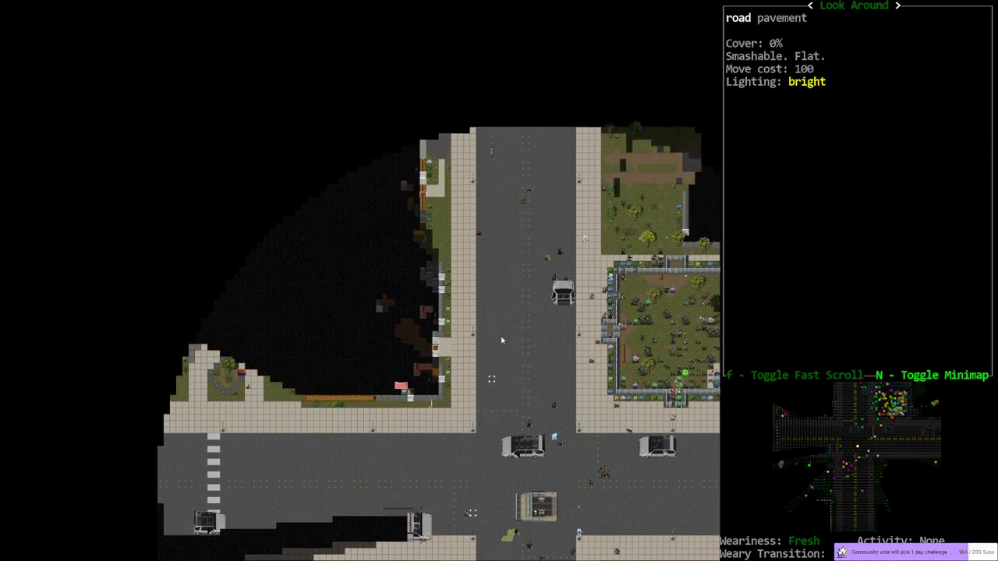
pyautogui.moveTo(380, 188)
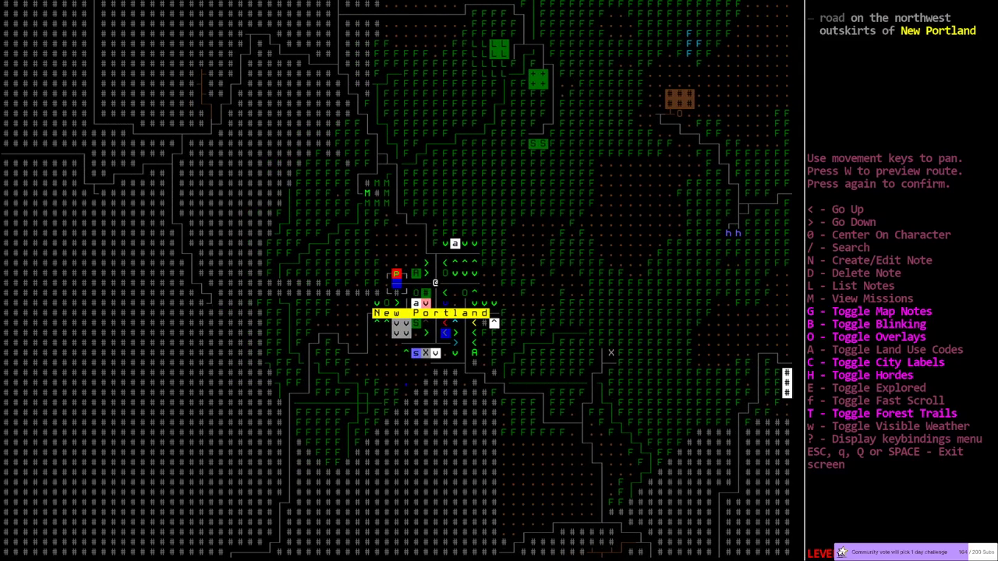
pyautogui.press('Escape')
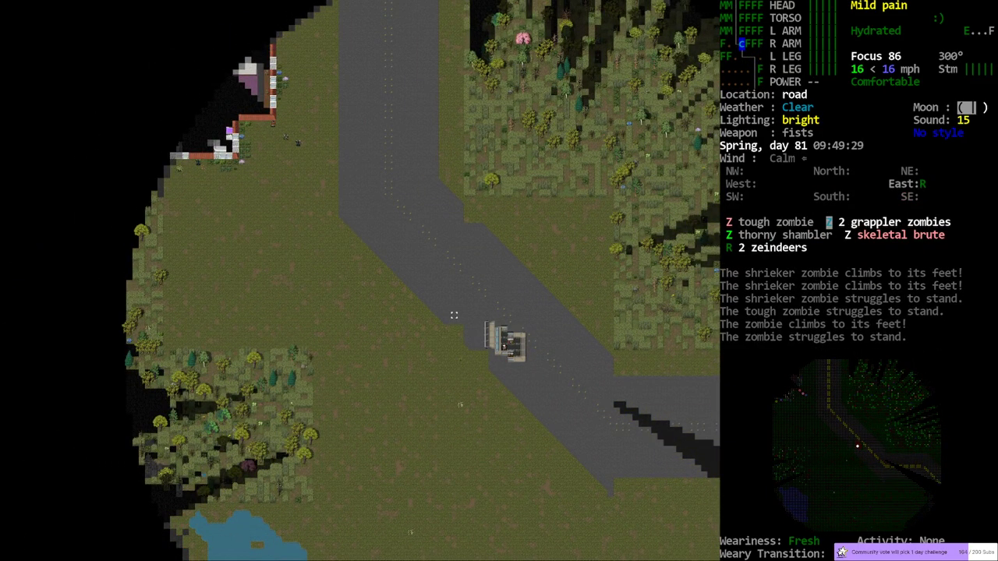
# Steer the bus north along the curving wooded road, then check the world map.
pyautogui.press('m')
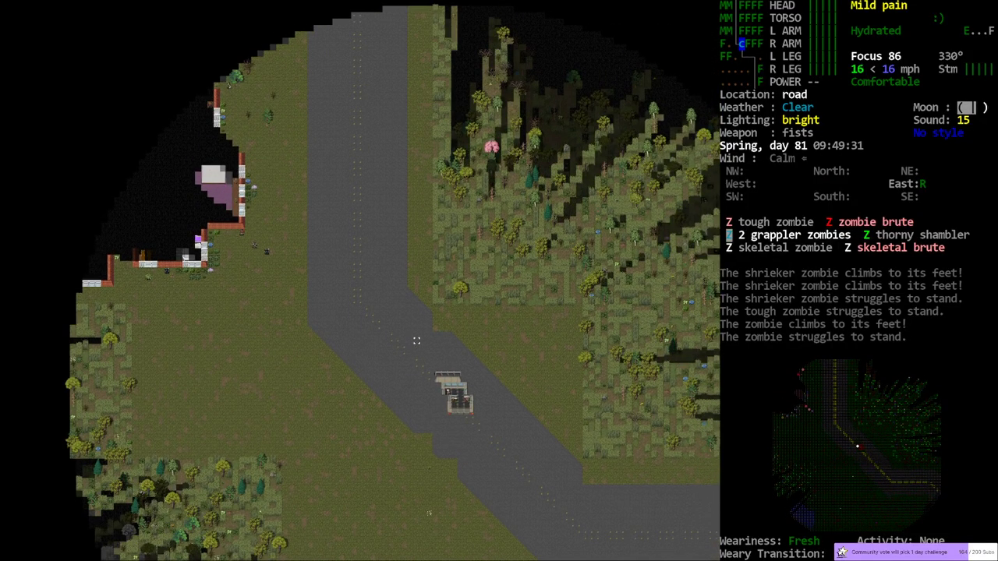
pyautogui.press('m')
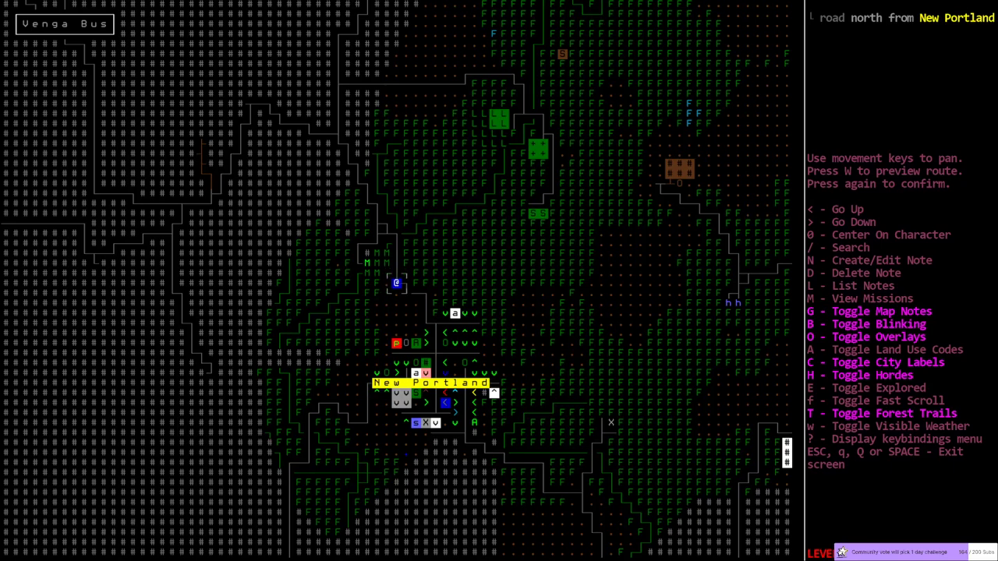
pyautogui.moveTo(367, 267)
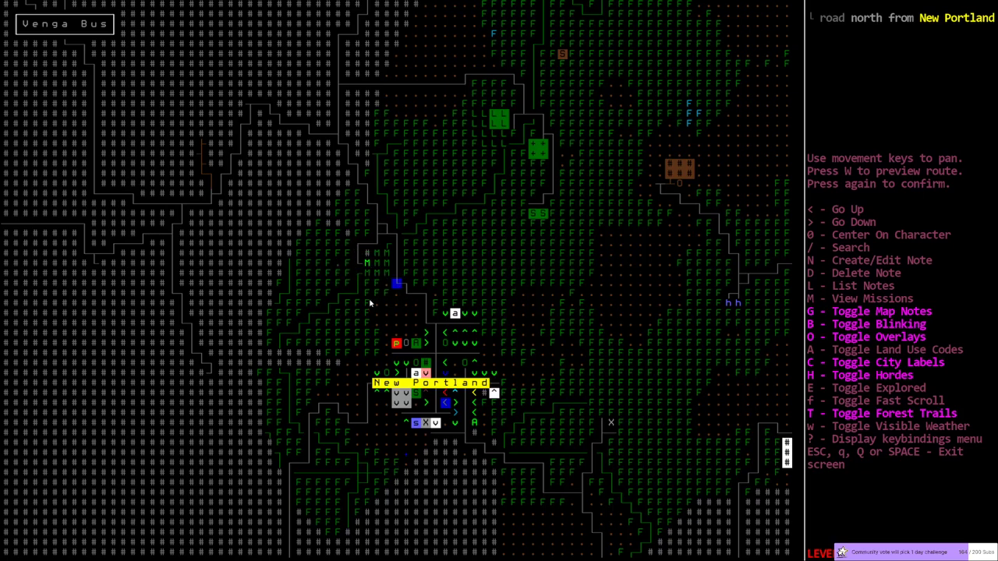
pyautogui.moveTo(337, 300)
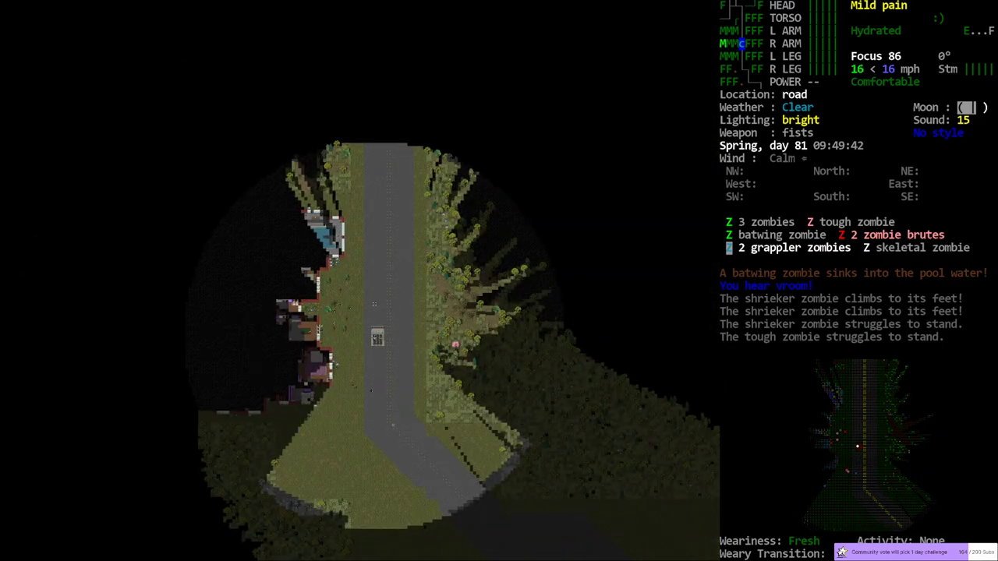
# Locate the mansion northwest of New Portland on the world map, then close it.
pyautogui.press('m')
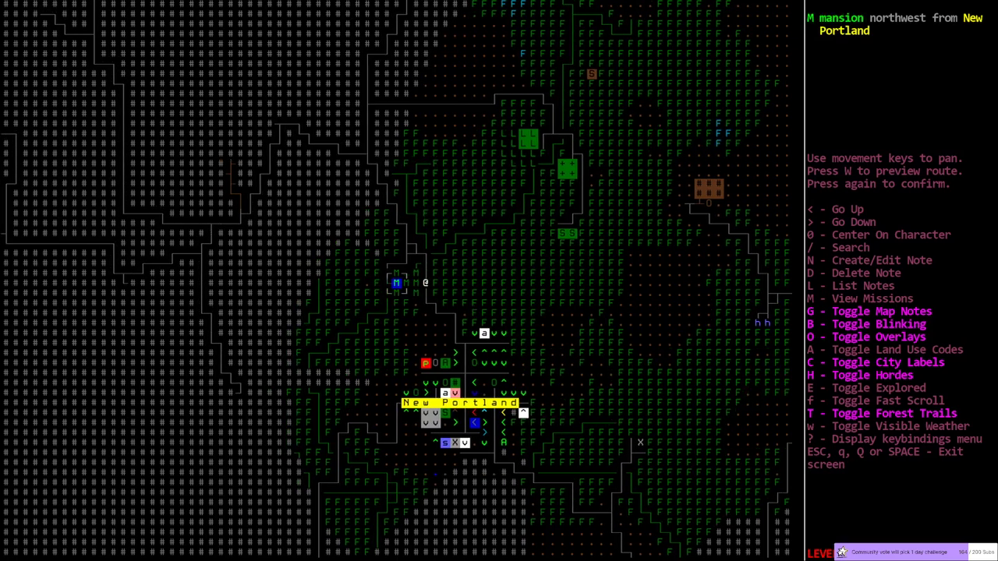
pyautogui.press('escape')
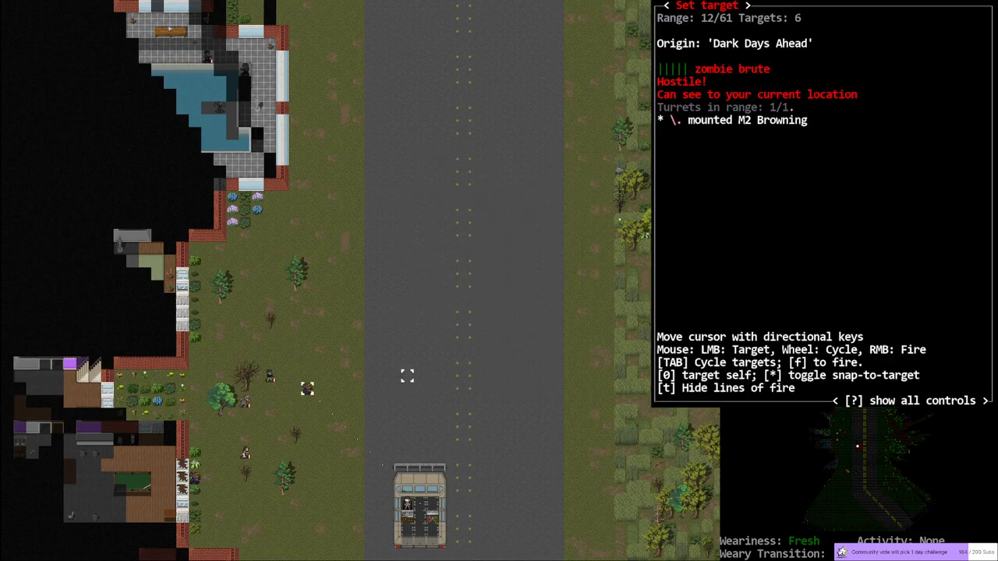
# Fire the bus's M2 Browning turret at the zombie brute beside the mansion.
pyautogui.press('f')
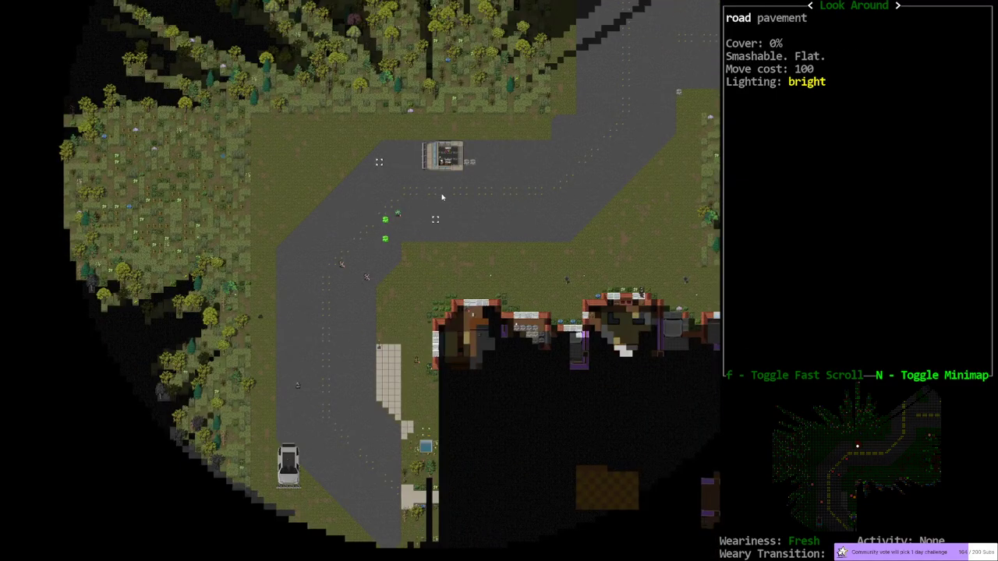
pyautogui.moveTo(304, 374)
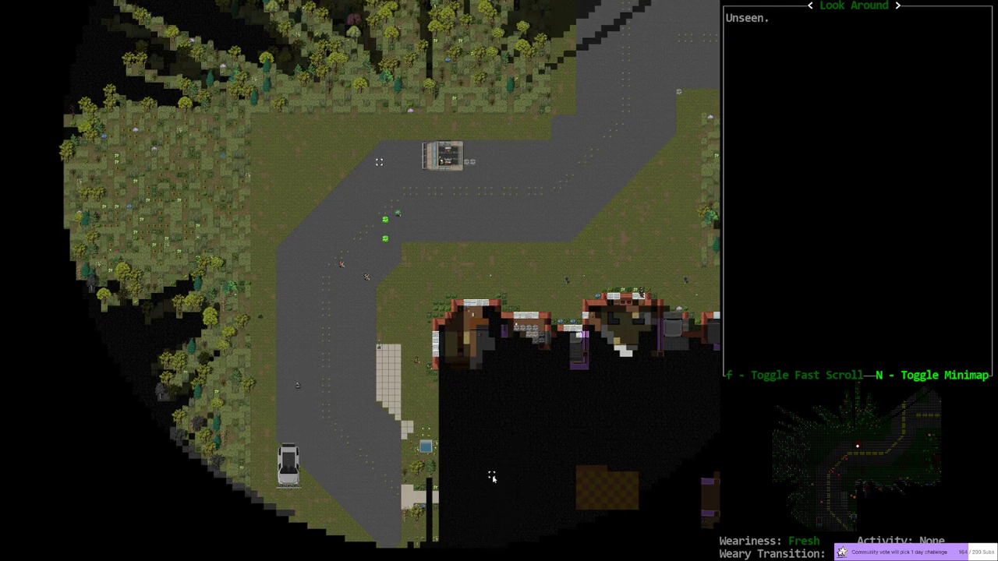
pyautogui.moveTo(499, 481)
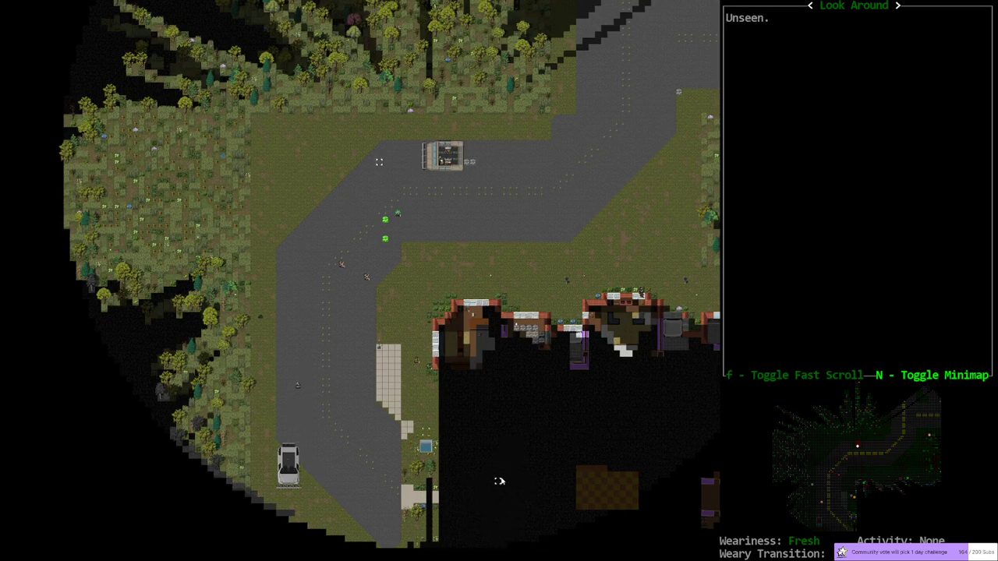
pyautogui.moveTo(897, 201)
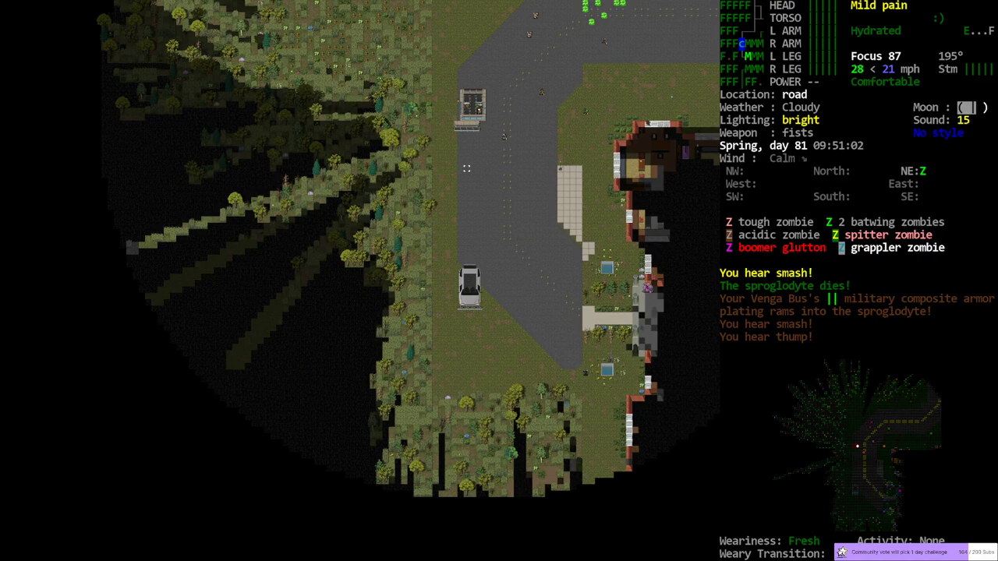
pyautogui.moveTo(507, 258)
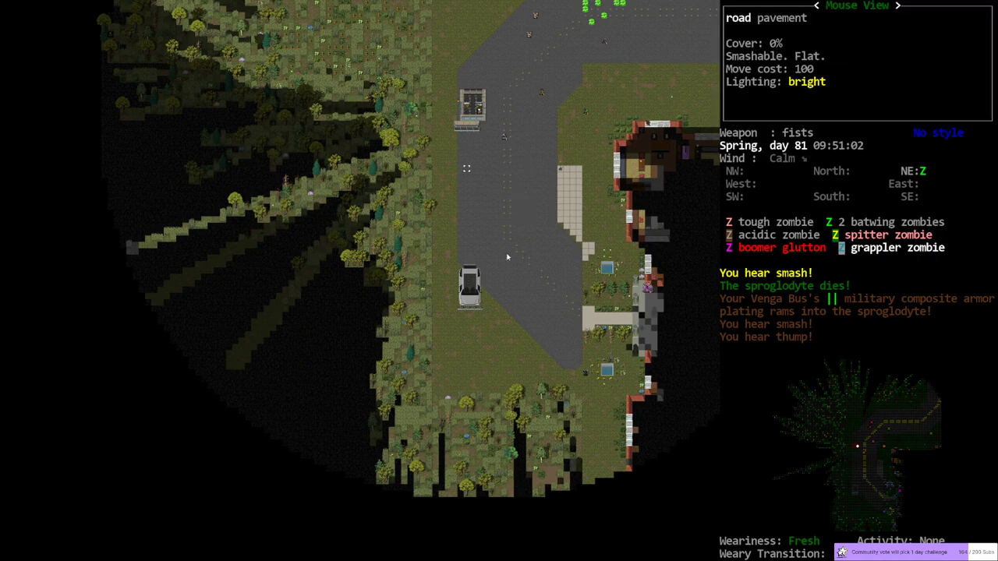
pyautogui.moveTo(697, 251)
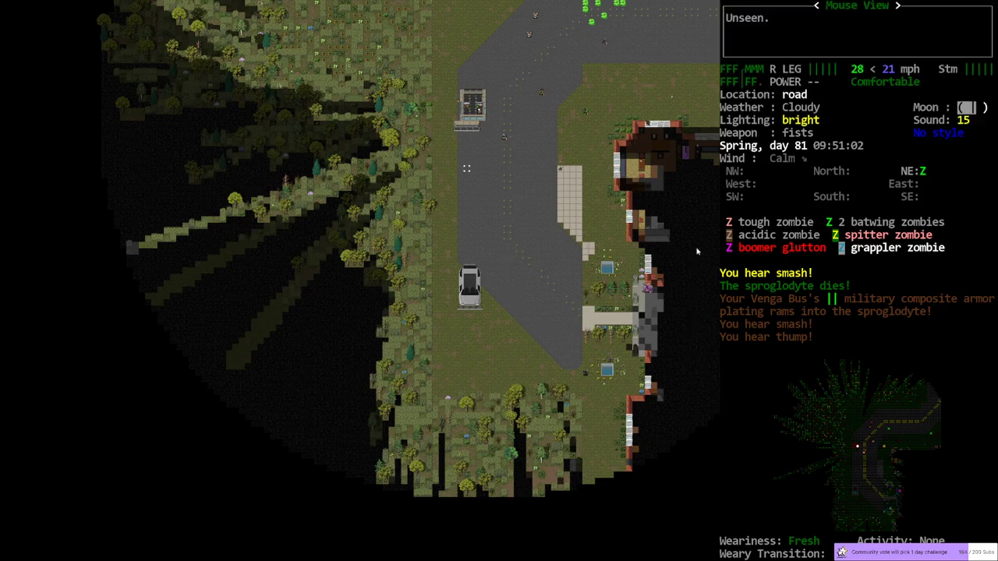
pyautogui.moveTo(718, 398)
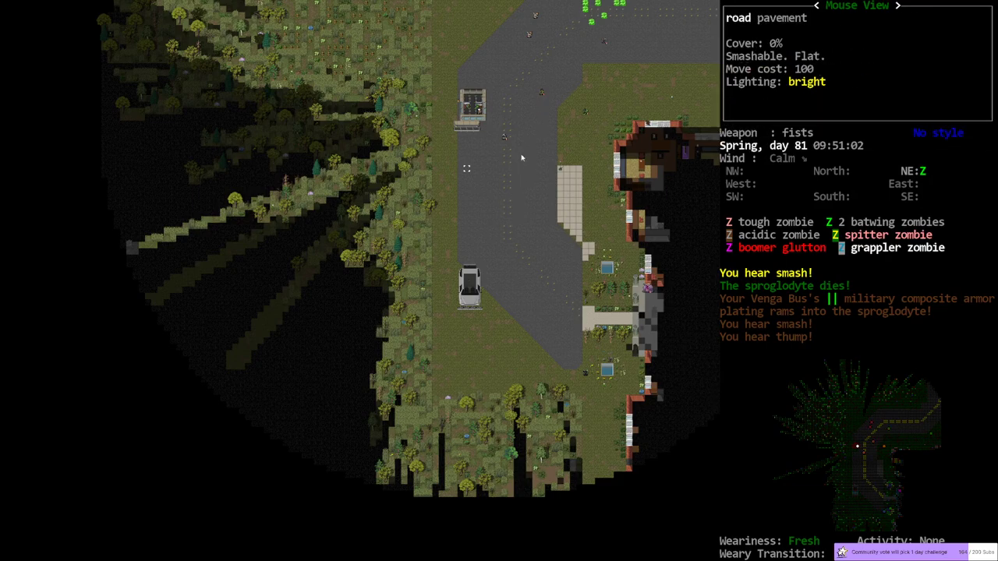
pyautogui.moveTo(486, 95)
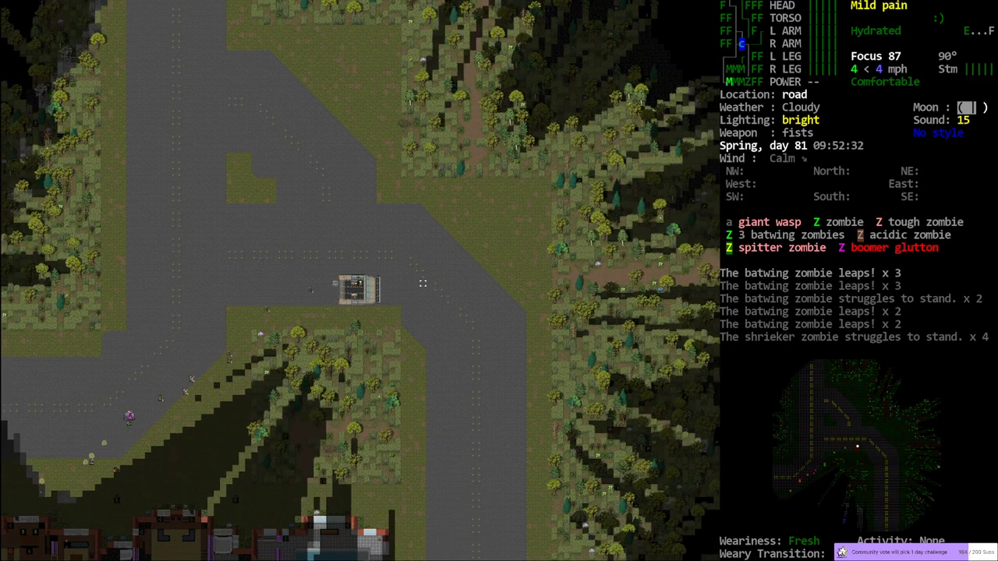
# Drive the Venga Bus down the road ahead of the leaping batwing zombies.
pyautogui.press('m')
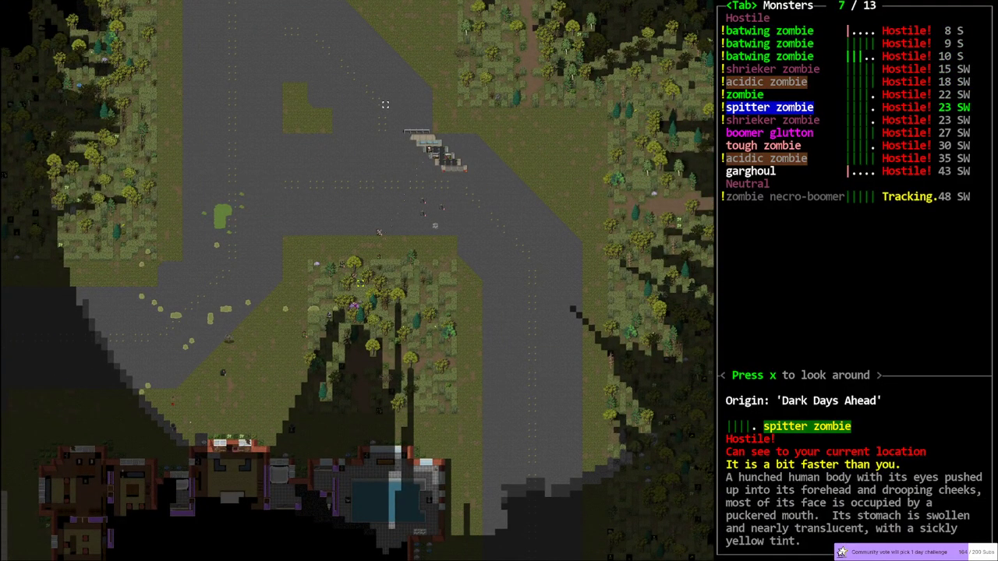
pyautogui.press('escape')
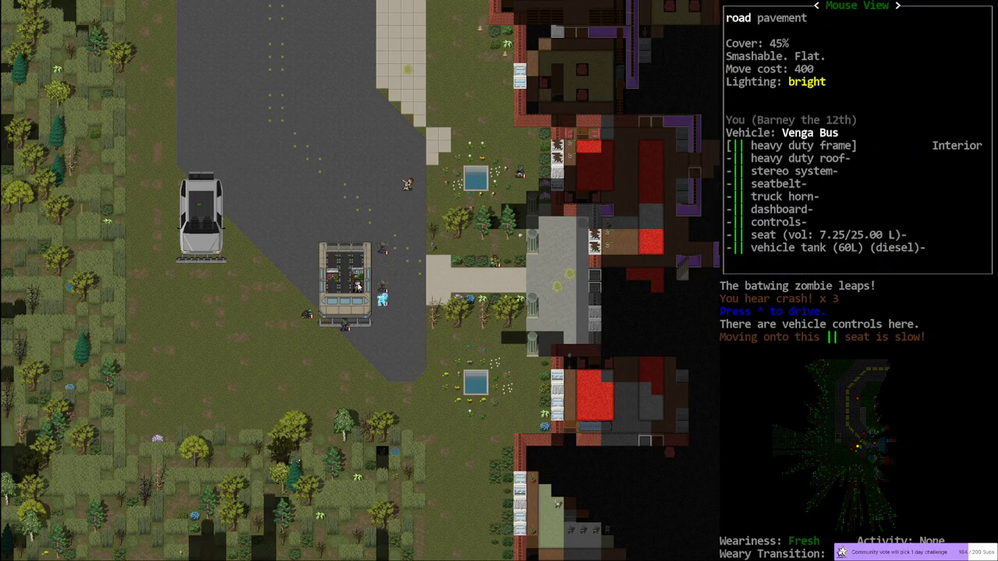
pyautogui.moveTo(440, 330)
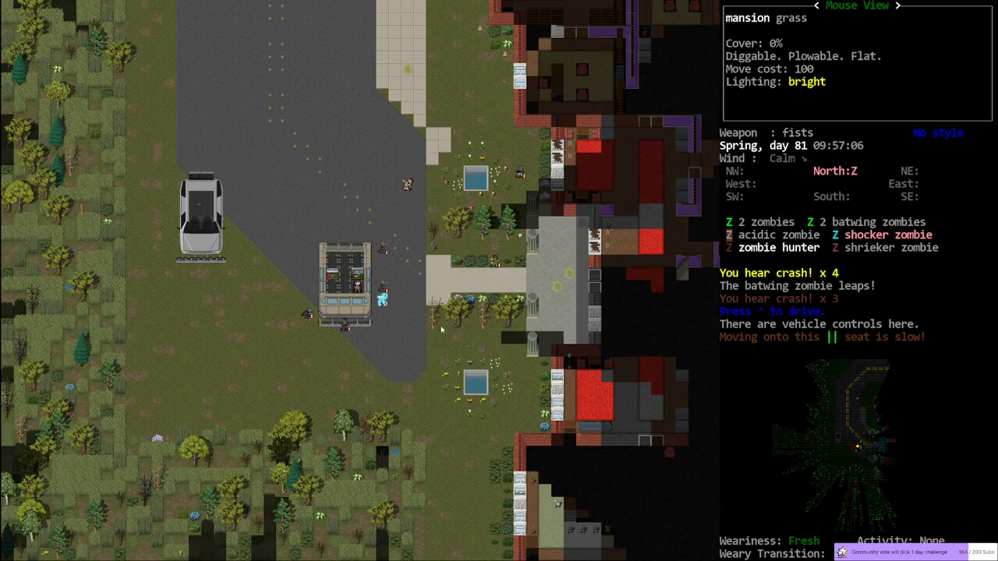
pyautogui.moveTo(369, 287)
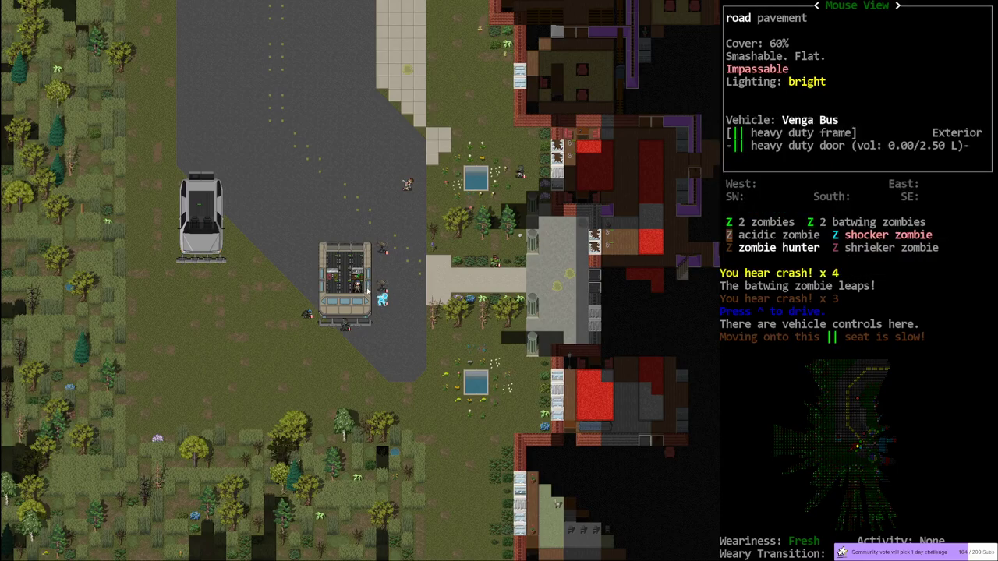
pyautogui.moveTo(366, 299)
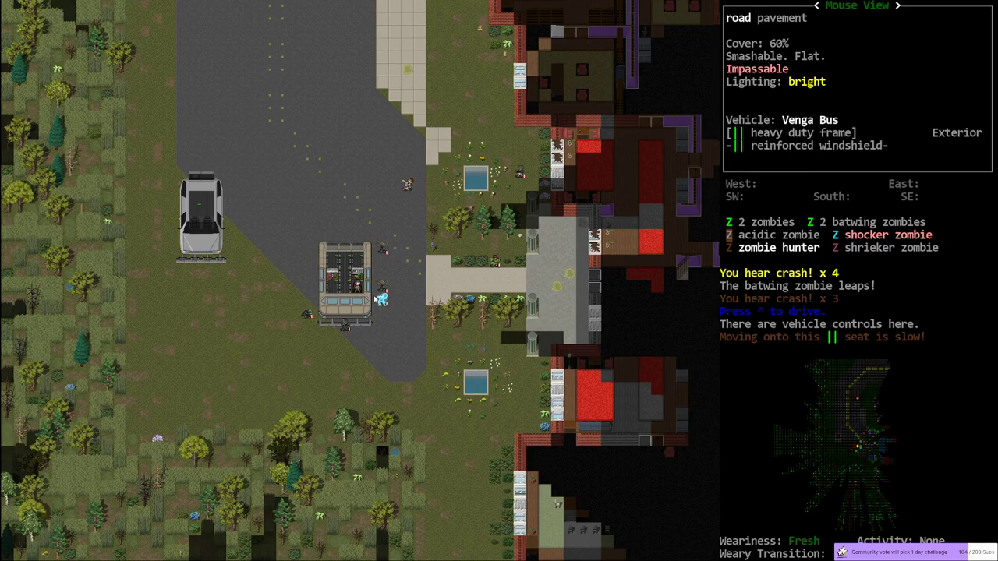
pyautogui.moveTo(371, 288)
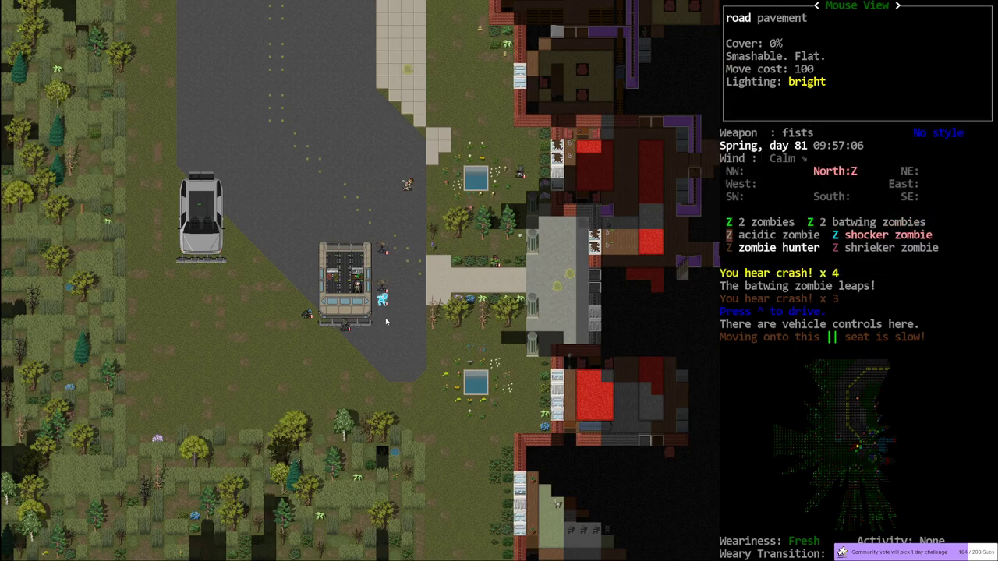
pyautogui.moveTo(327, 337)
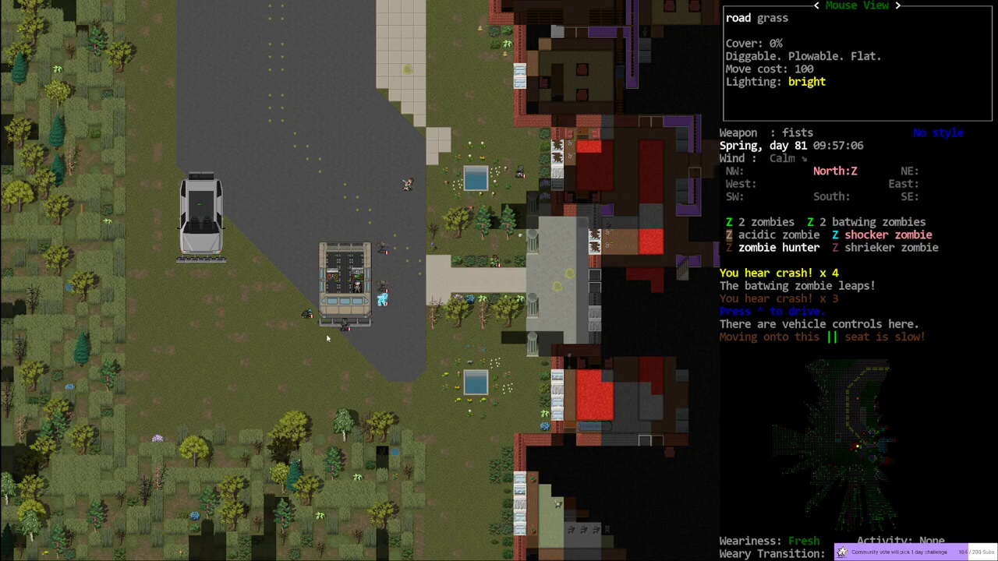
pyautogui.moveTo(463, 356)
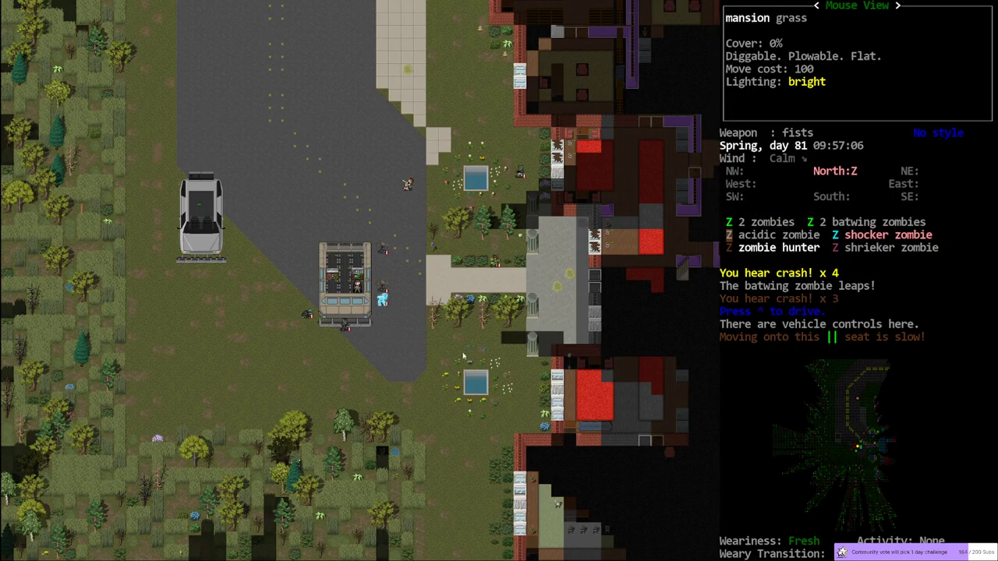
pyautogui.moveTo(345, 287)
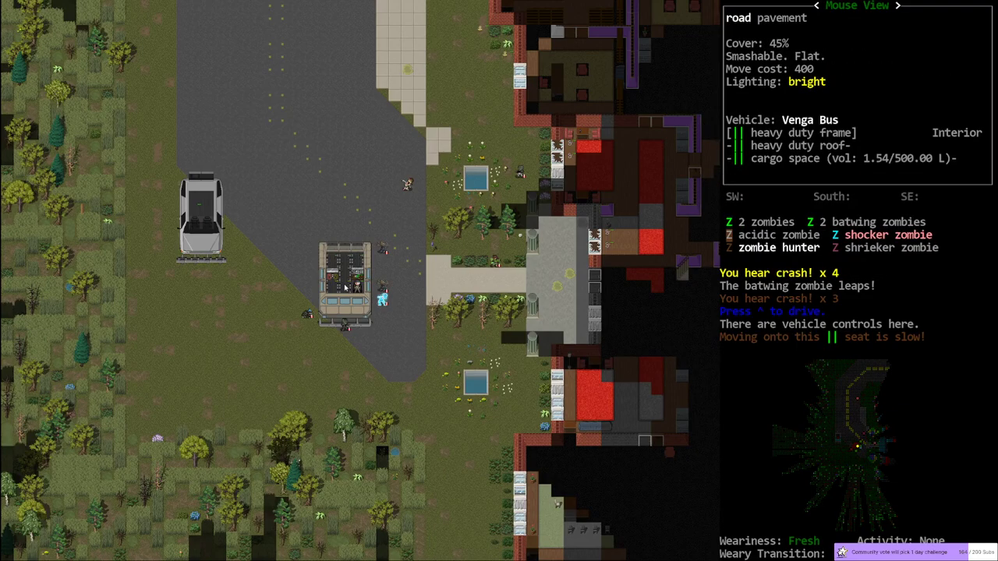
pyautogui.moveTo(305, 312)
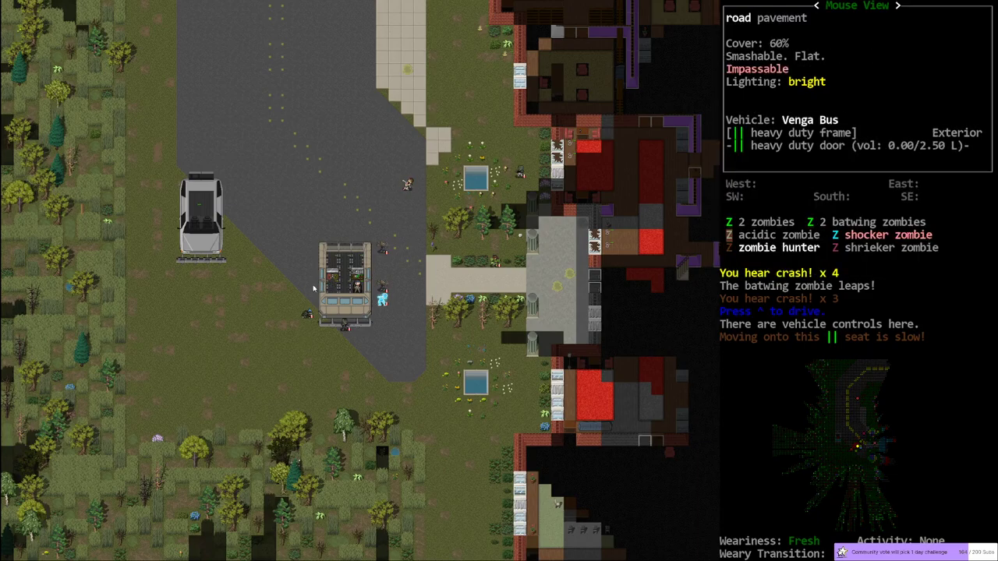
pyautogui.moveTo(508, 370)
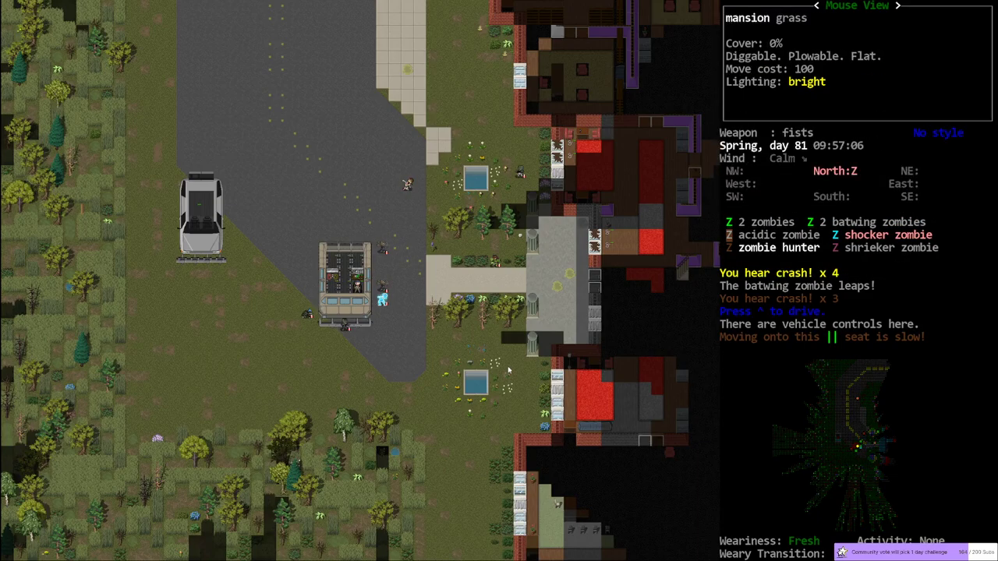
pyautogui.moveTo(348, 316)
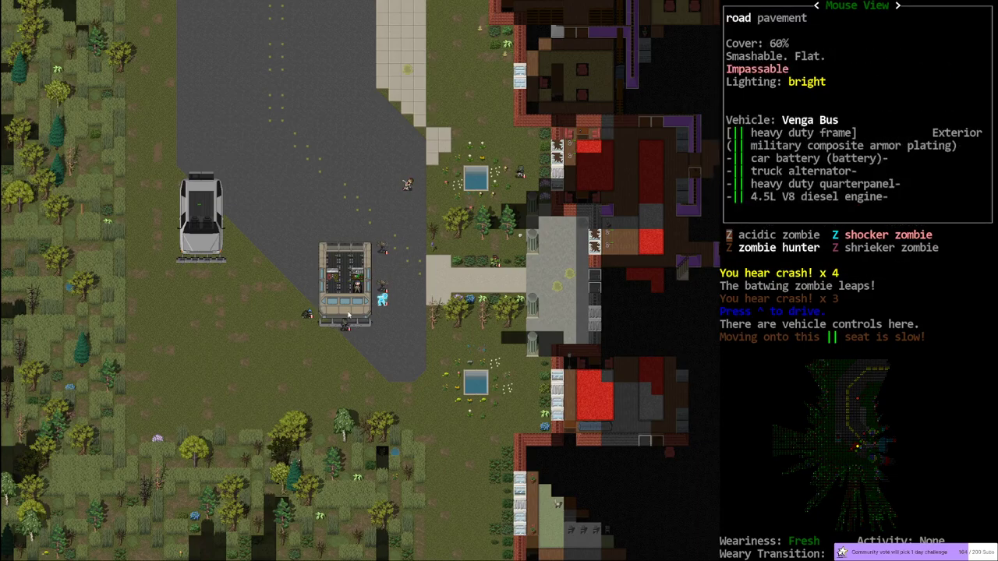
pyautogui.moveTo(283, 327)
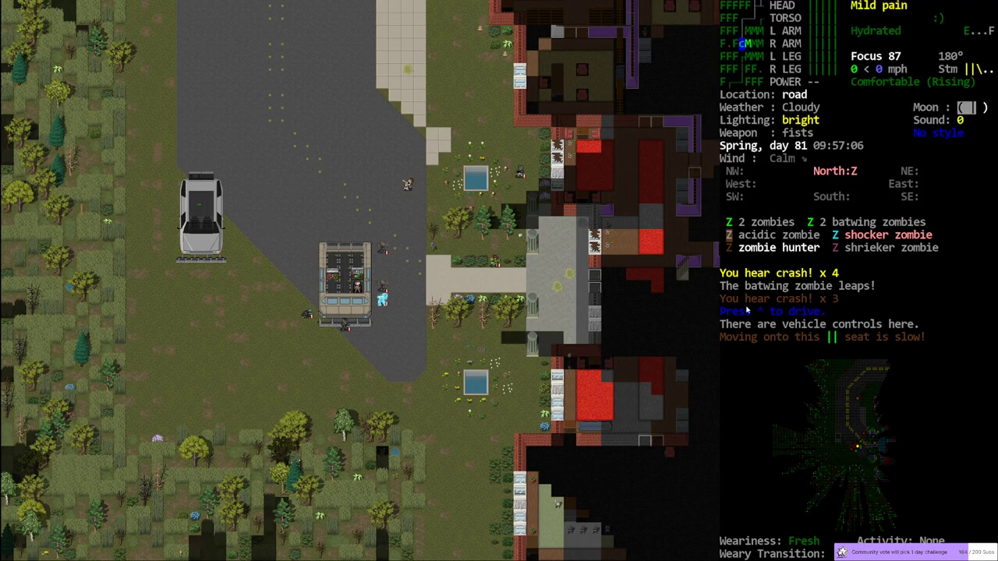
pyautogui.press('^')
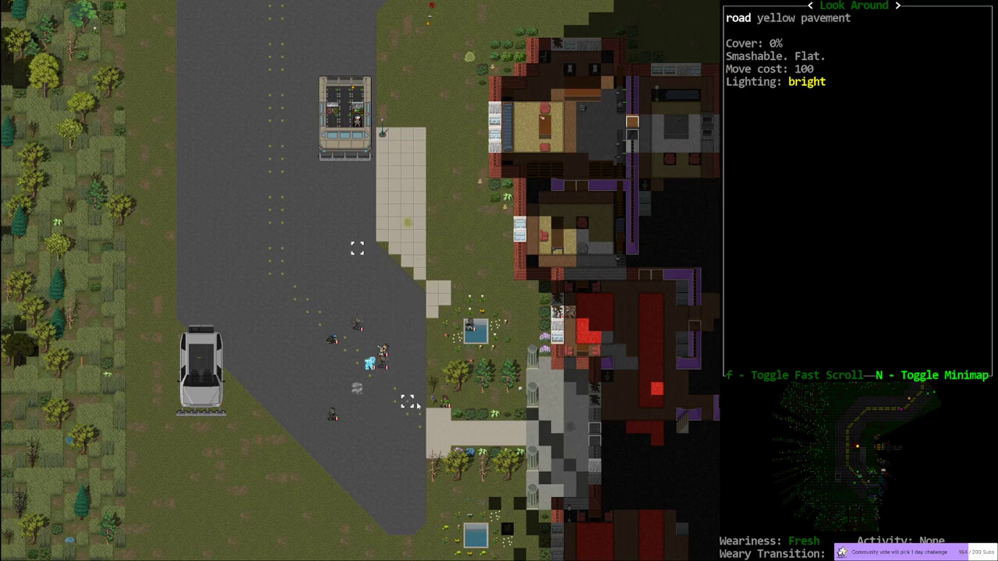
pyautogui.moveTo(413, 359)
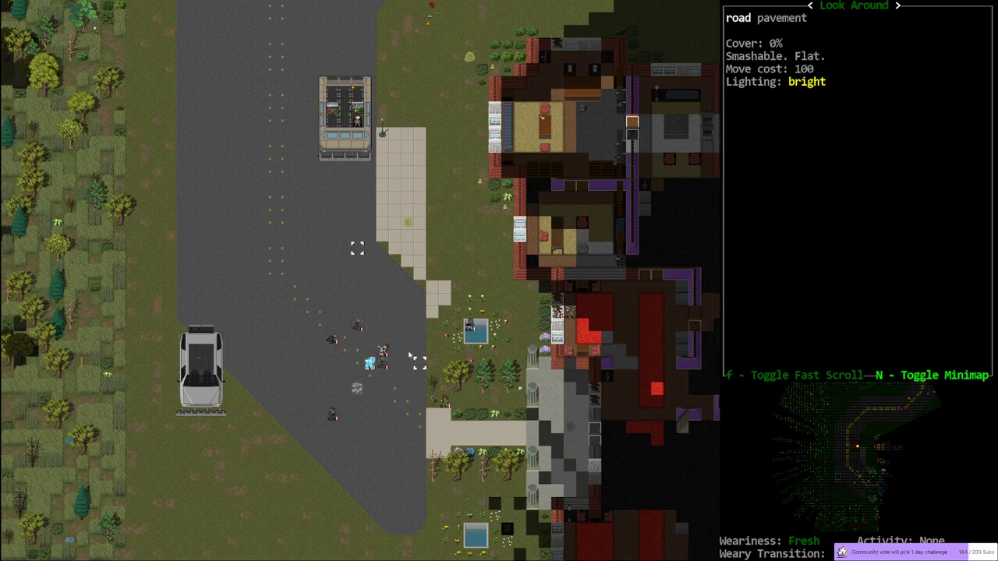